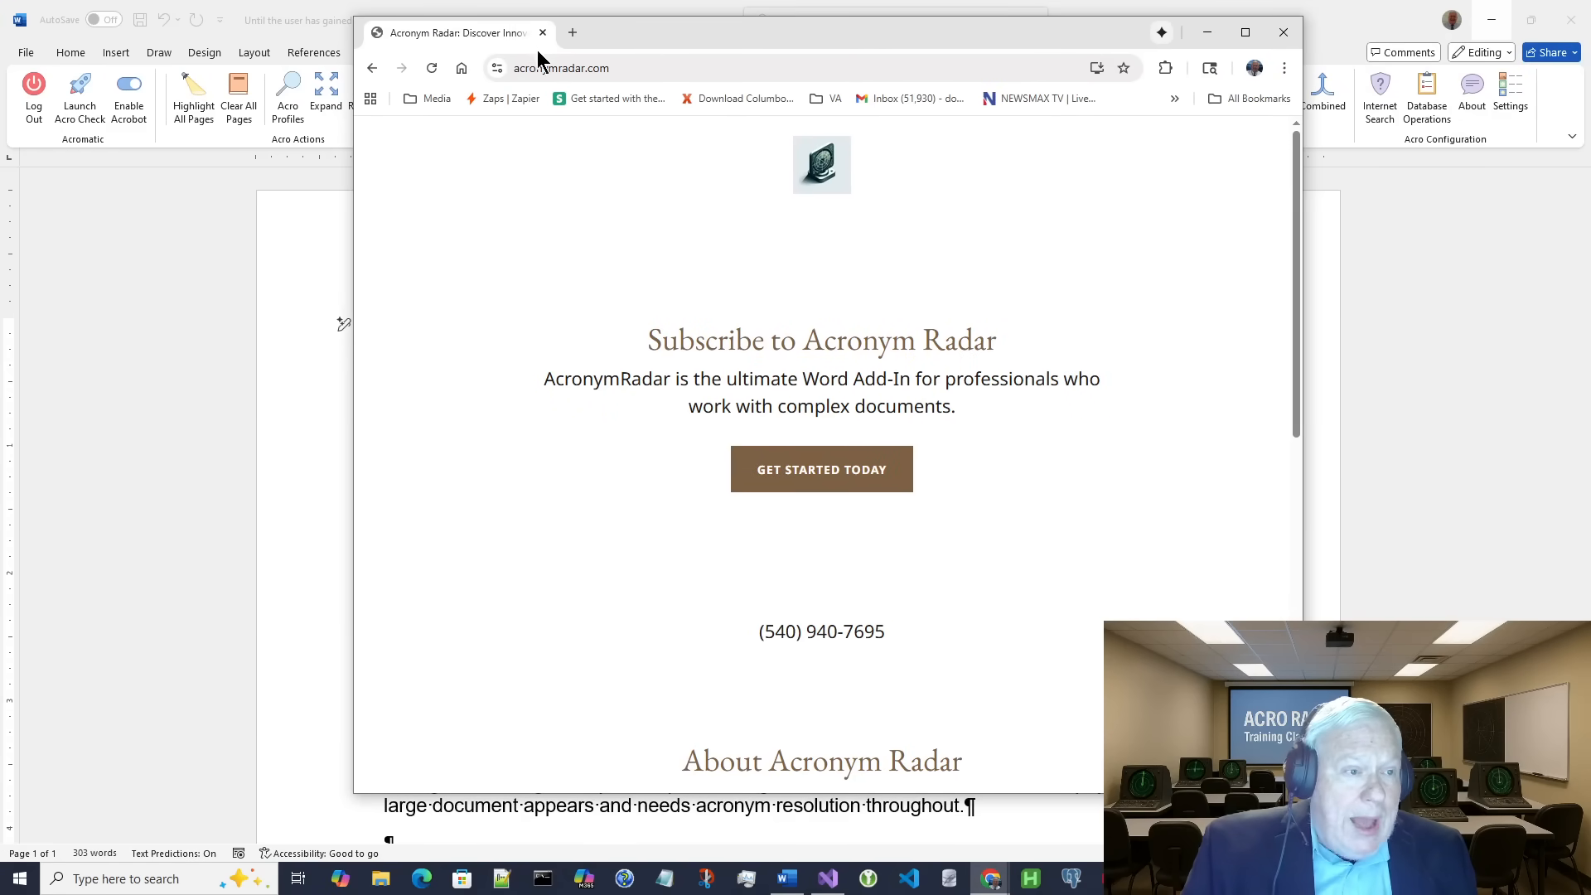
Step: Jump to the AcronymRadar Subscribe section and activate its empty Email field
left_click(562, 68)
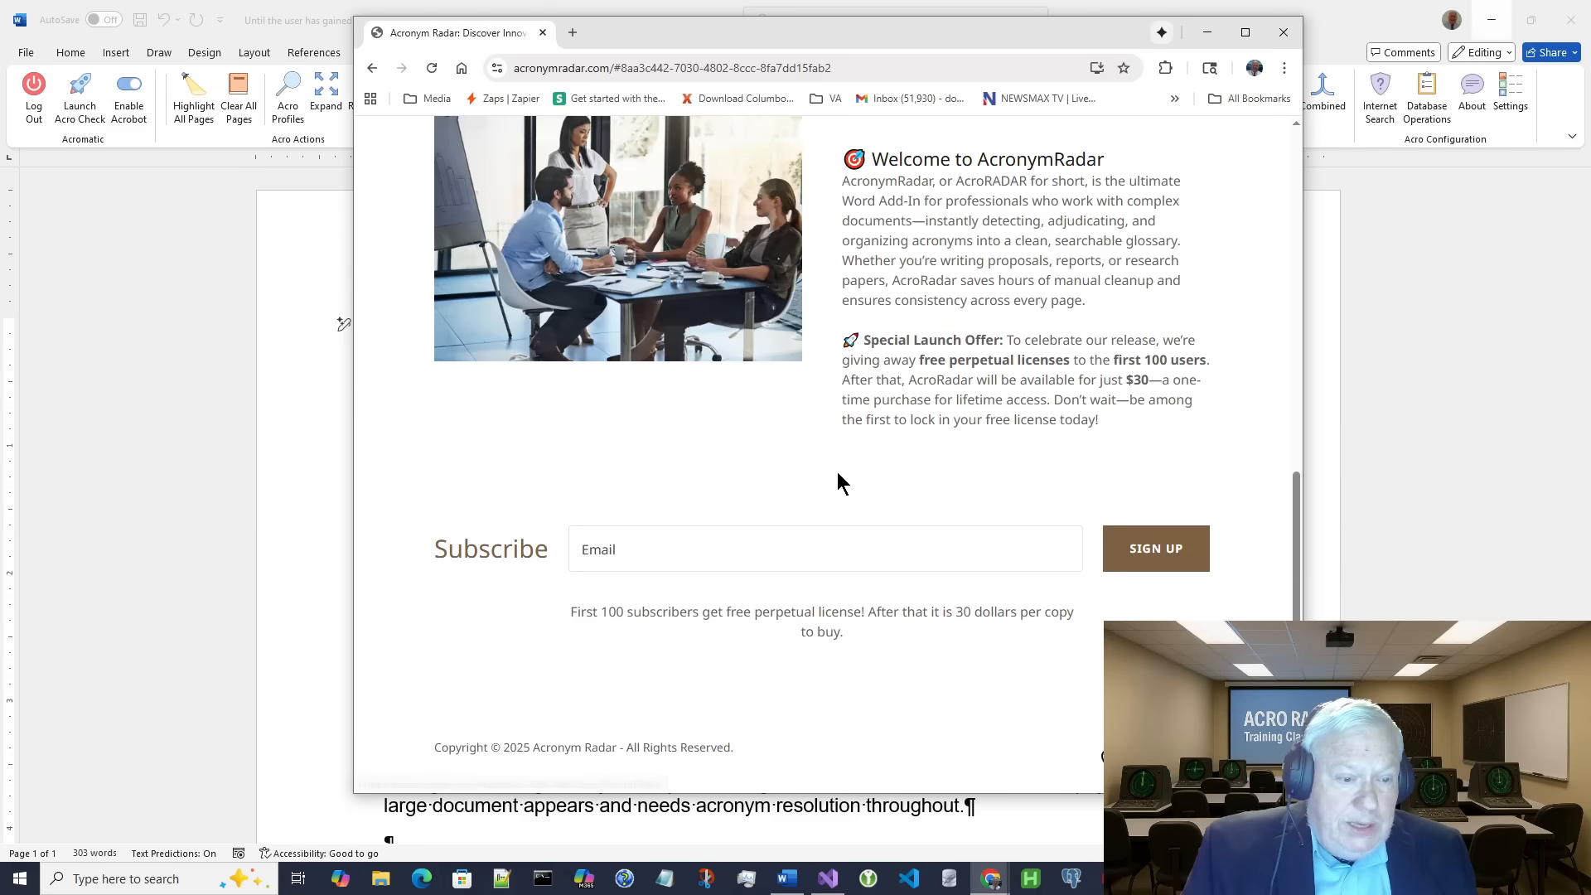
left_click(825, 549)
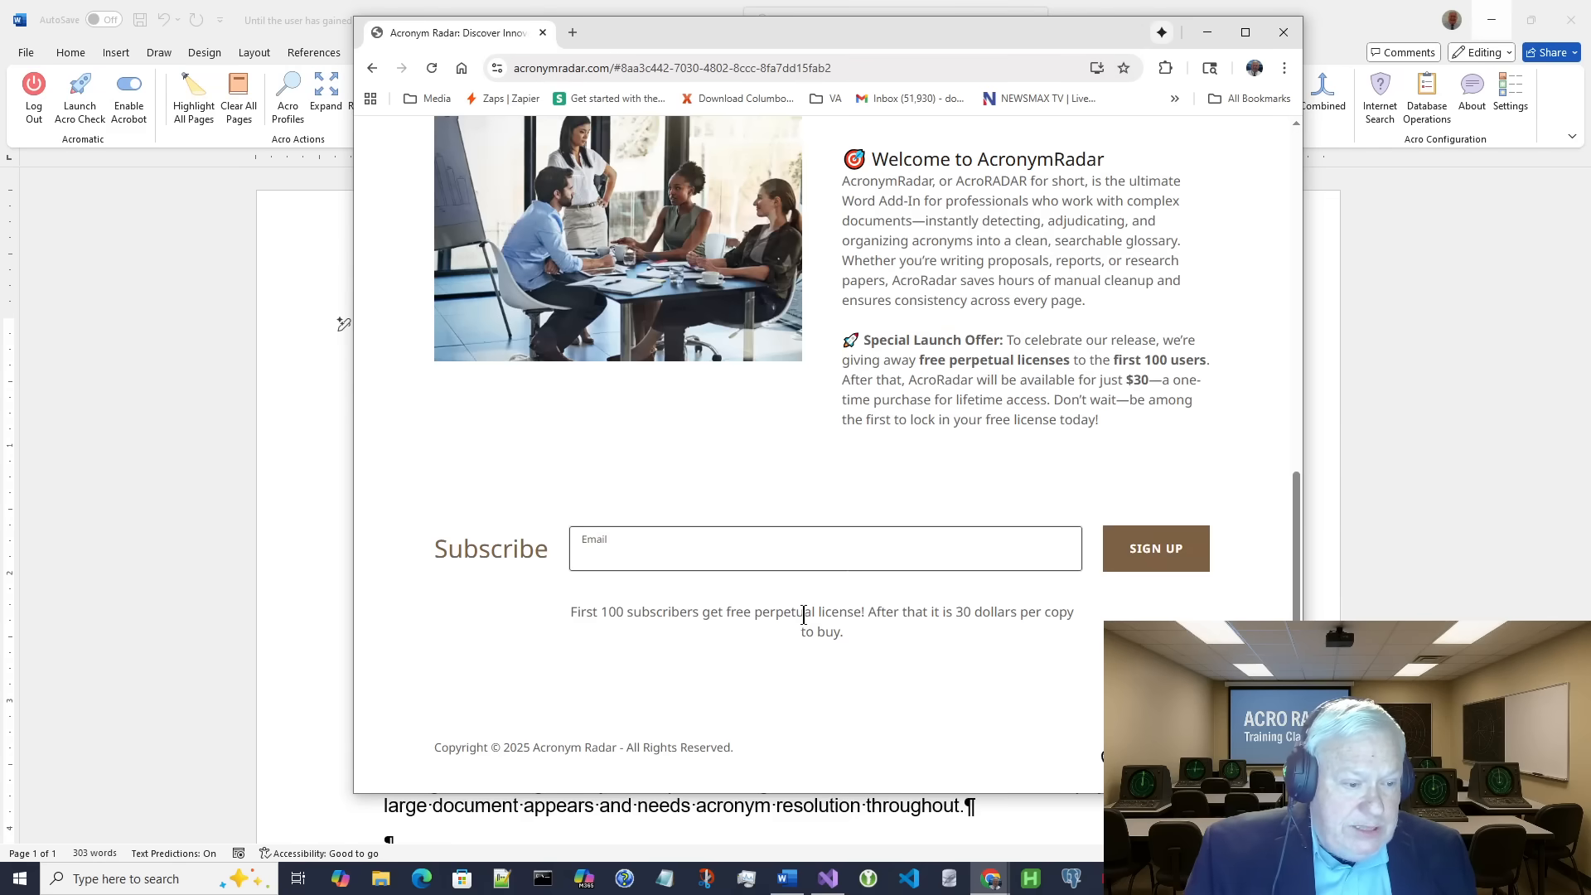
mouse_move(567, 577)
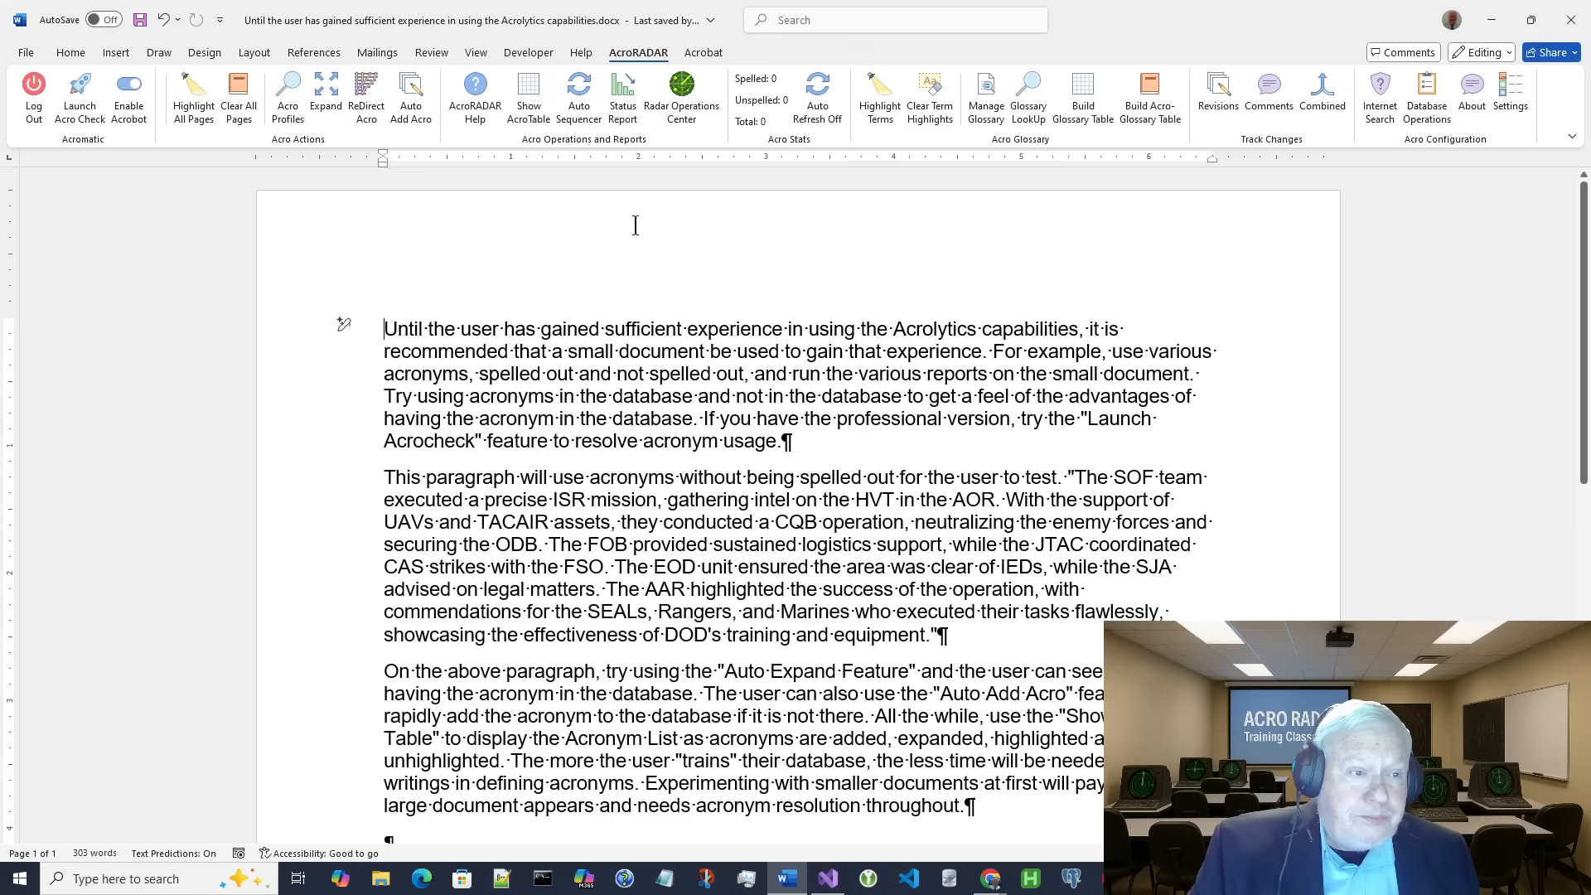
mouse_move(682, 96)
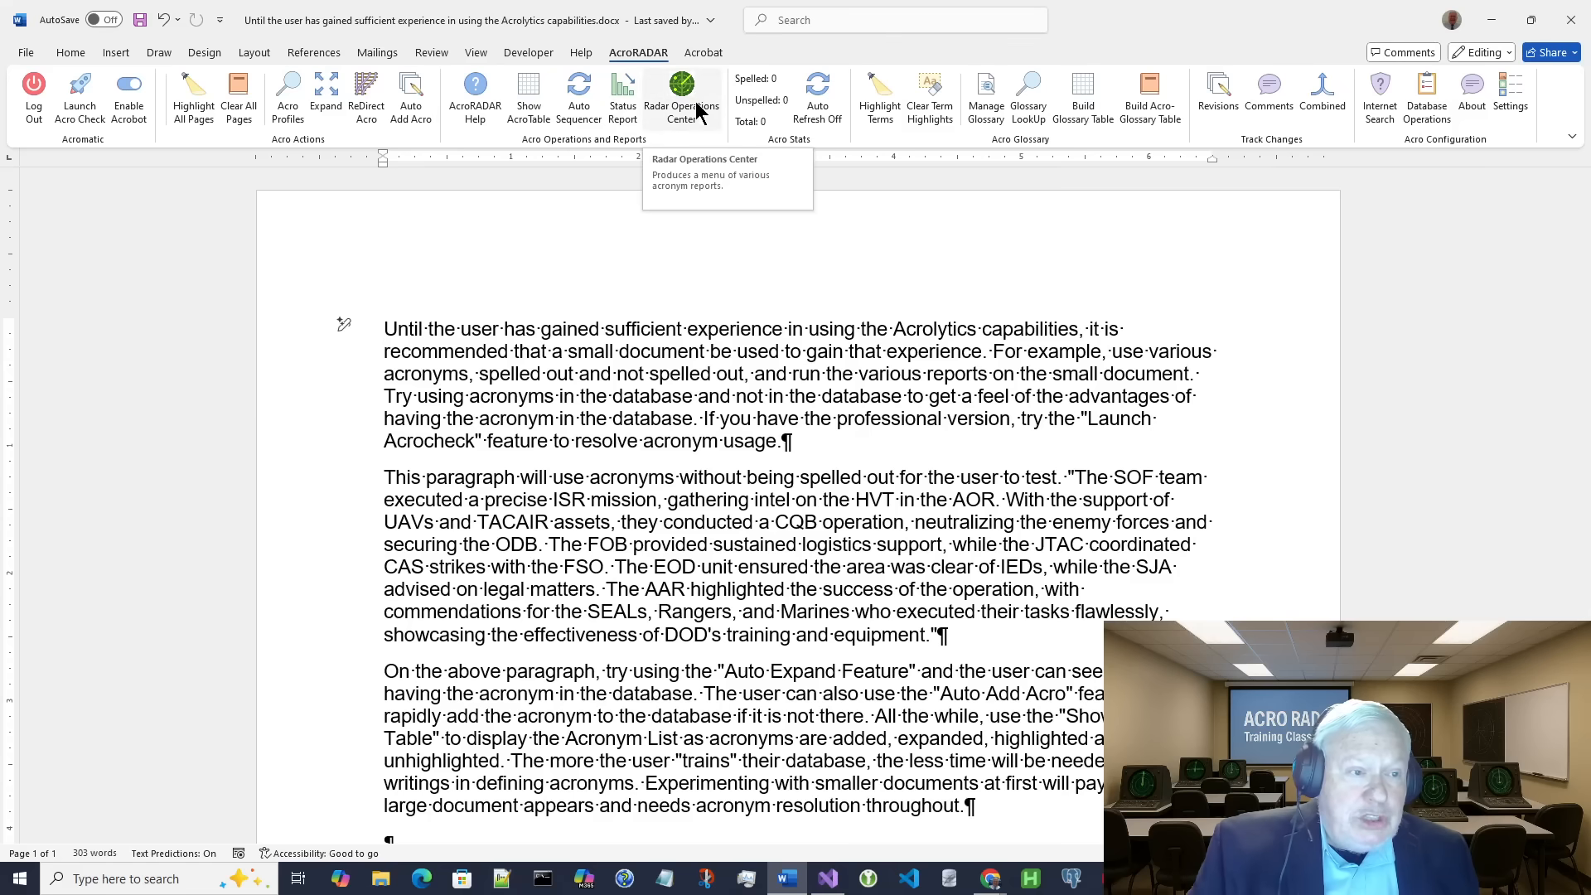
mouse_move(579, 96)
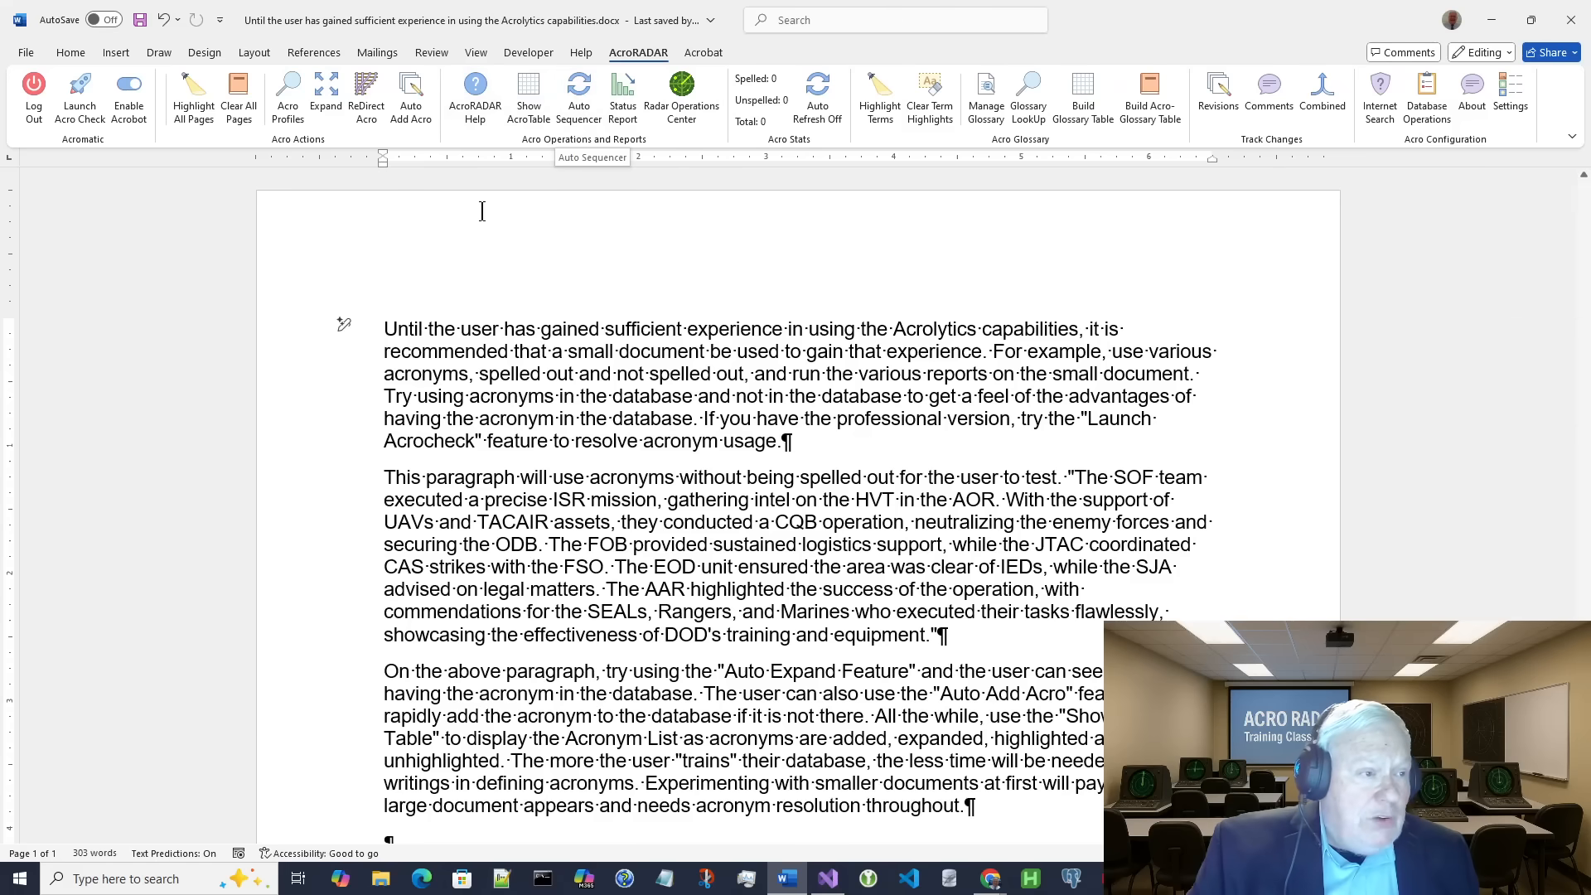
left_click(192, 98)
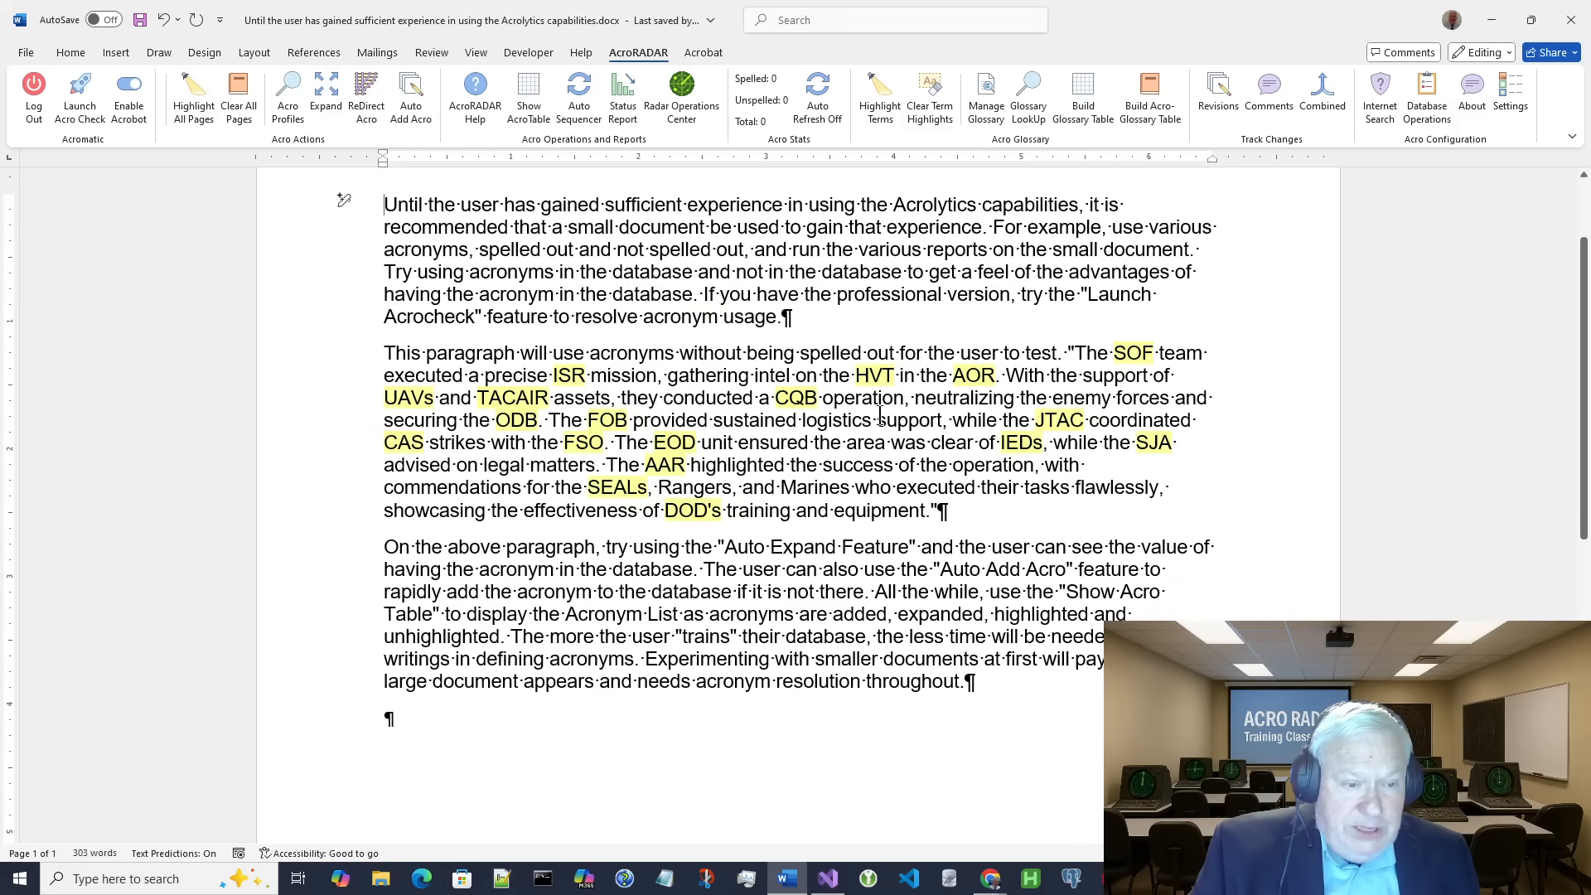
mouse_move(1089, 381)
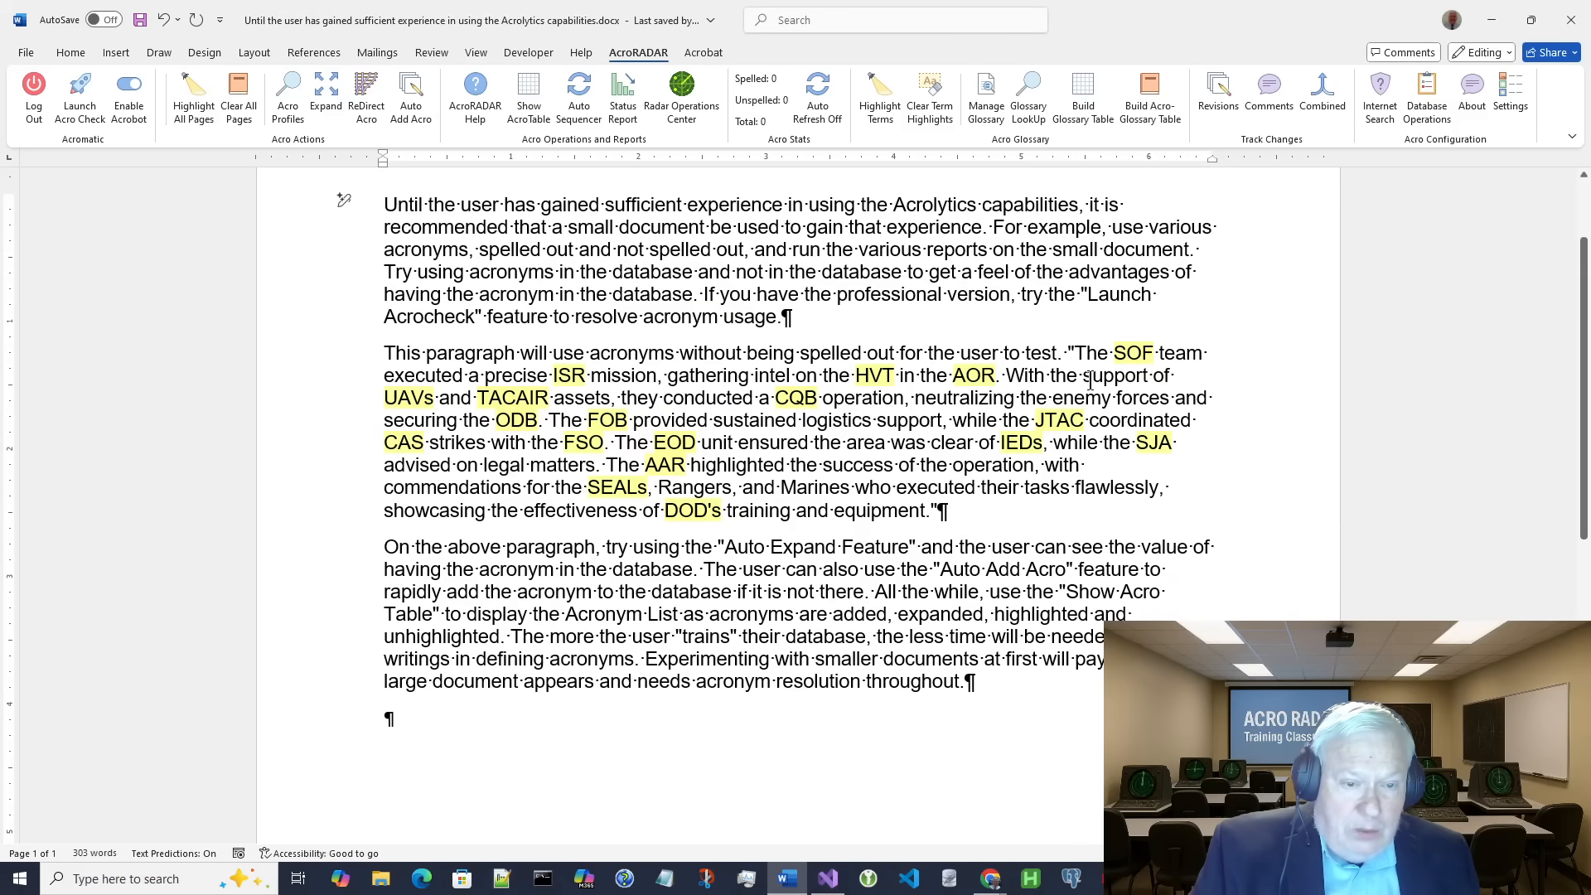
mouse_move(721, 472)
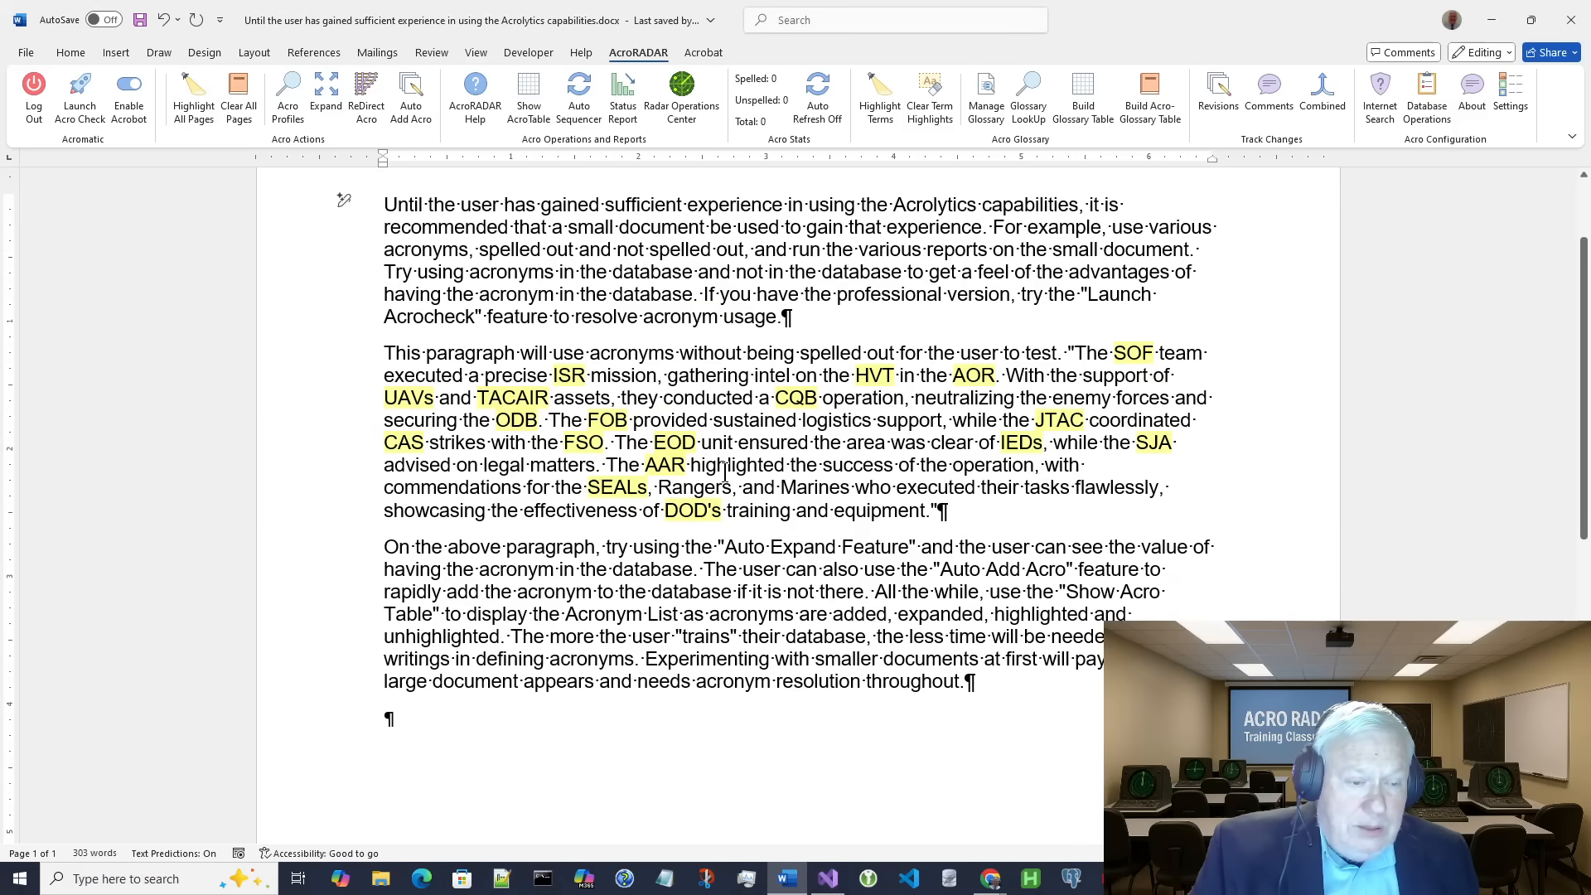
scroll("down", 3)
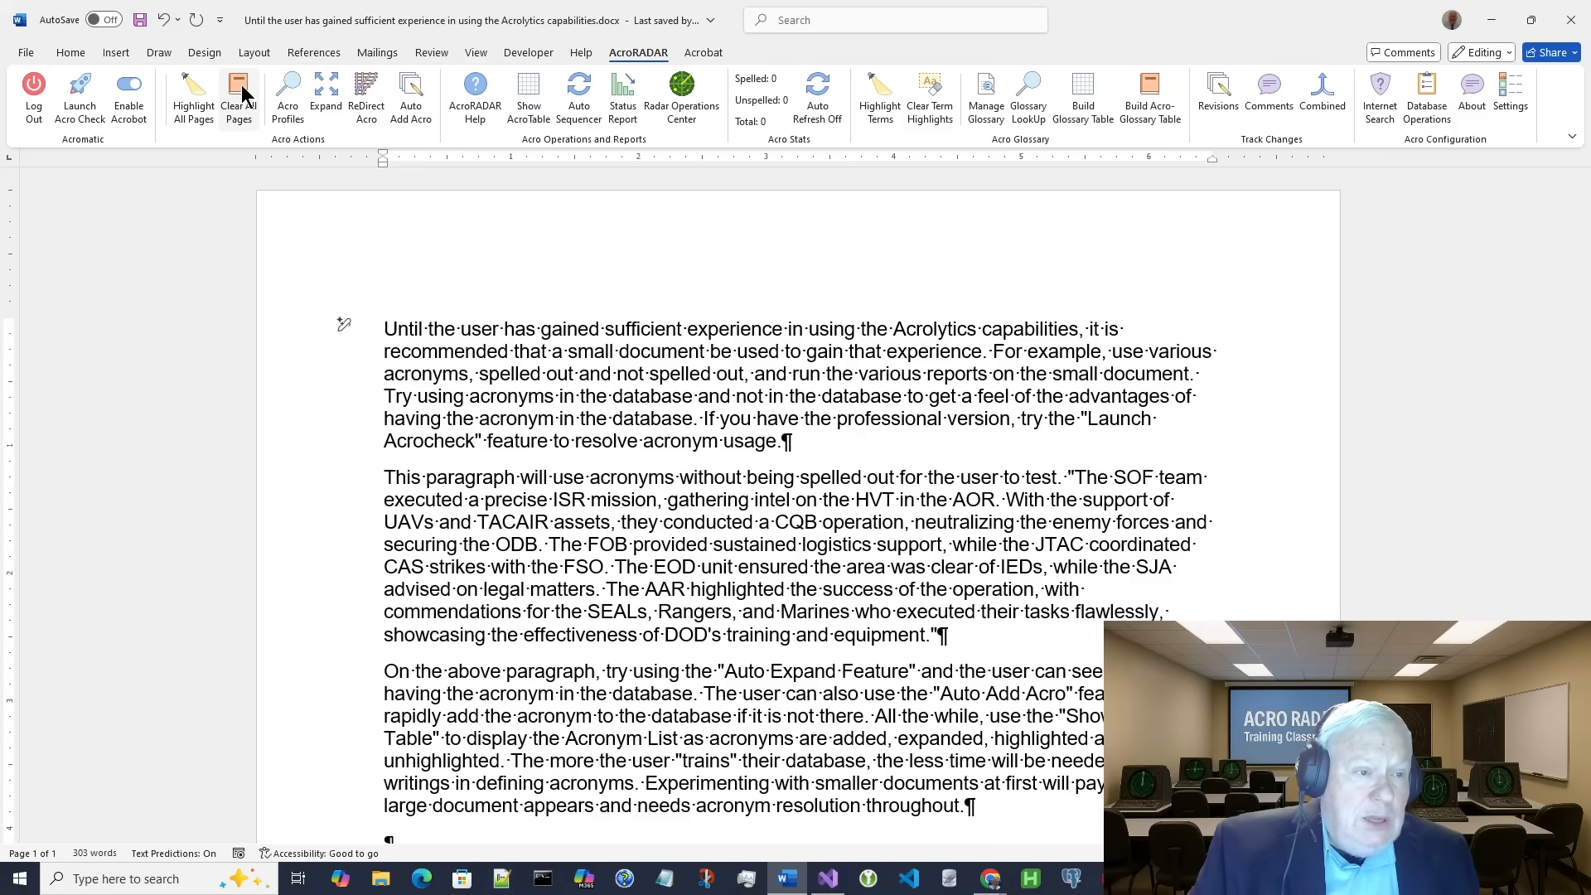
mouse_move(579, 91)
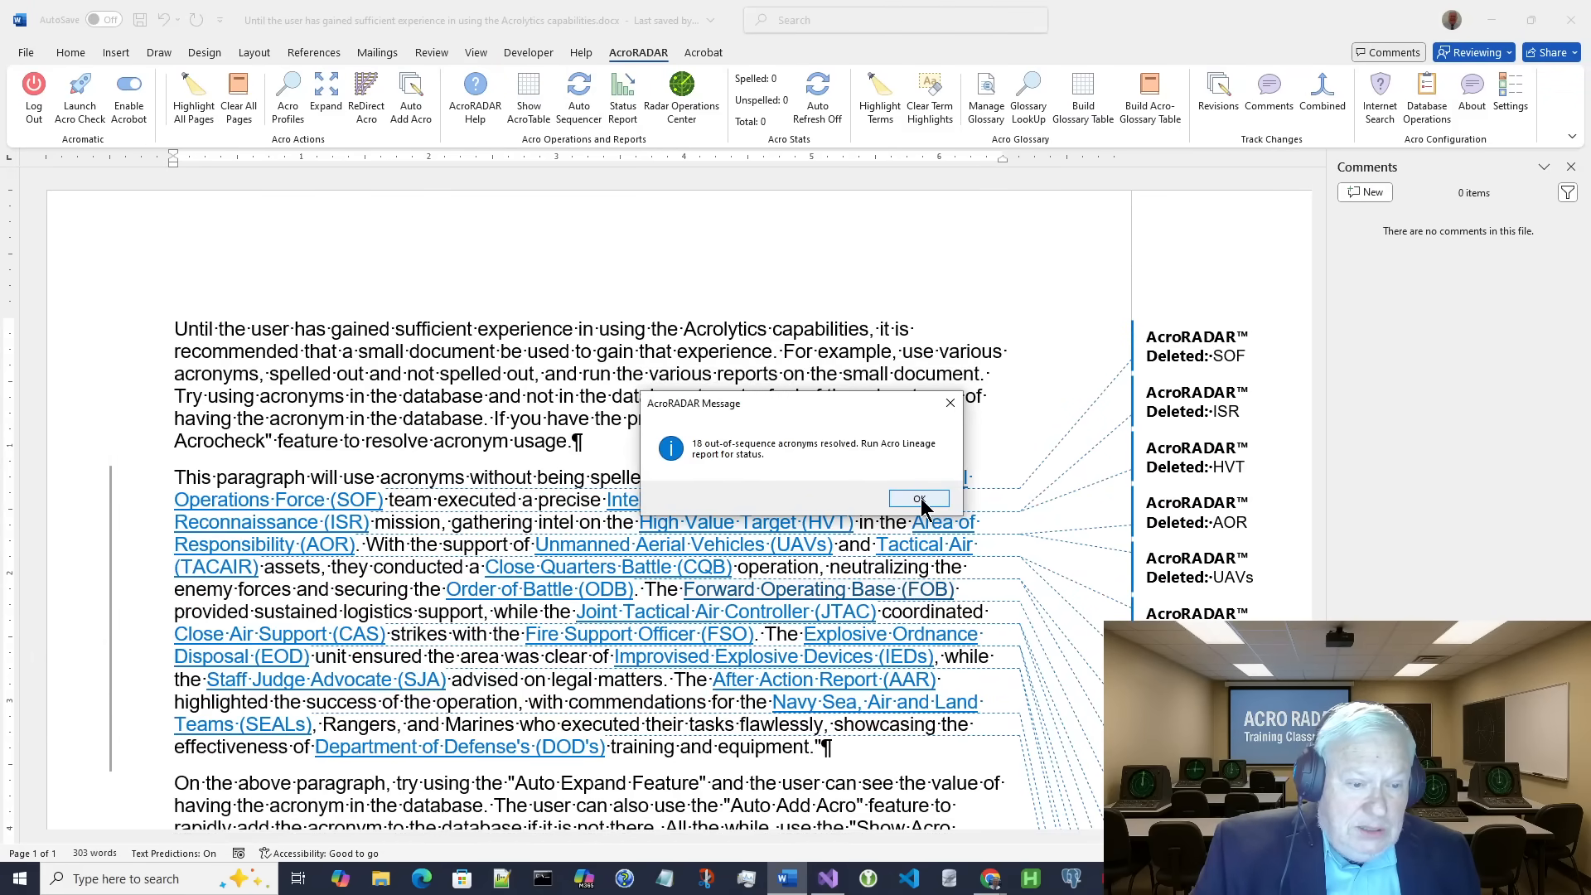
Step: Dismiss the resolved-acronyms message and accept all tracked acronym expansions via Review > Accept All Changes
left_click(917, 499)
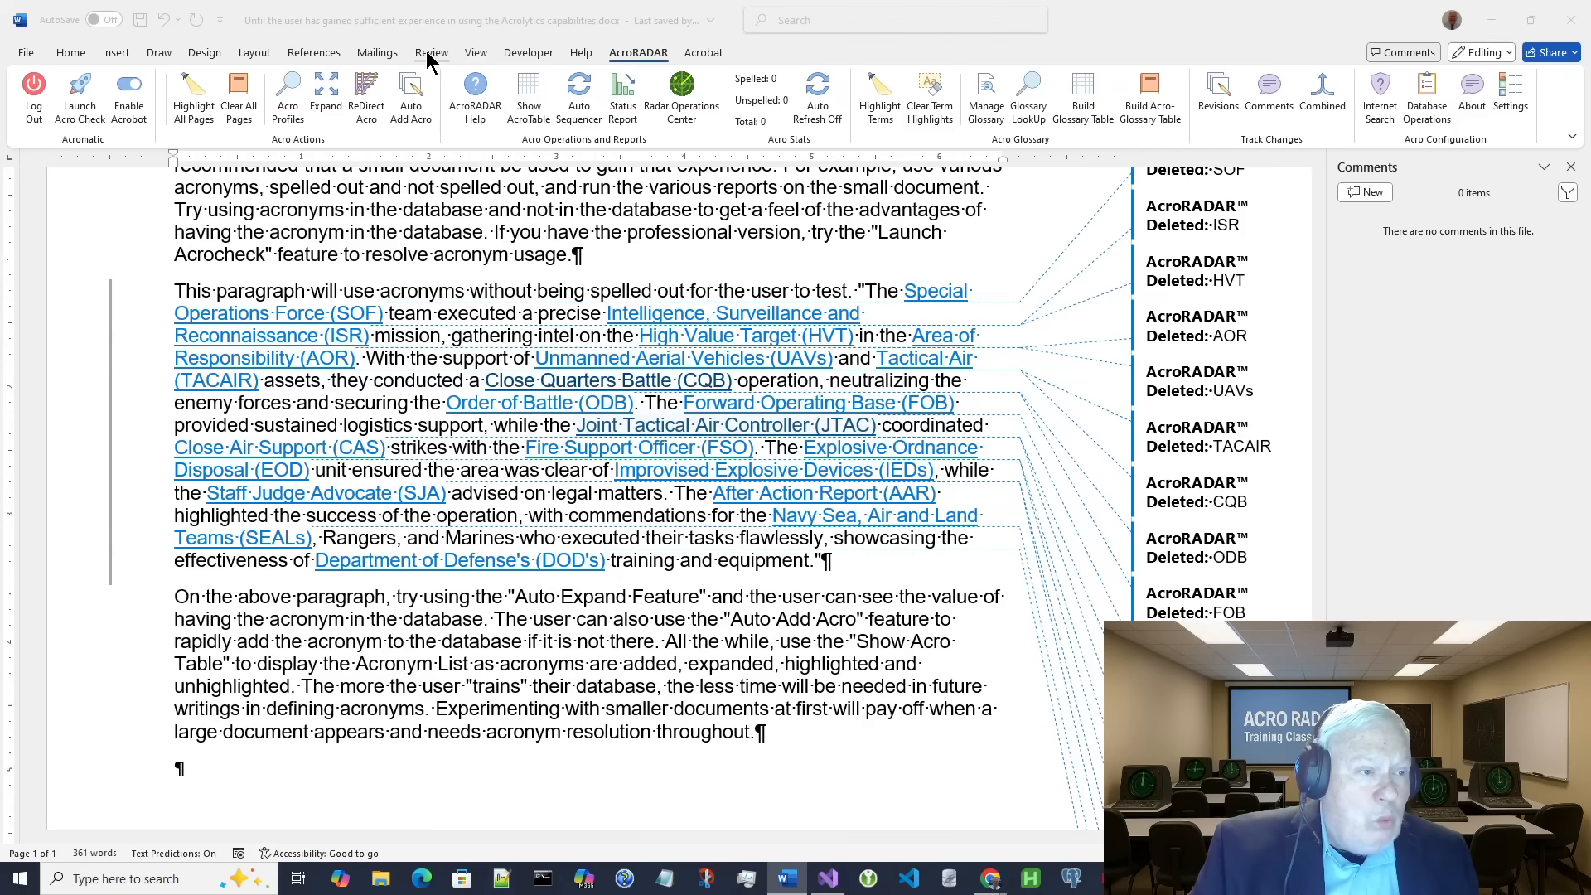
left_click(934, 91)
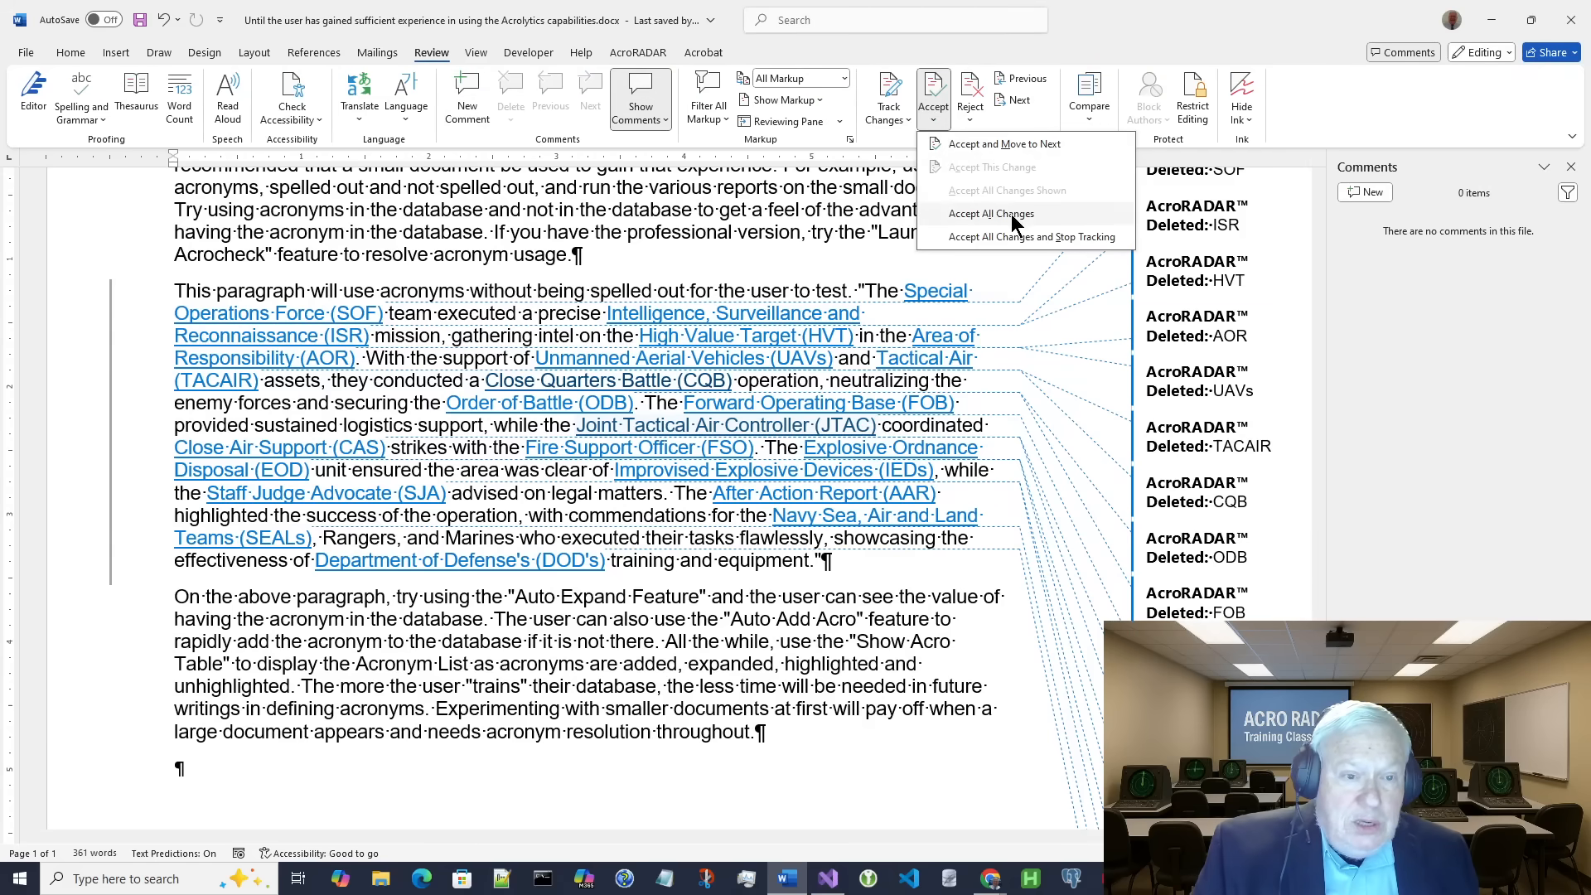
left_click(990, 214)
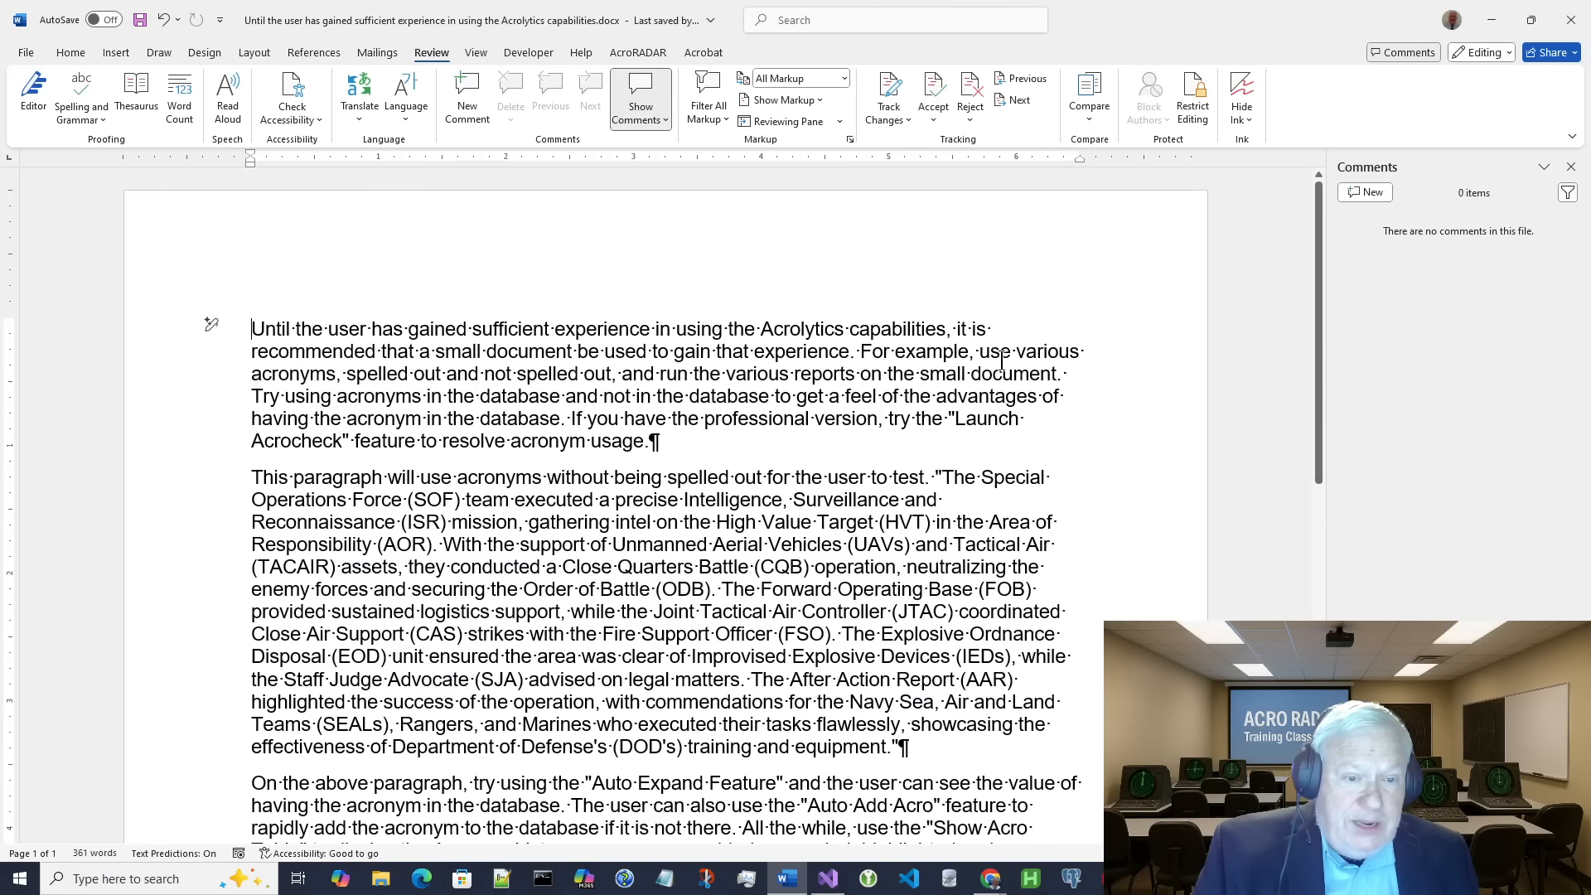
left_click(638, 52)
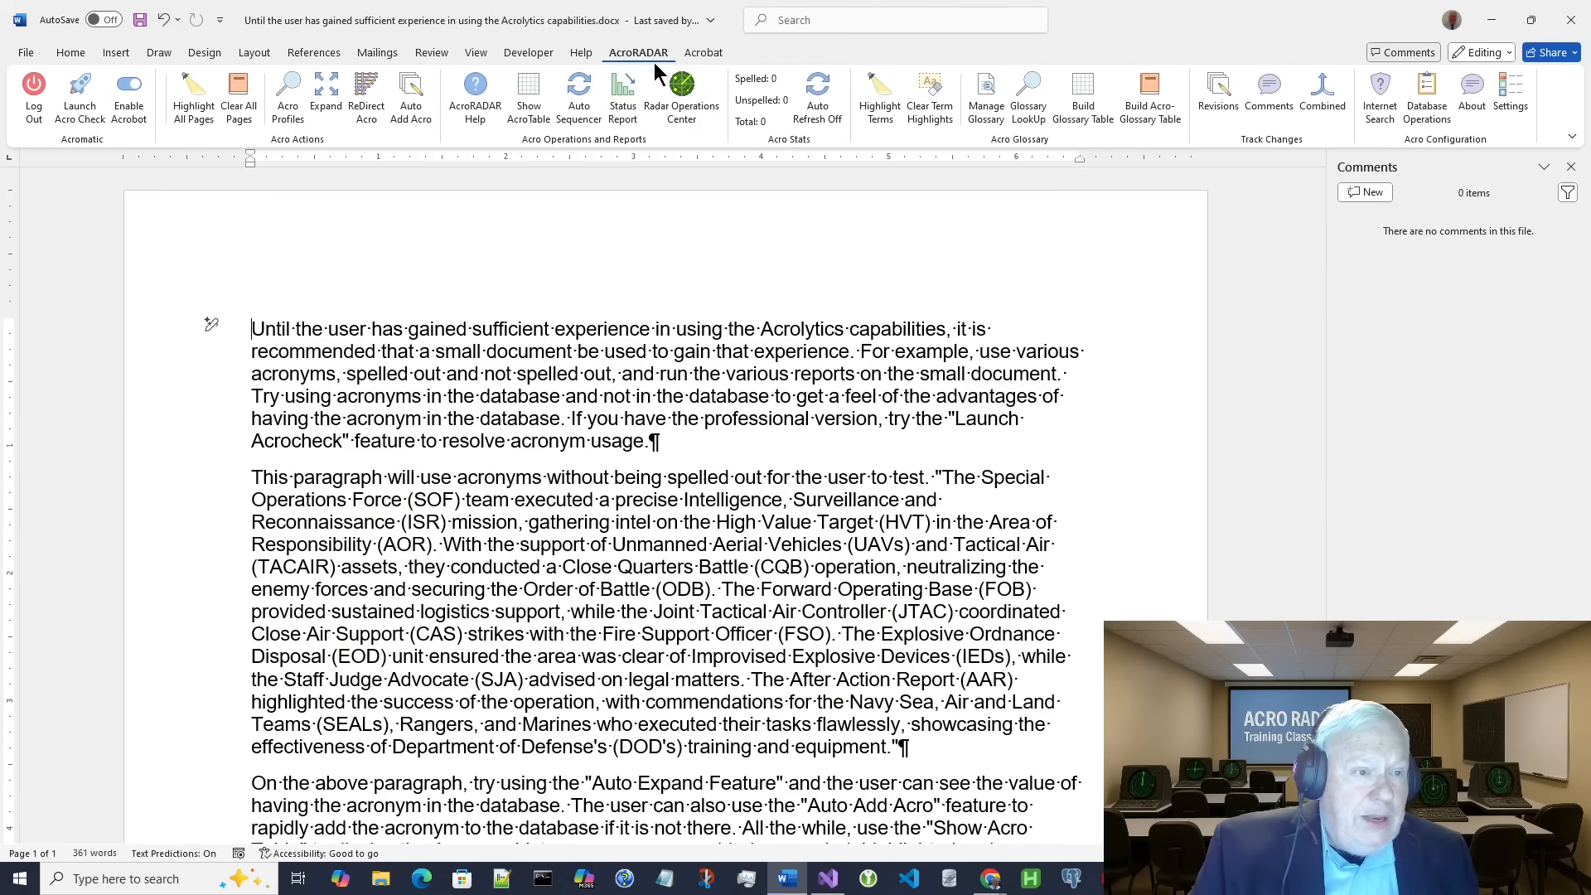
left_click(527, 96)
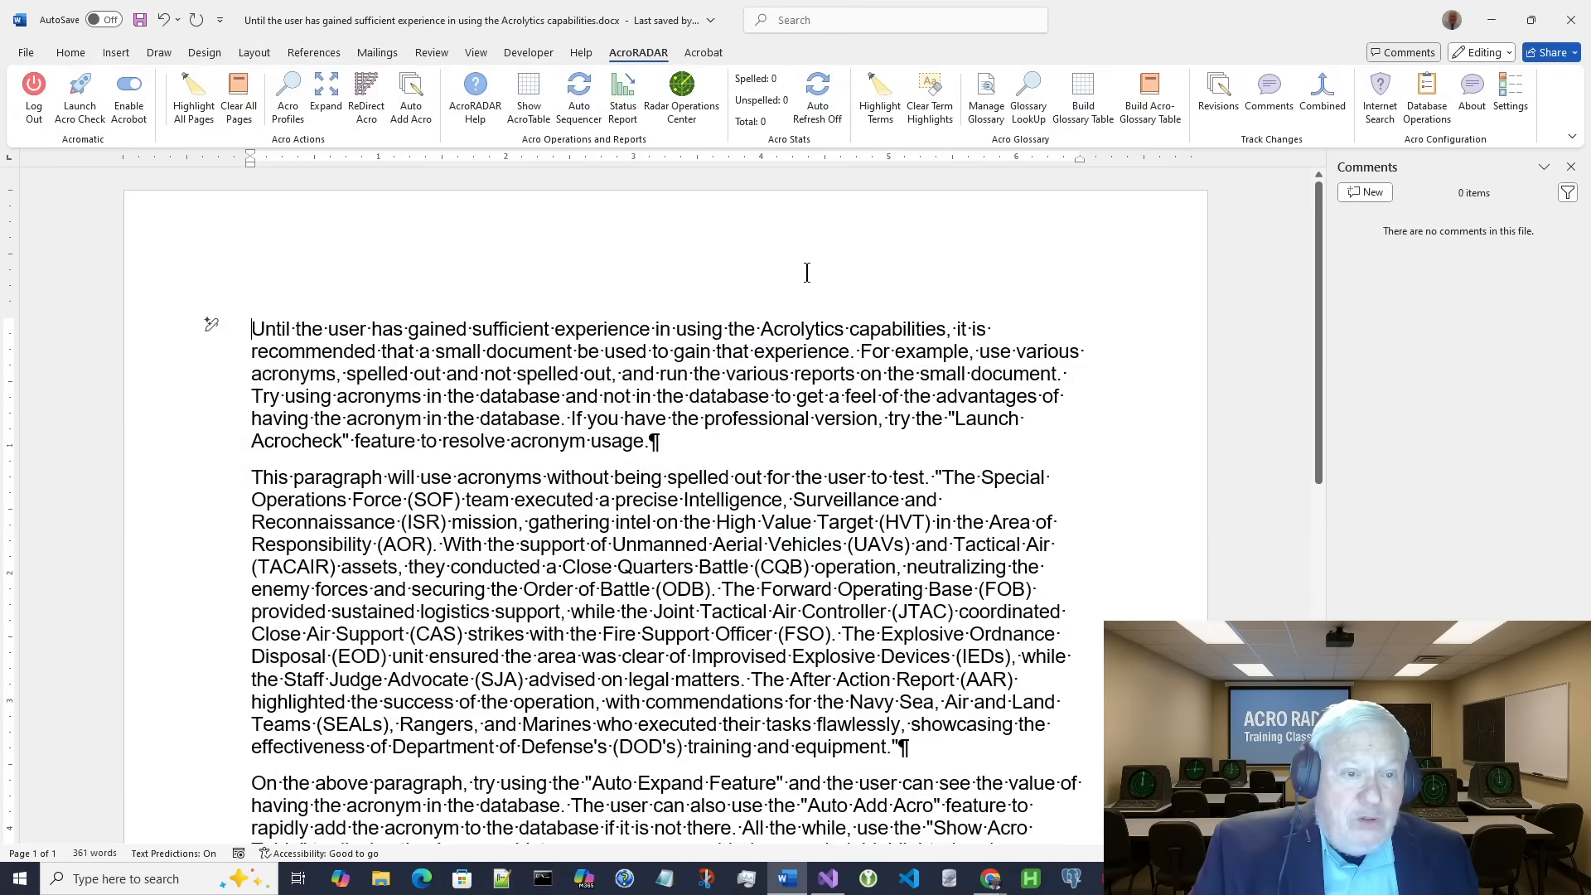
mouse_move(1114, 138)
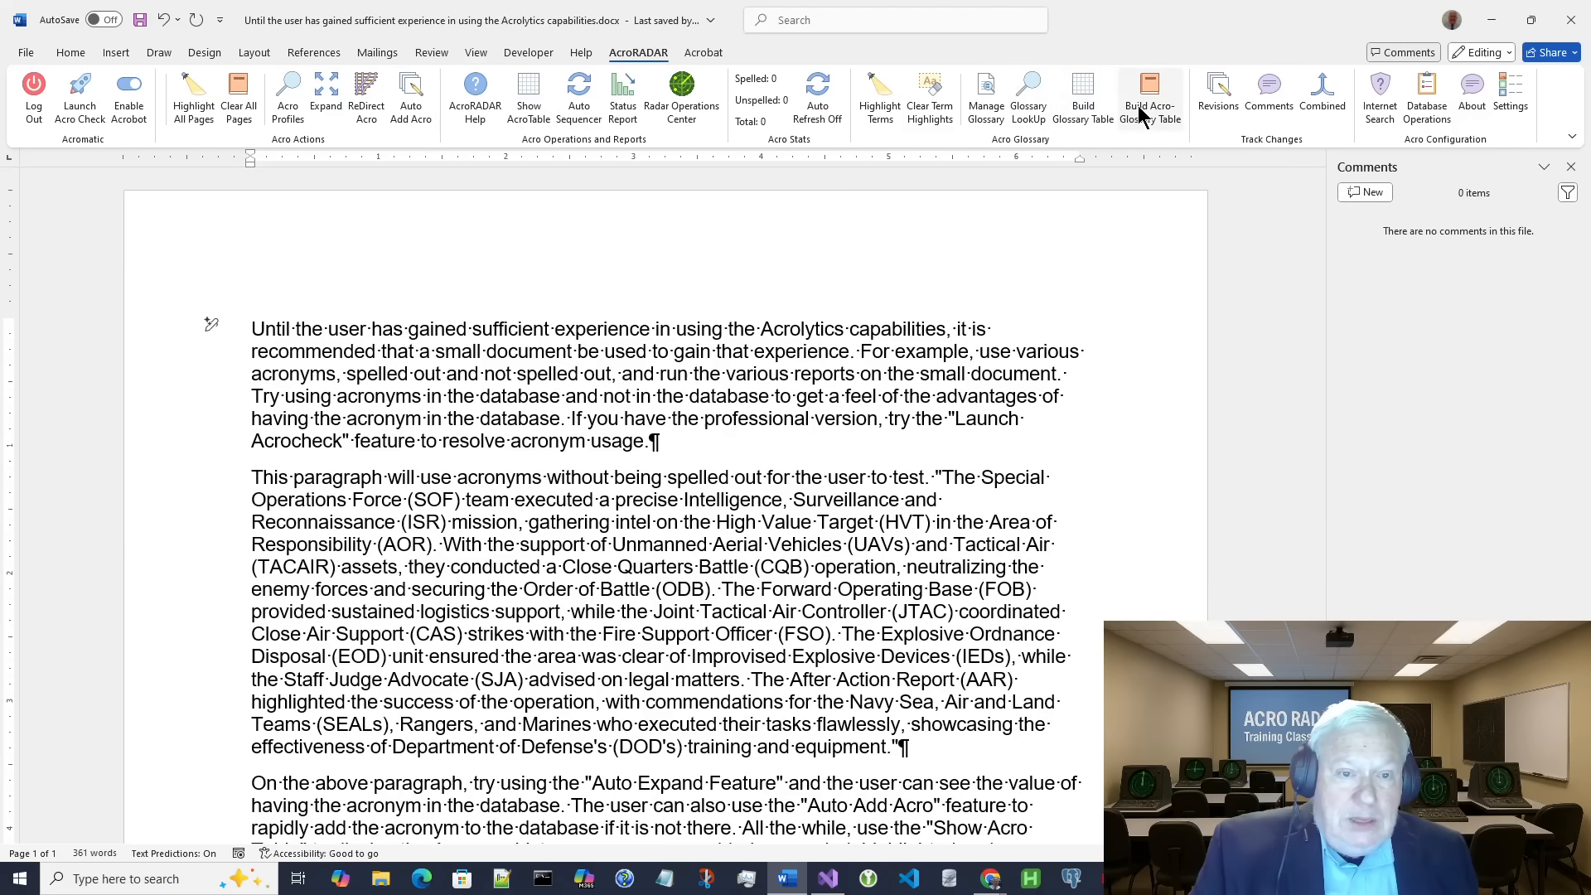
mouse_move(1151, 97)
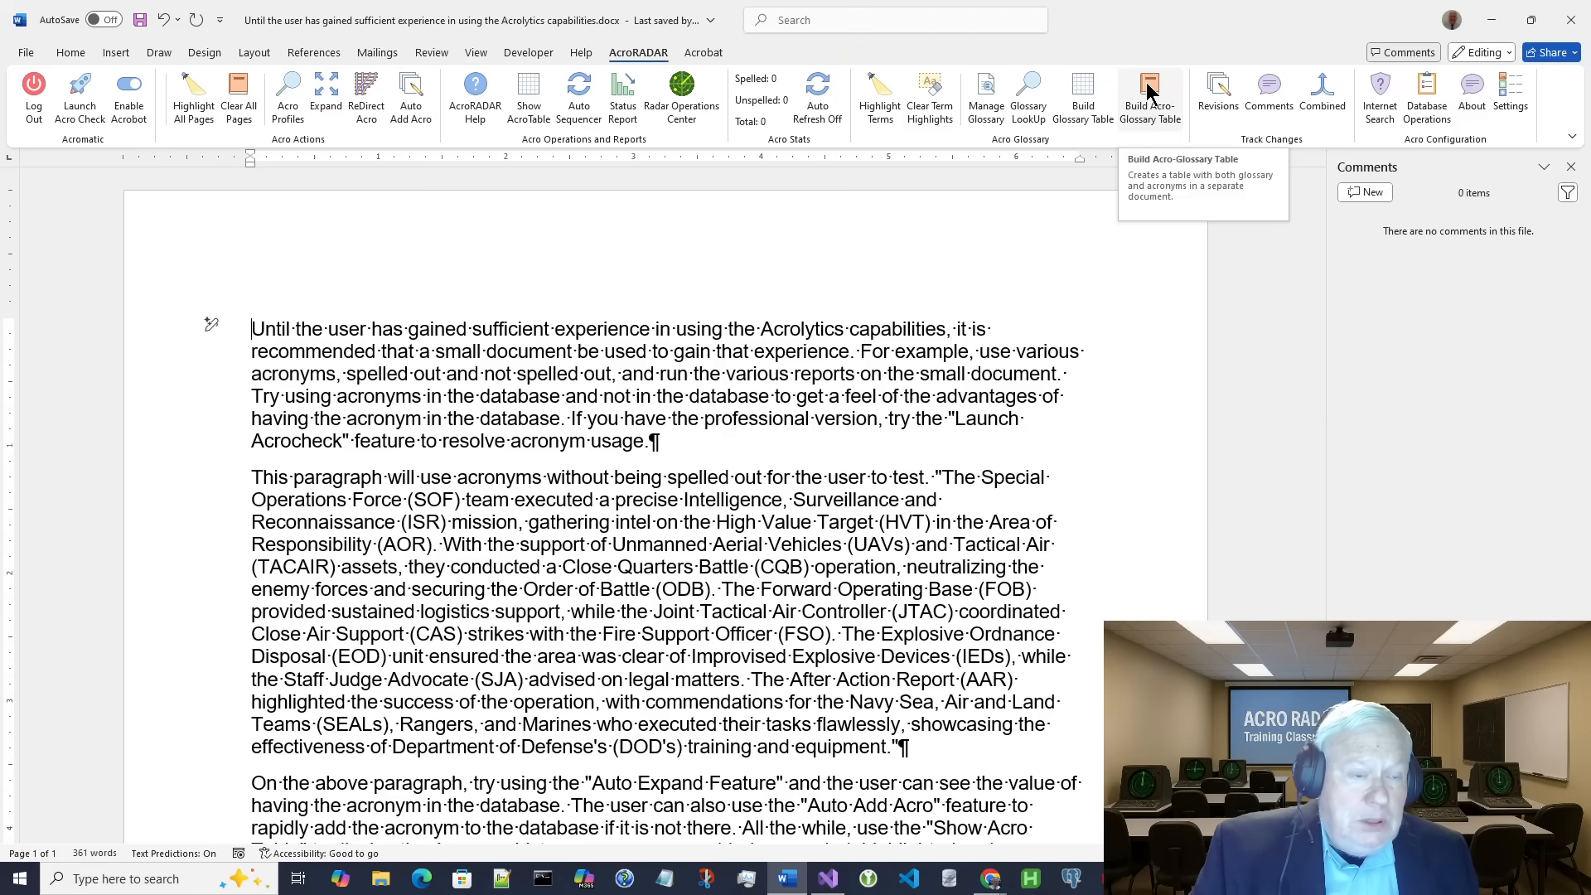
left_click(1149, 96)
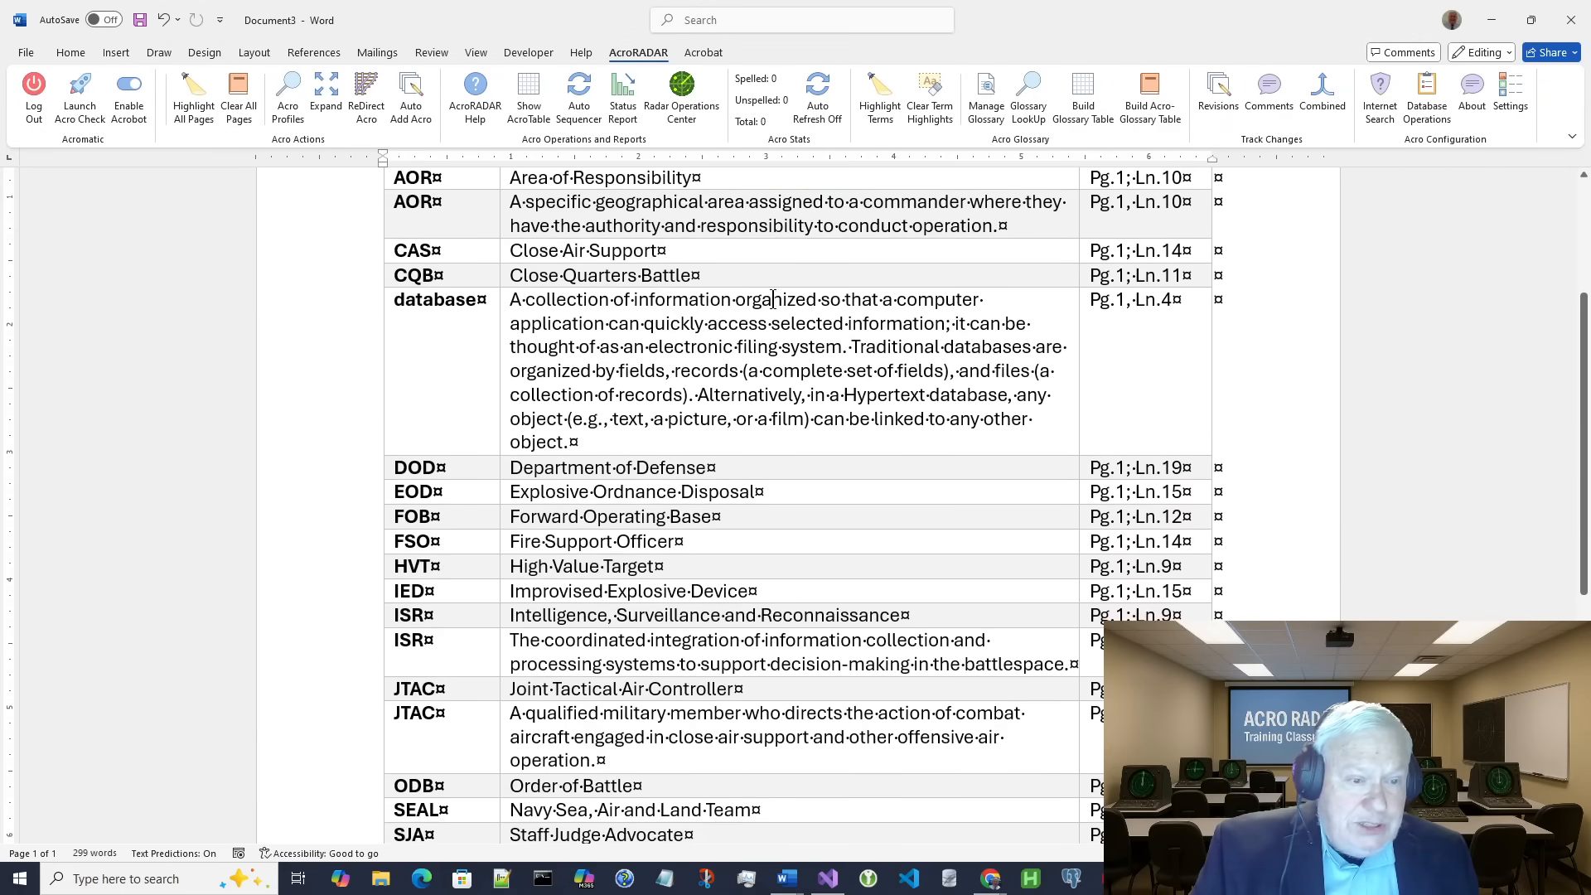
scroll("down", 3)
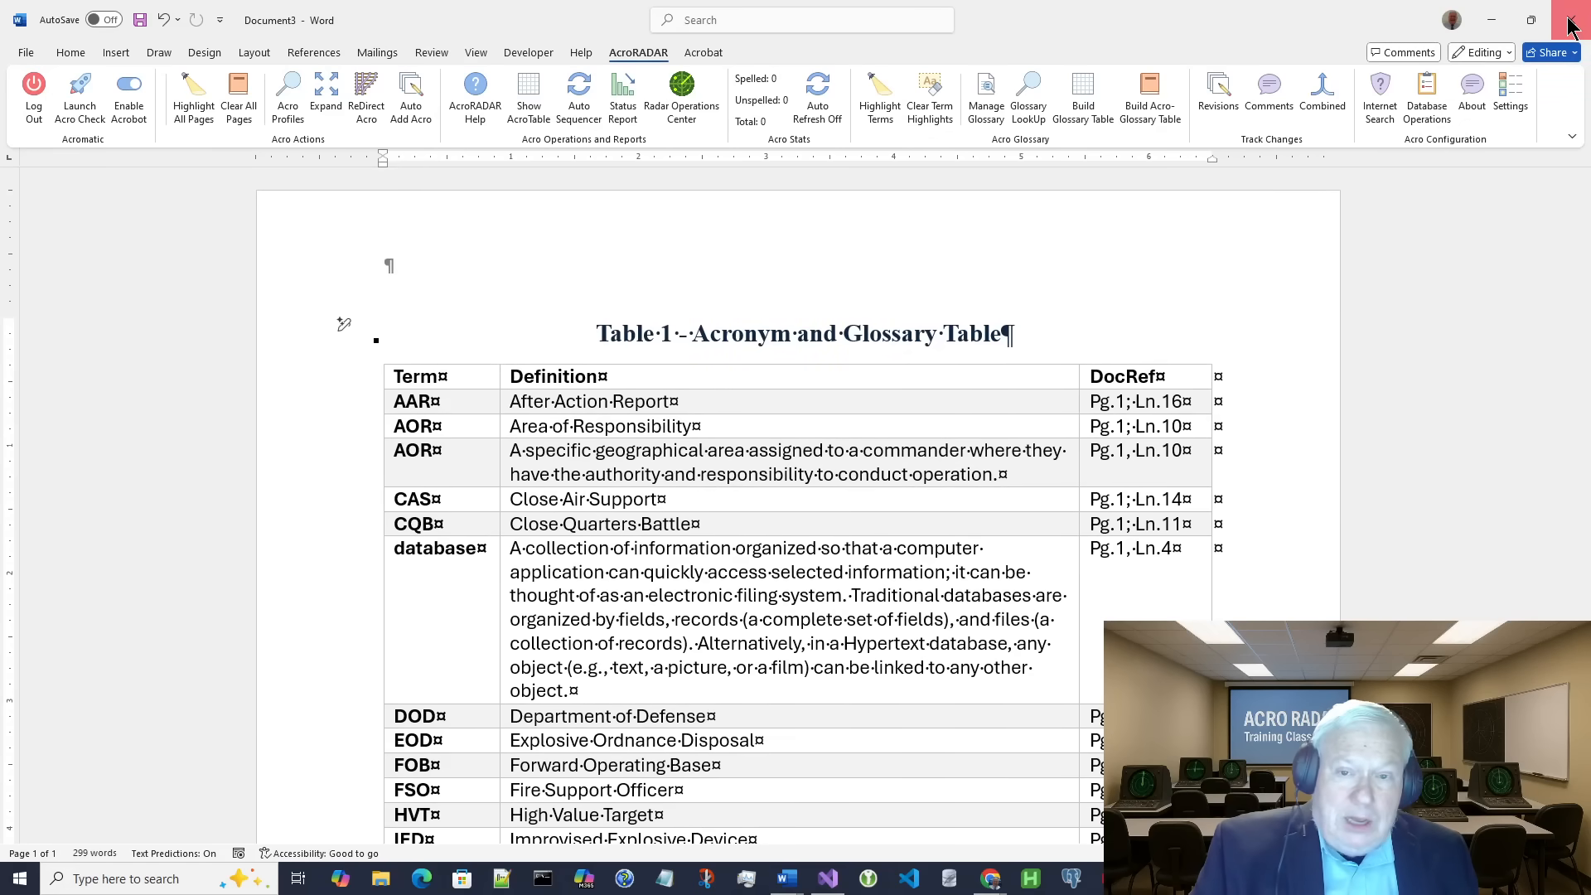
left_click(1570, 20)
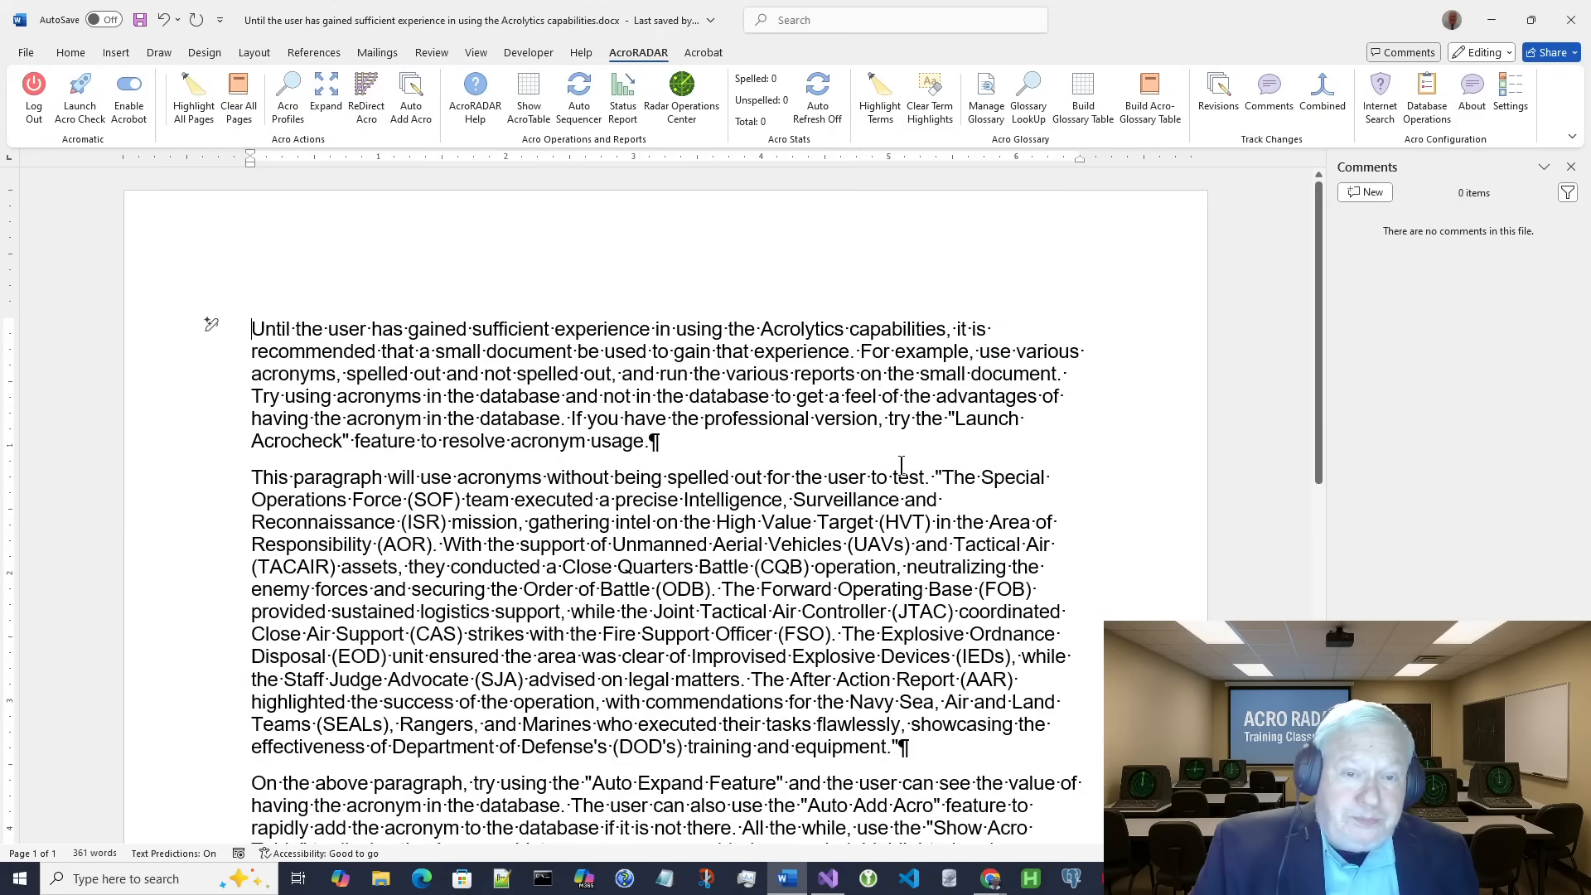
mouse_move(896, 464)
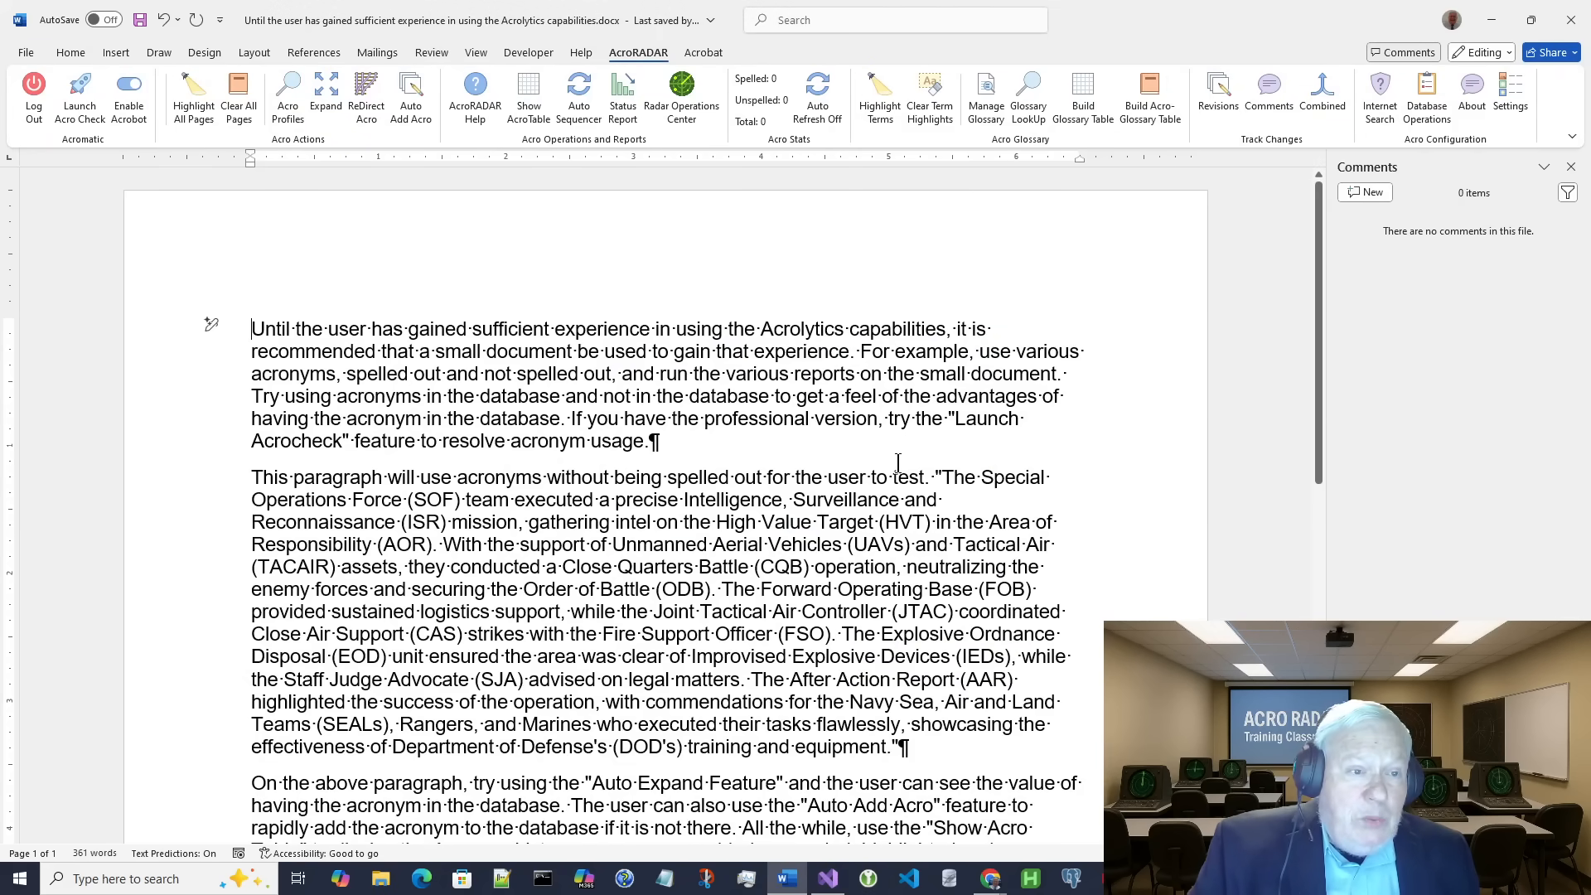
Step: Switch Auto Refresh to On so Acro Stats report 18 spelled out, 0 unspelled, 18 total
left_click(818, 96)
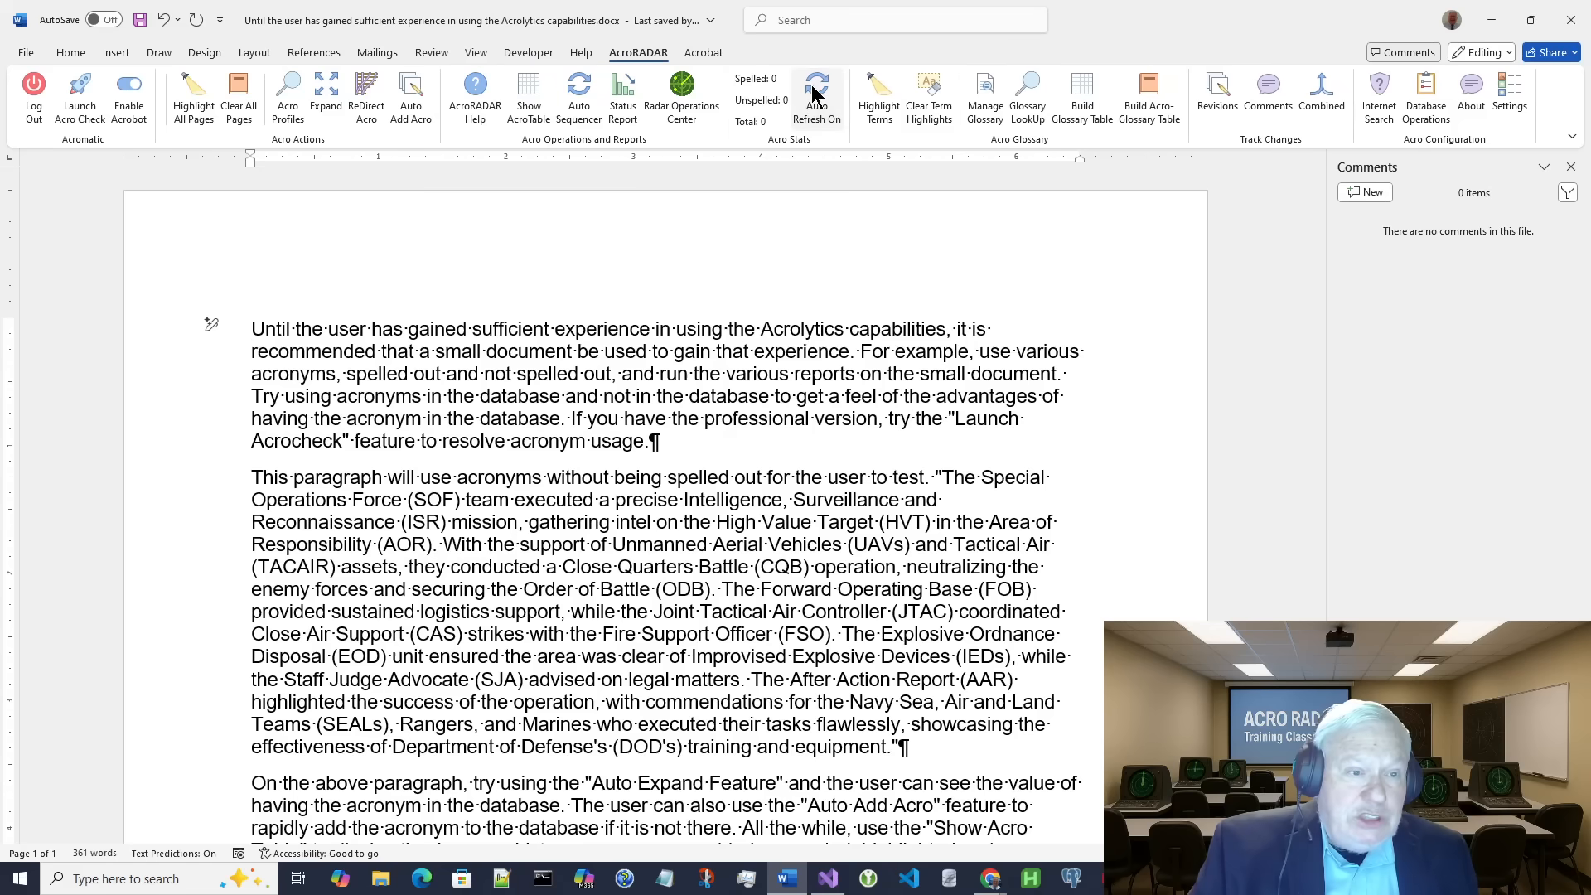
left_click(817, 91)
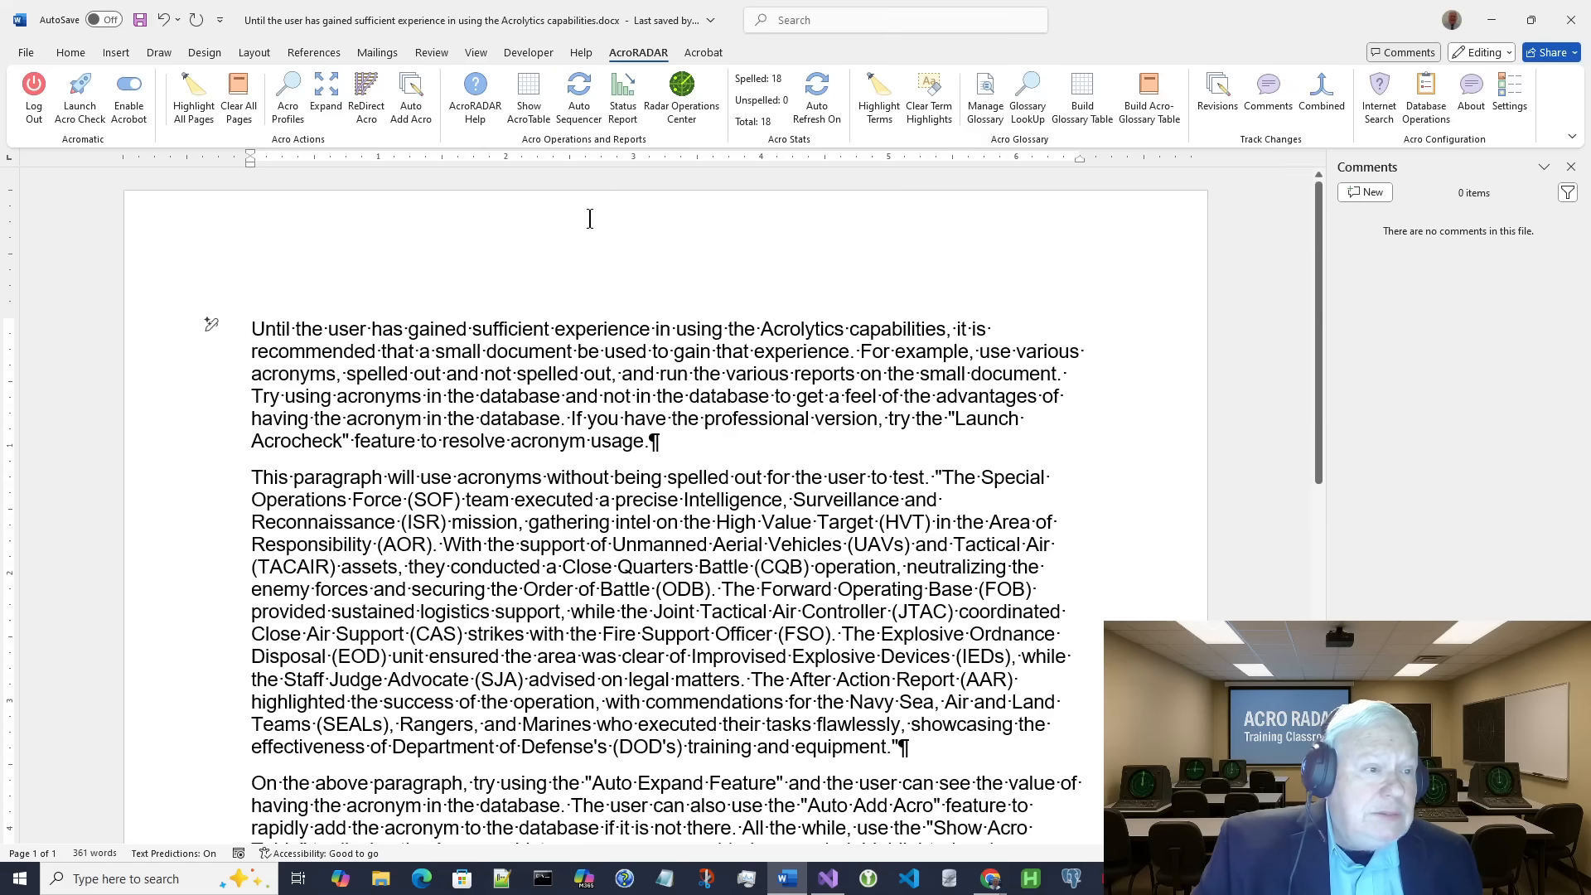
mouse_move(695, 146)
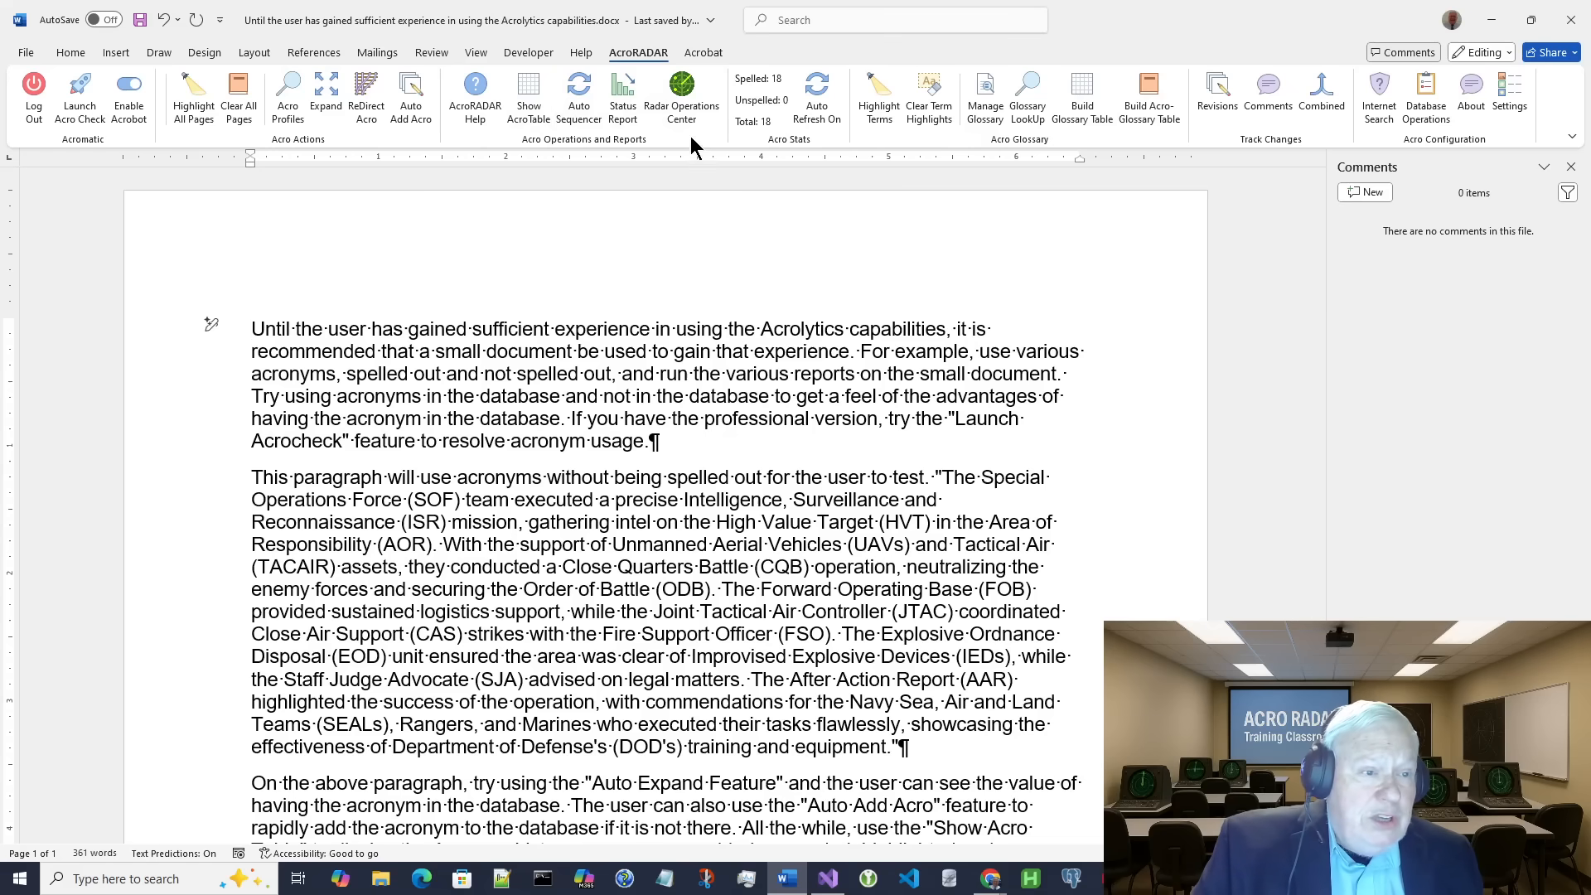
mouse_move(682, 96)
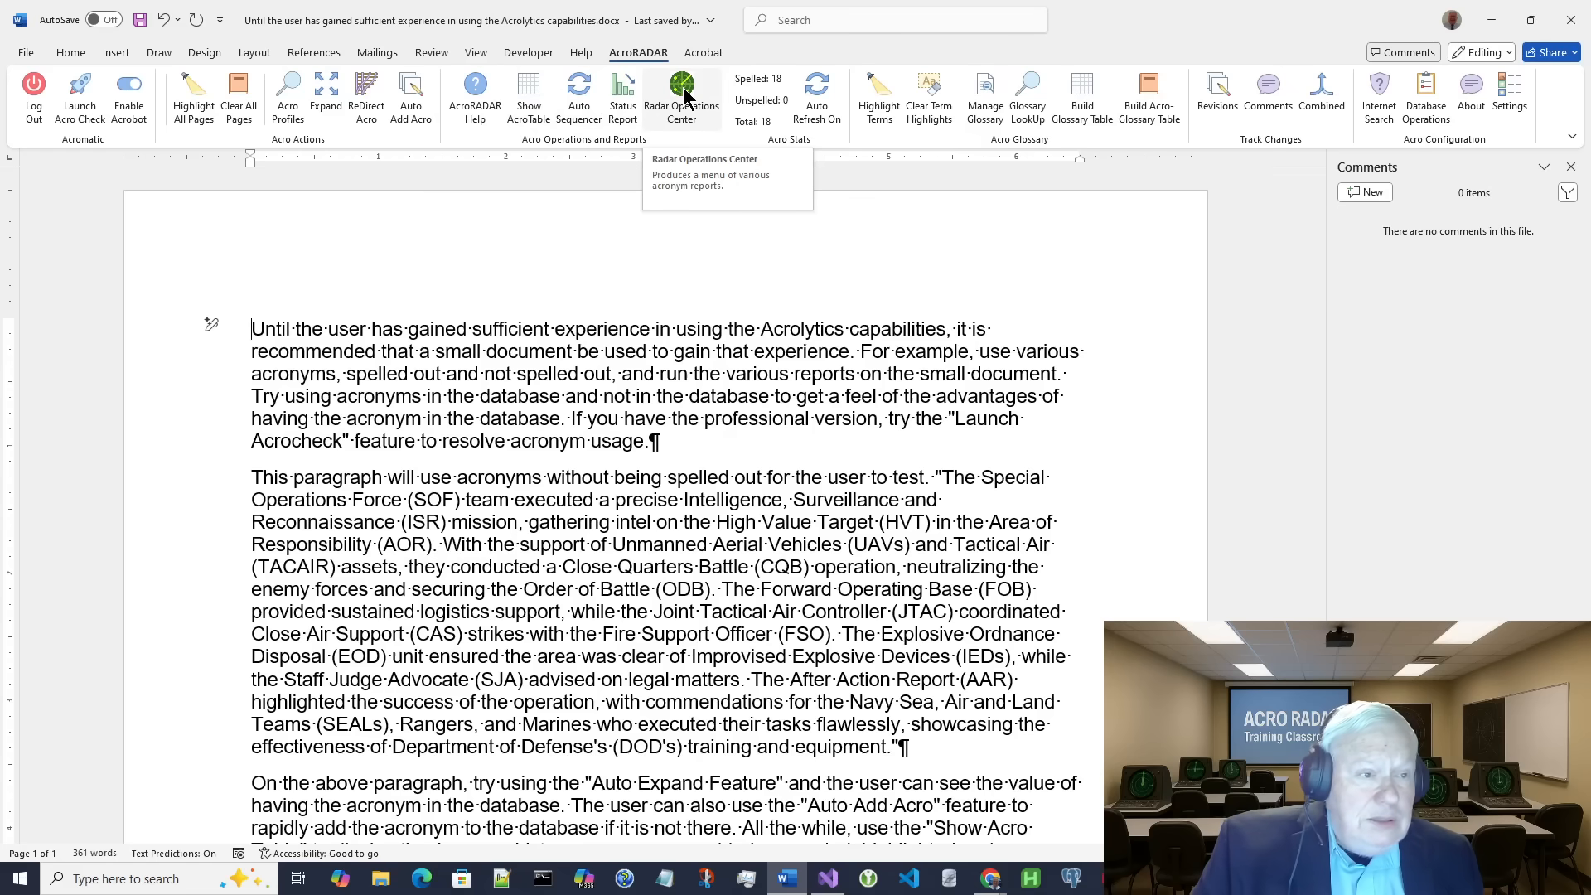
Step: Run the Not in Database report from the Radar Operations Center, then close the empty Document4 report
left_click(682, 91)
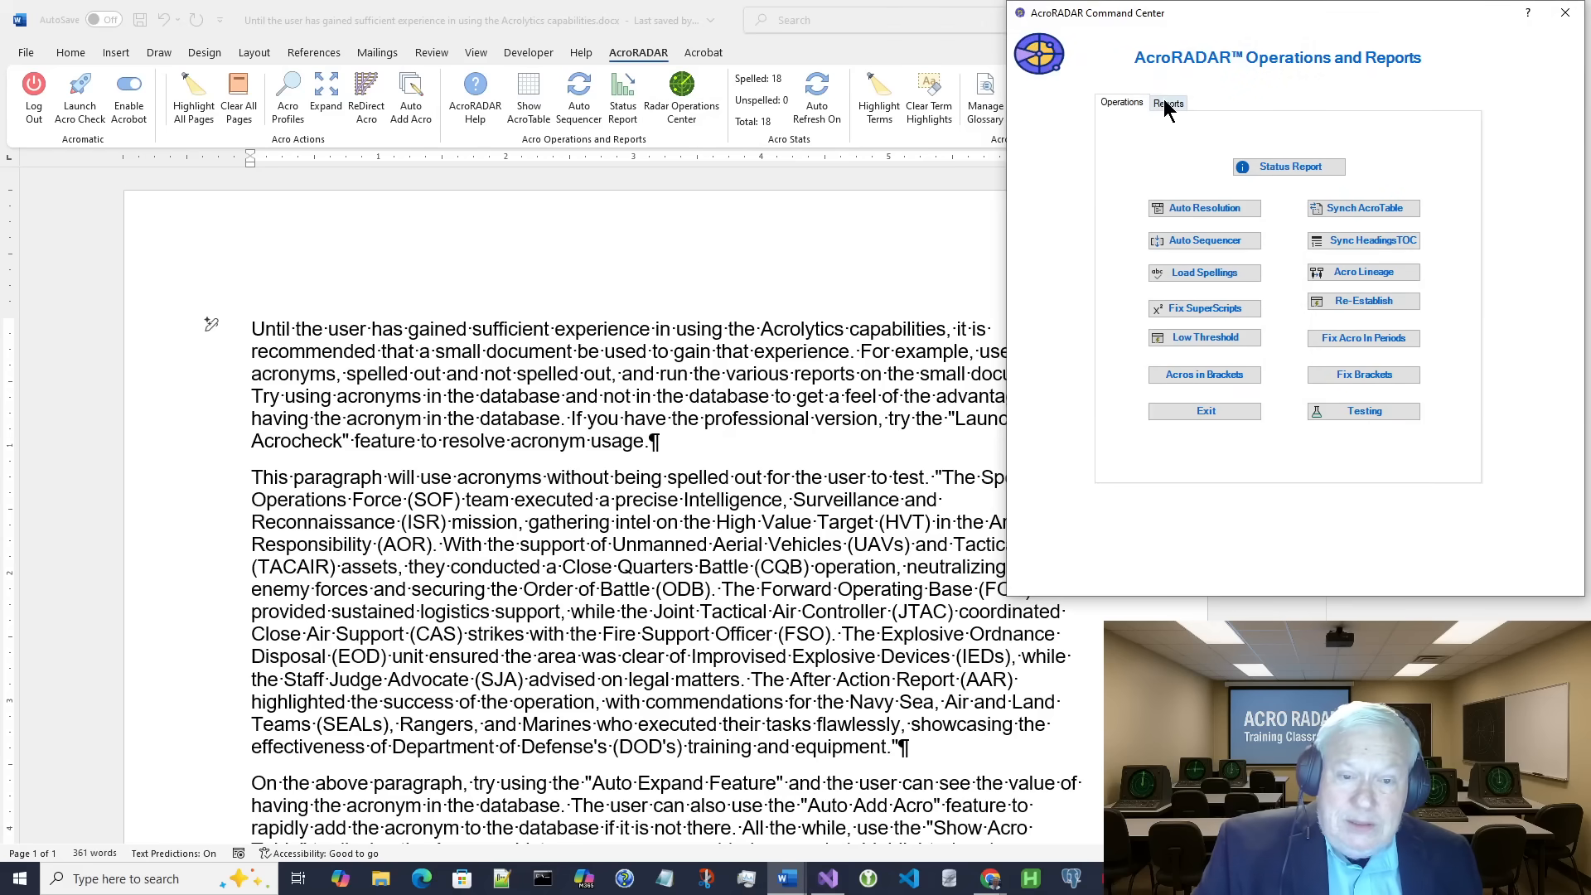
left_click(1169, 103)
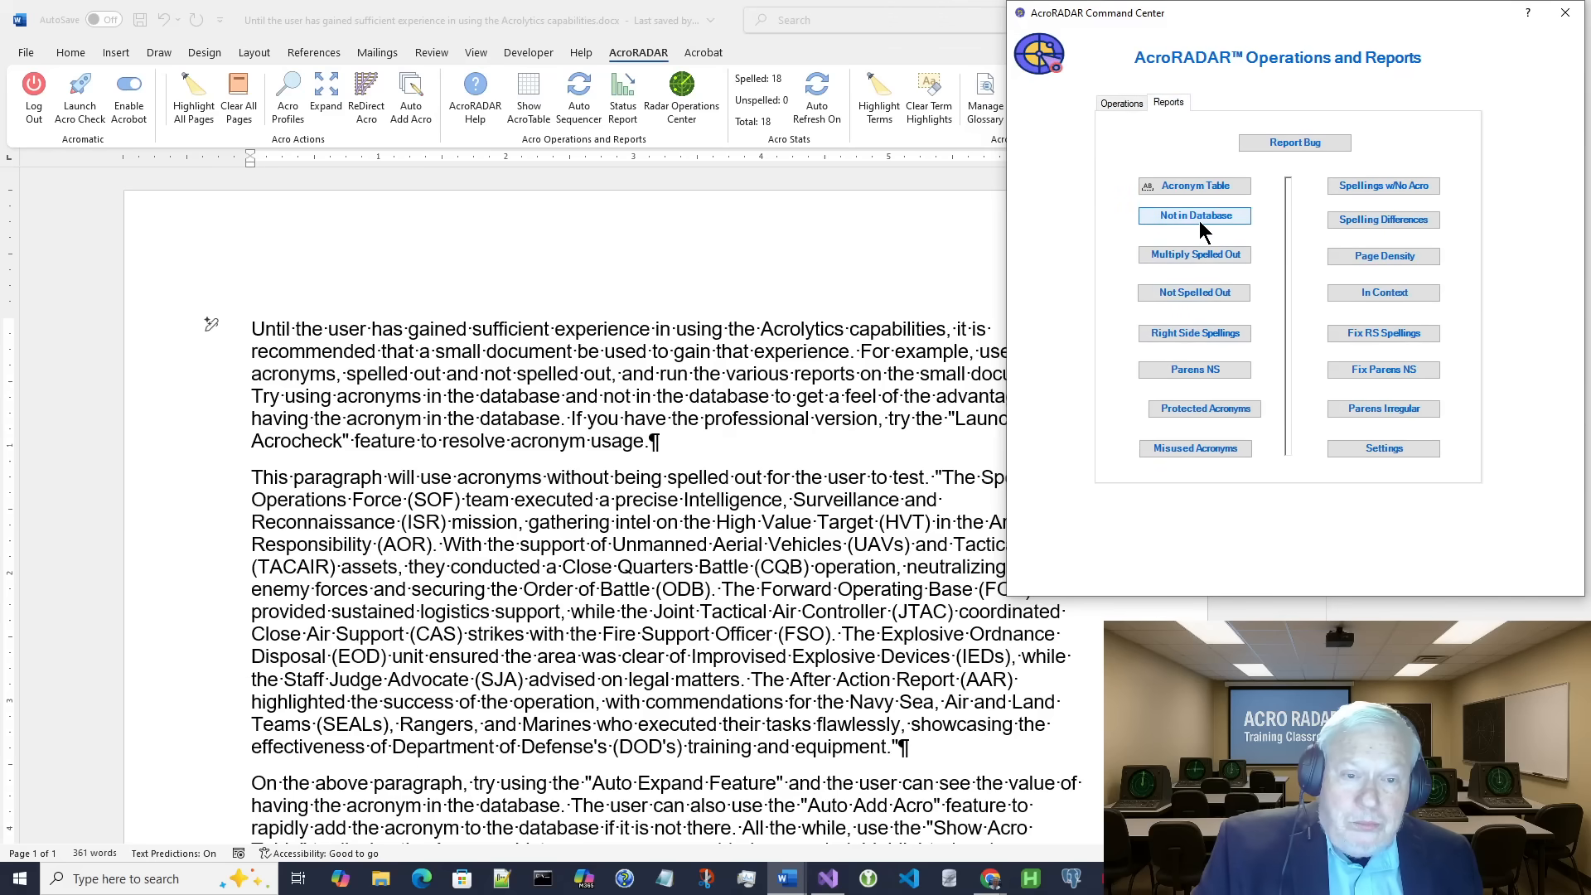
left_click(1196, 216)
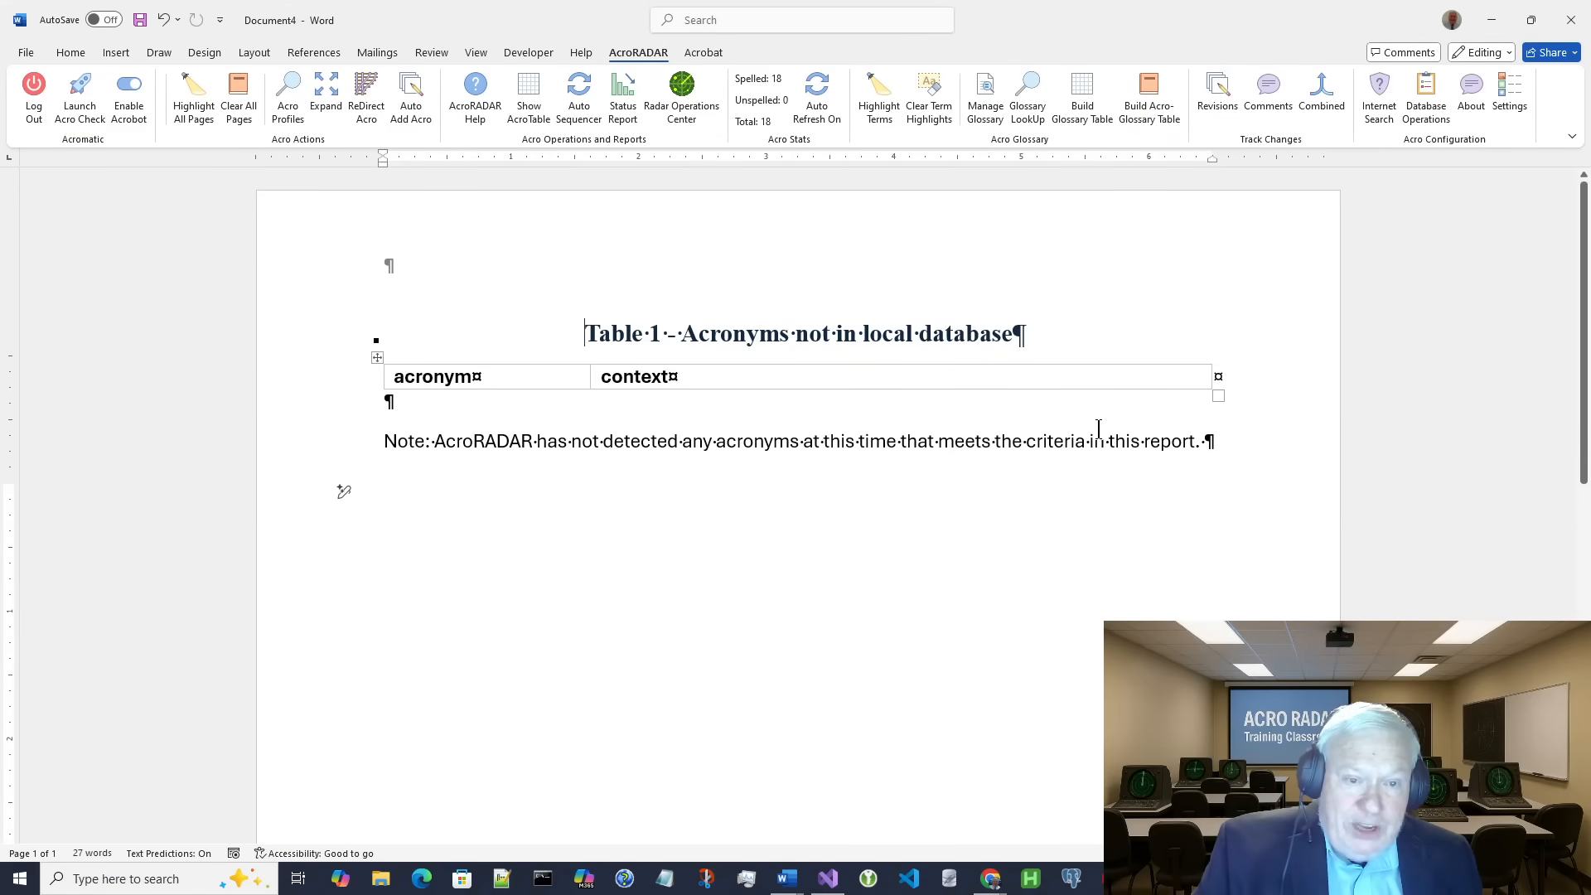
left_click(1572, 19)
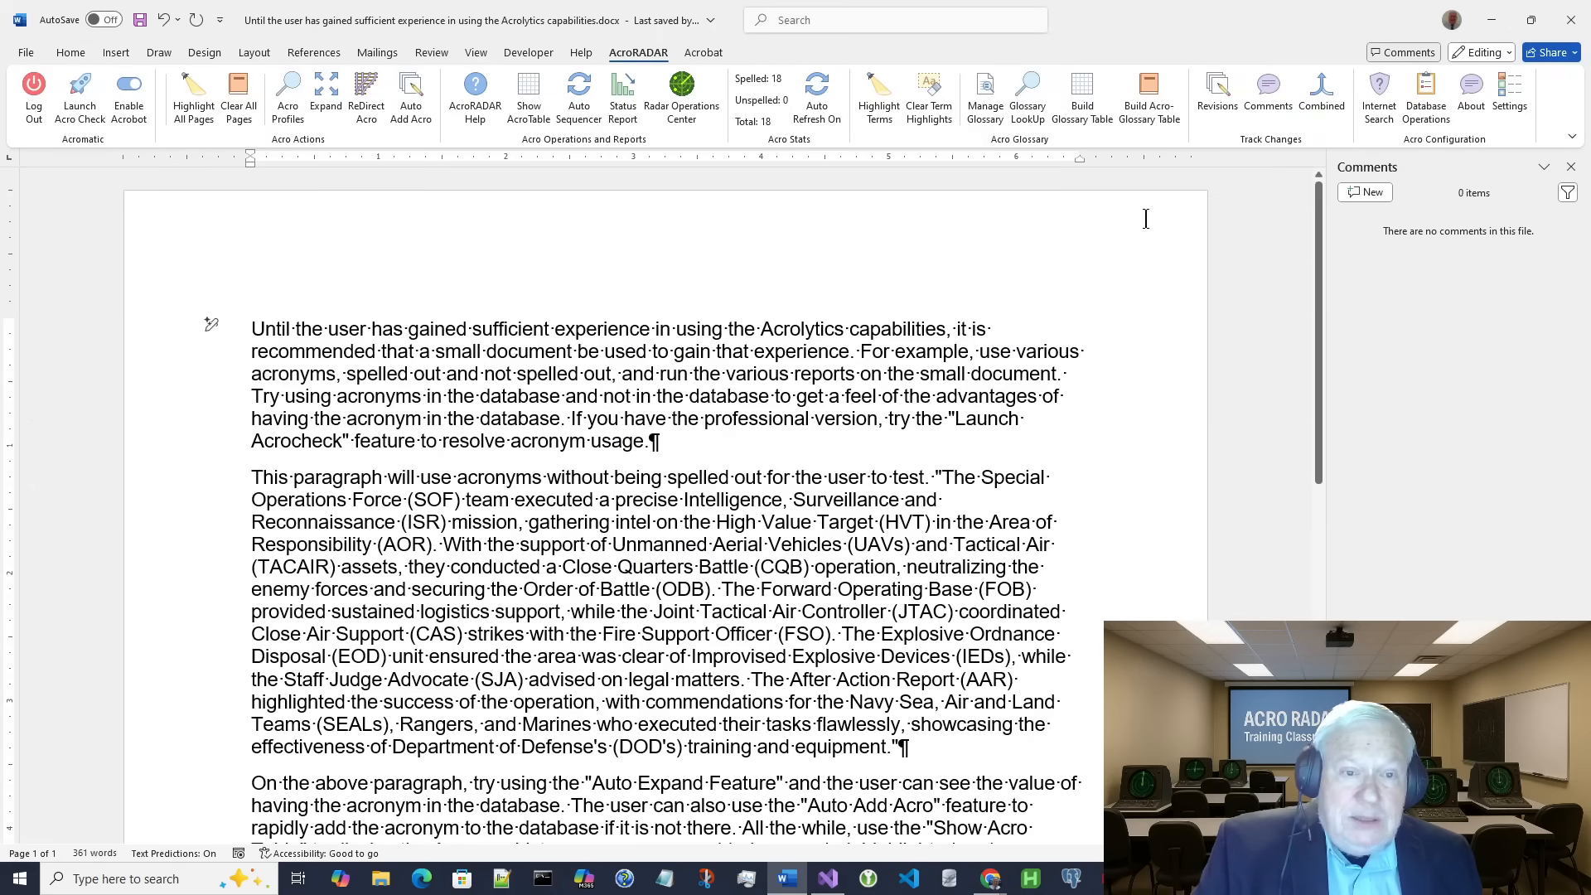
mouse_move(1116, 168)
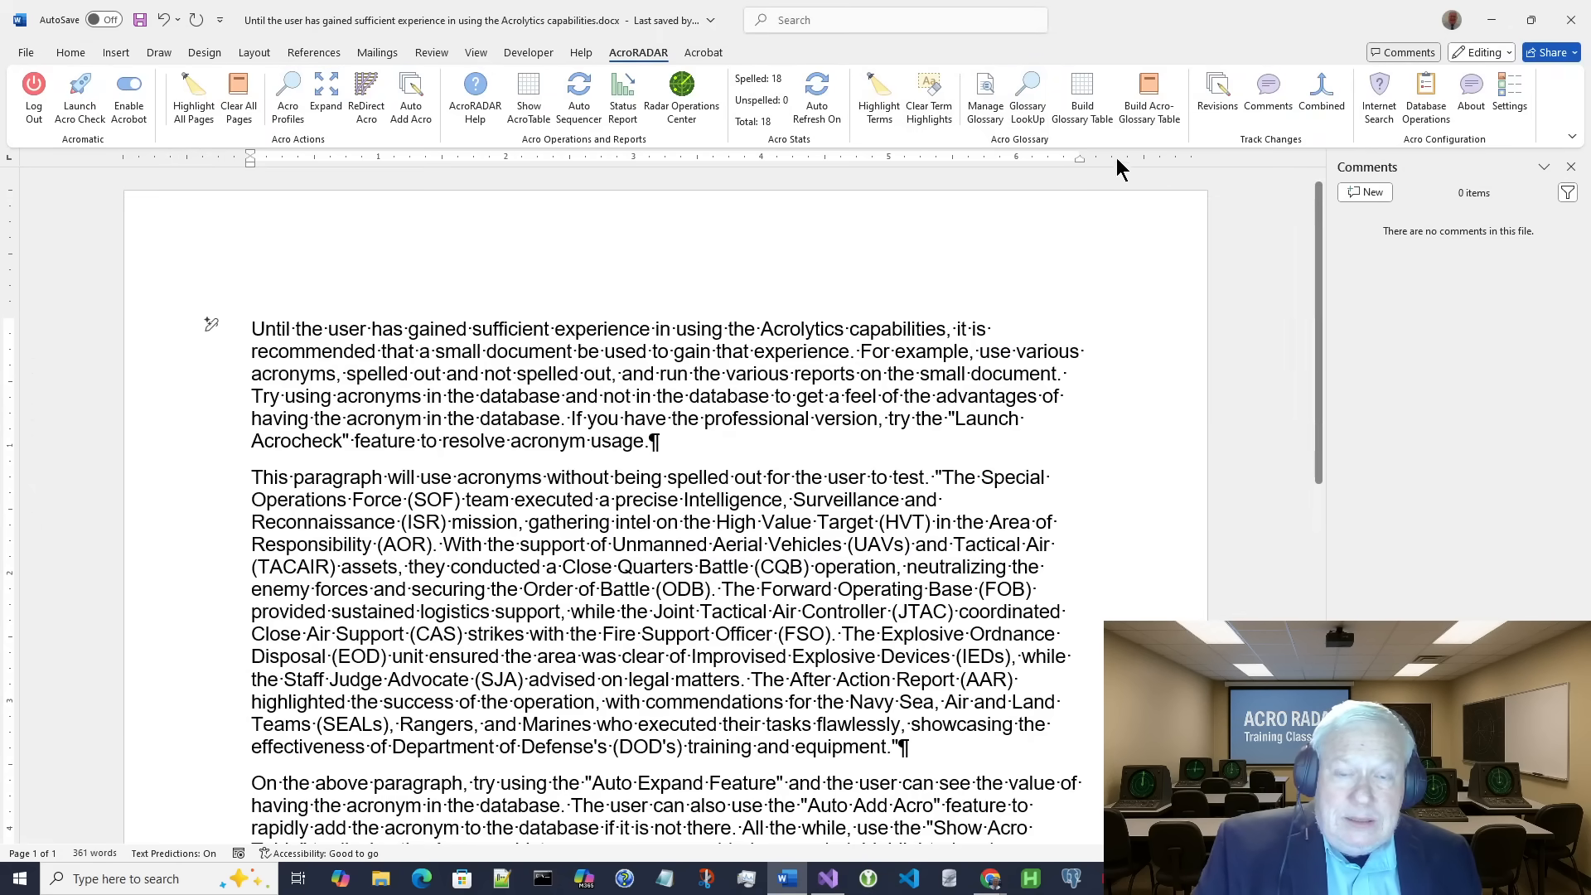
left_click(1425, 97)
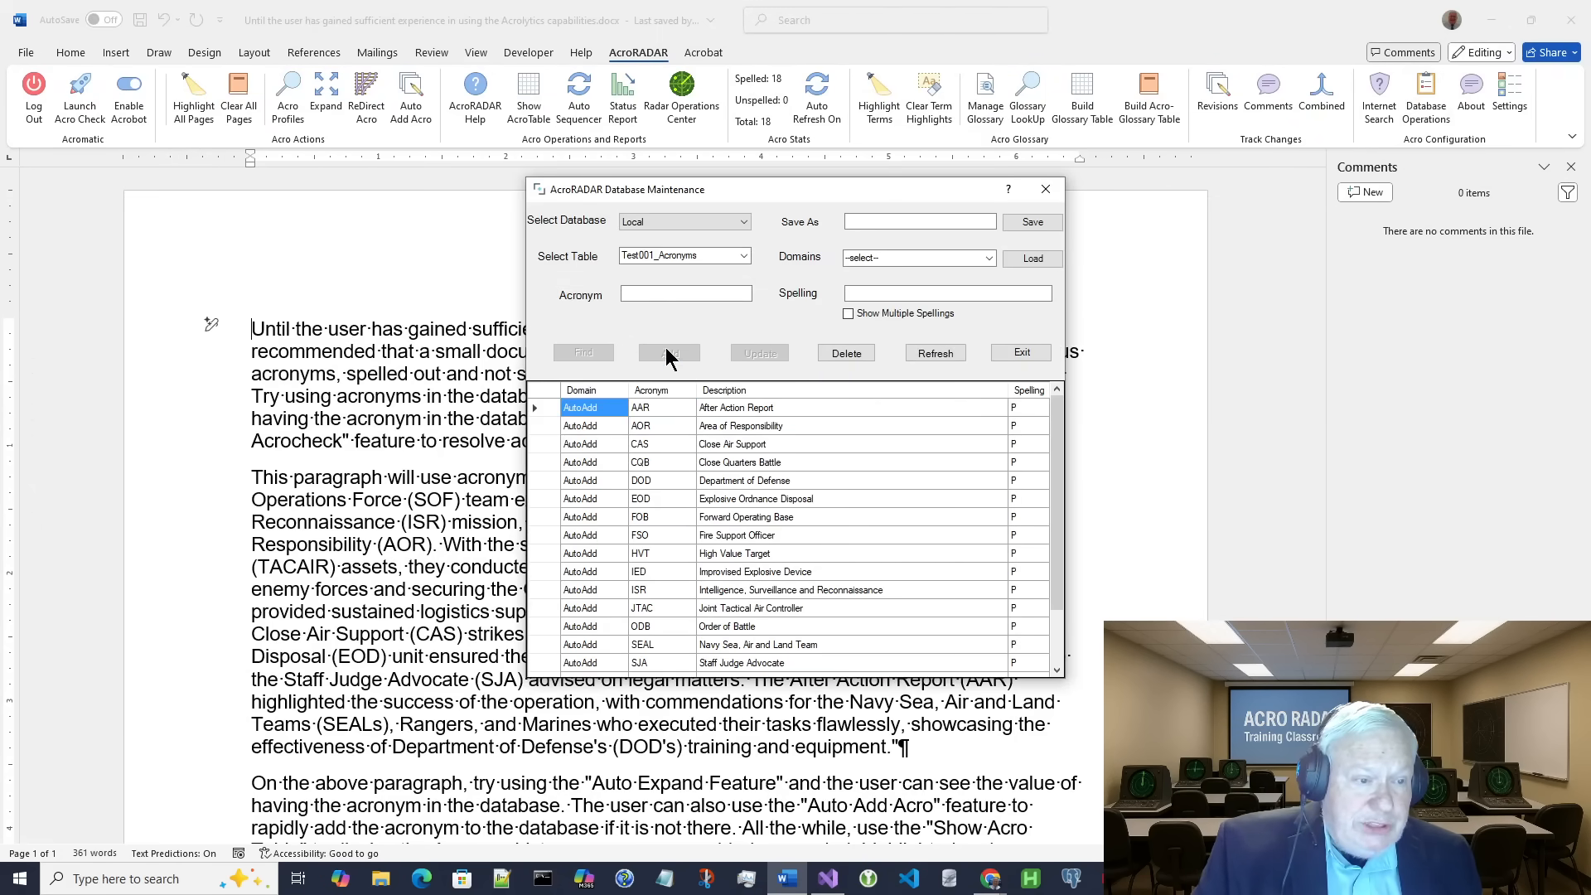
mouse_move(706, 274)
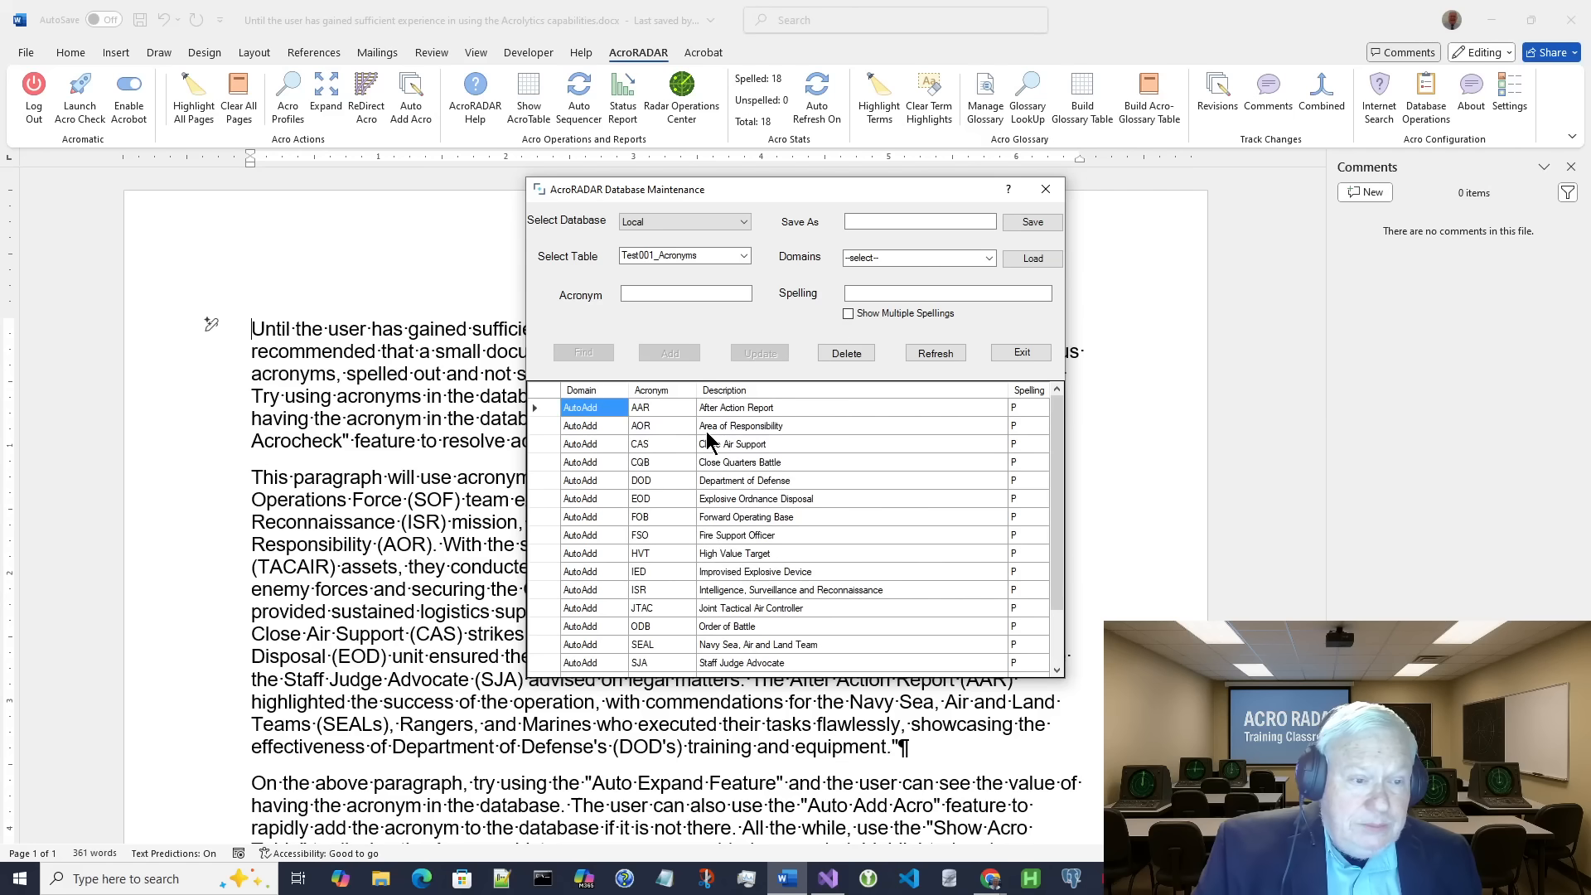
mouse_move(1044, 189)
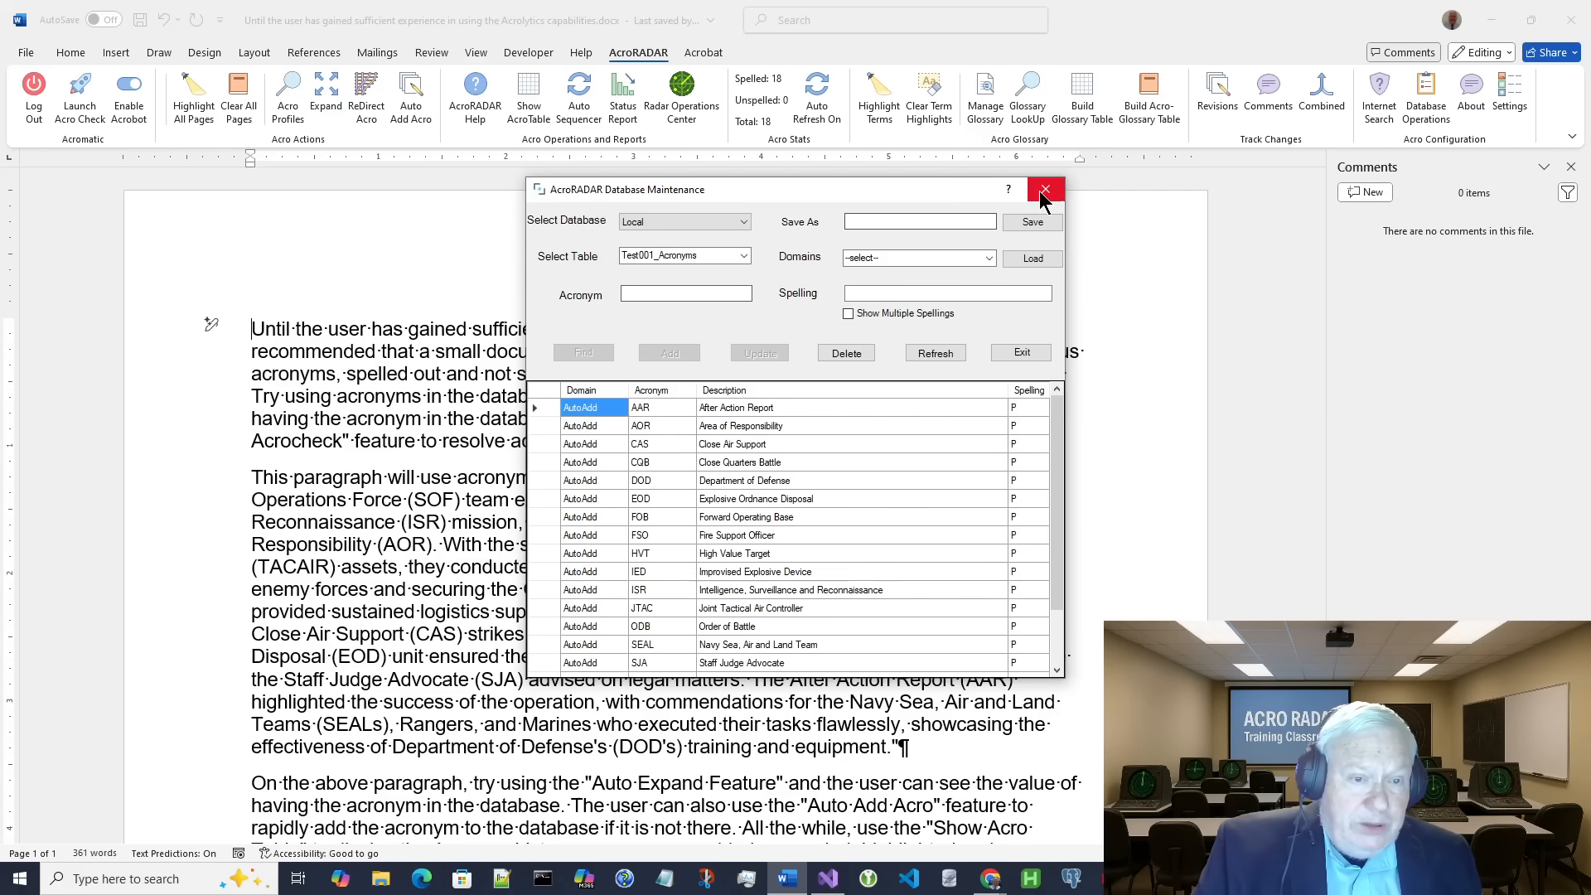
left_click(1044, 191)
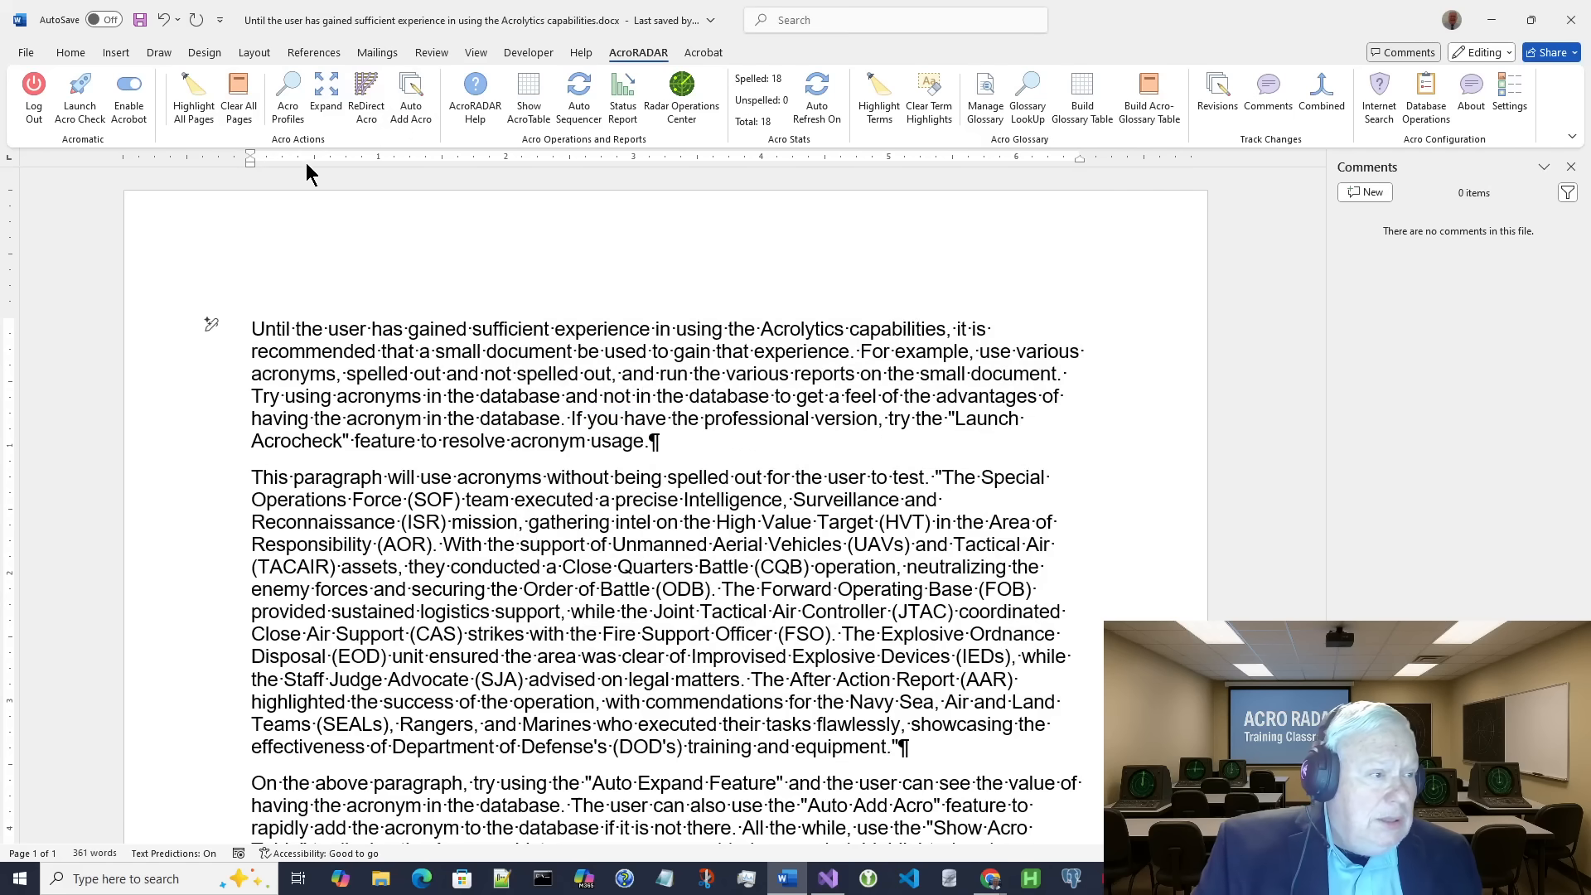
mouse_move(409, 96)
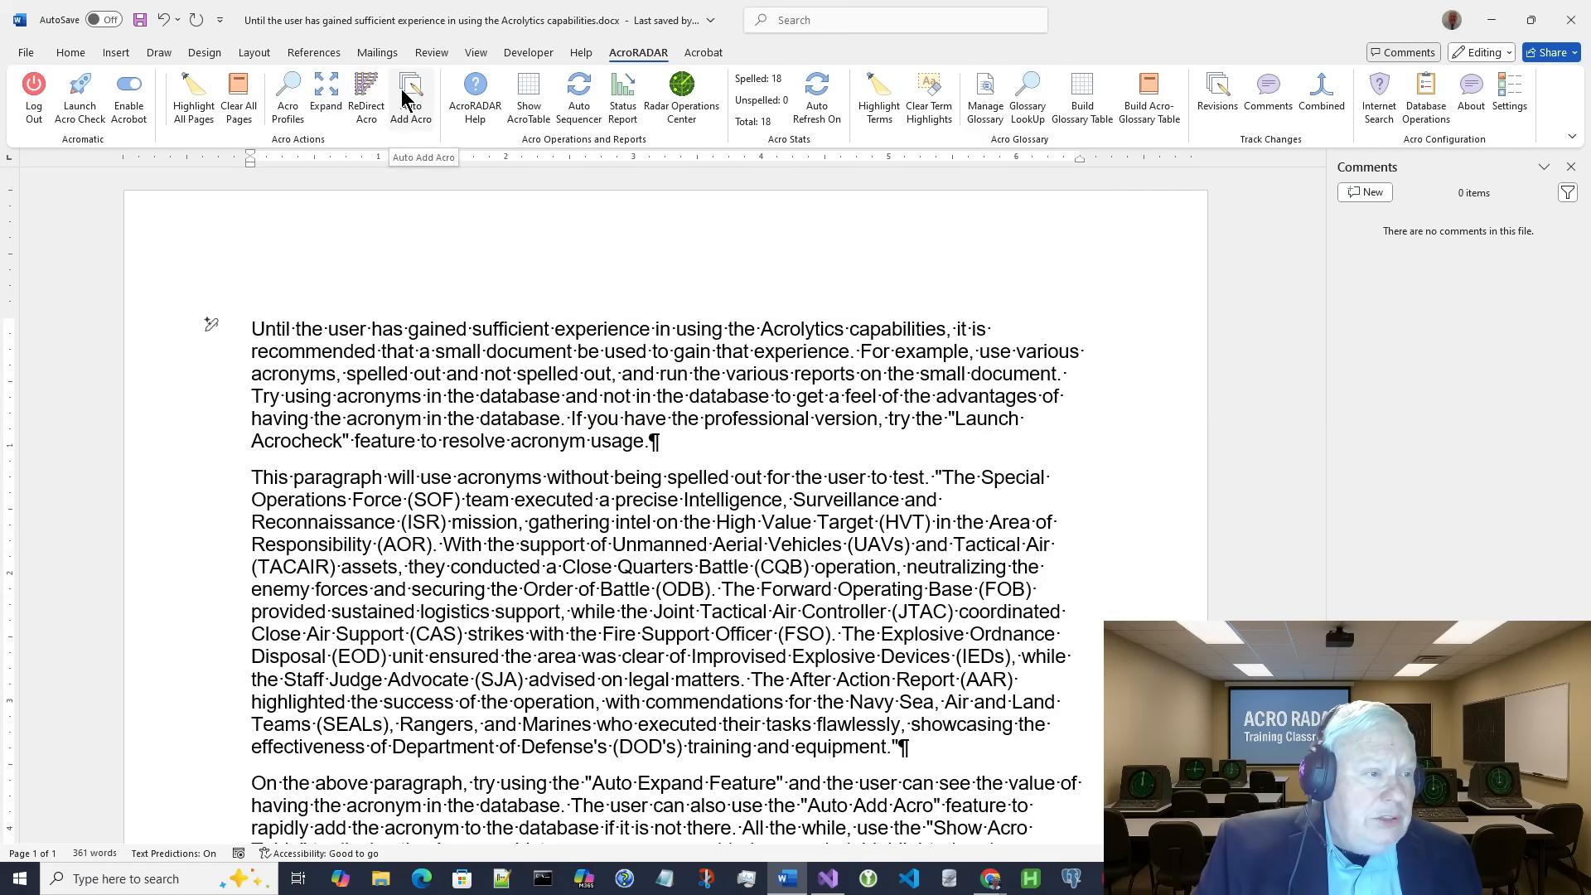
left_click(411, 96)
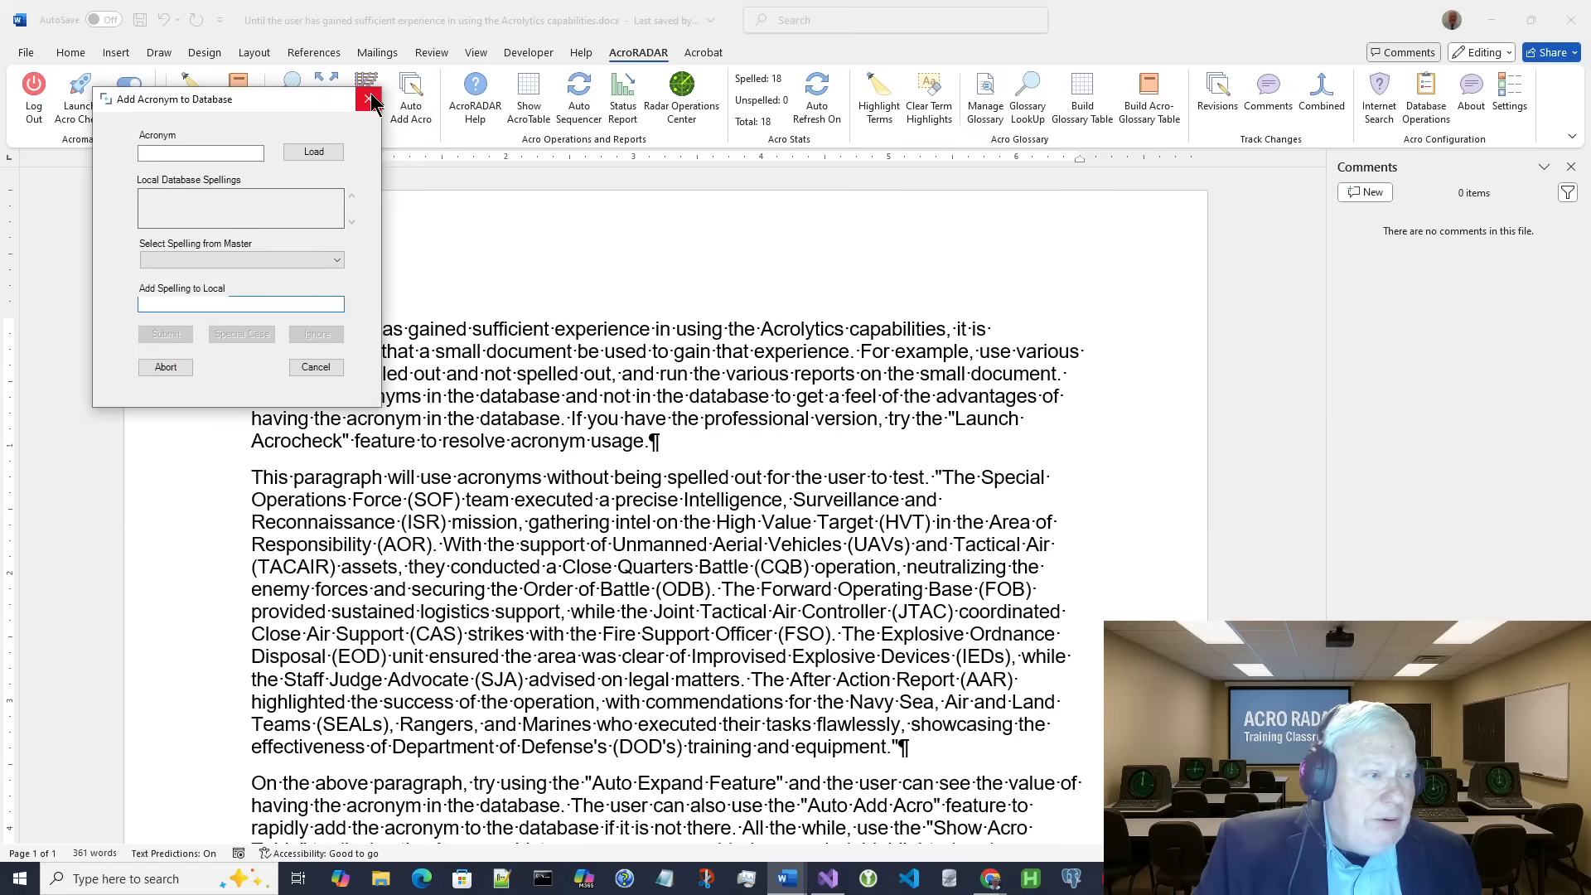
left_click(369, 98)
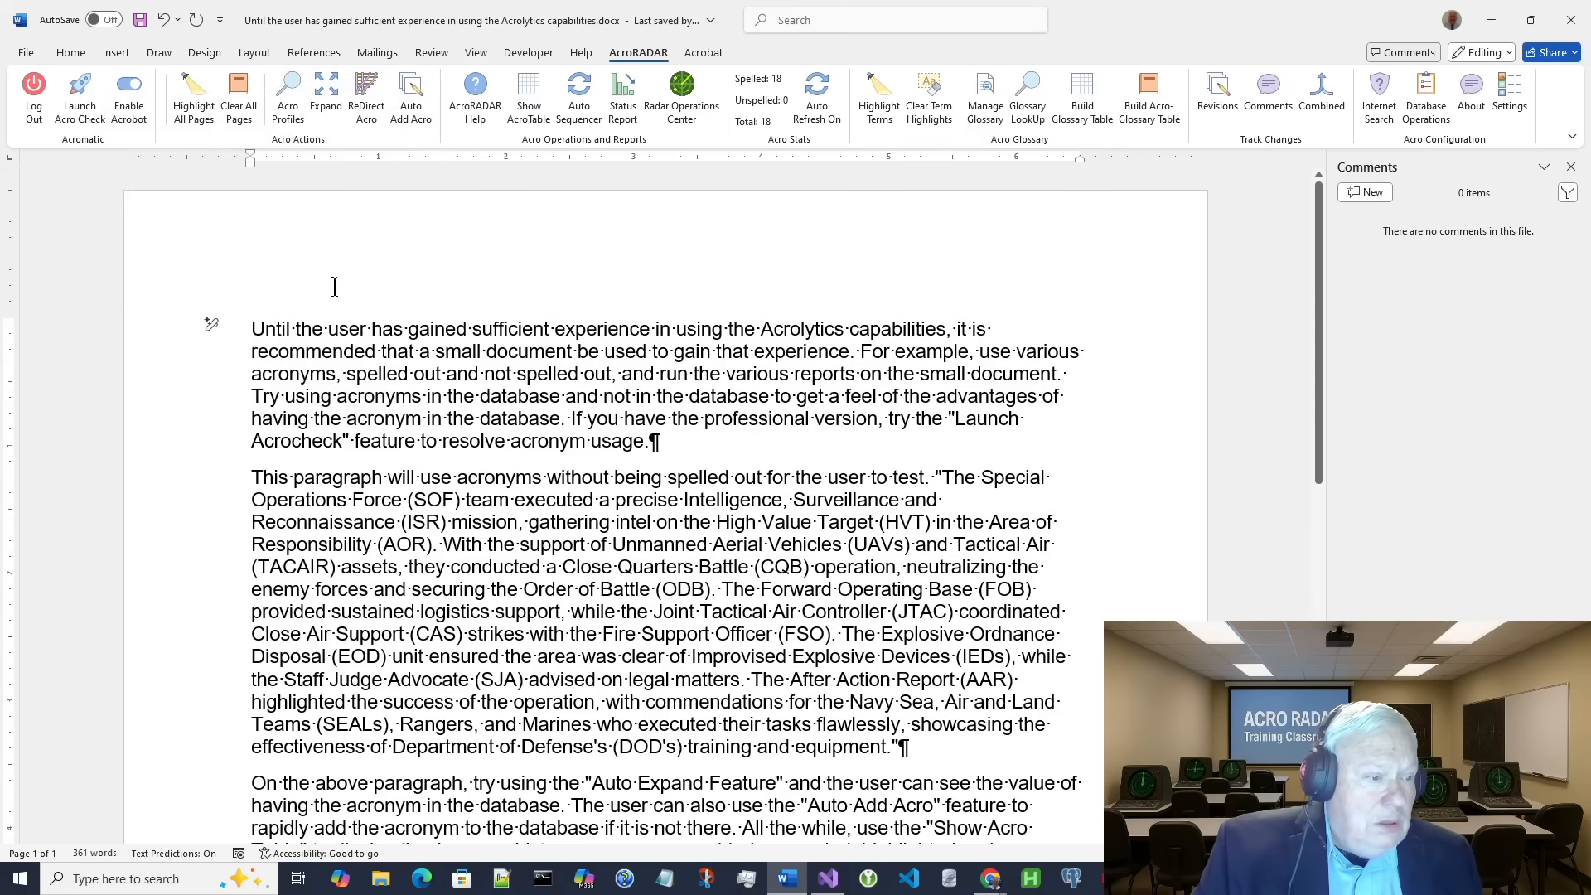
left_click(411, 96)
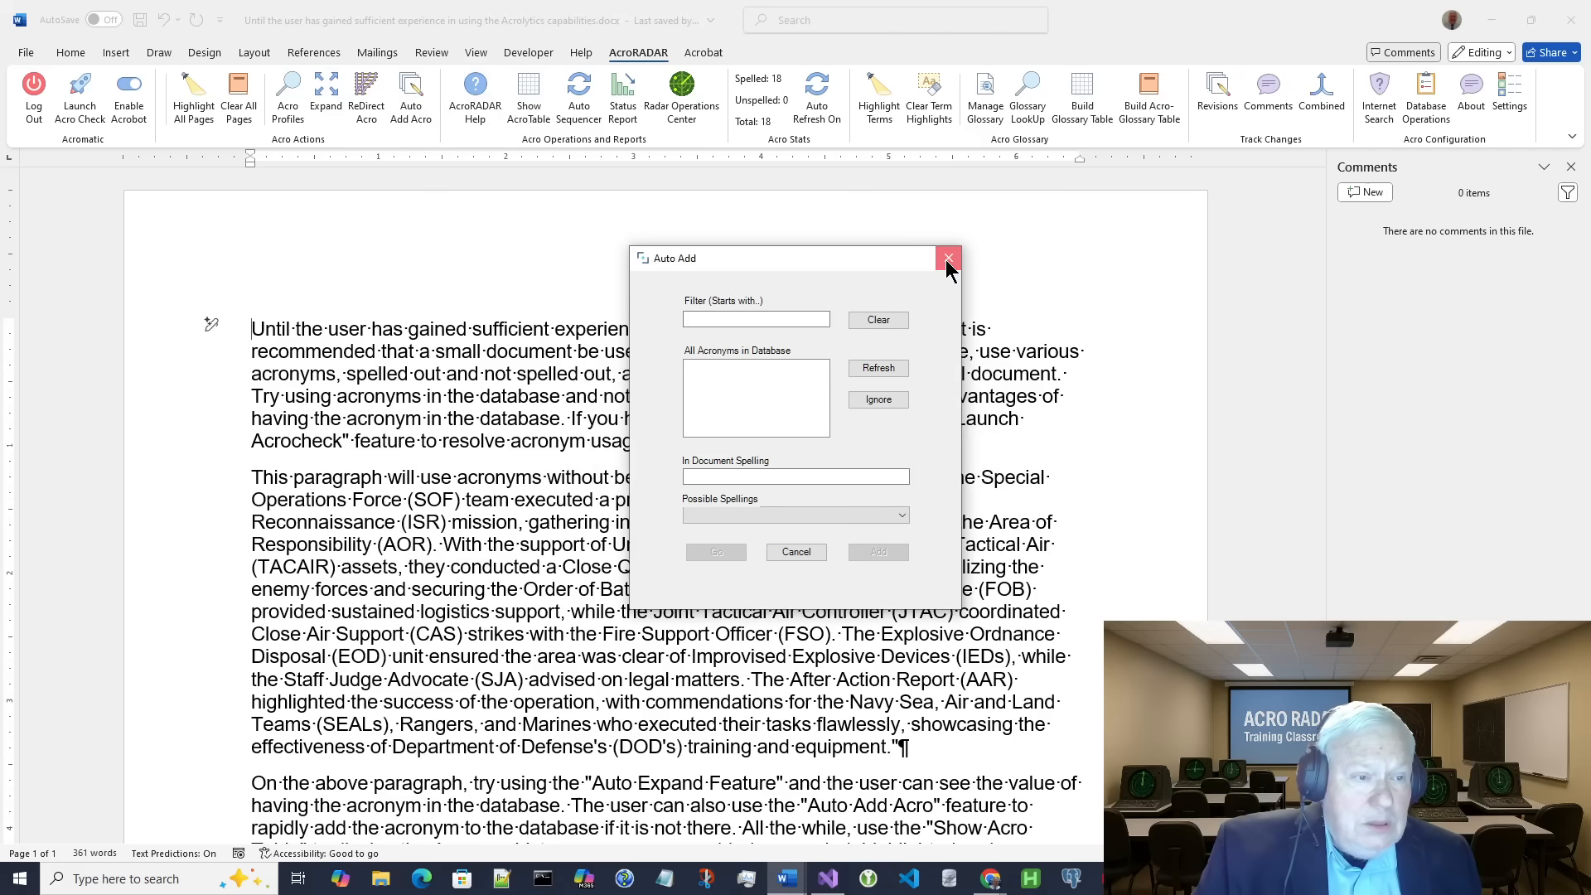
left_click(947, 258)
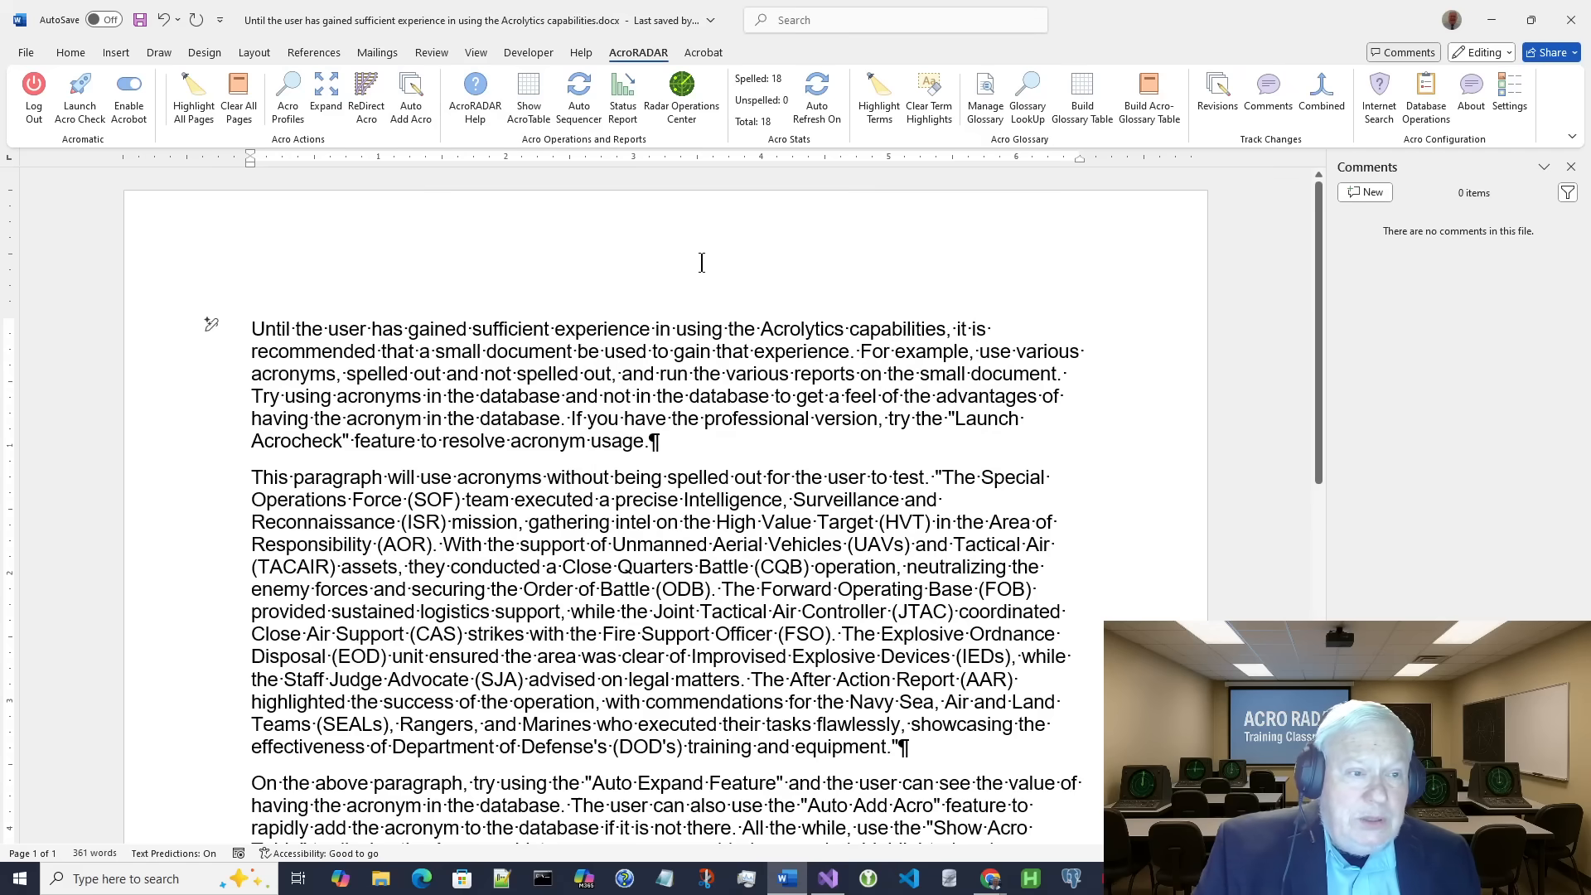
mouse_move(1098, 233)
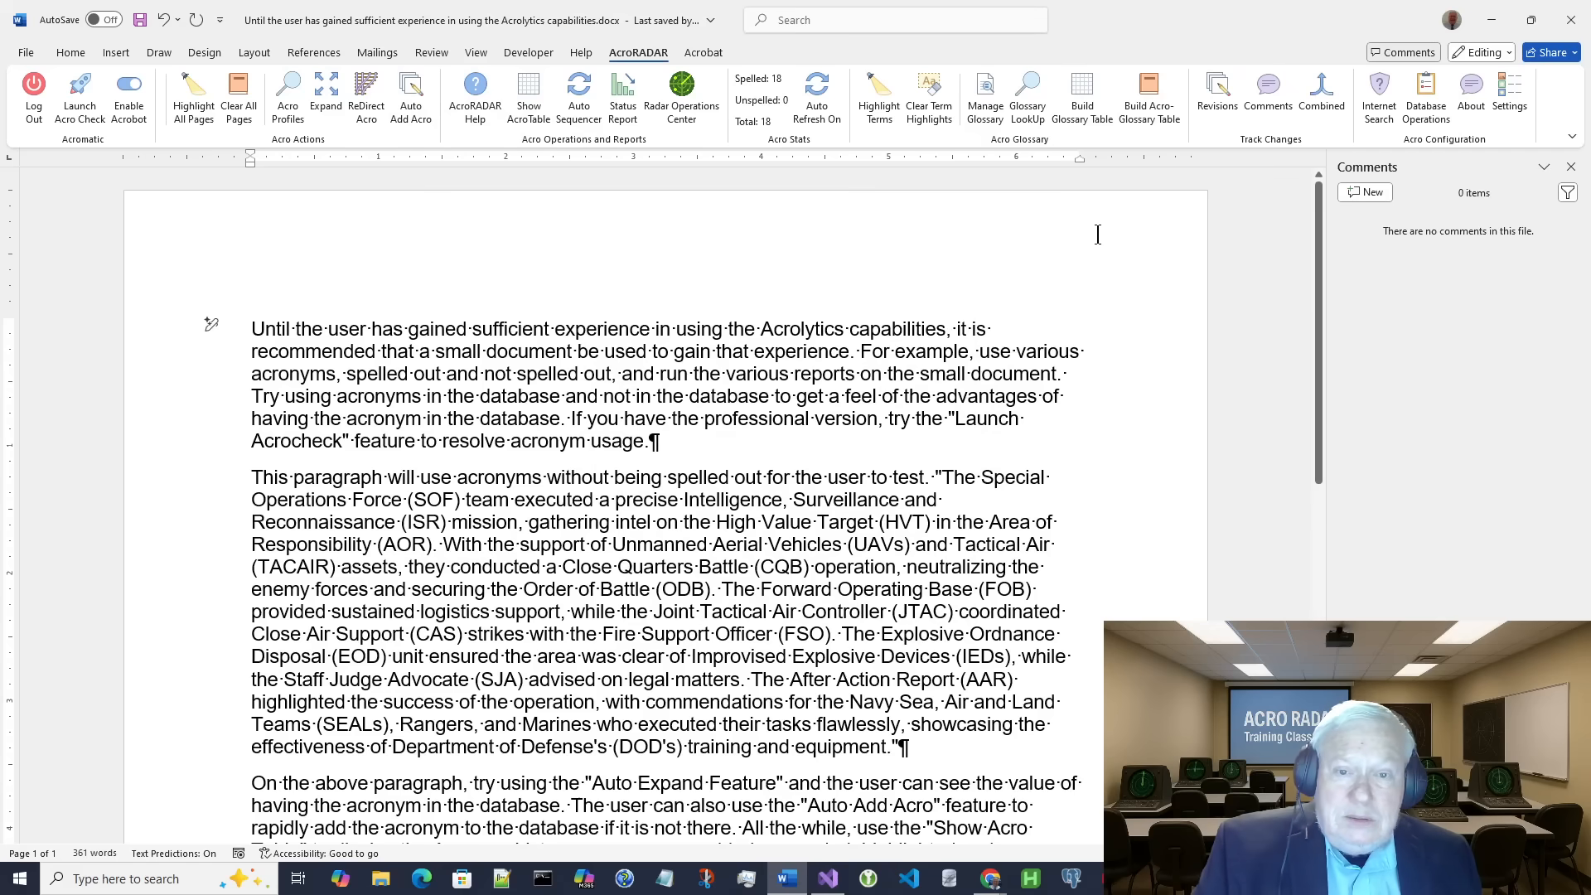
Step: Search NATO in Internet Search, select North Atlantic Treaty Organization as its spelling, and close the lookup
left_click(1378, 91)
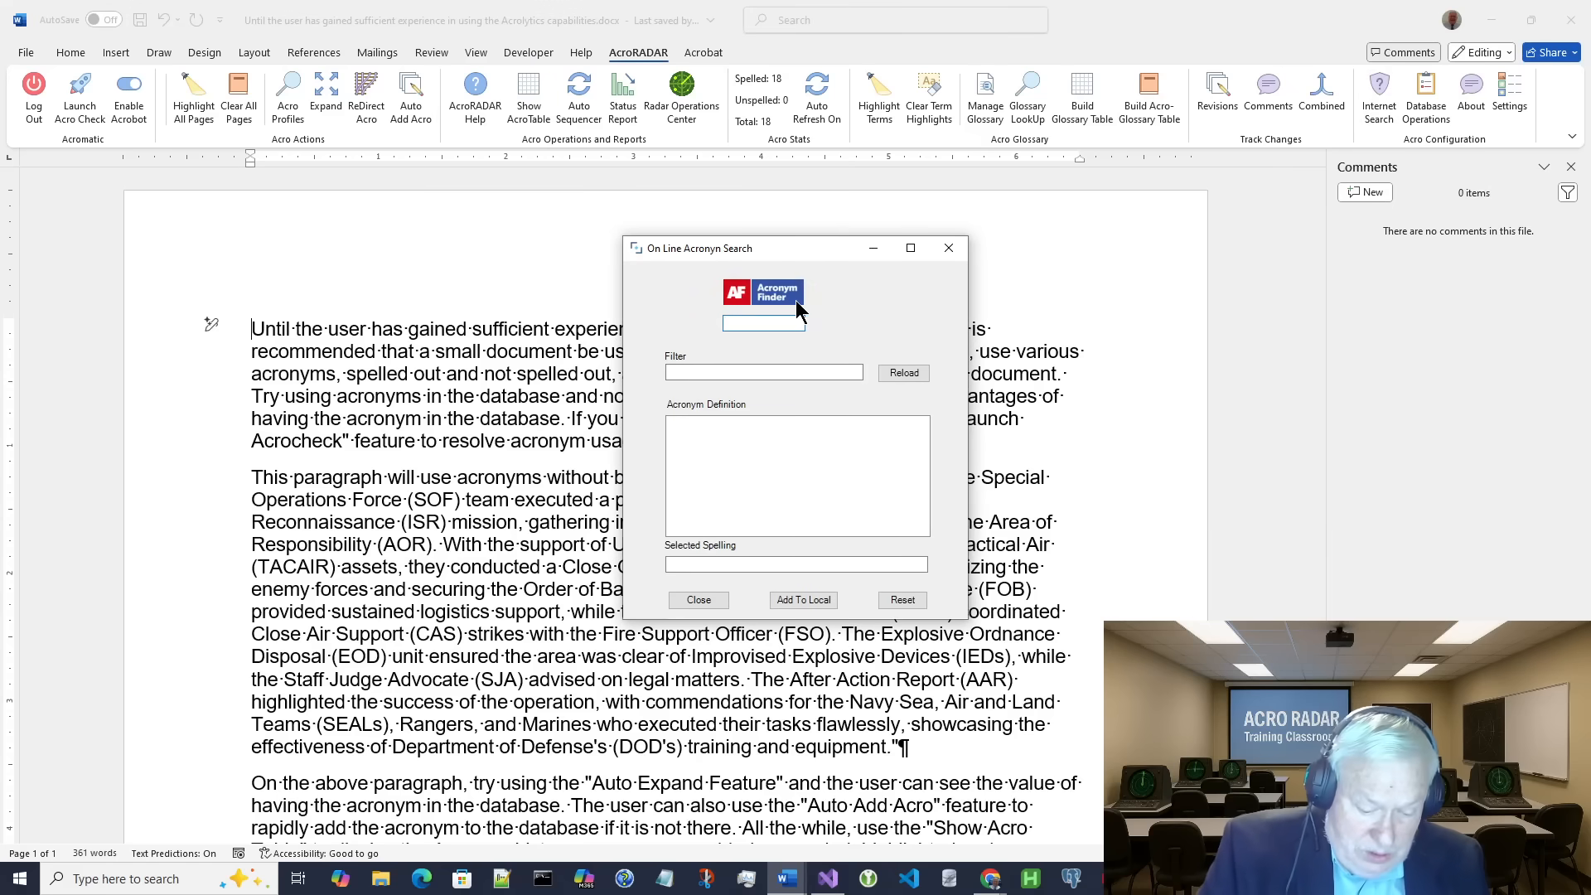
type("na")
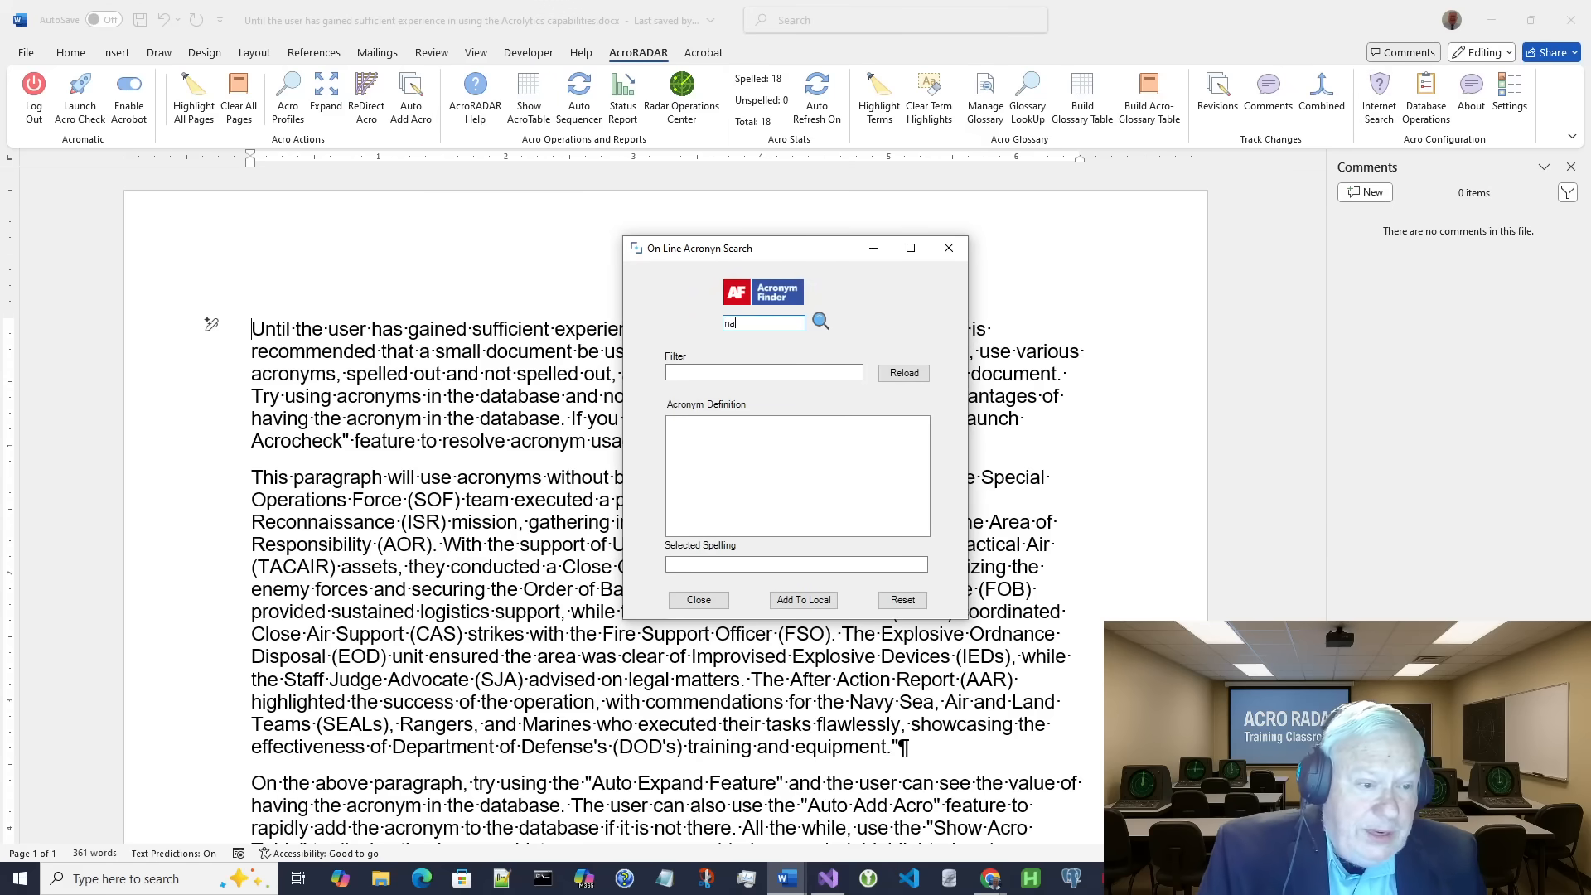
type("NATO")
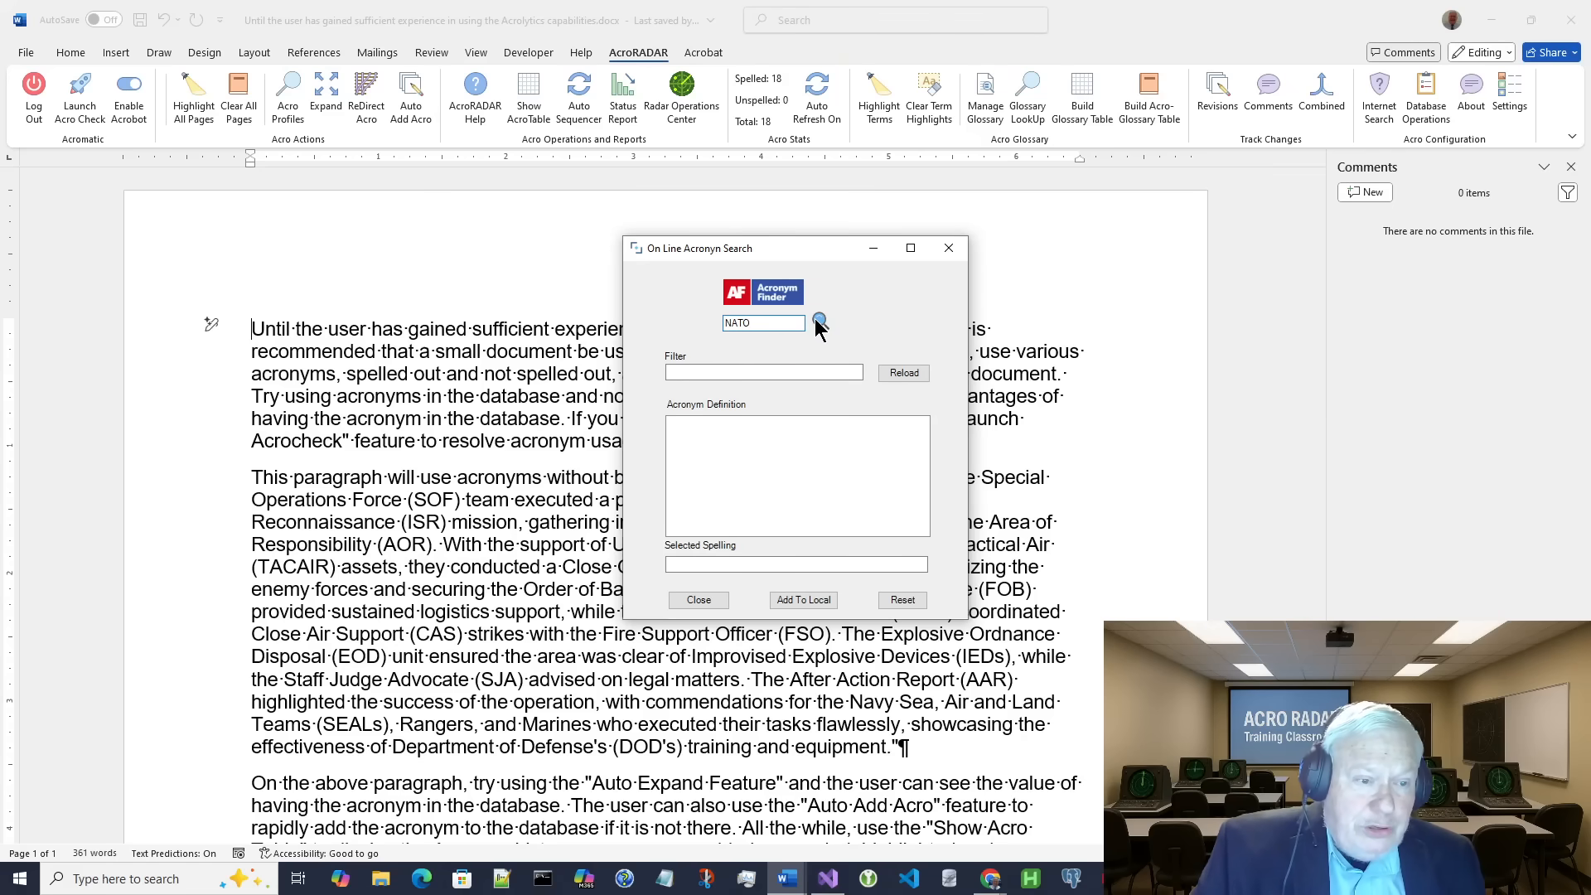
left_click(817, 324)
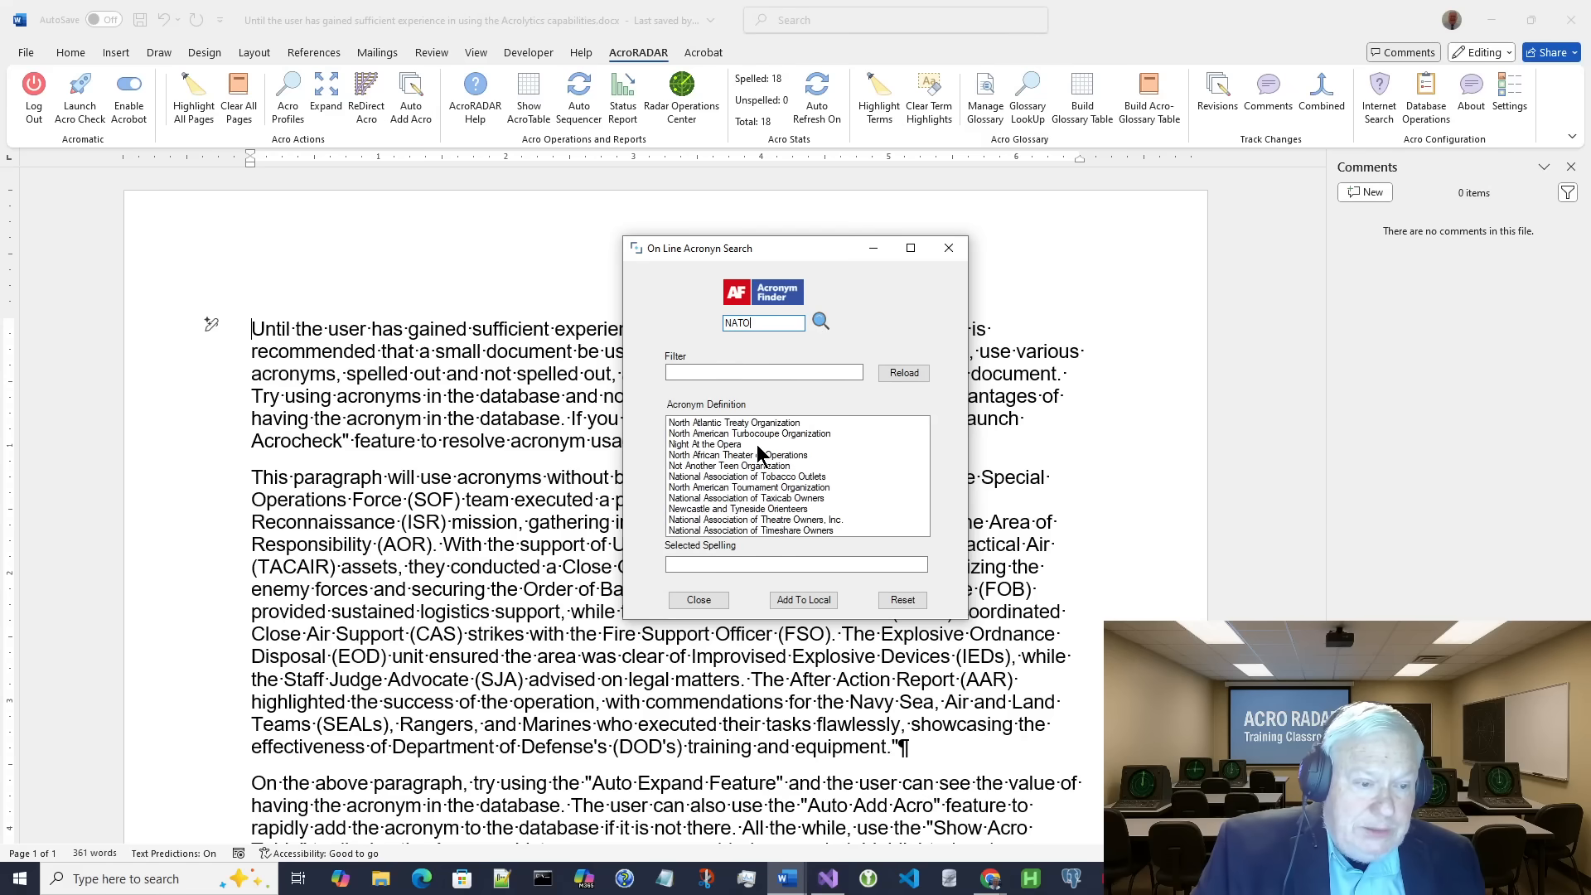
left_click(734, 422)
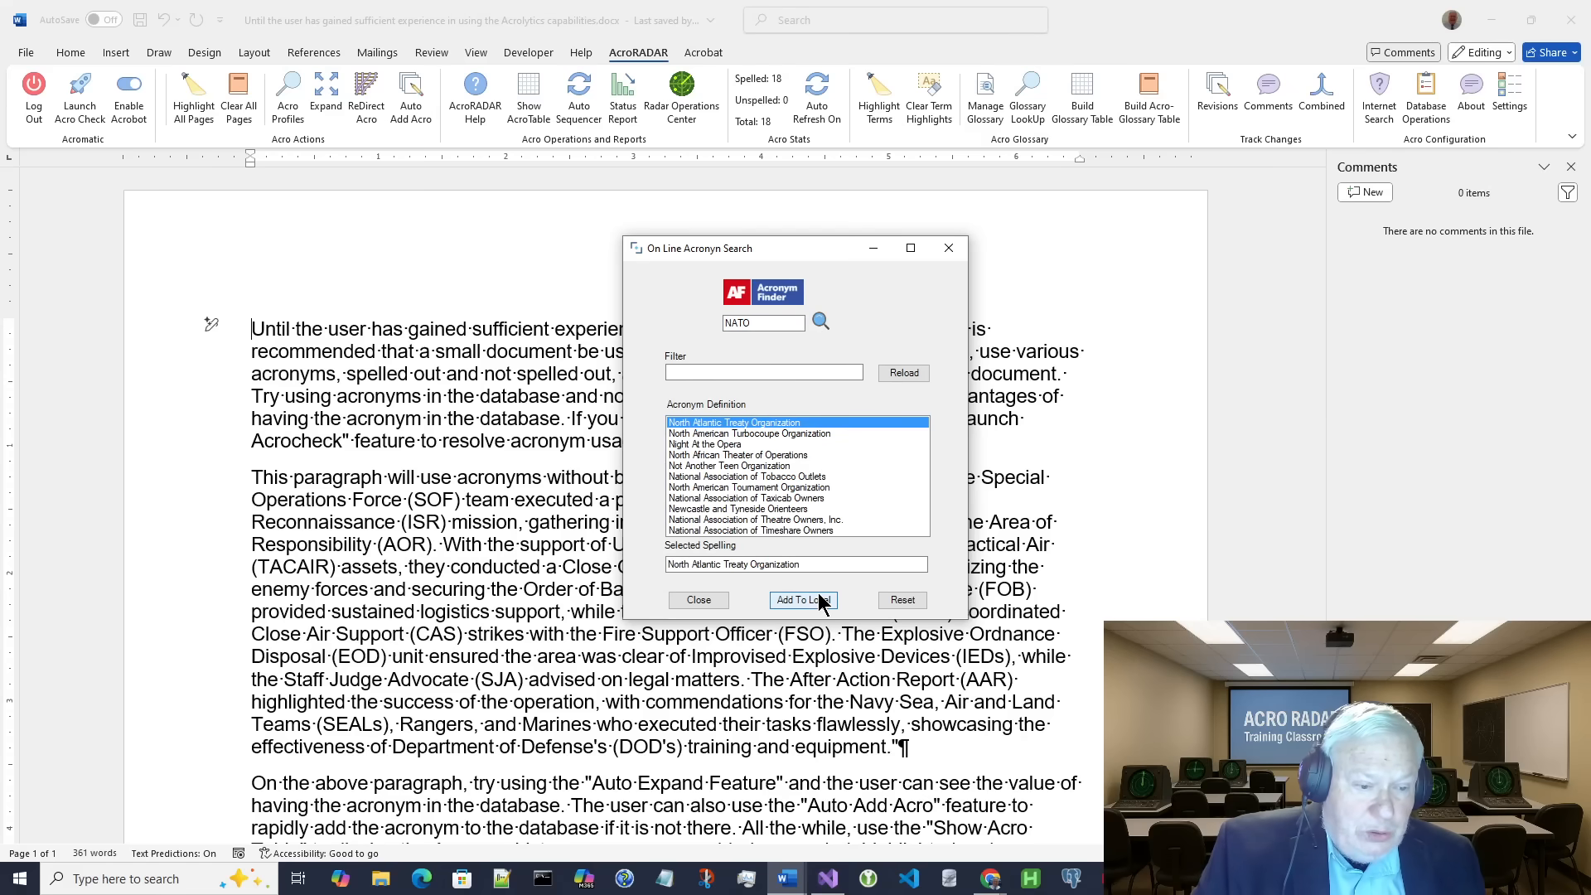
mouse_move(809, 607)
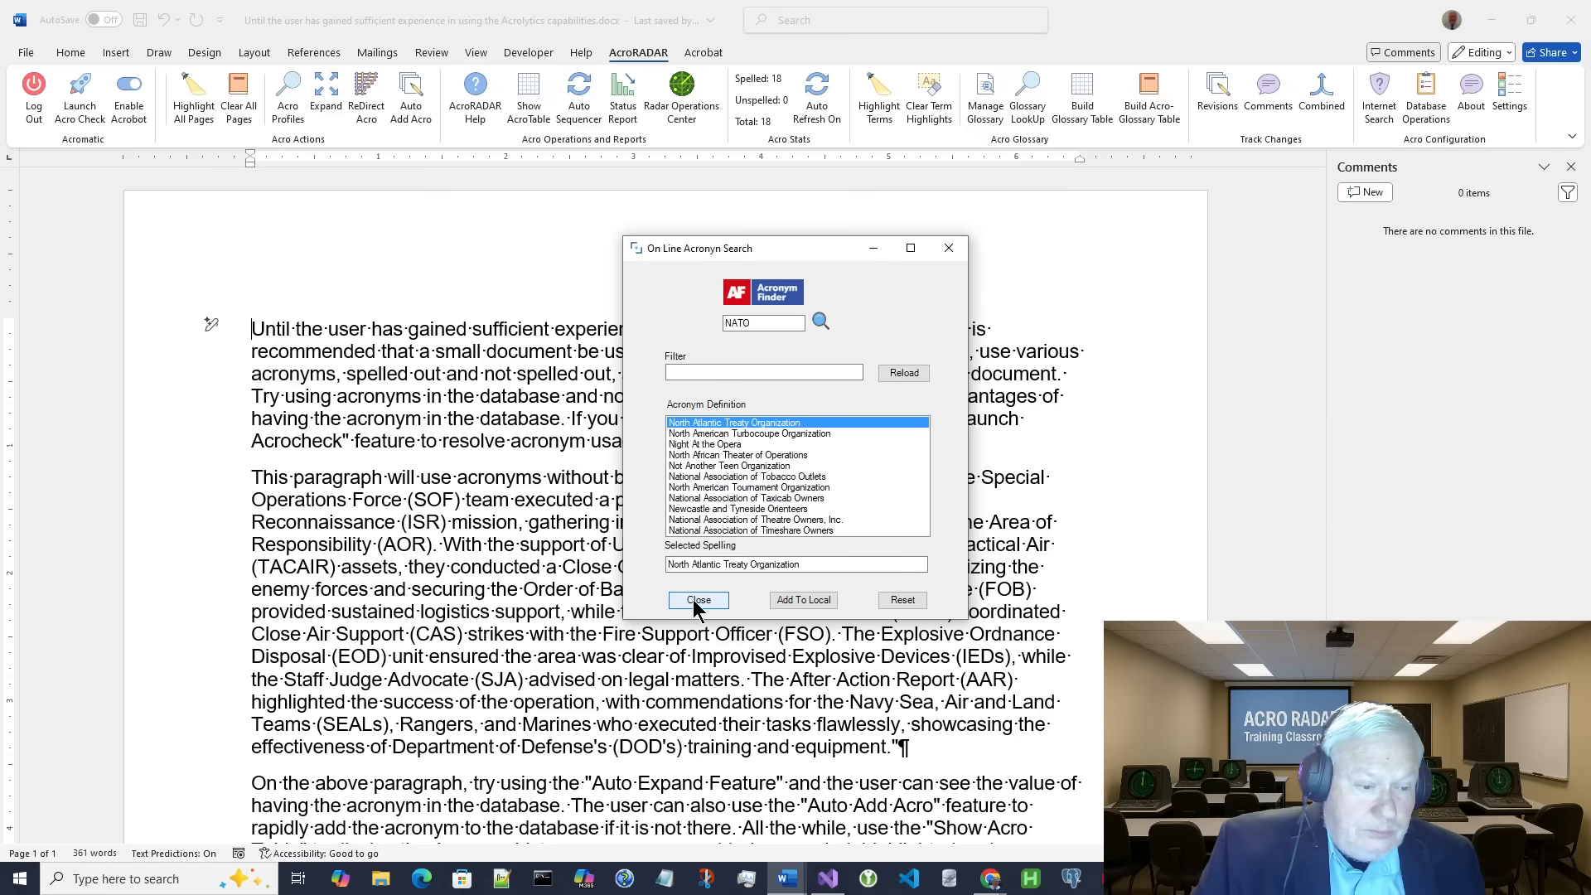
left_click(698, 600)
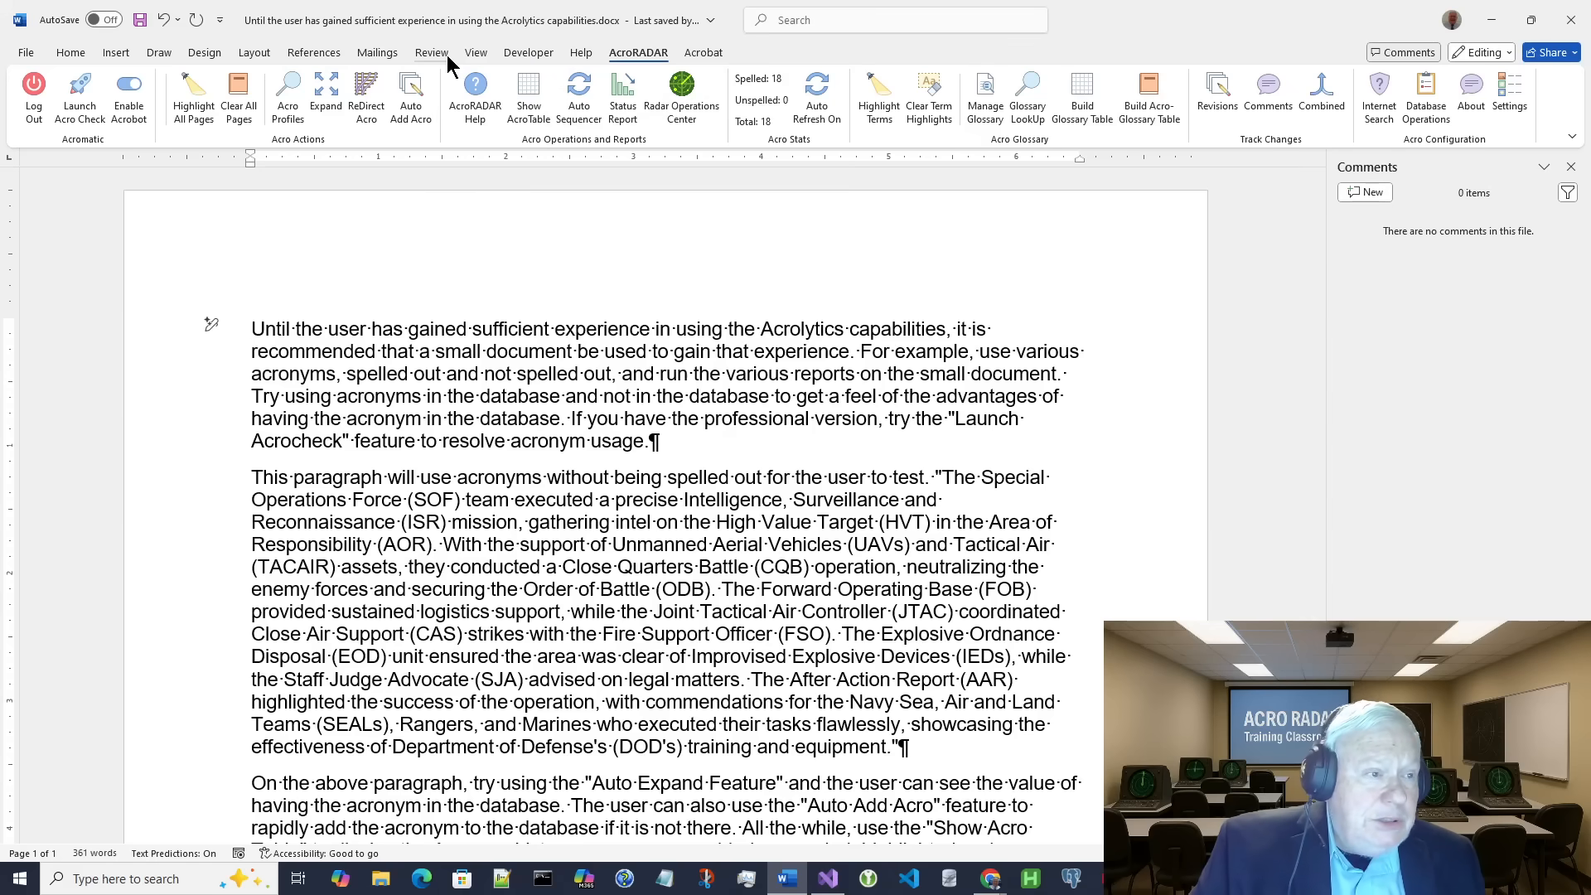
Step: Turn on Track Changes and insert 'BLAH BLAH BALH' after 'Until the' as a tracked insertion
left_click(431, 52)
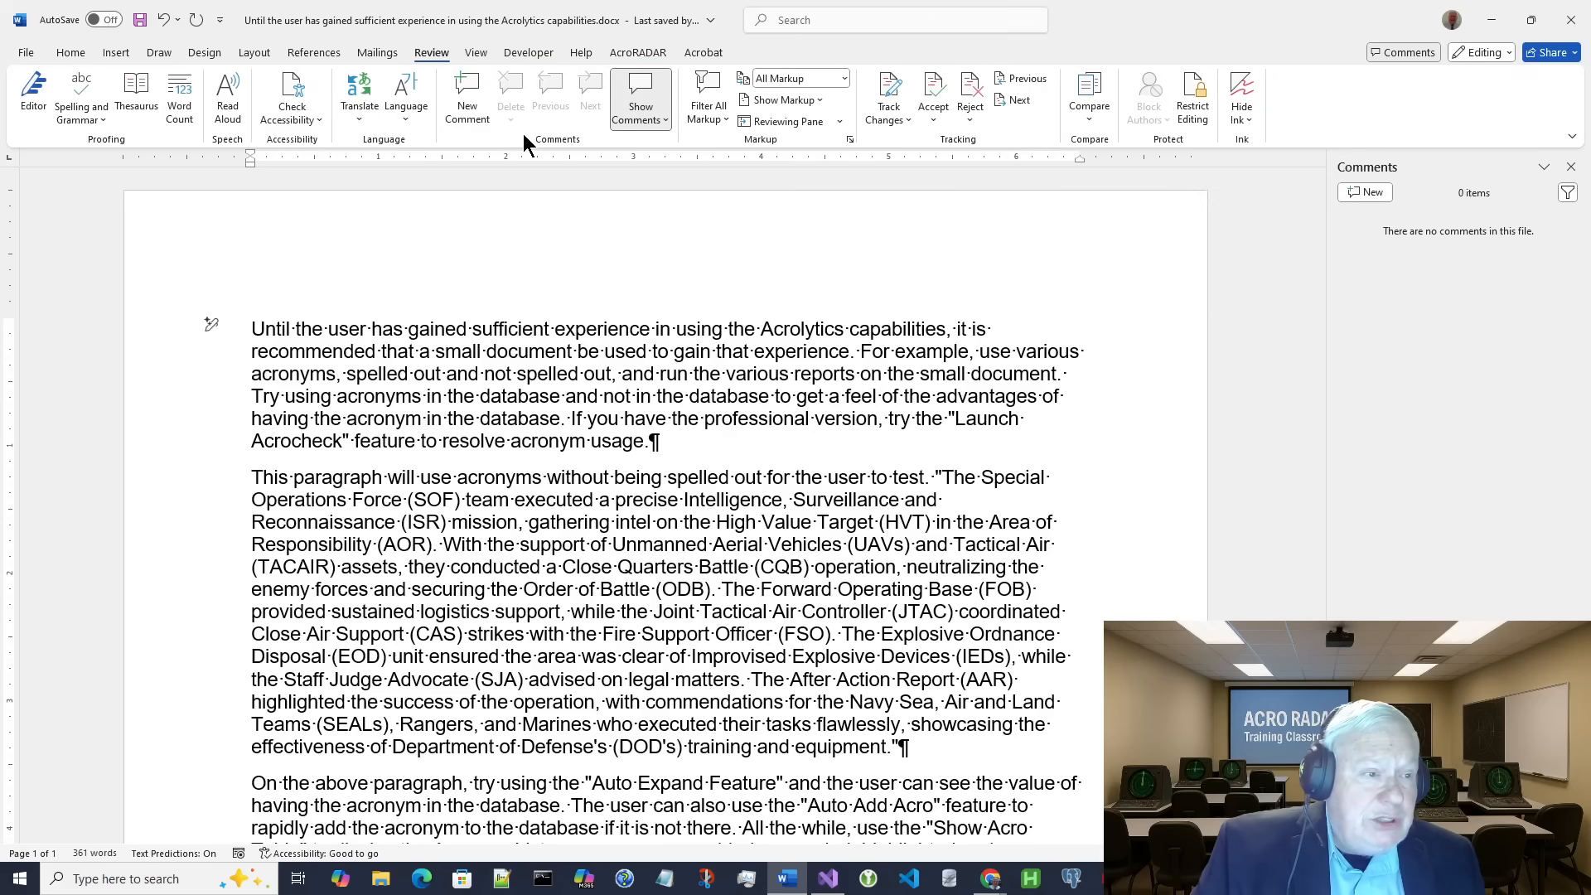
left_click(885, 89)
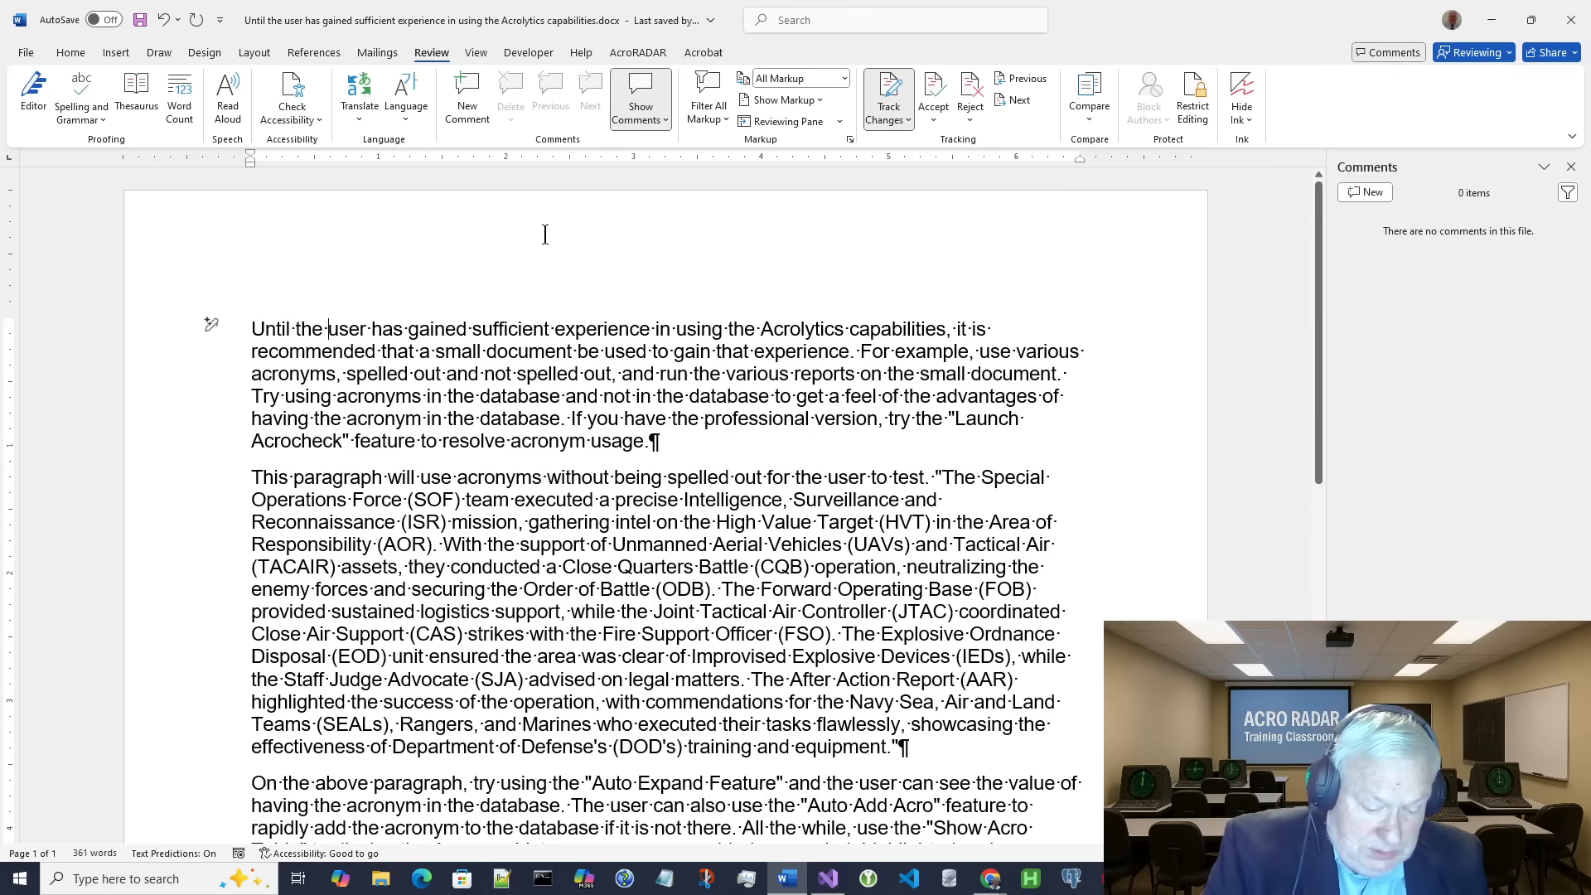
type("BLAH BLAH BALH")
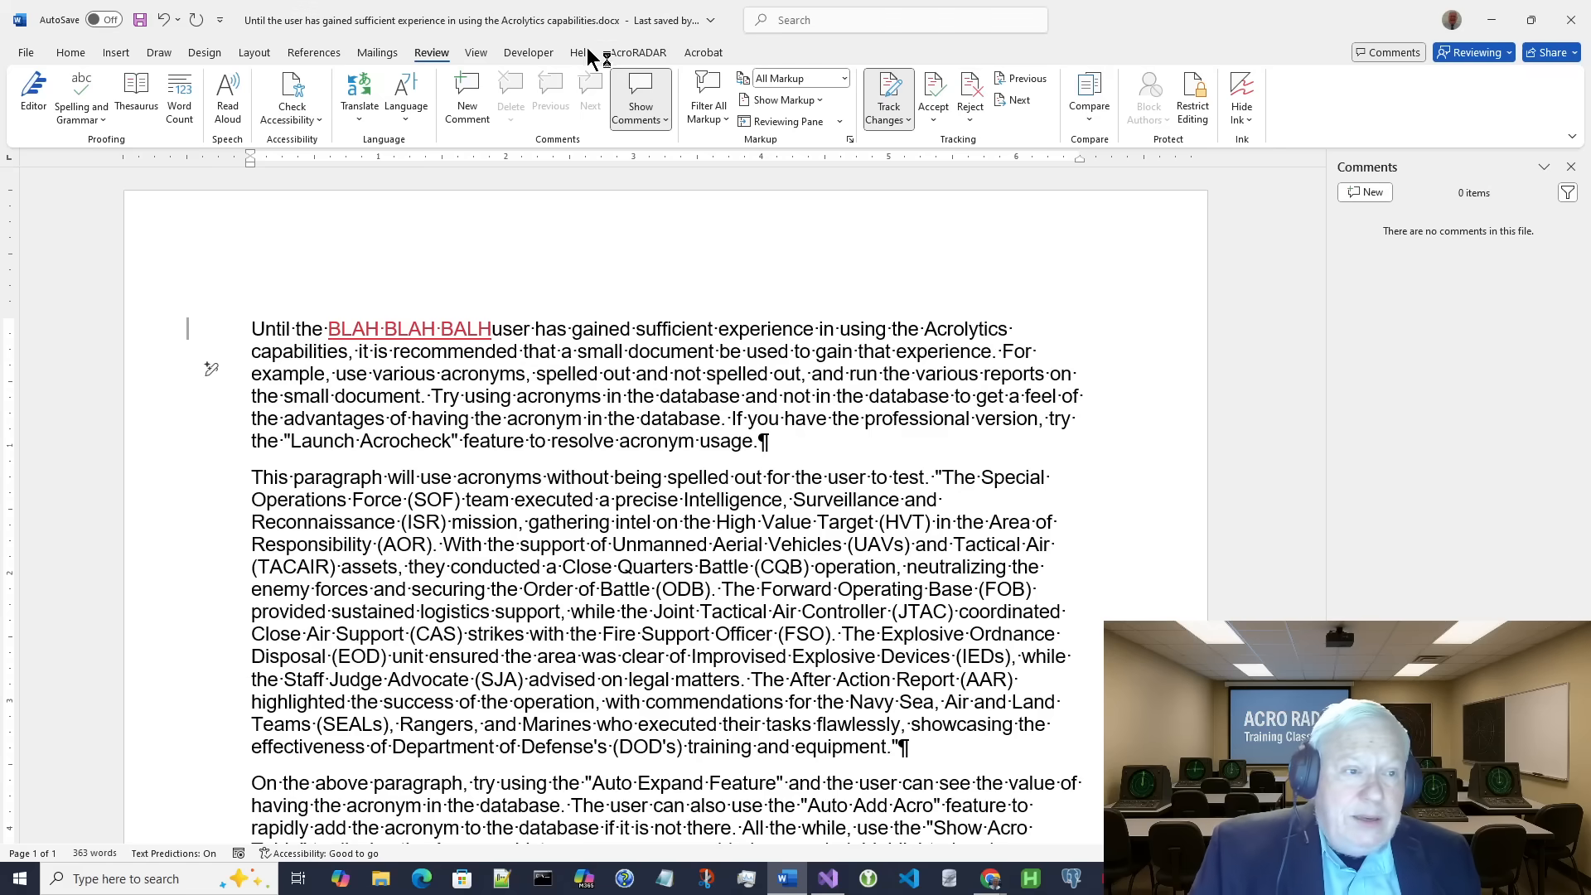
left_click(638, 52)
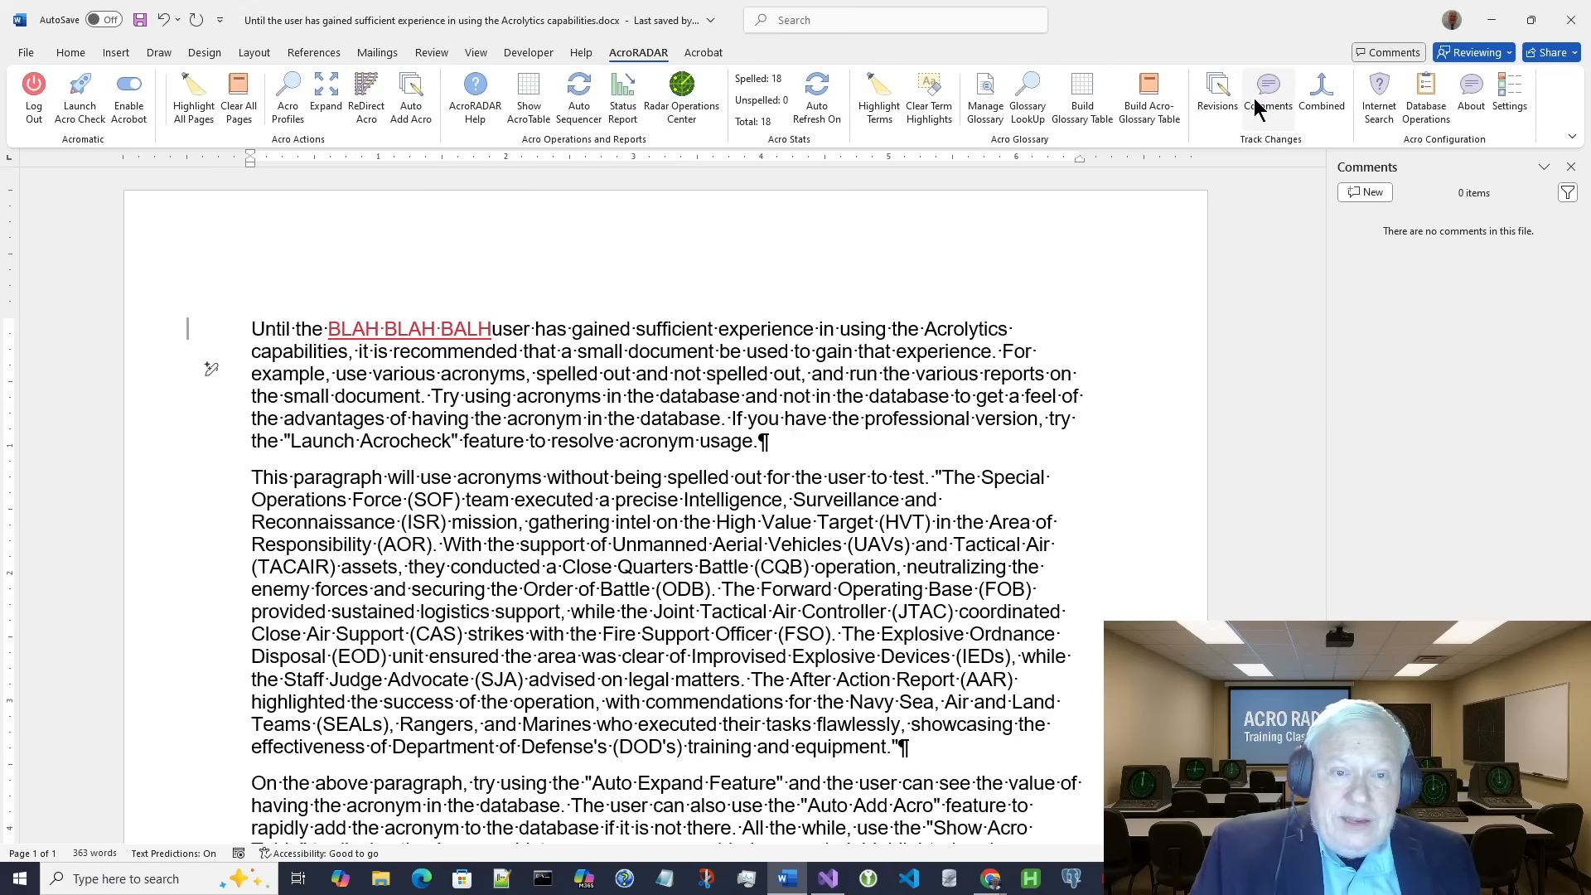
Step: Extract the tracked changes with Revisions into a table listing the BLAH BLAH BALH insertion on page 1, line 1
left_click(1215, 98)
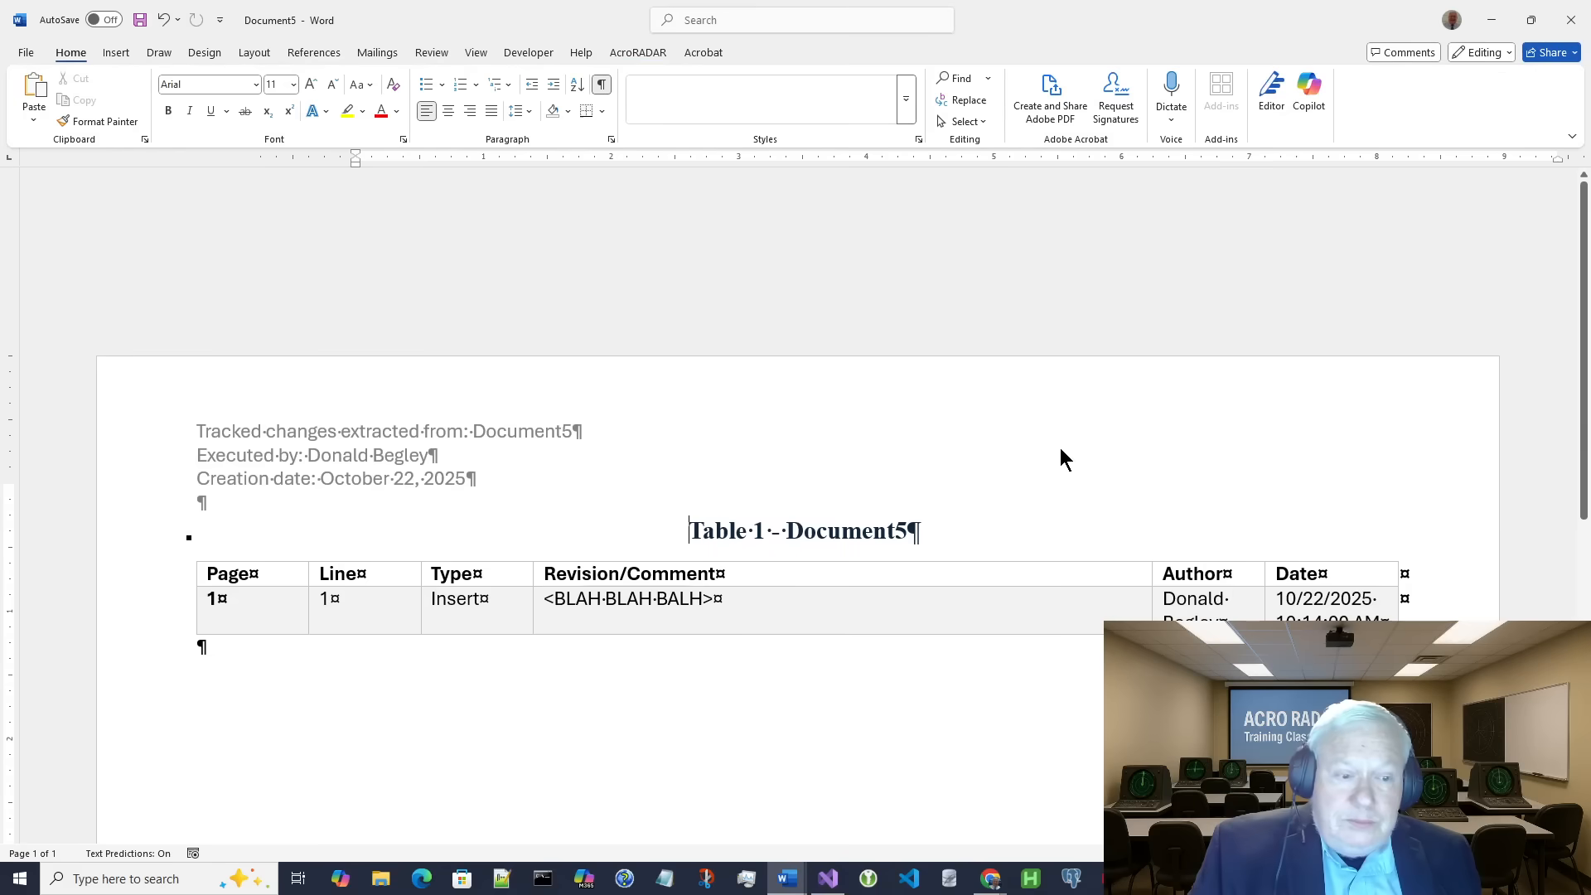
left_click(638, 51)
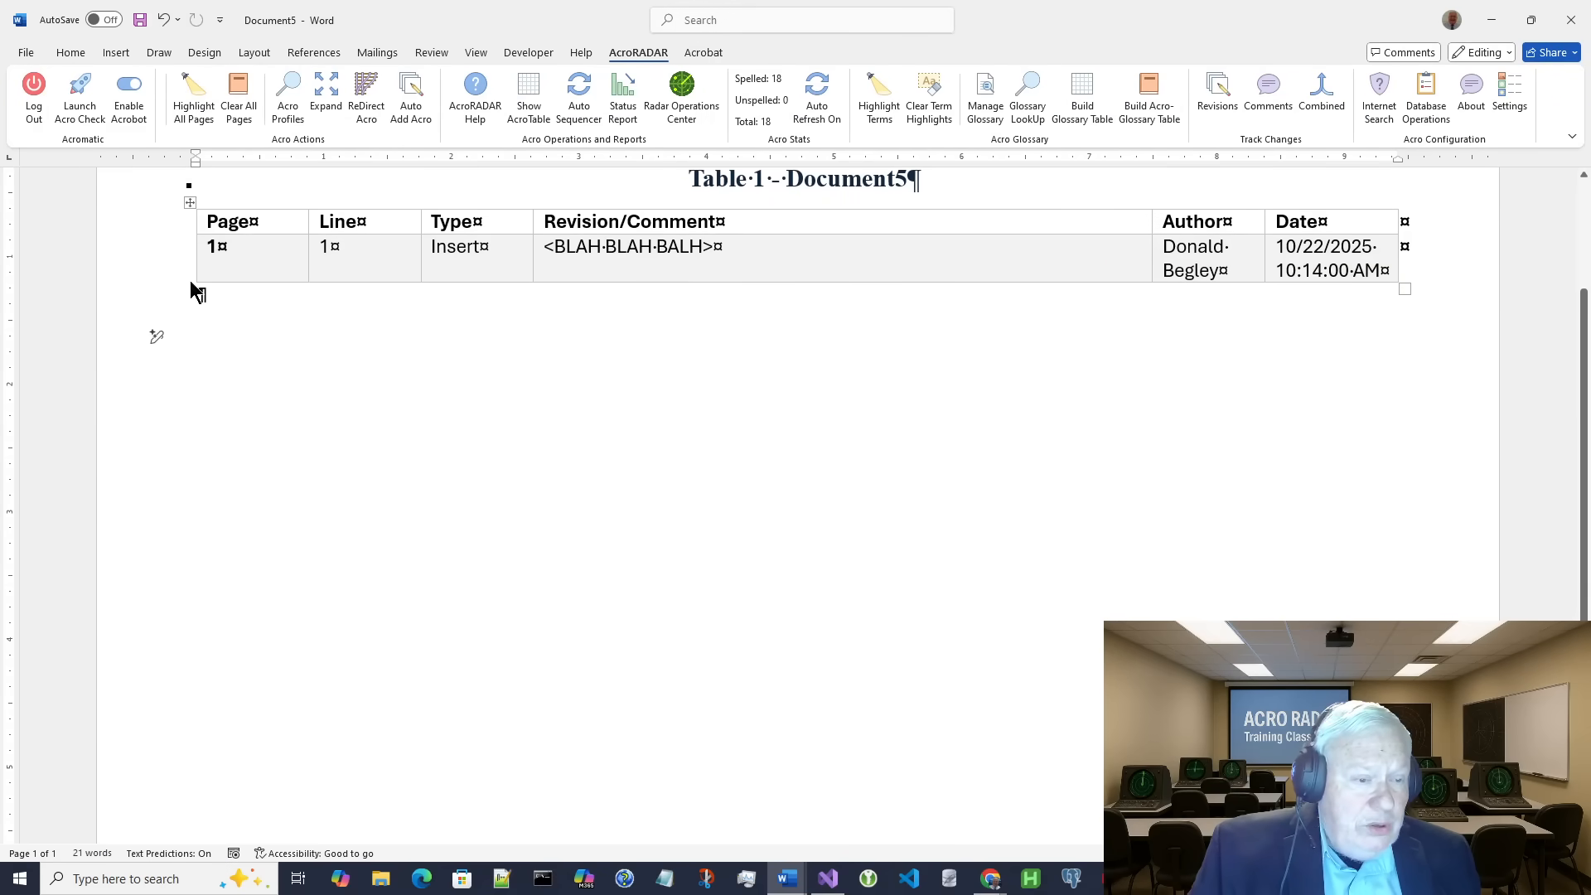
scroll("down", 3)
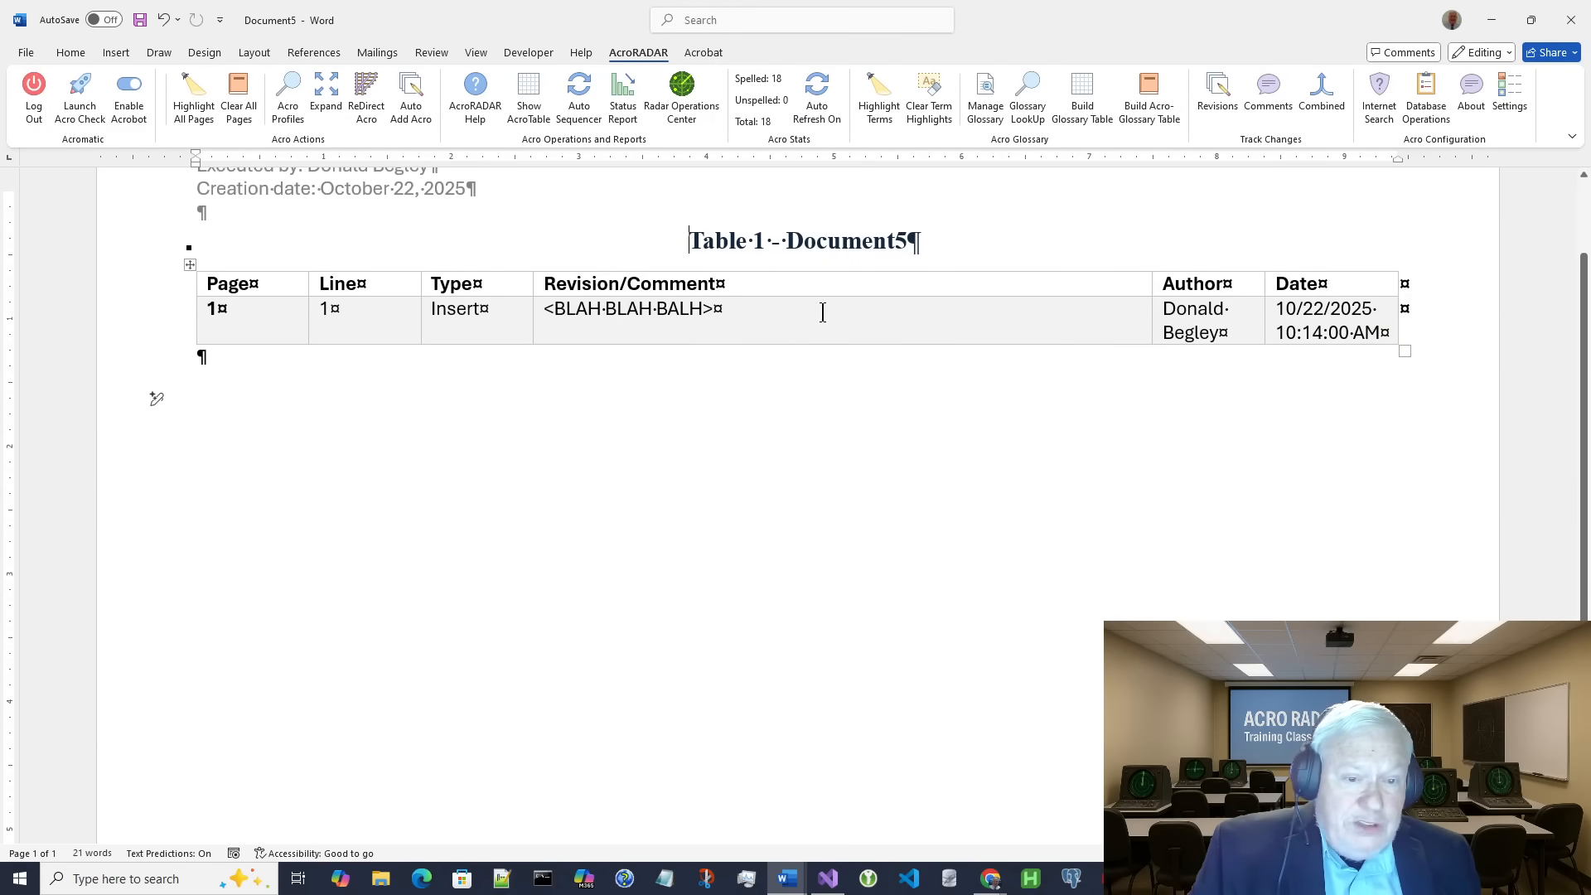
scroll("up", 3)
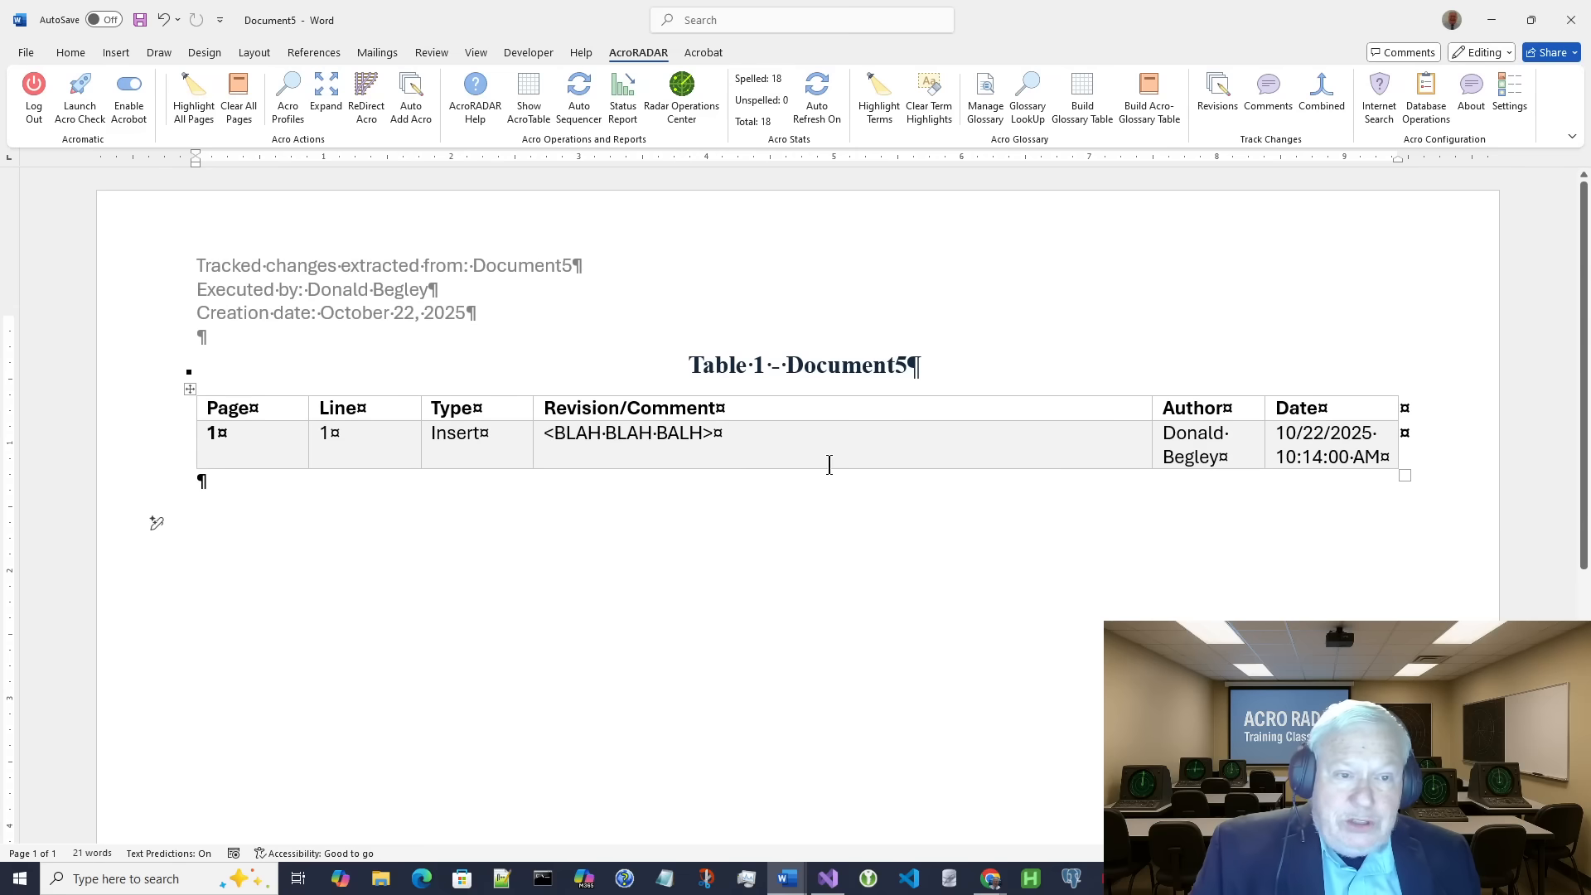
mouse_move(1344, 51)
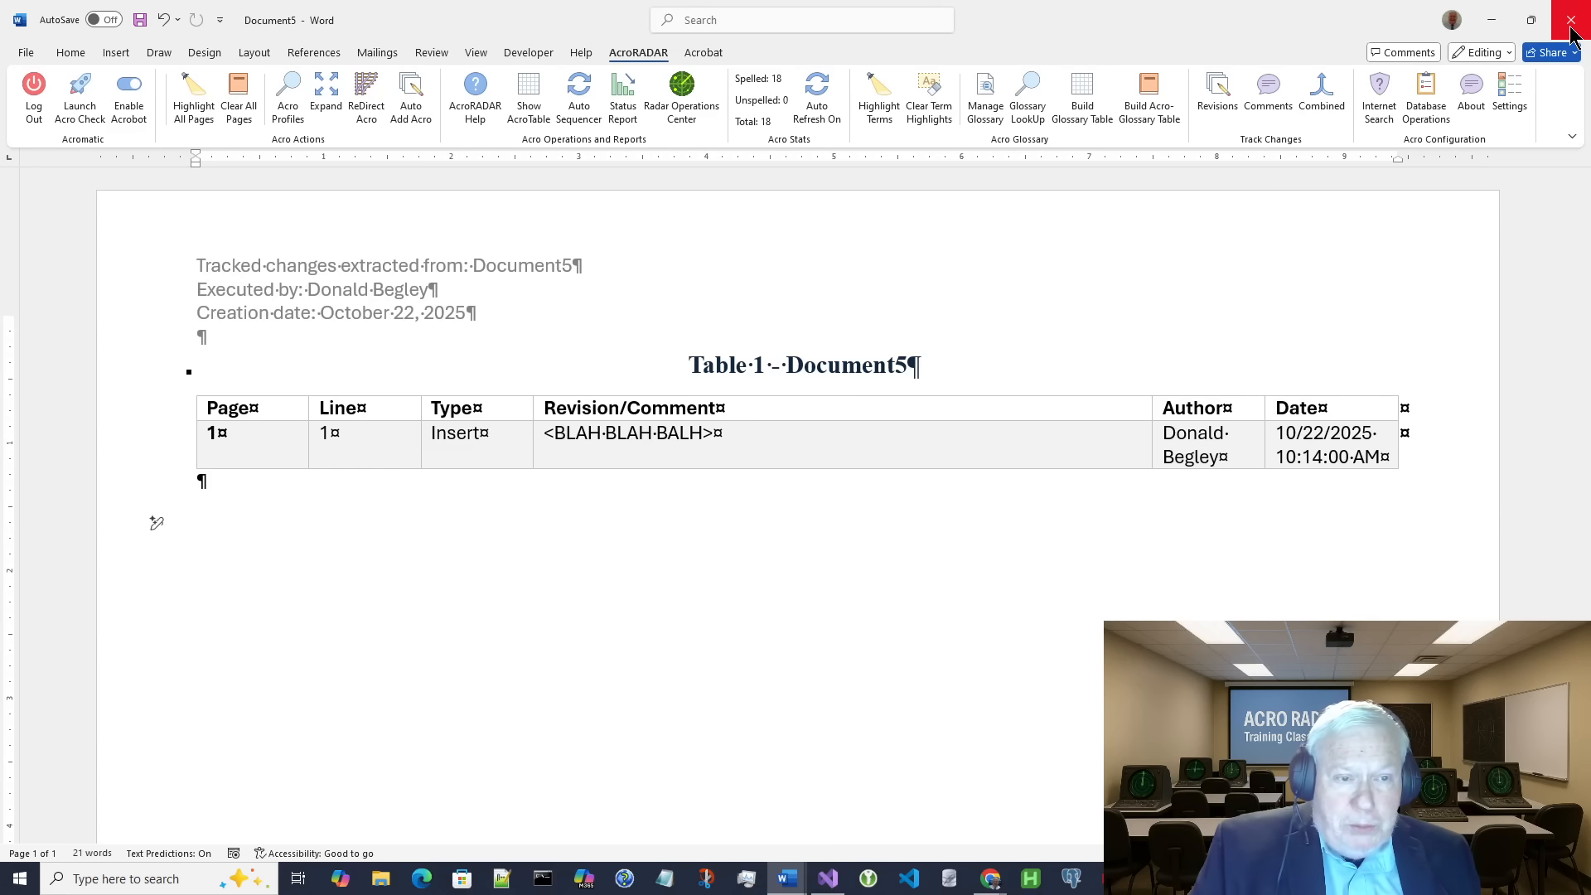
Step: Close the report and run Low Threshold from the Radar Operations Center to delete parenthetical acronyms as tracked revisions
left_click(1571, 20)
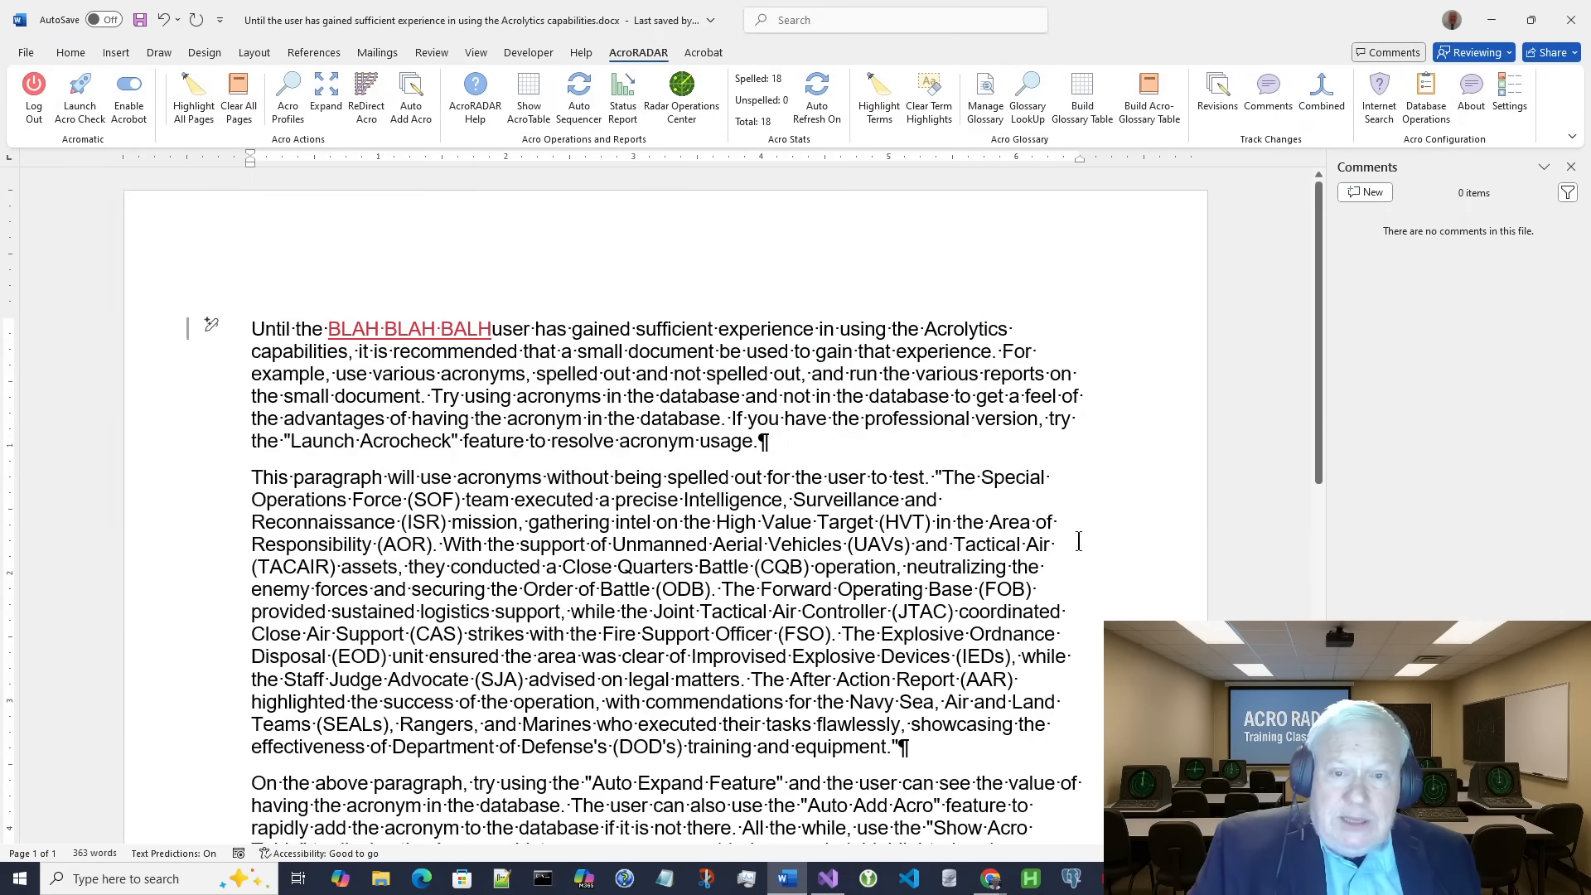
mouse_move(1051, 273)
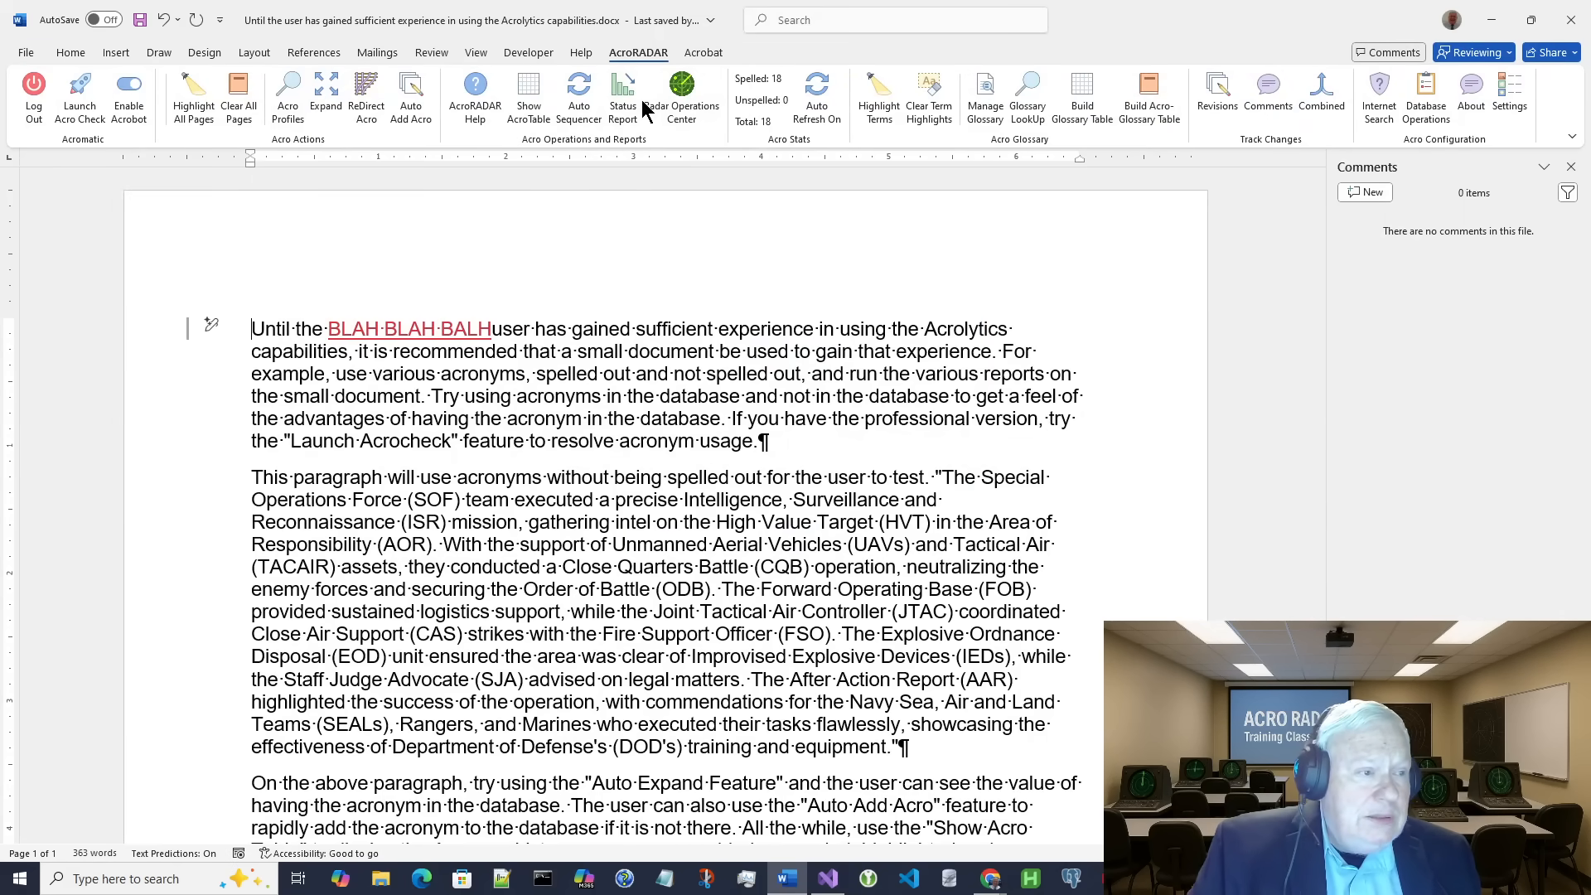
left_click(681, 98)
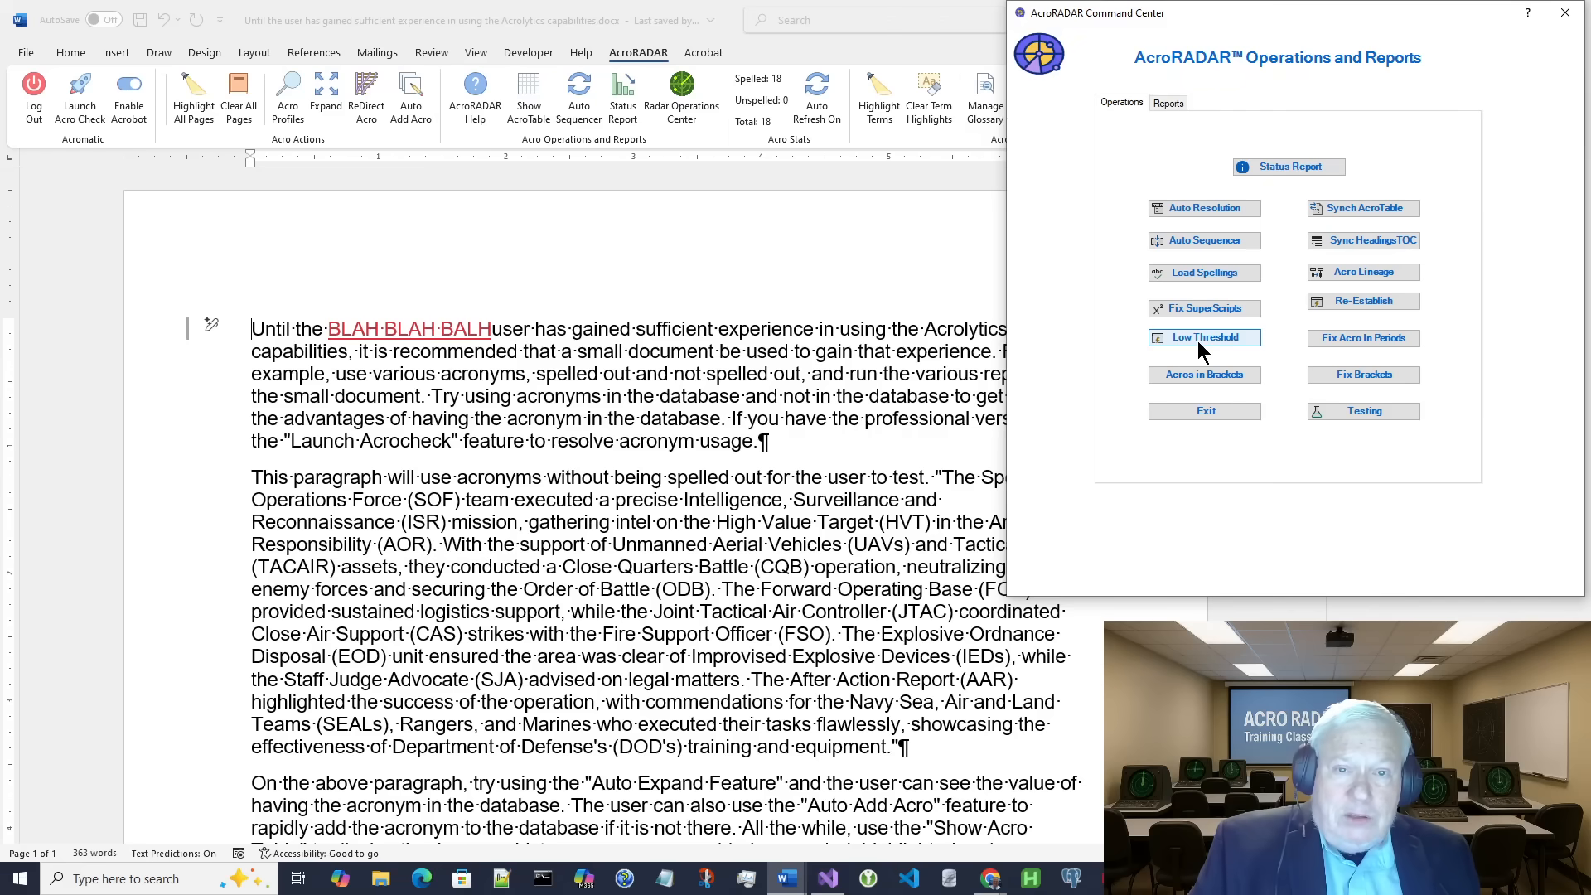
left_click(1204, 337)
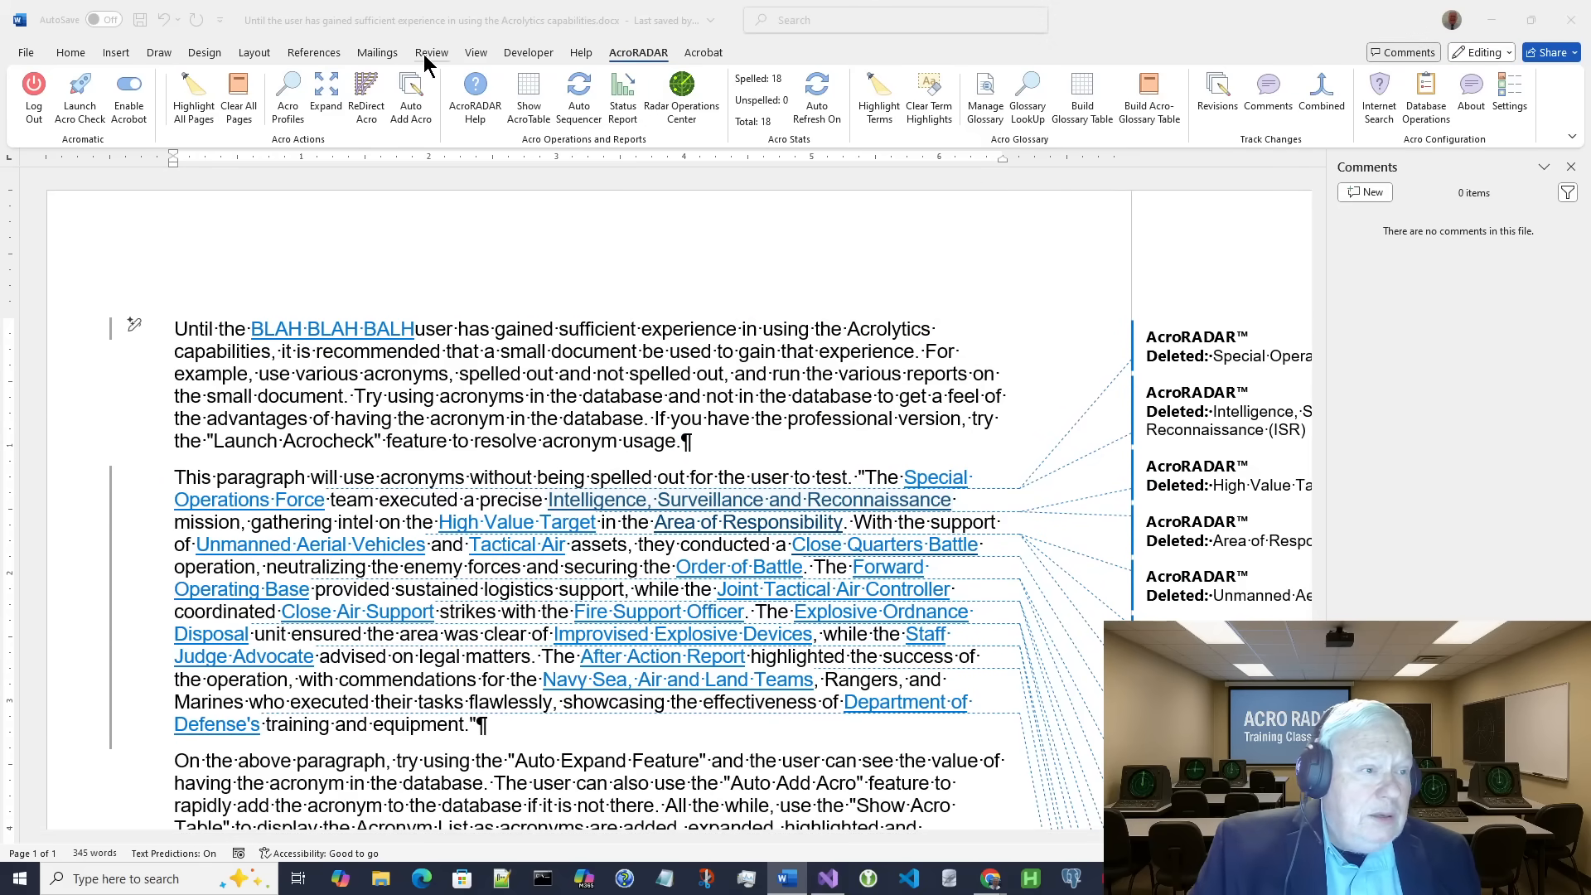
Step: Accept all tracked changes via Review > Accept All Changes, leaving the spelled-out names without markup
left_click(431, 52)
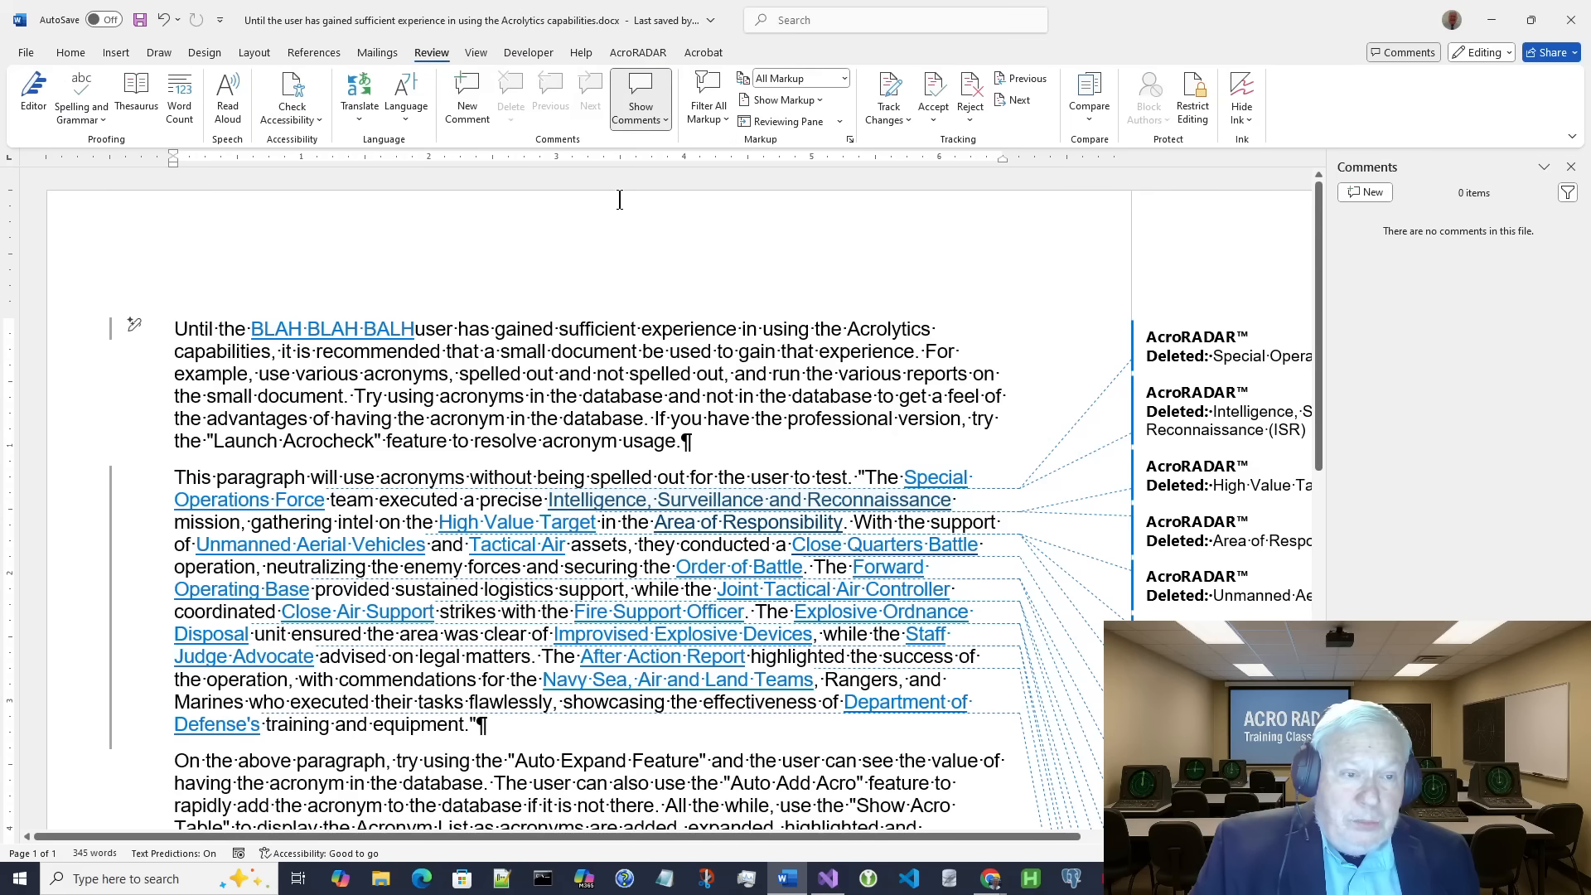
mouse_move(938, 211)
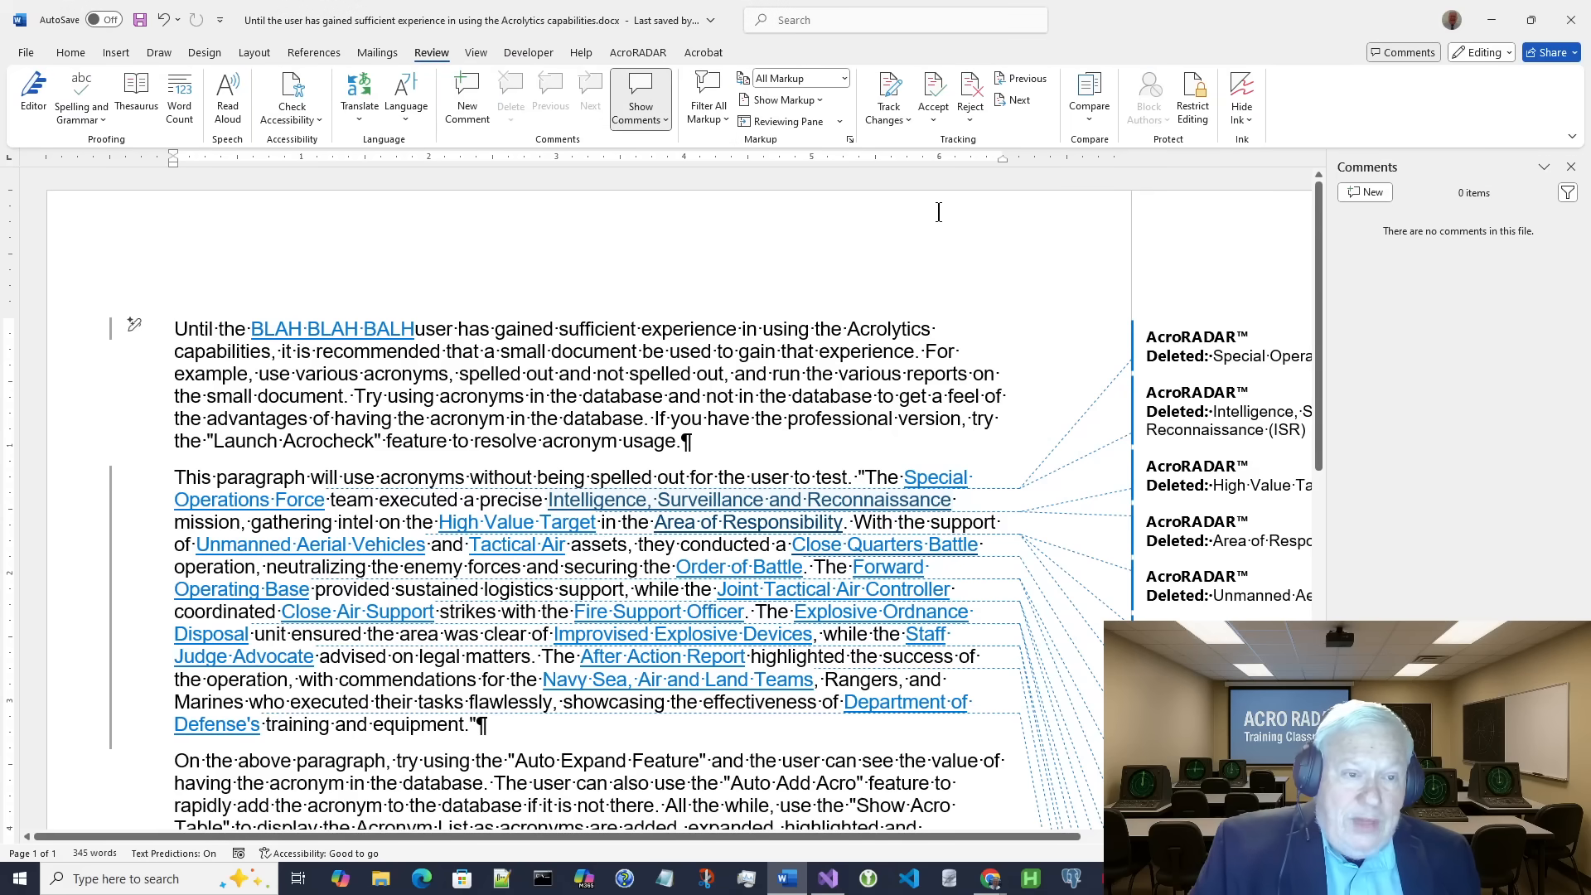
left_click(930, 97)
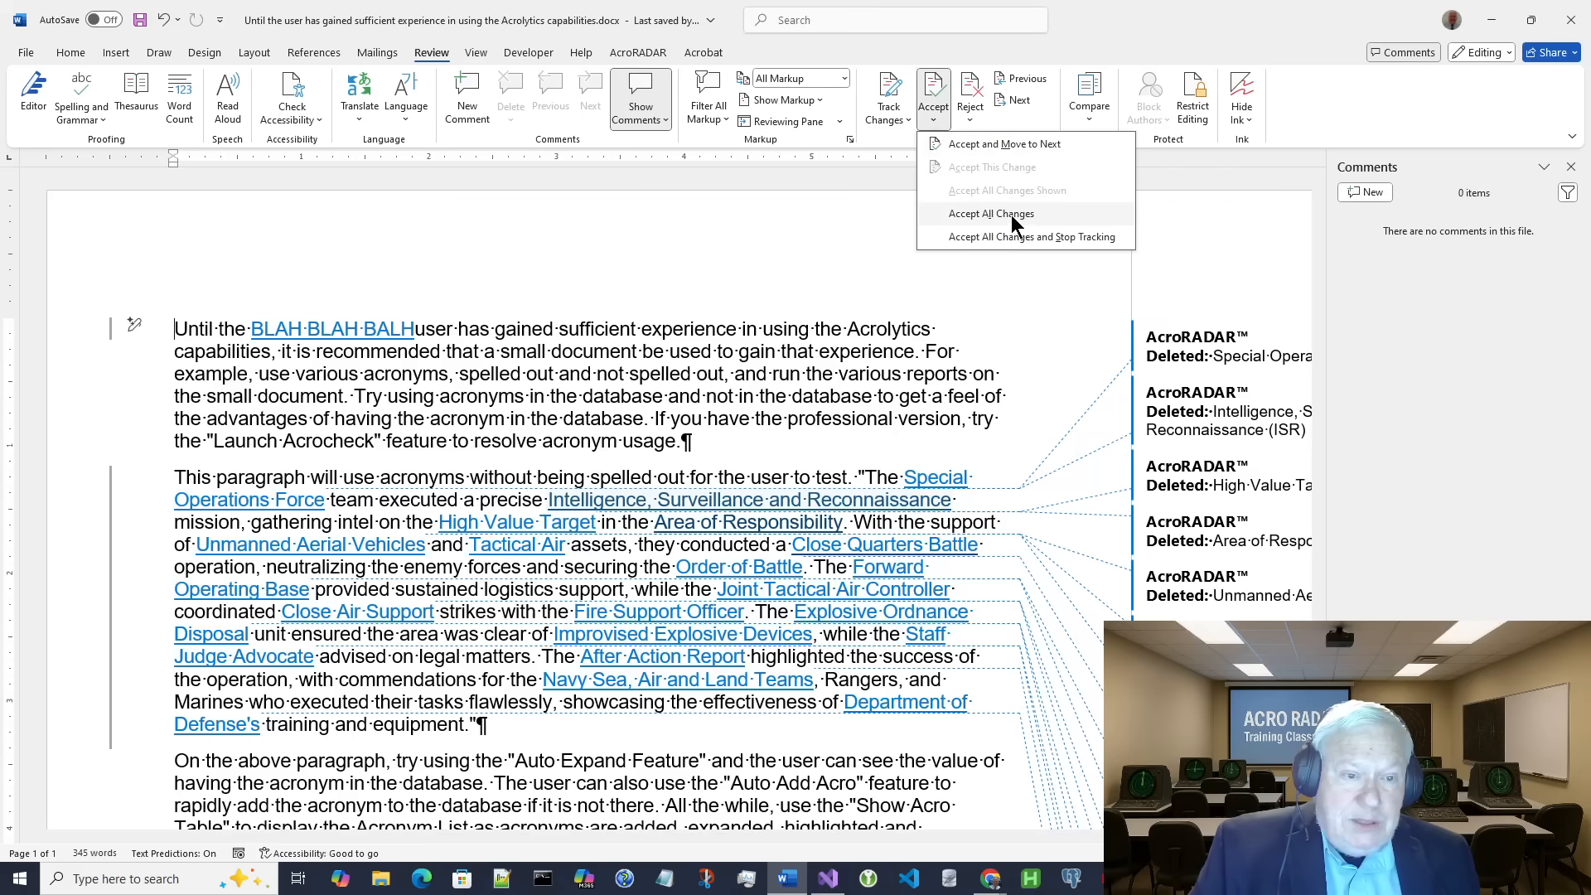
left_click(991, 213)
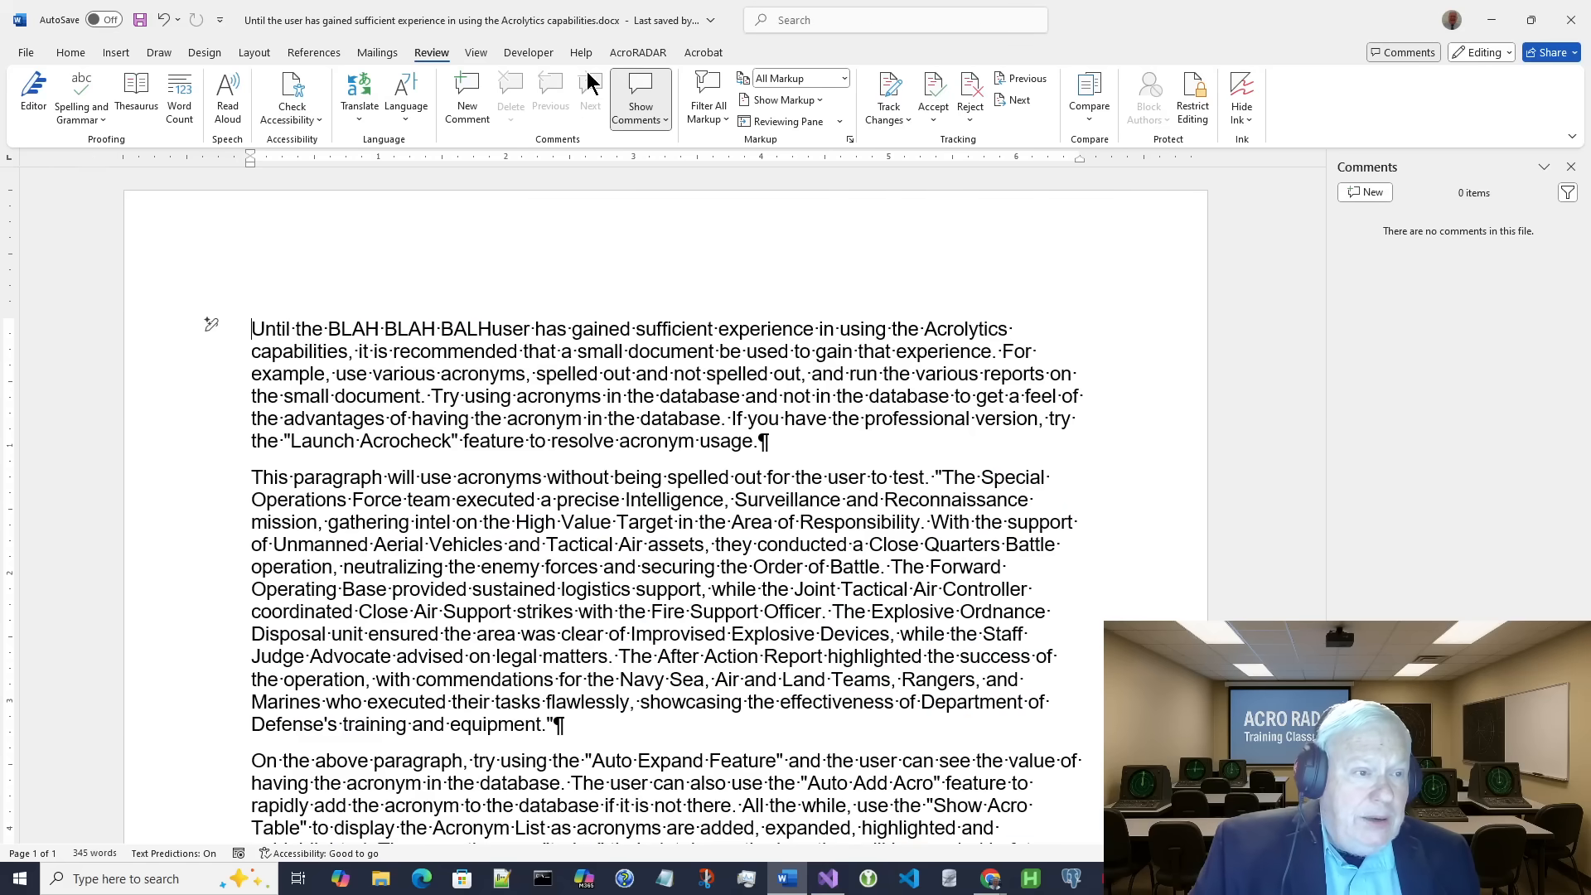
left_click(639, 52)
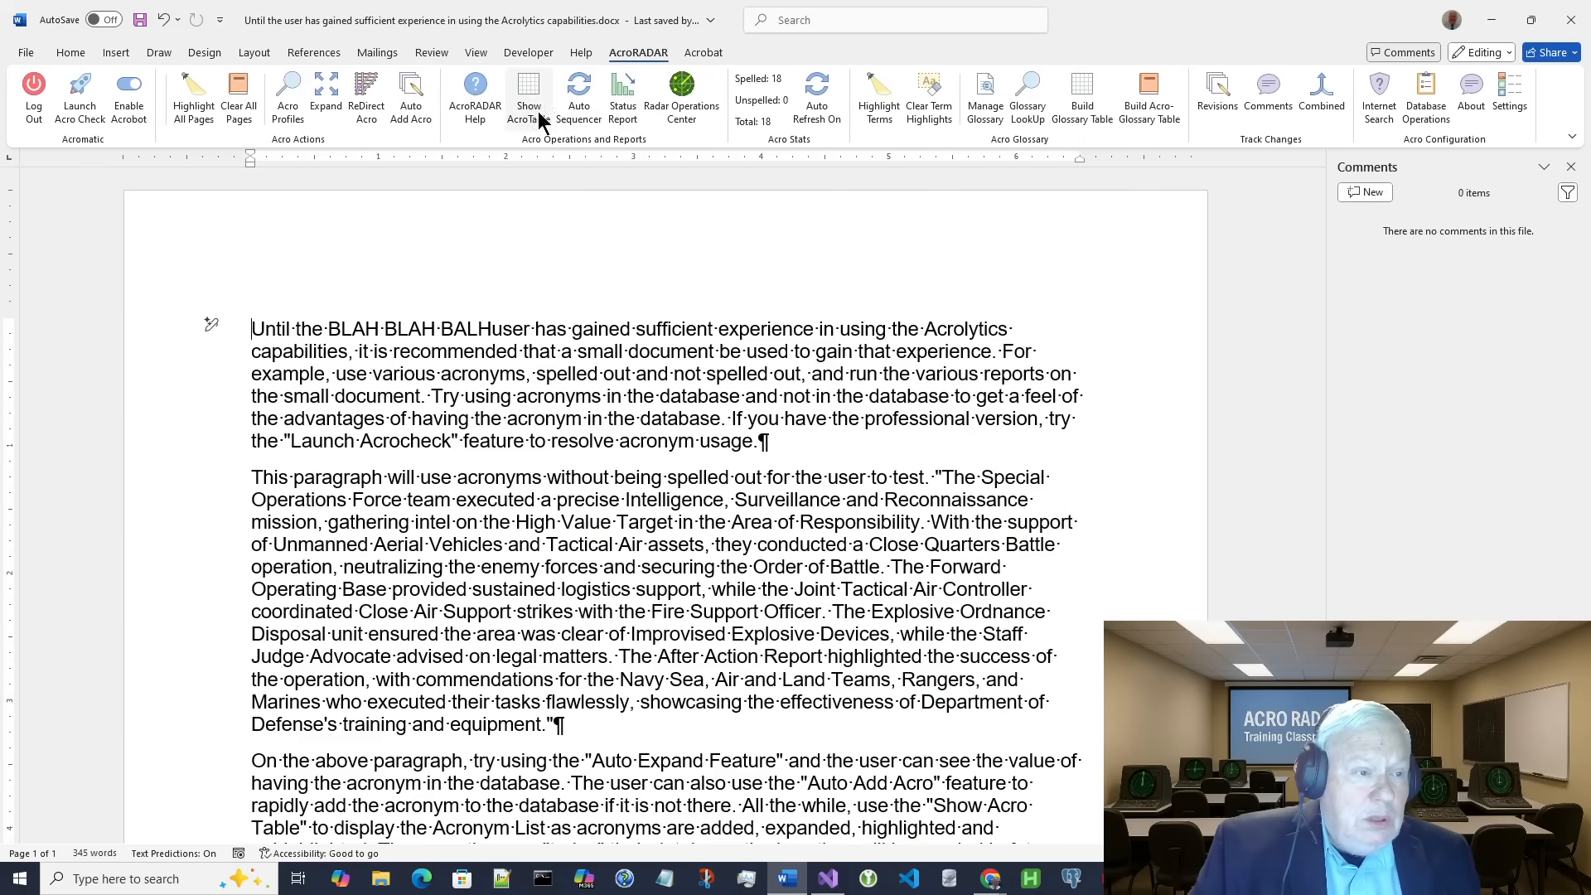
left_click(527, 96)
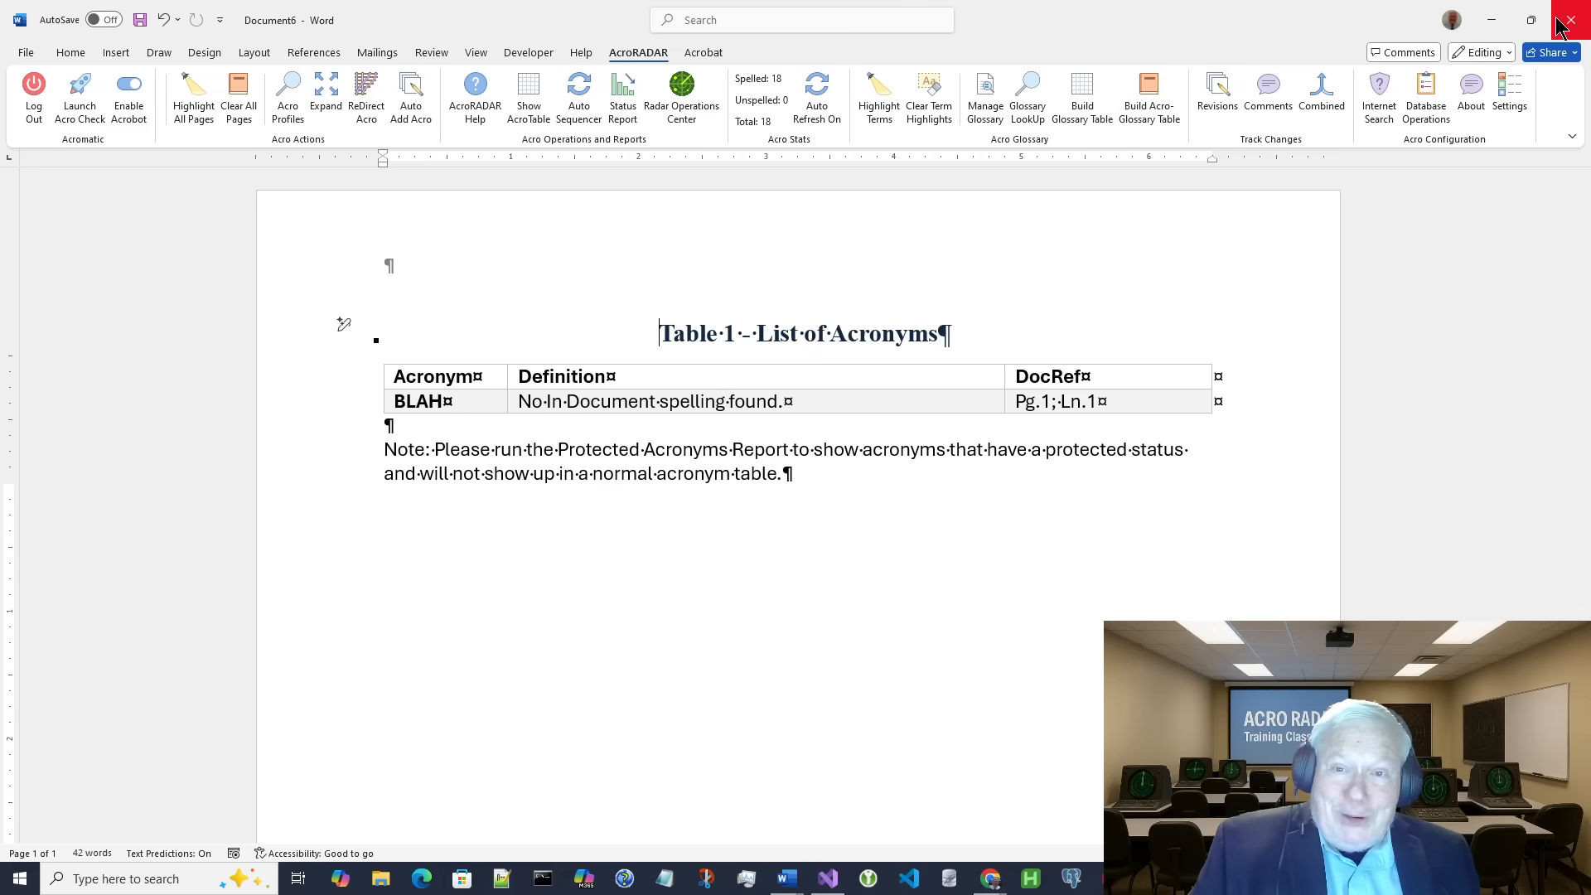
left_click(1578, 19)
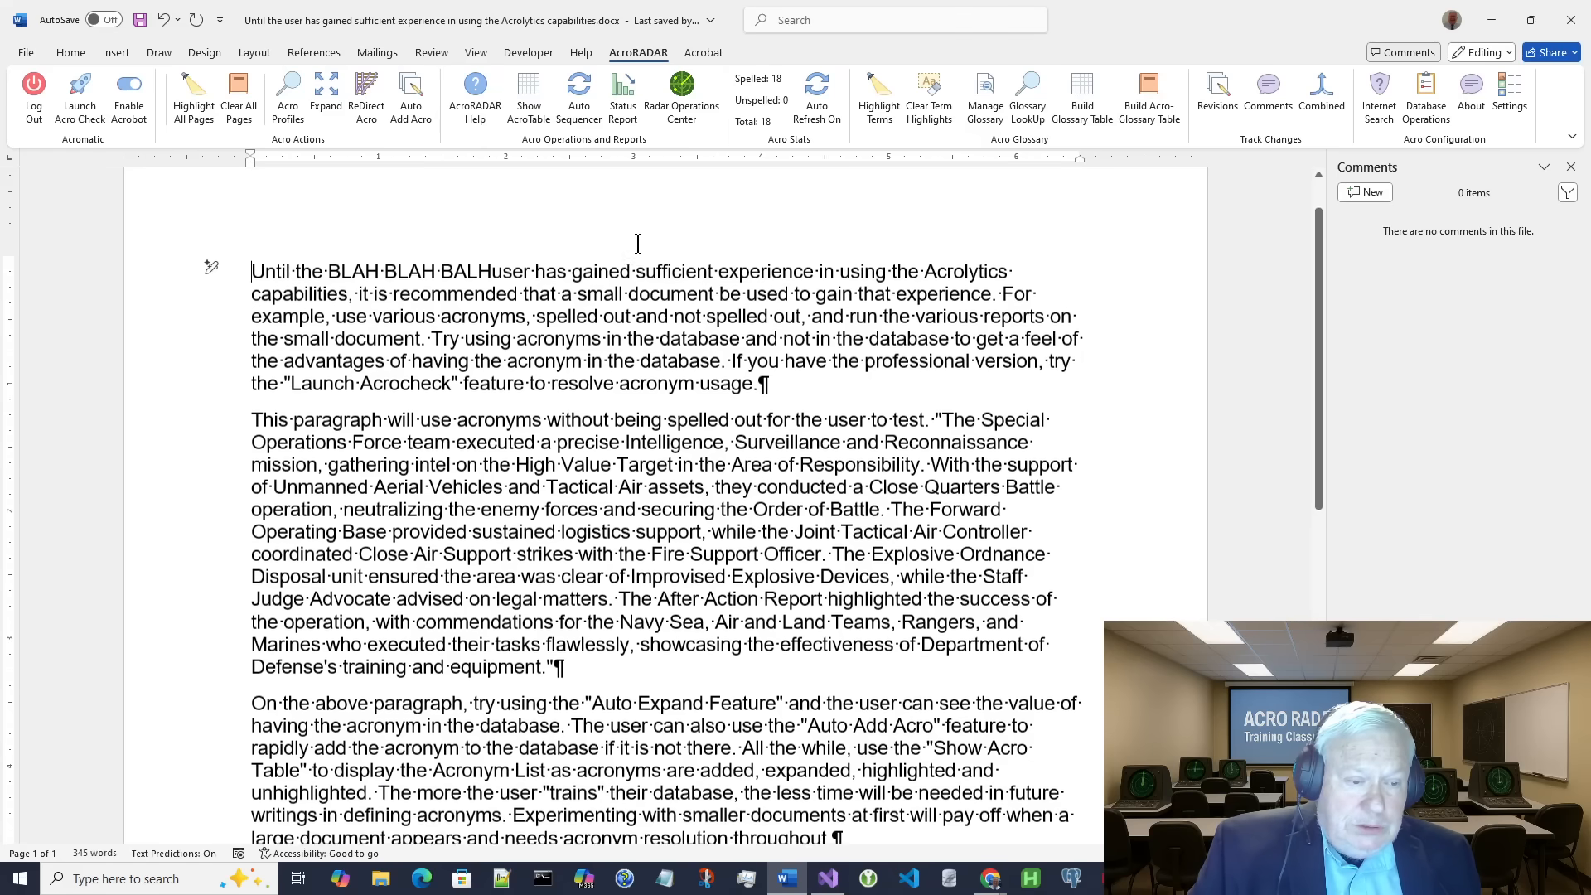
scroll("down", 3)
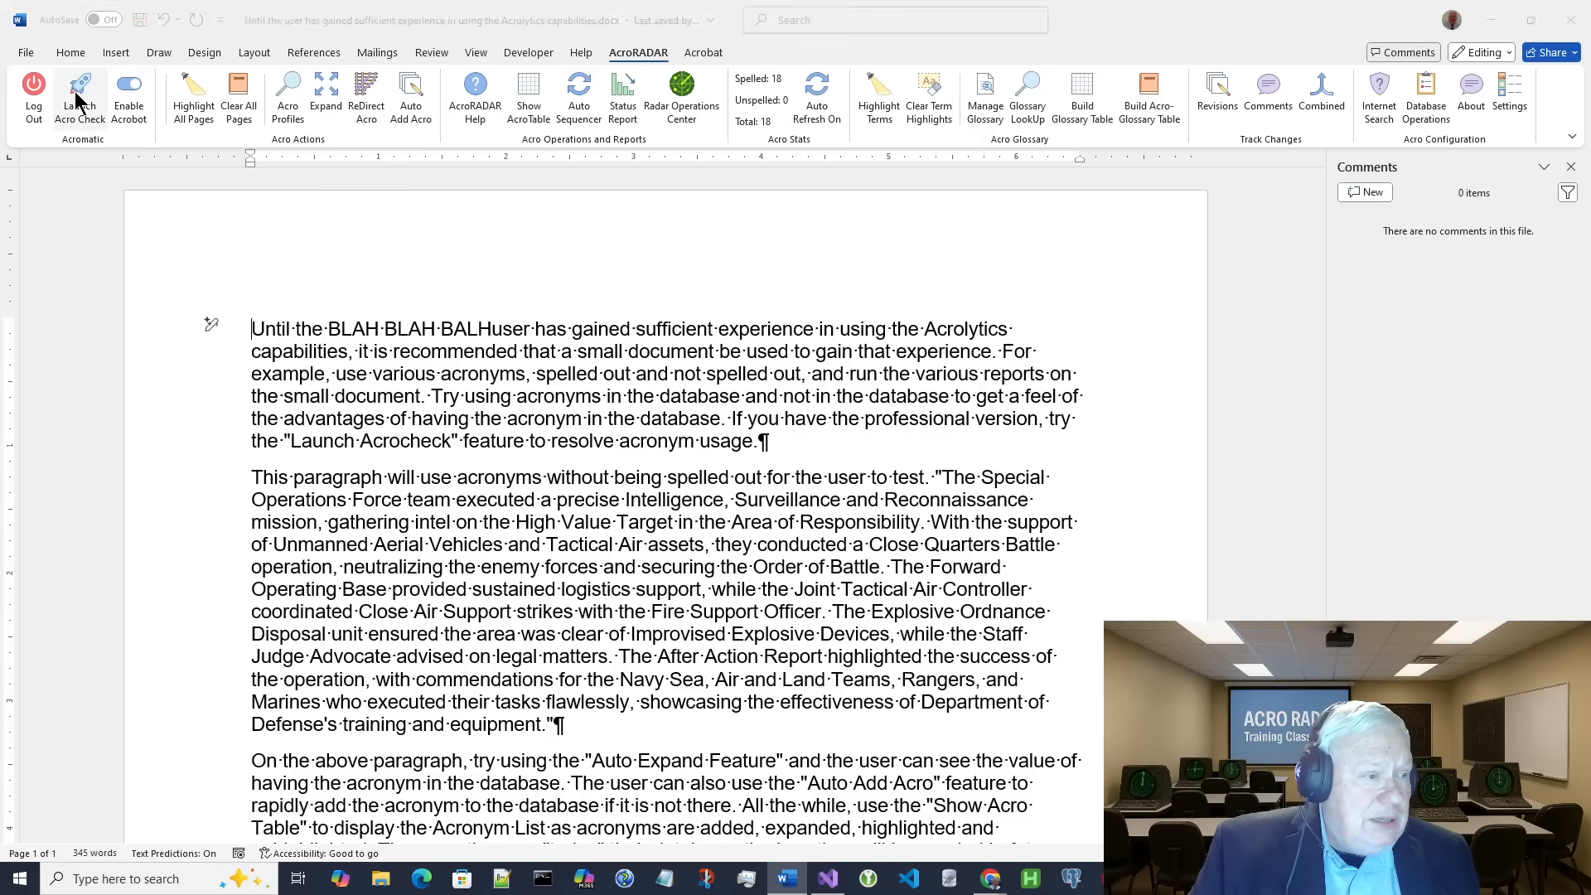
Step: Run Acro Check listing BLAH twice, close its pane, and go to the File start screen
left_click(78, 98)
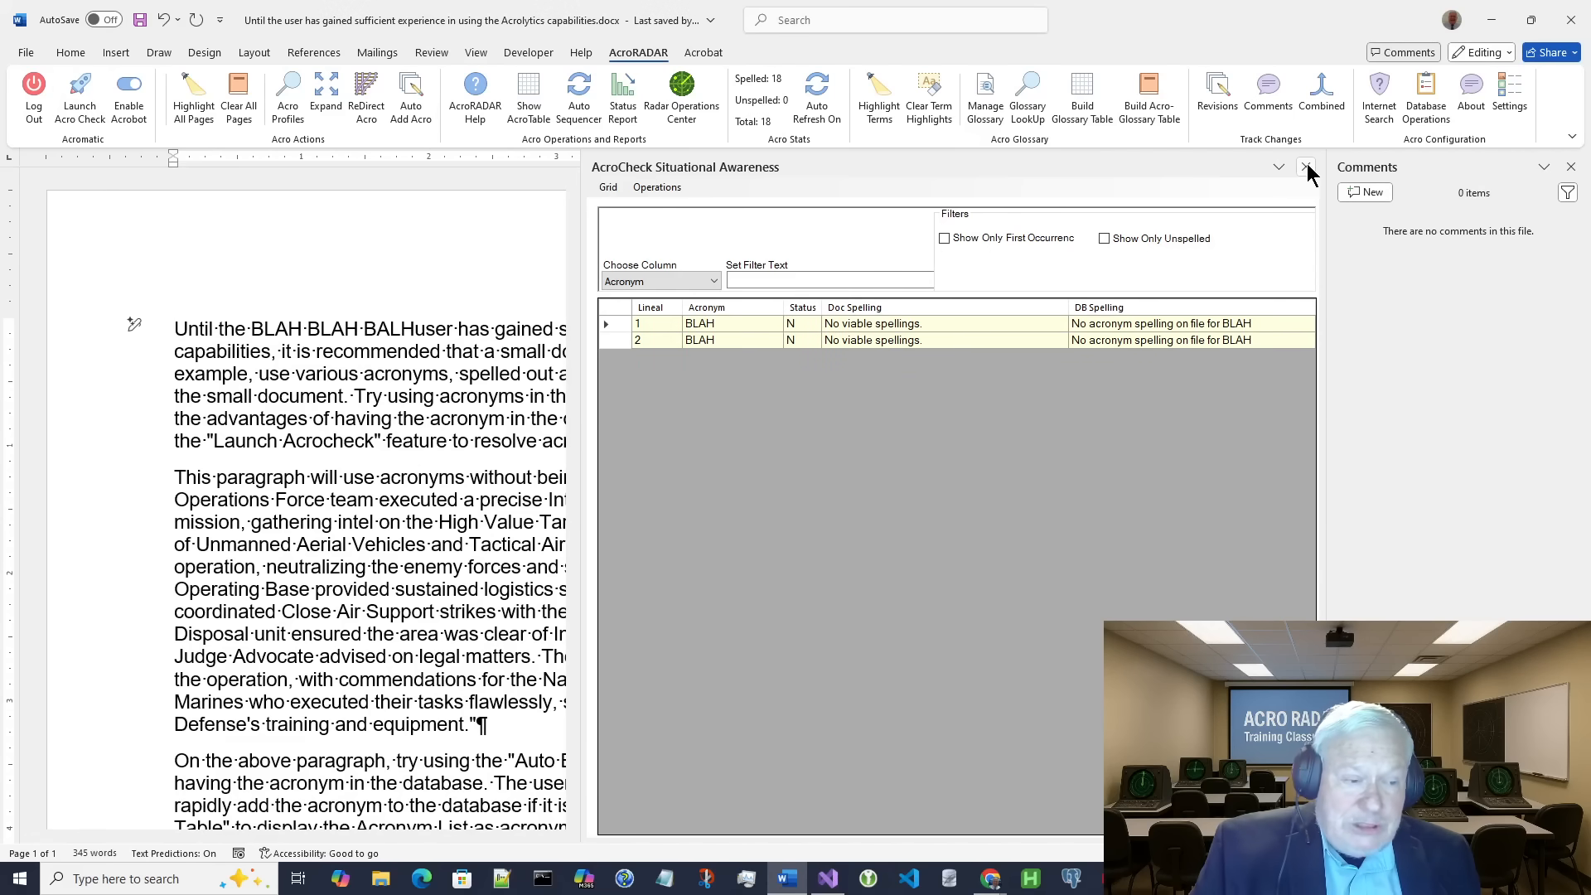
mouse_move(1308, 166)
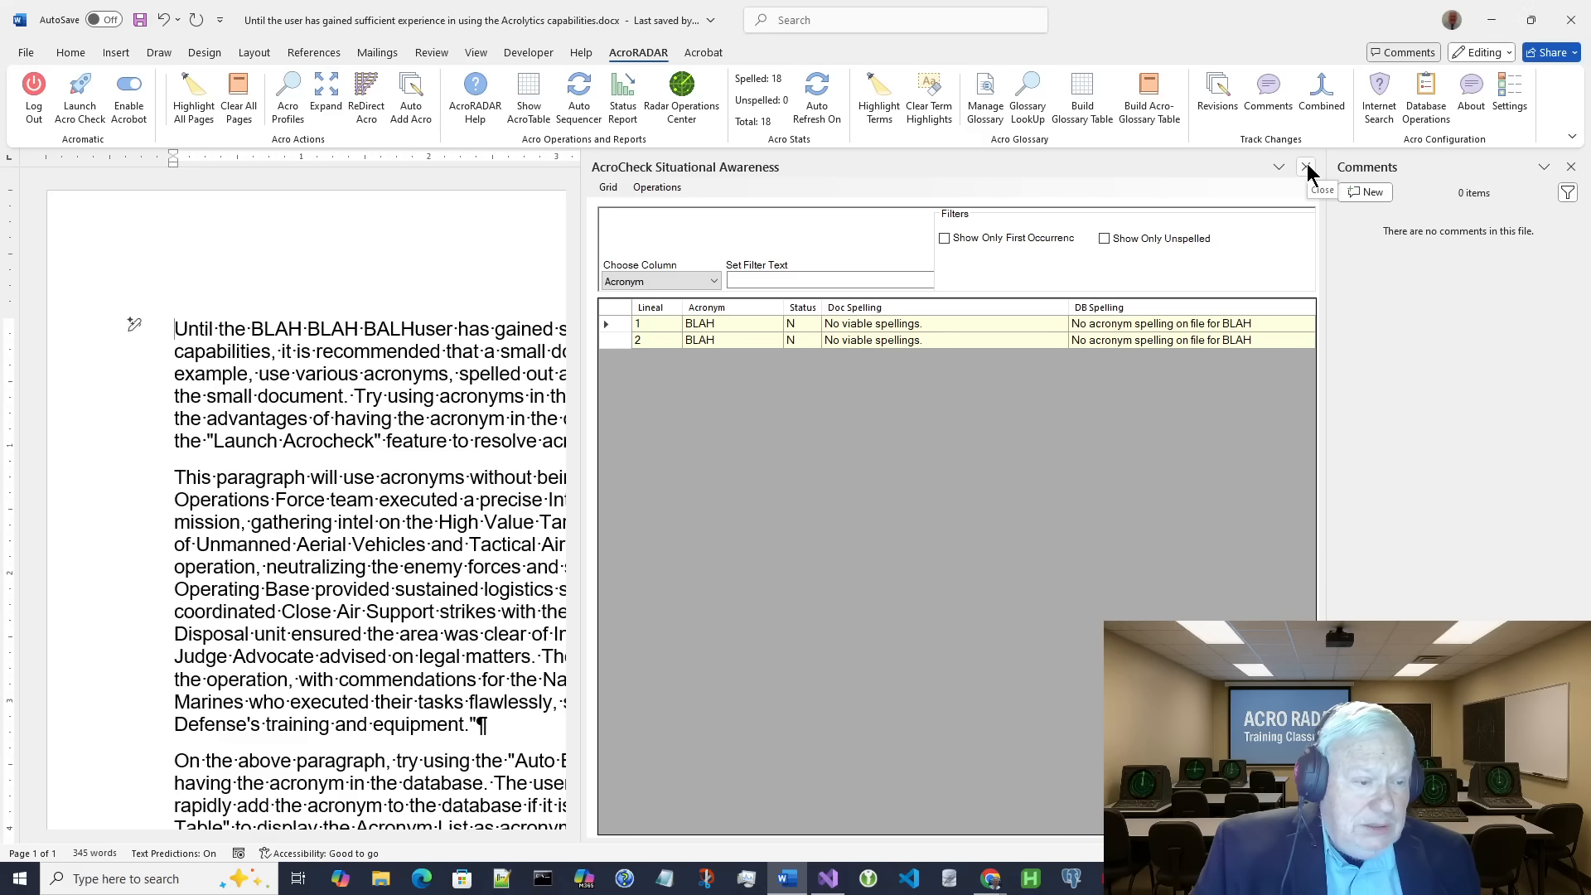
left_click(1306, 166)
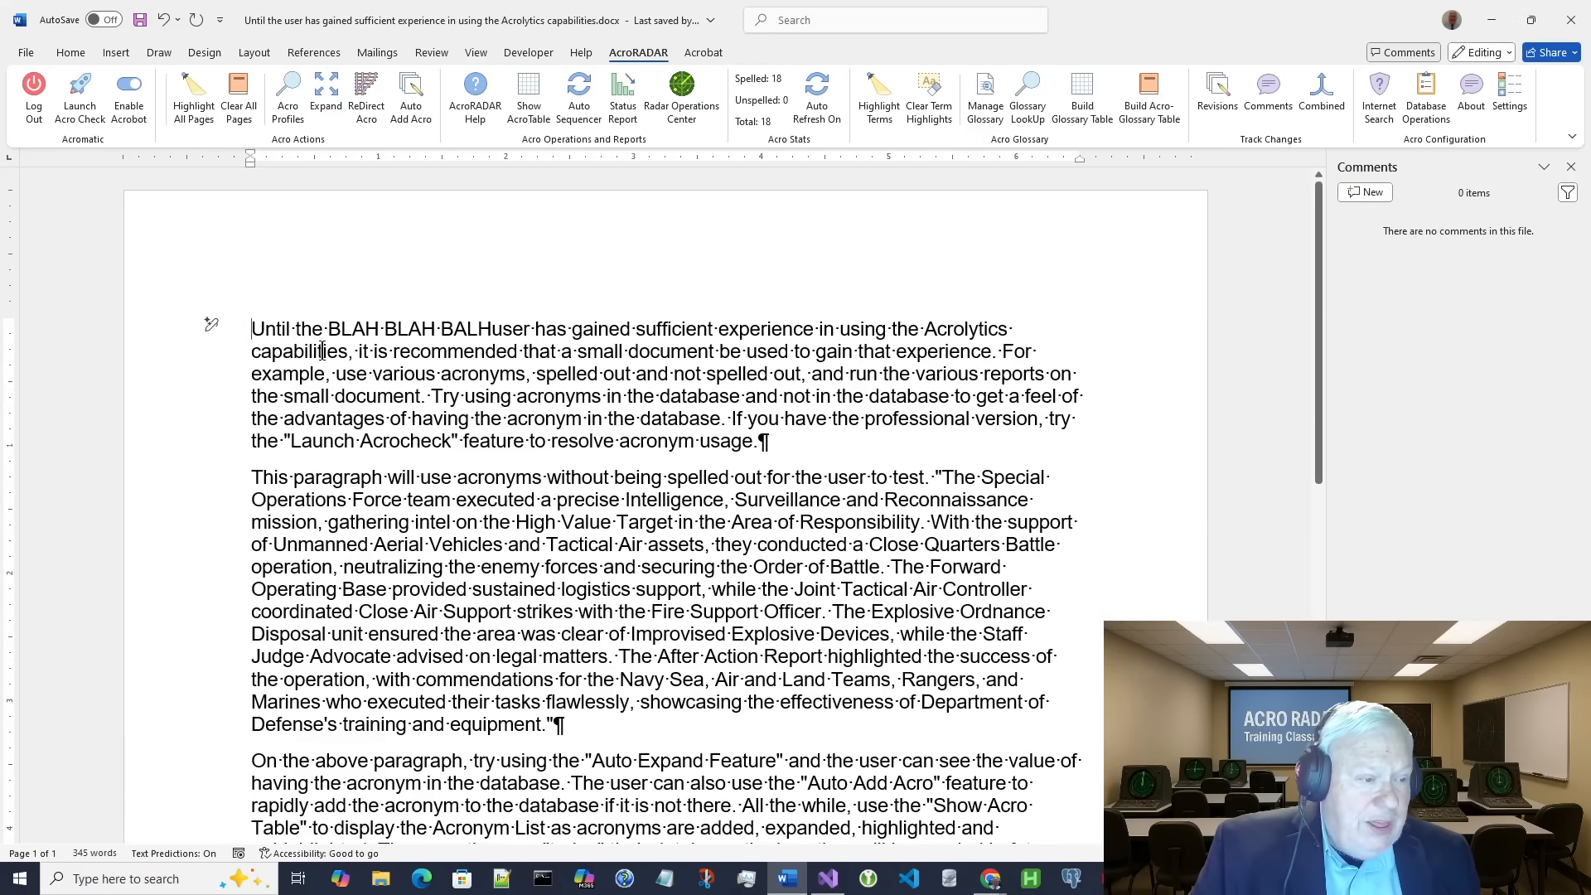
left_click(25, 52)
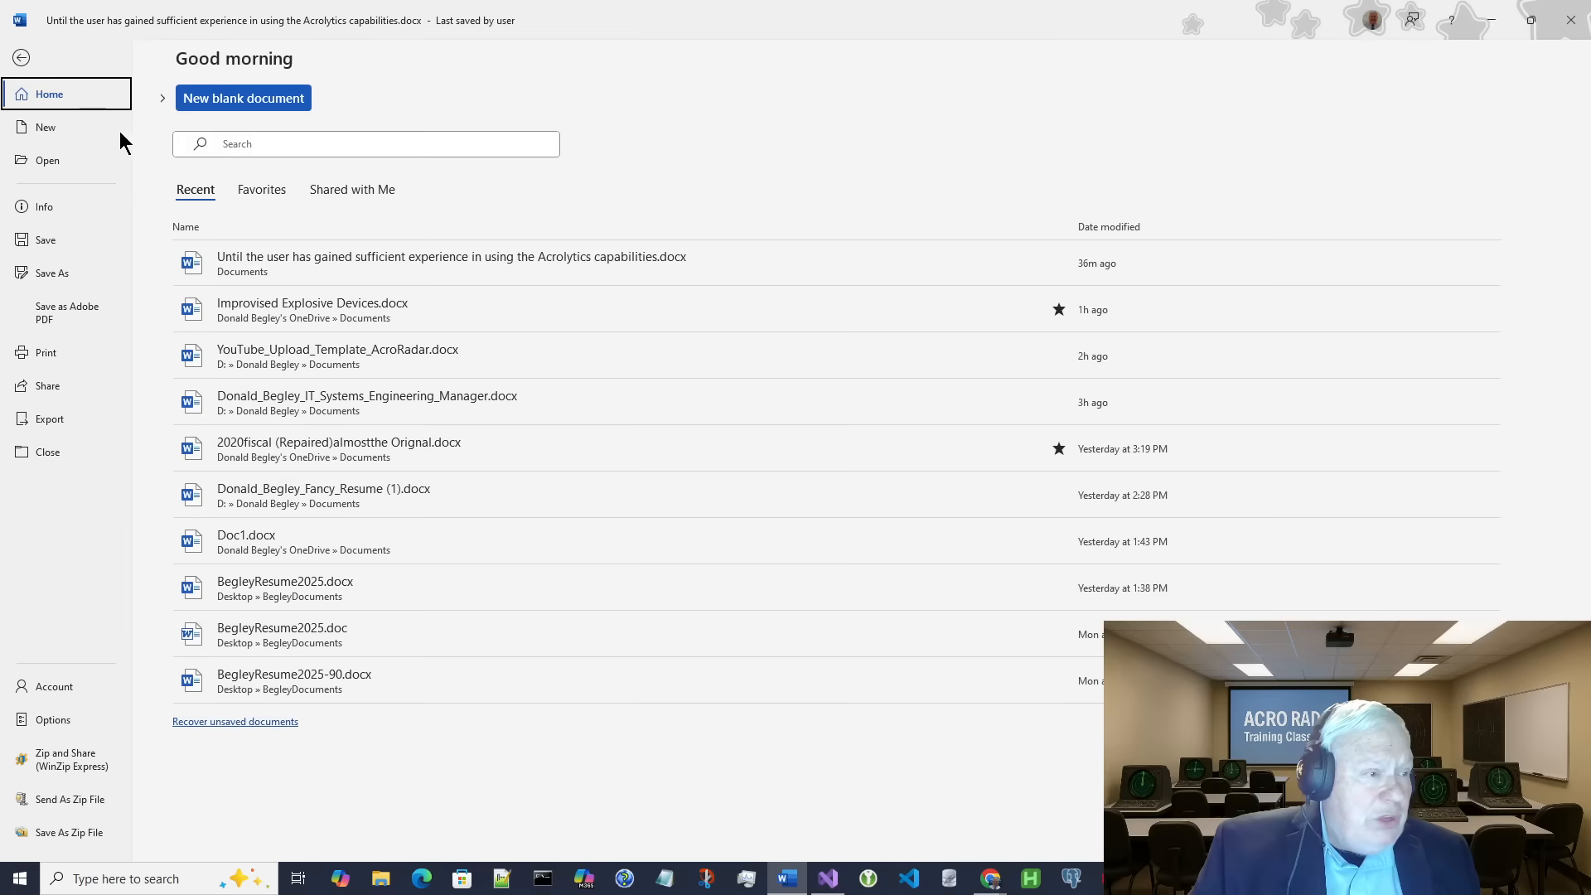
Step: Create a blank document and paste the Starting Small scenario text from AcroRADAR Help into it
left_click(242, 98)
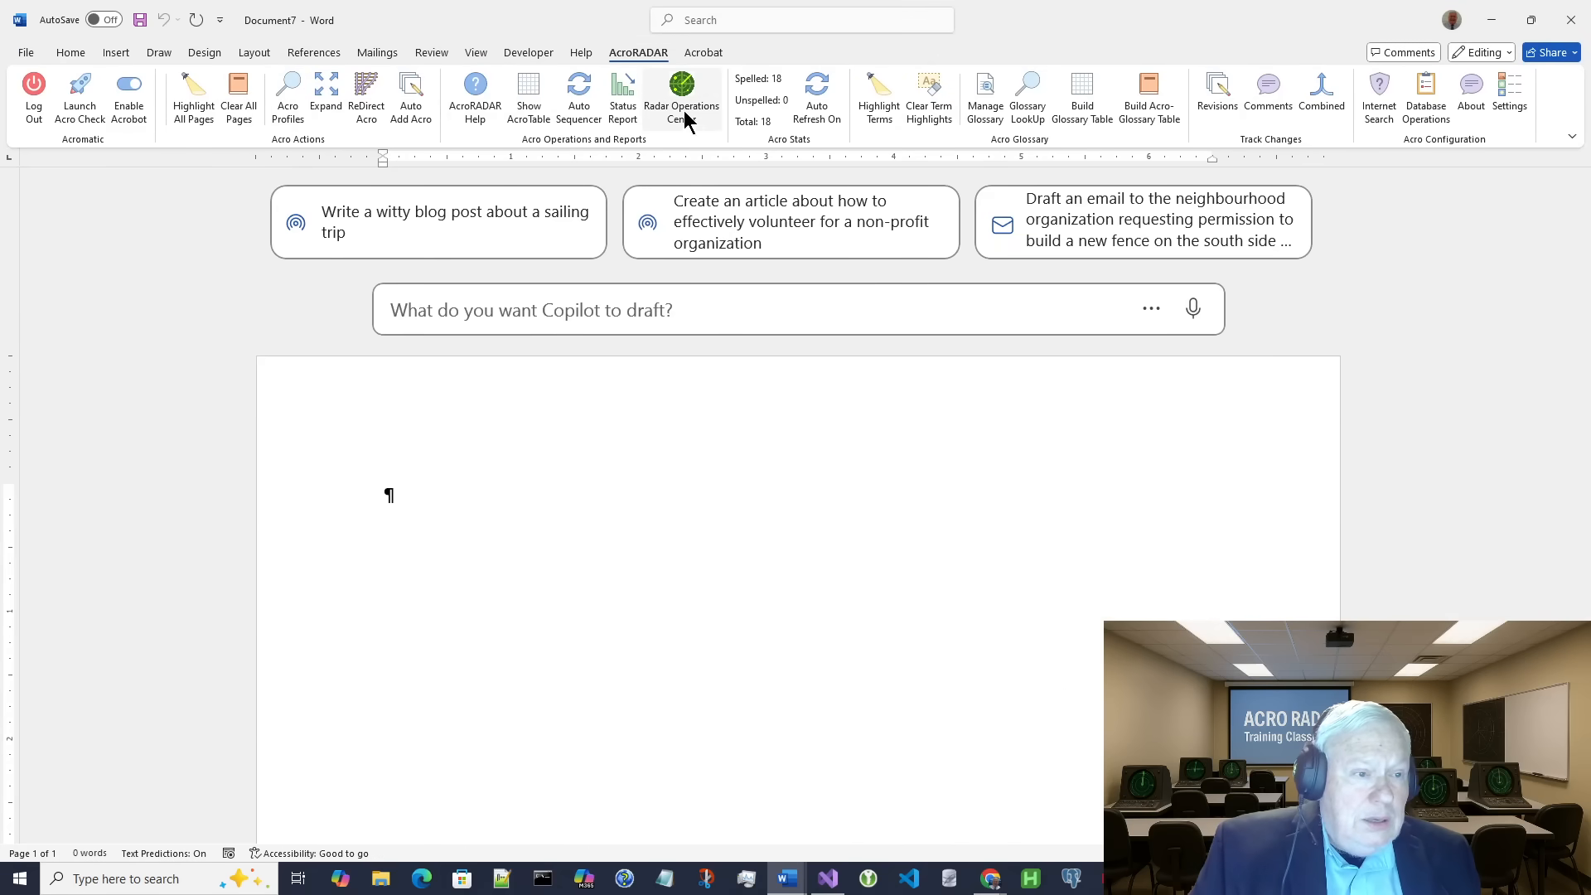
left_click(474, 98)
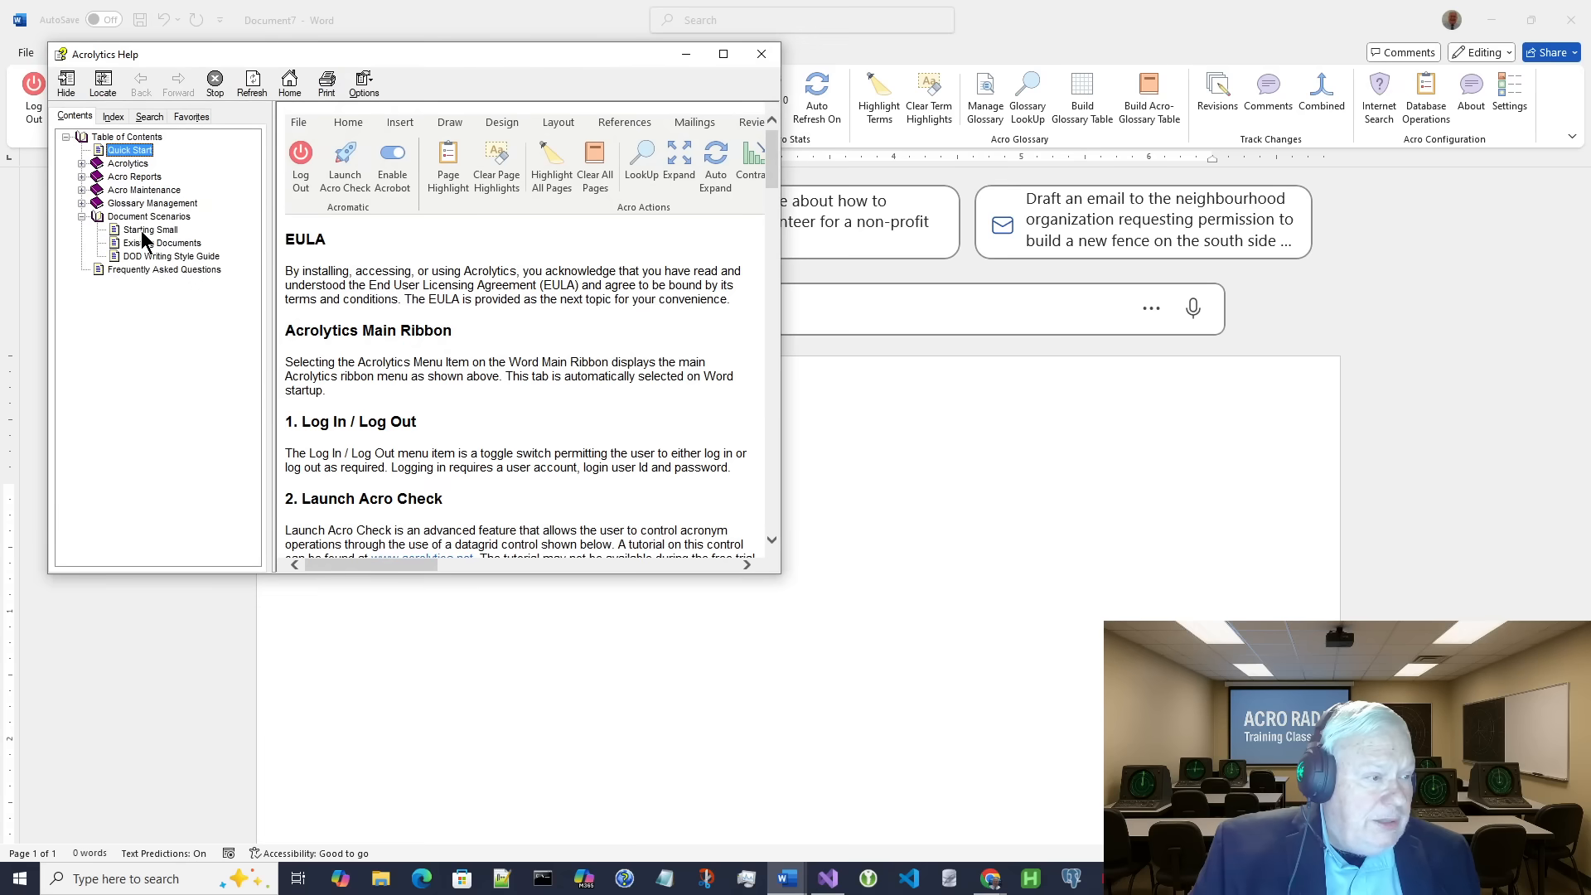
left_click(150, 229)
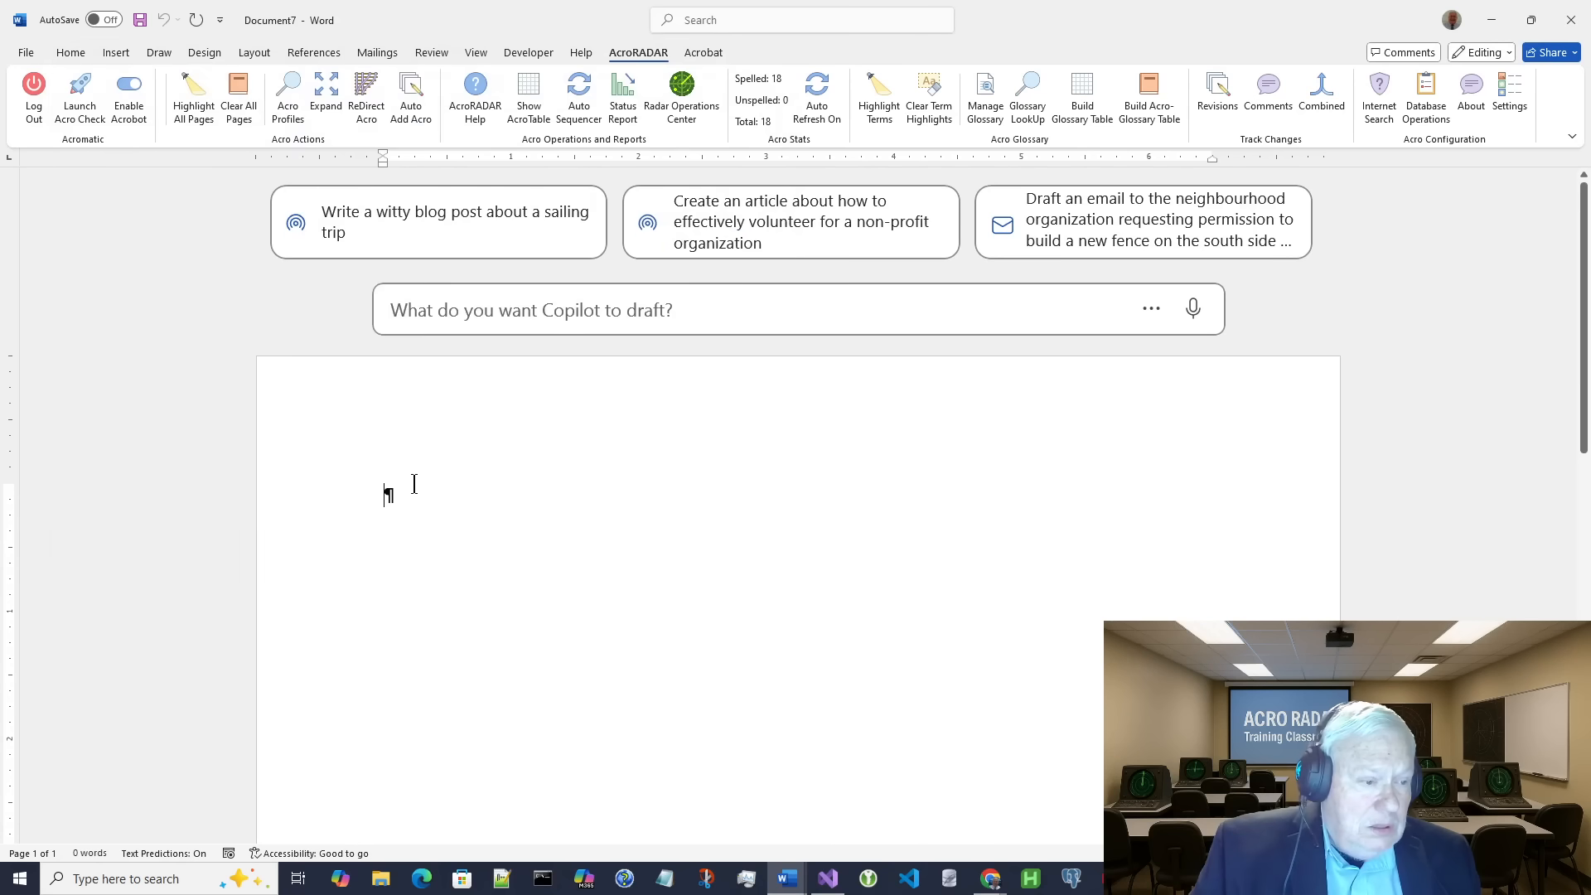
right_click(388, 497)
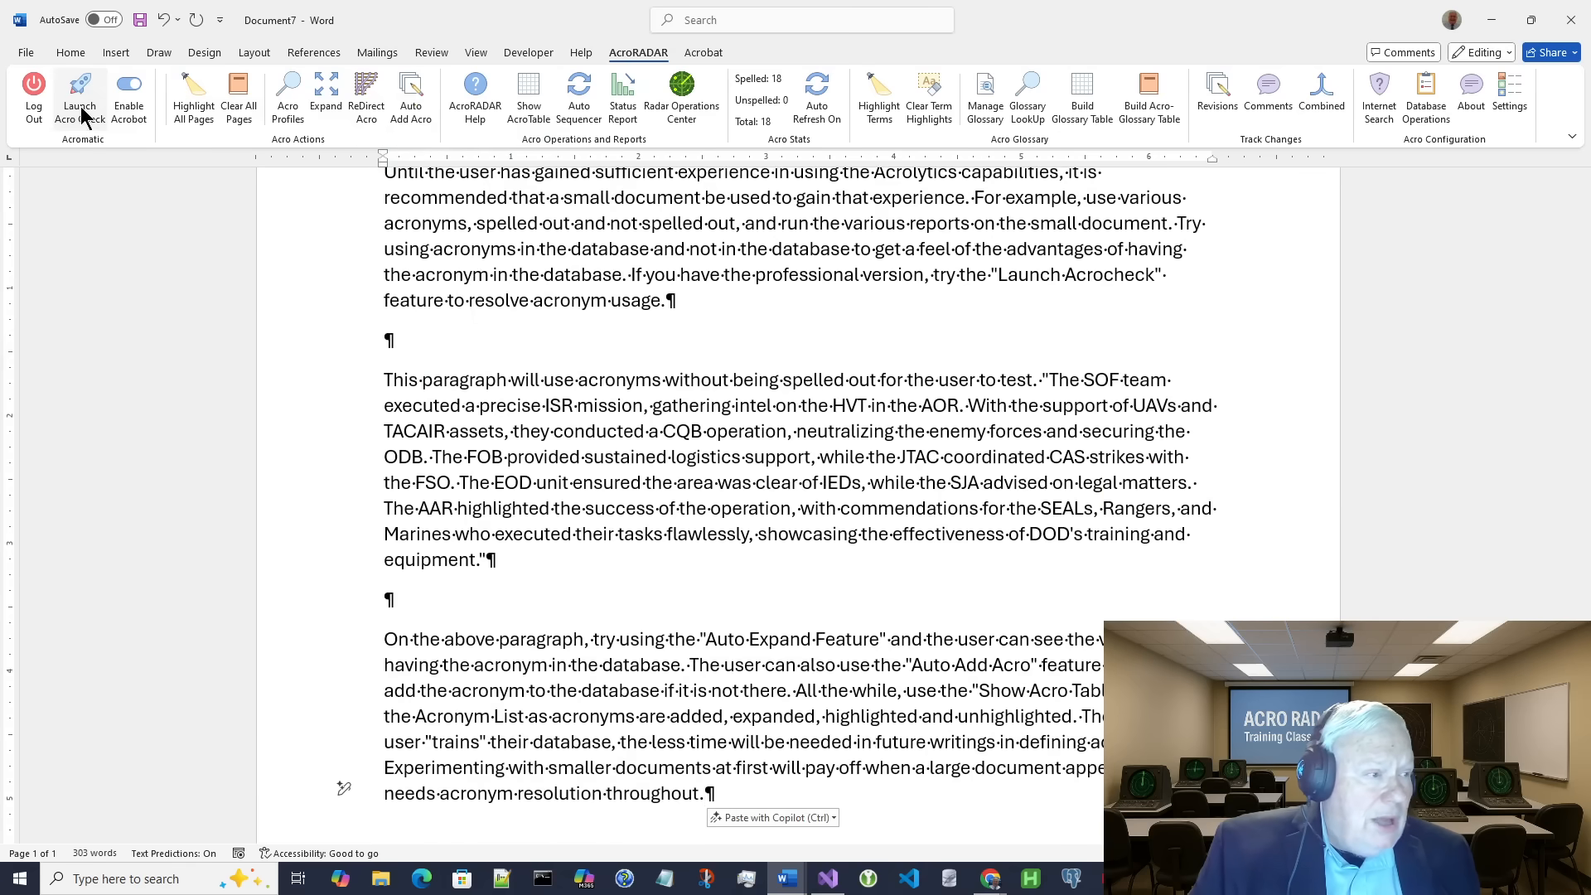
Step: Run AcroCheck on the new document and auto-resolve all 18 listed acronyms
left_click(78, 98)
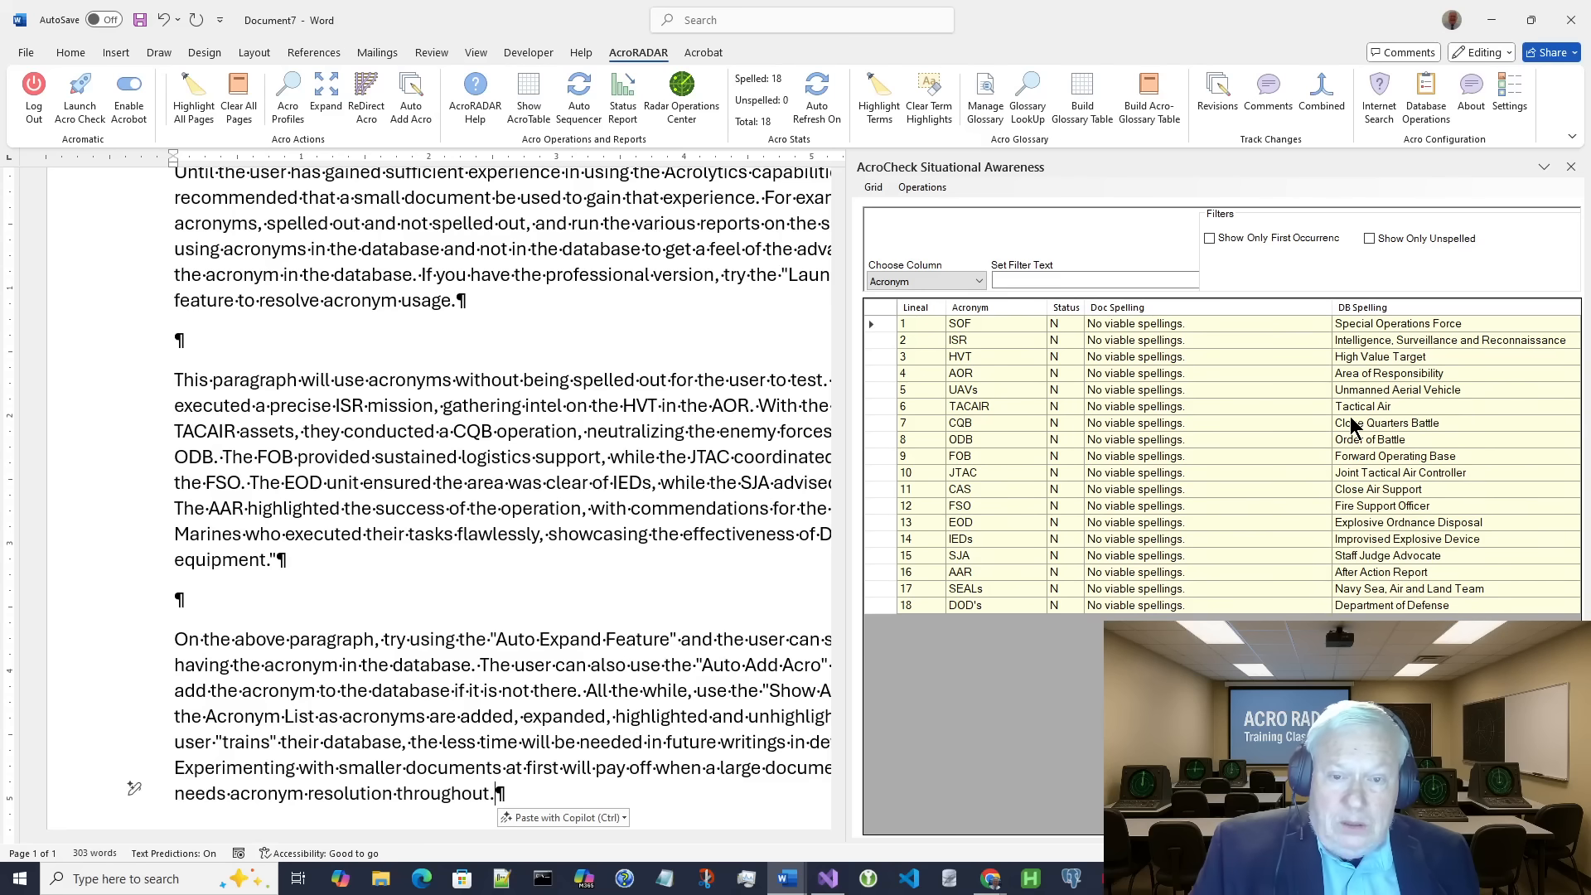
mouse_move(1268, 493)
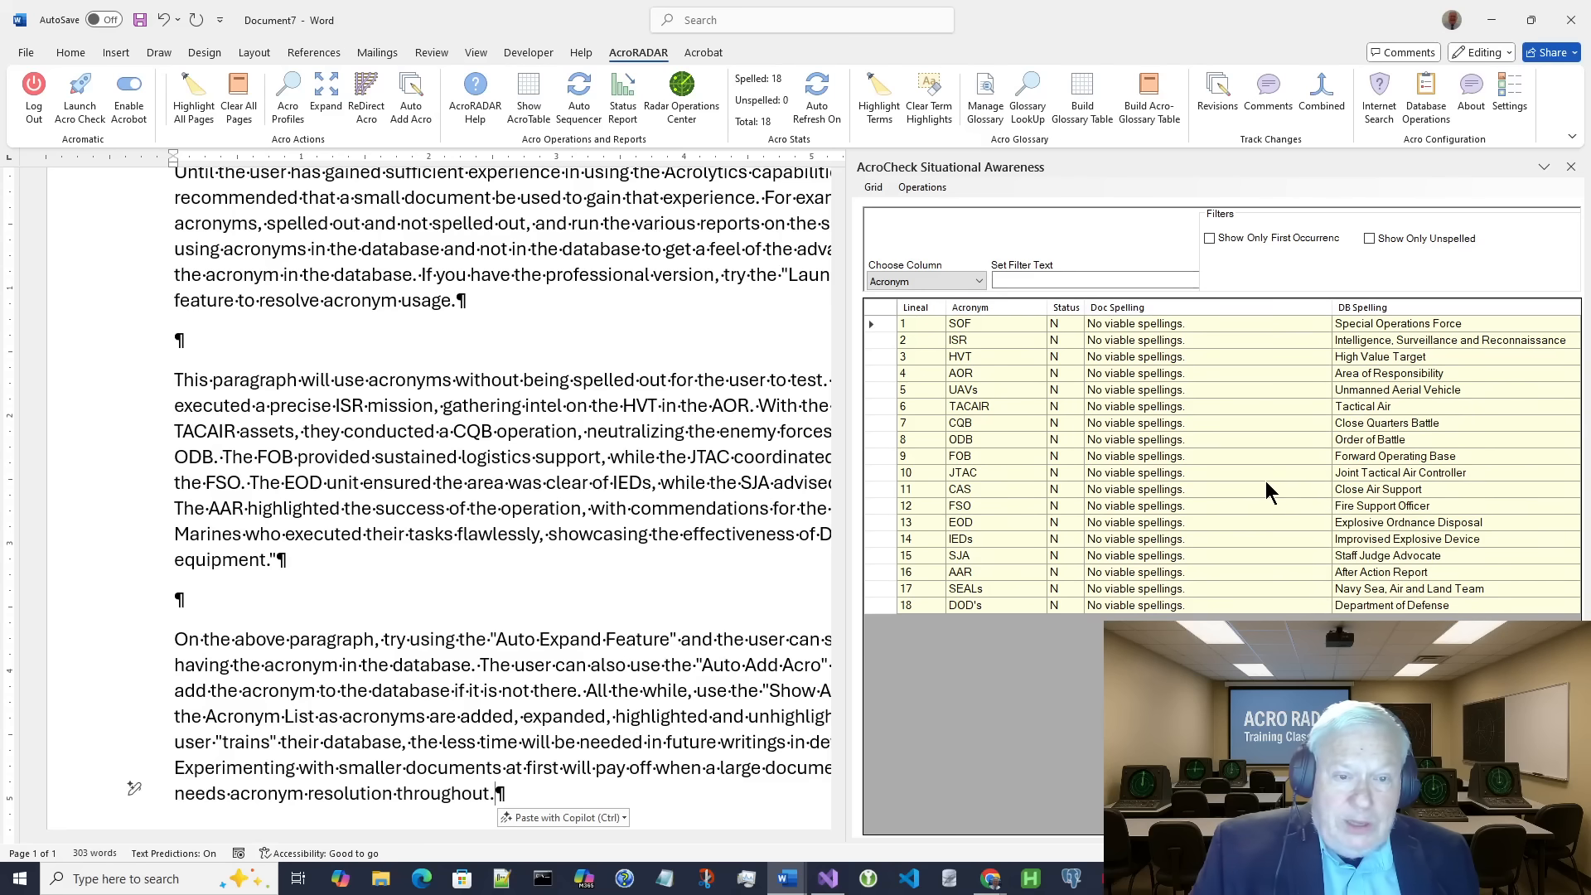
mouse_move(1132, 368)
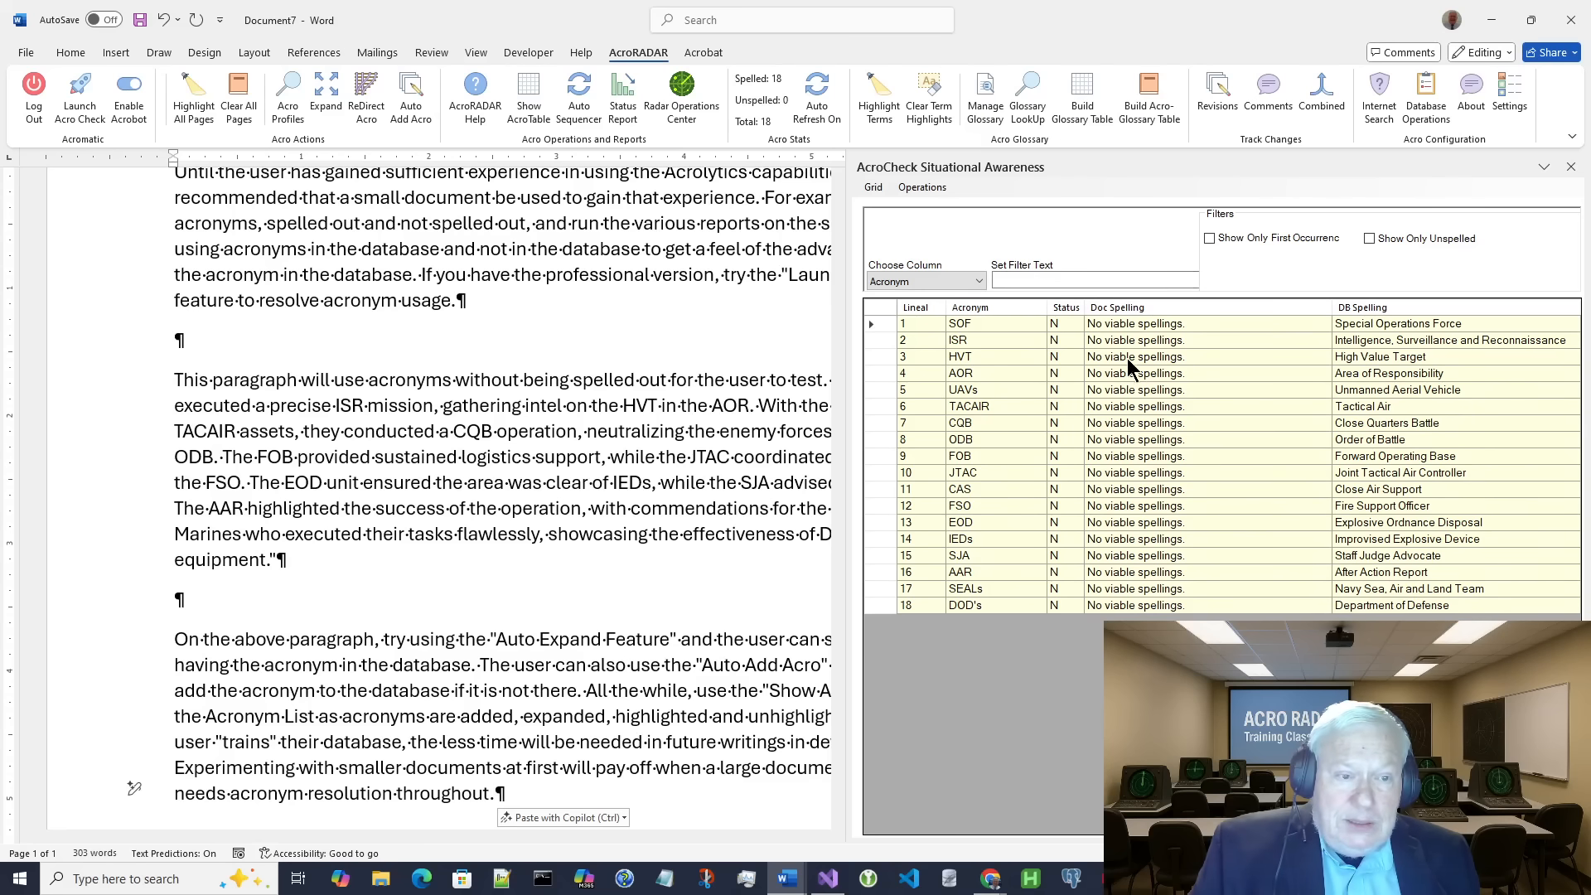
left_click(920, 187)
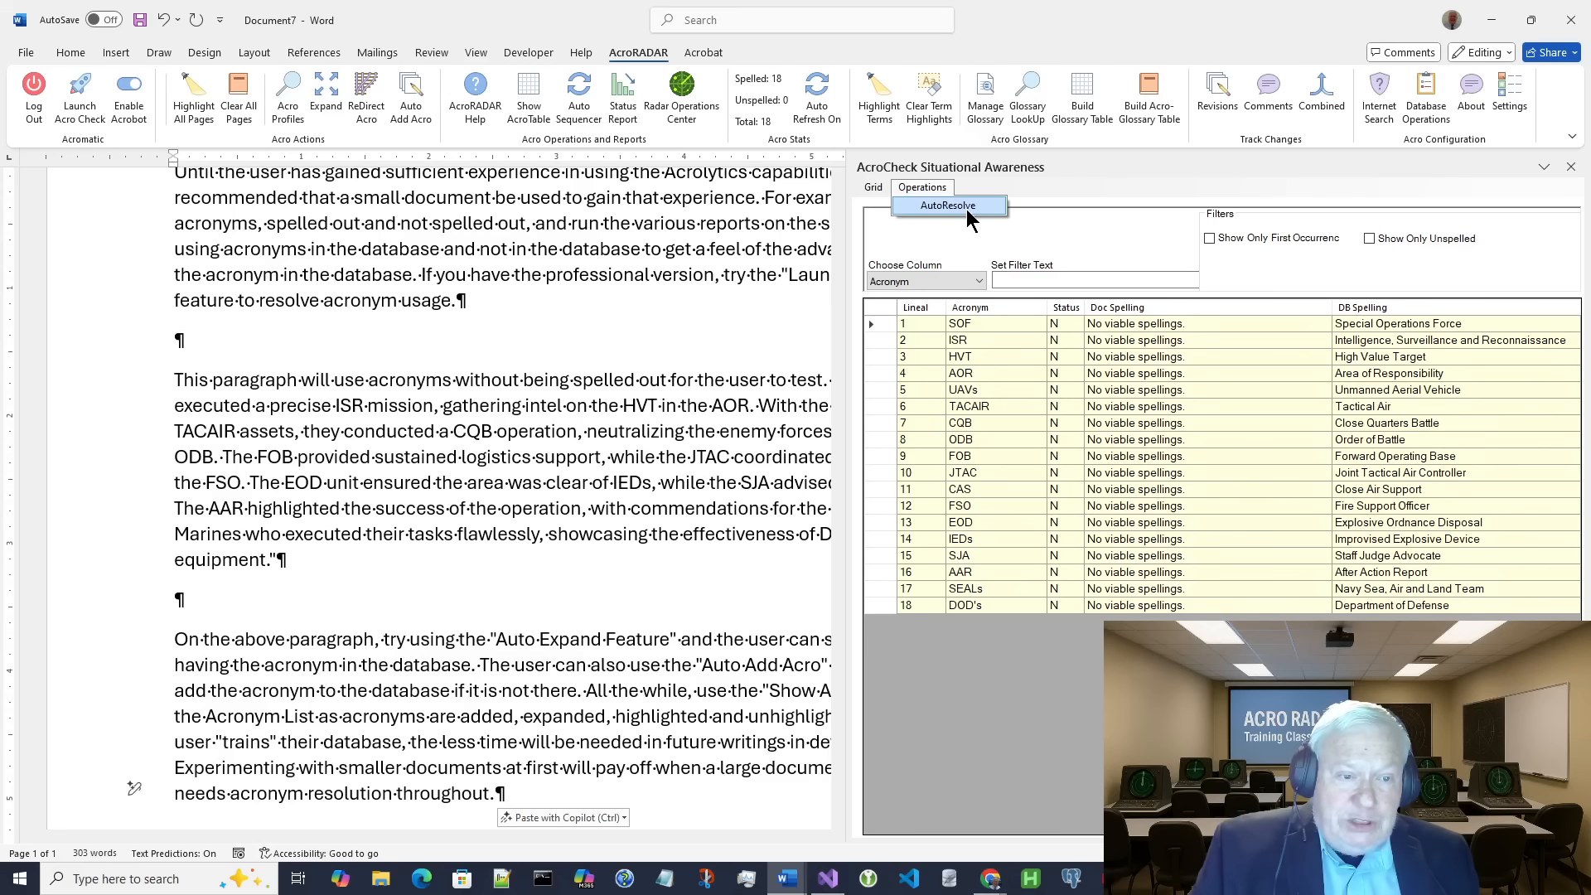
left_click(946, 205)
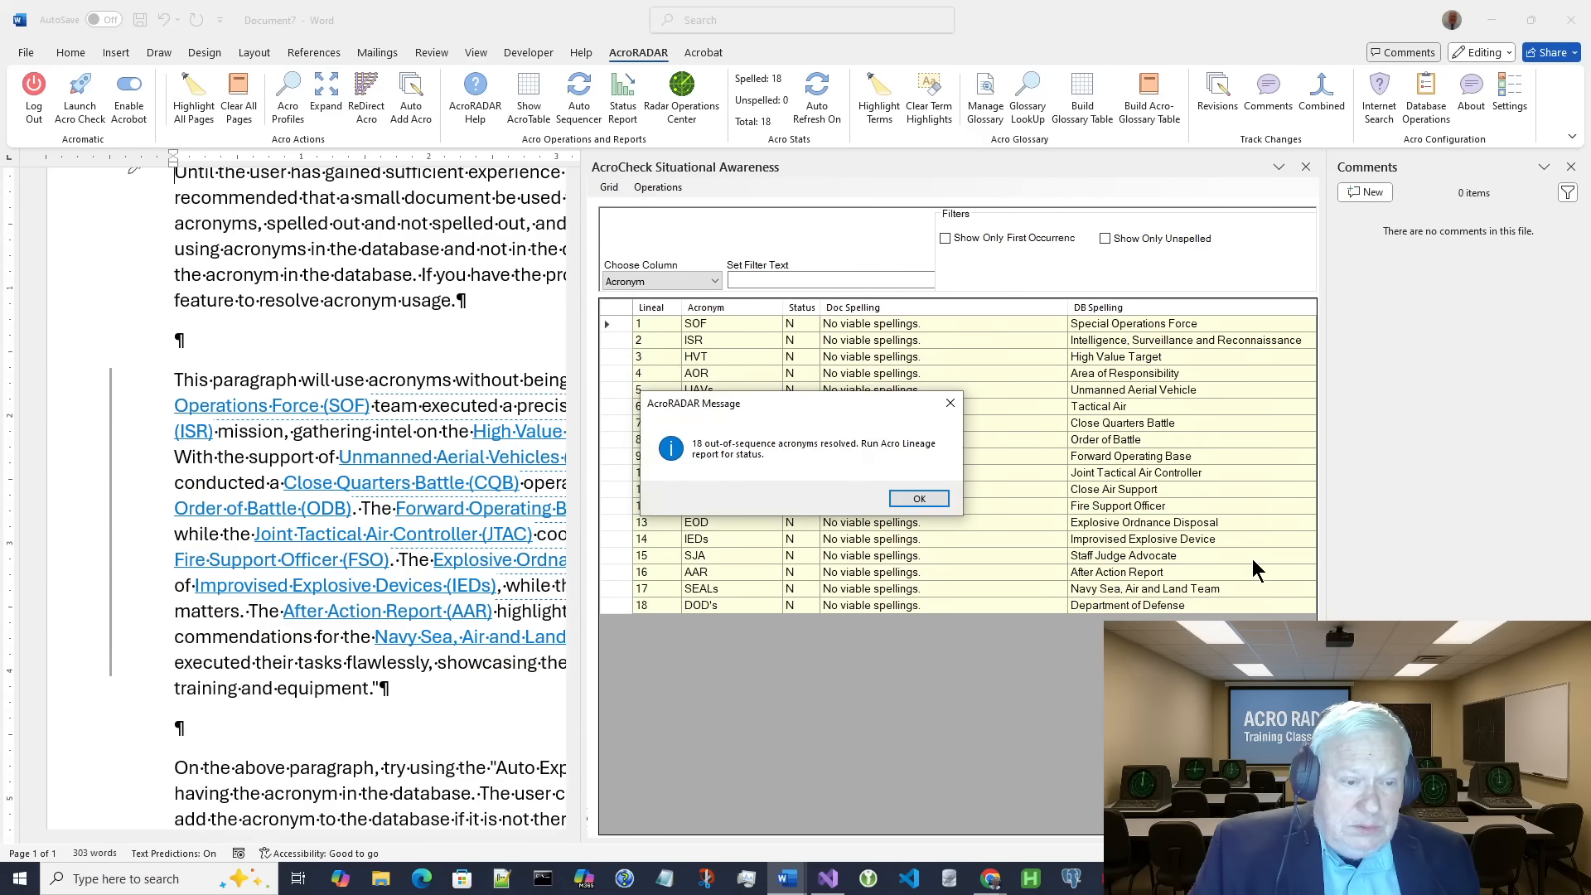
left_click(917, 499)
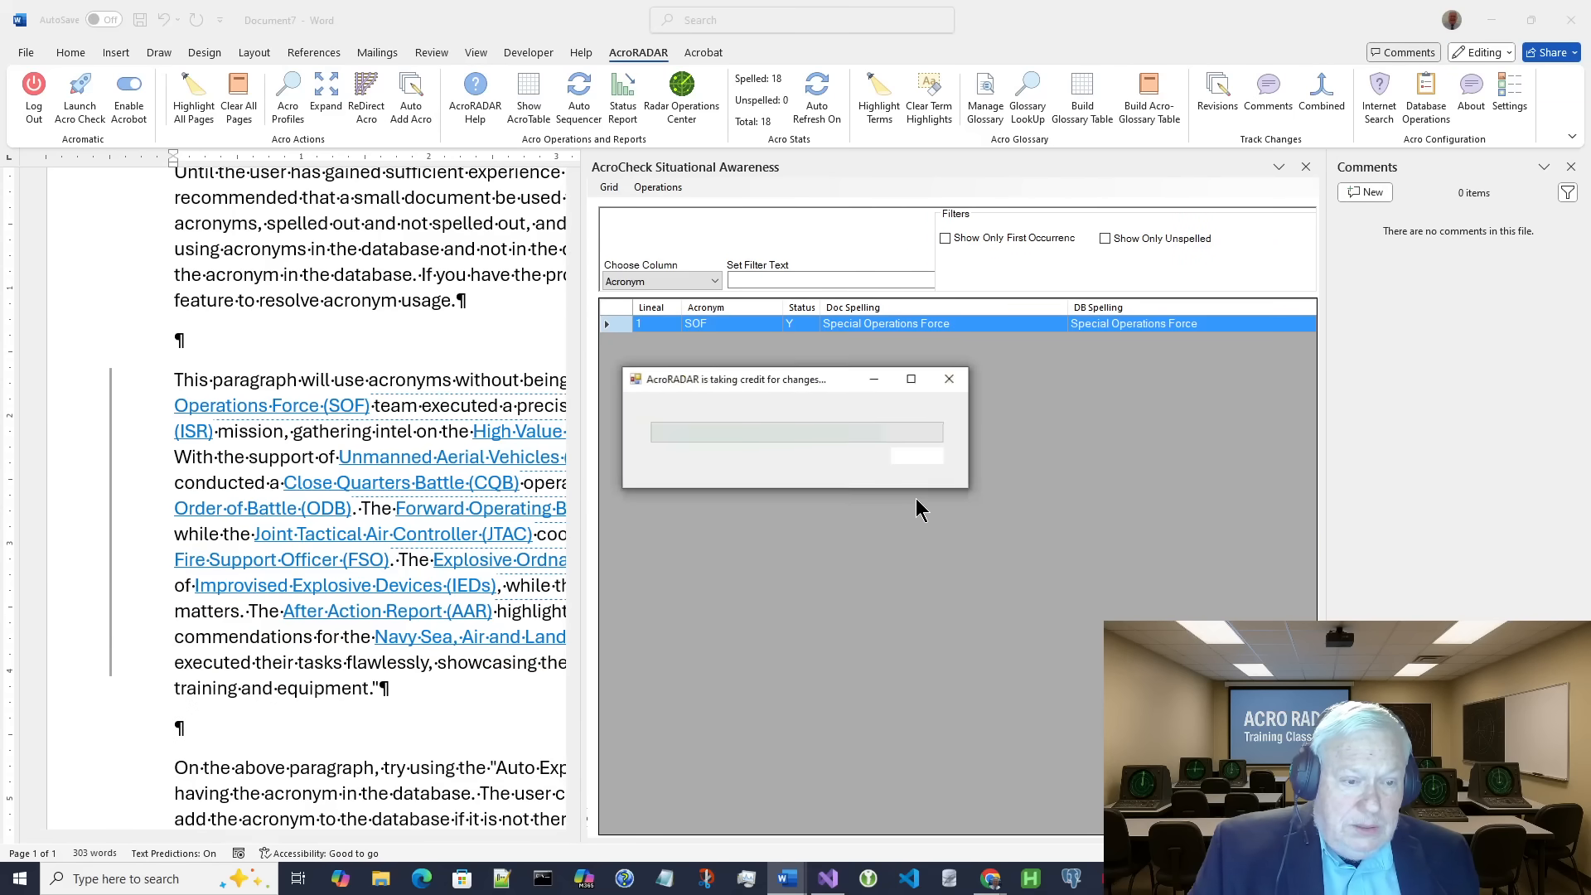
Step: Accept the acronym expansions, dismiss the resolution summary and close the empty Comments pane
left_click(78, 96)
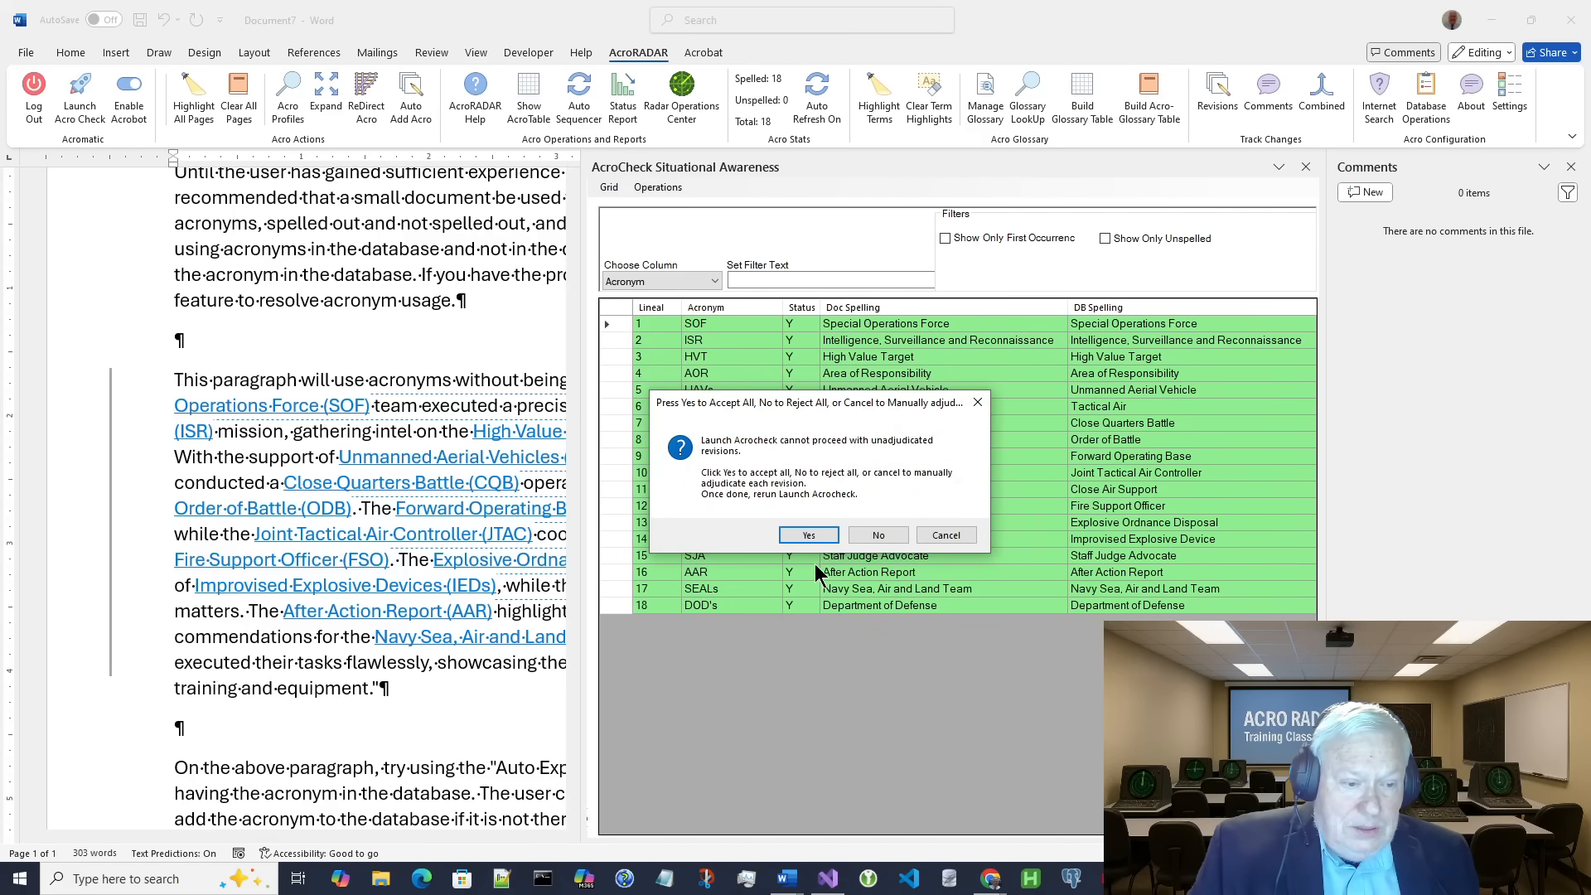
left_click(808, 535)
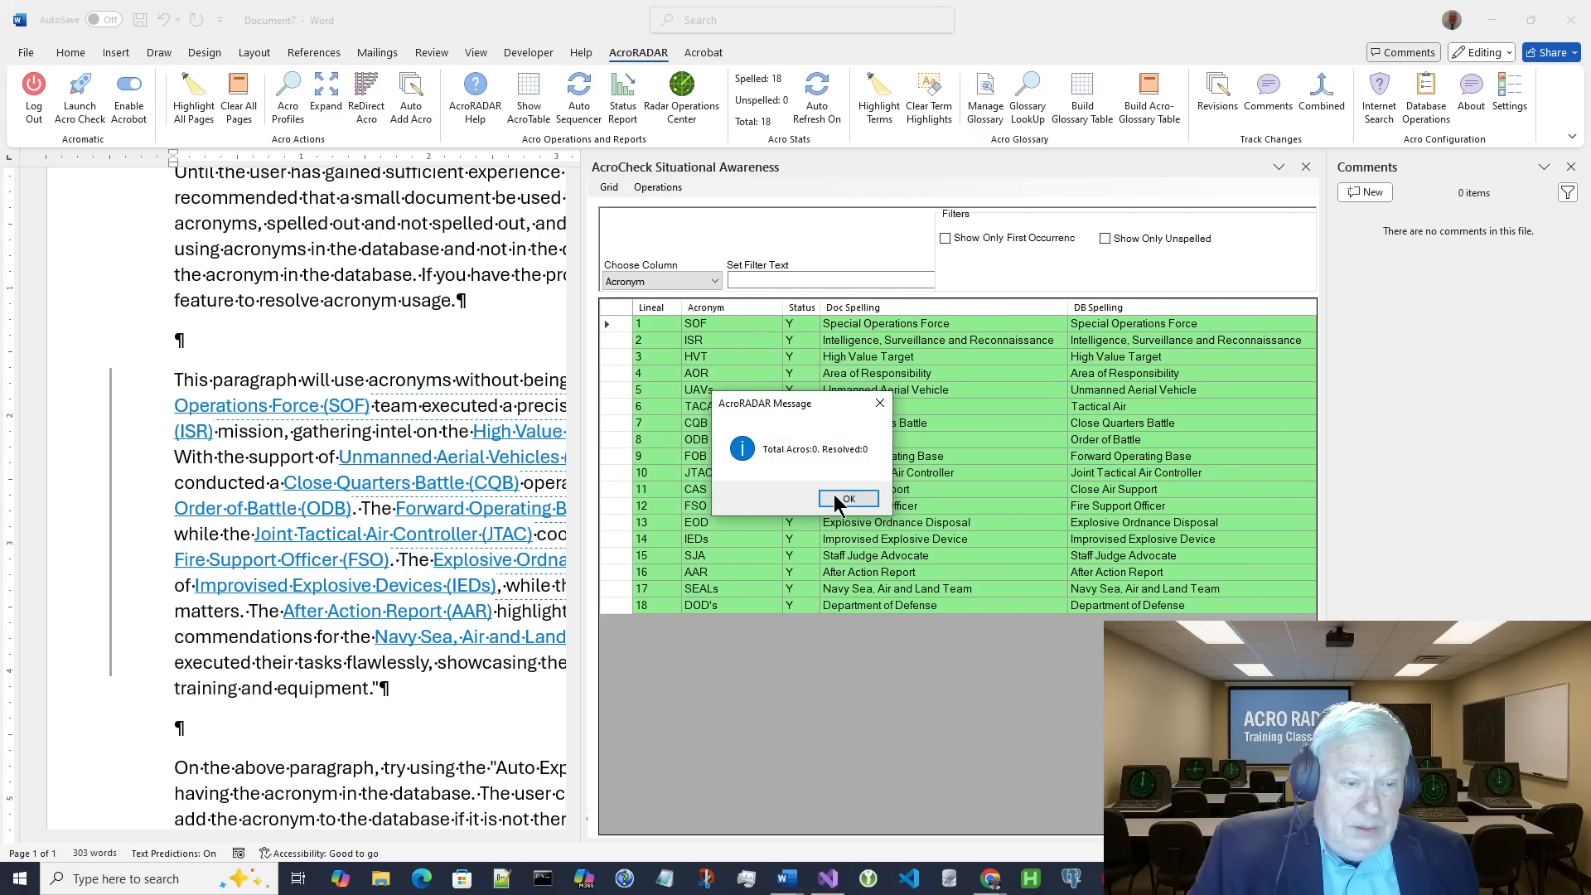
left_click(849, 499)
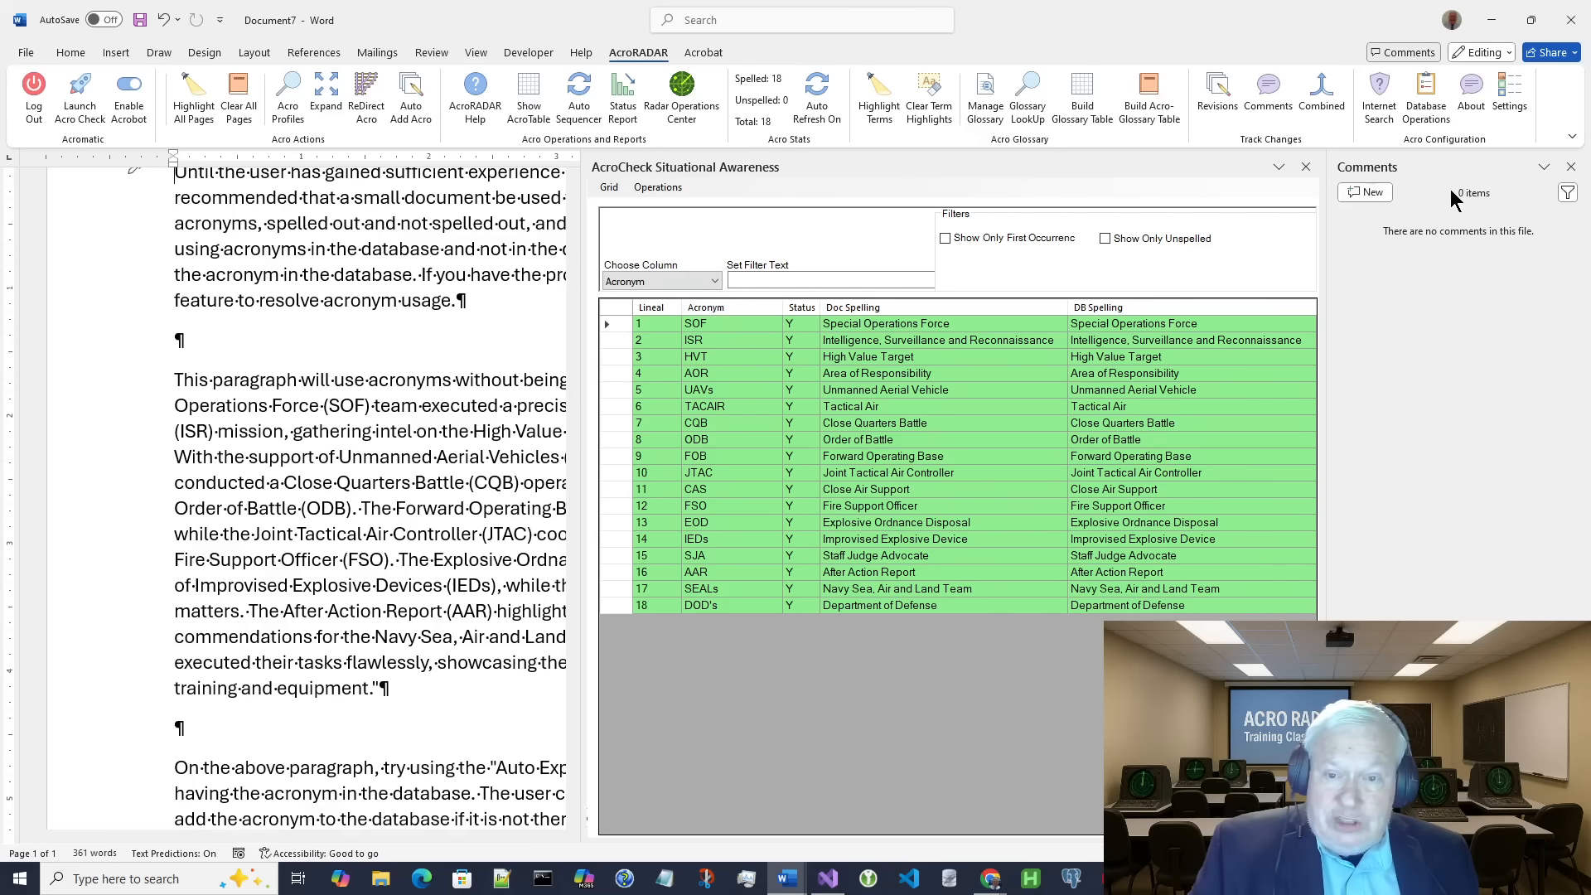
mouse_move(1570, 165)
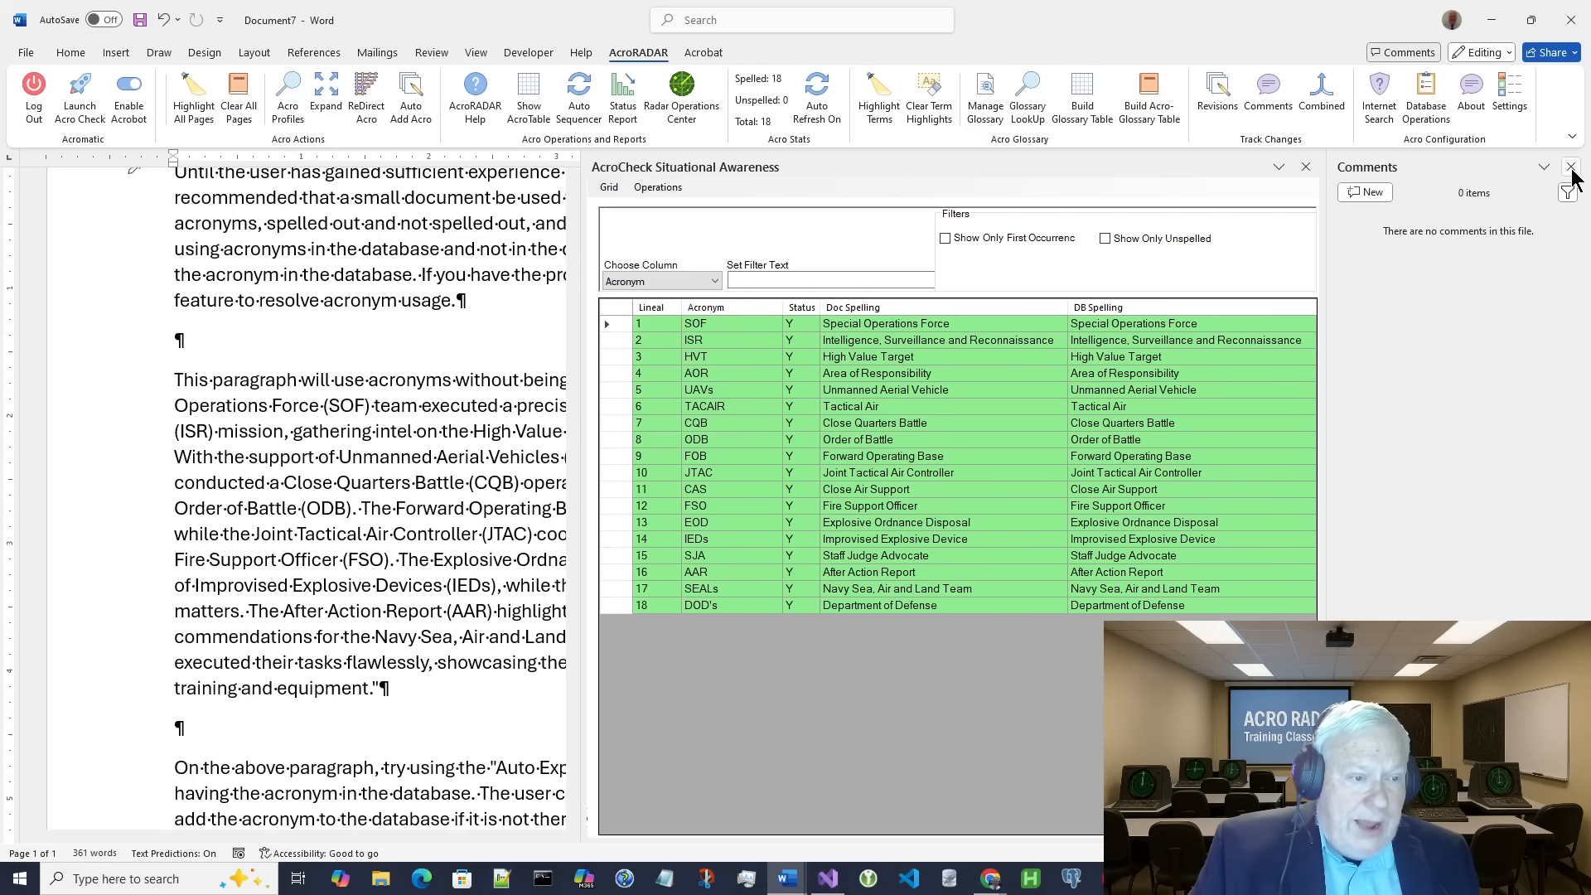
left_click(1571, 166)
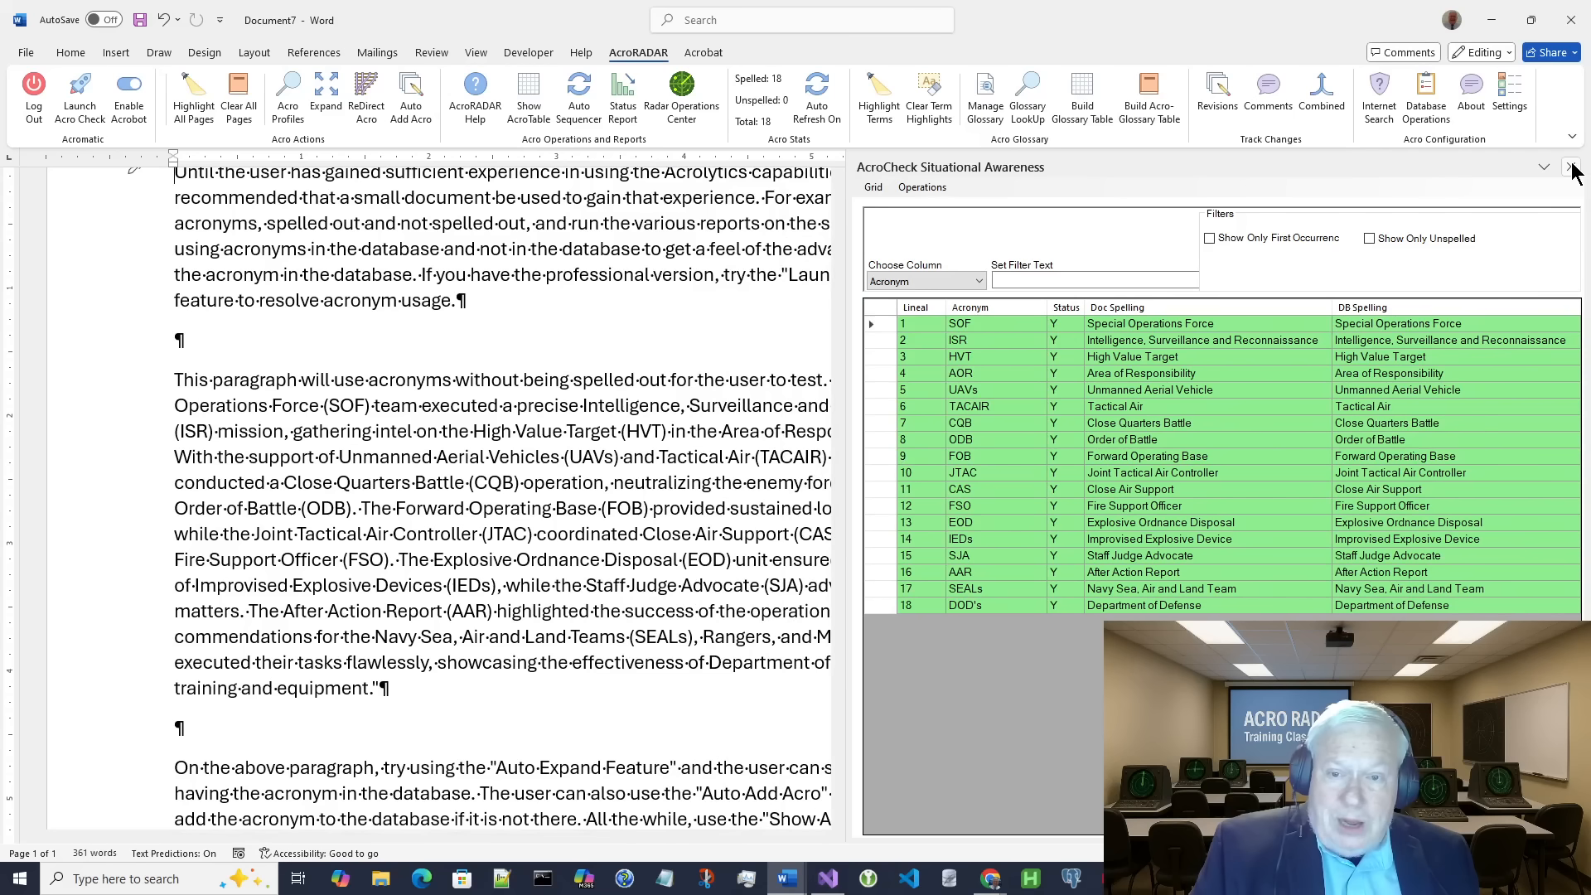
Step: Enable Acrobot live checking and add the line "Now is the time for NATO,"
left_click(1573, 167)
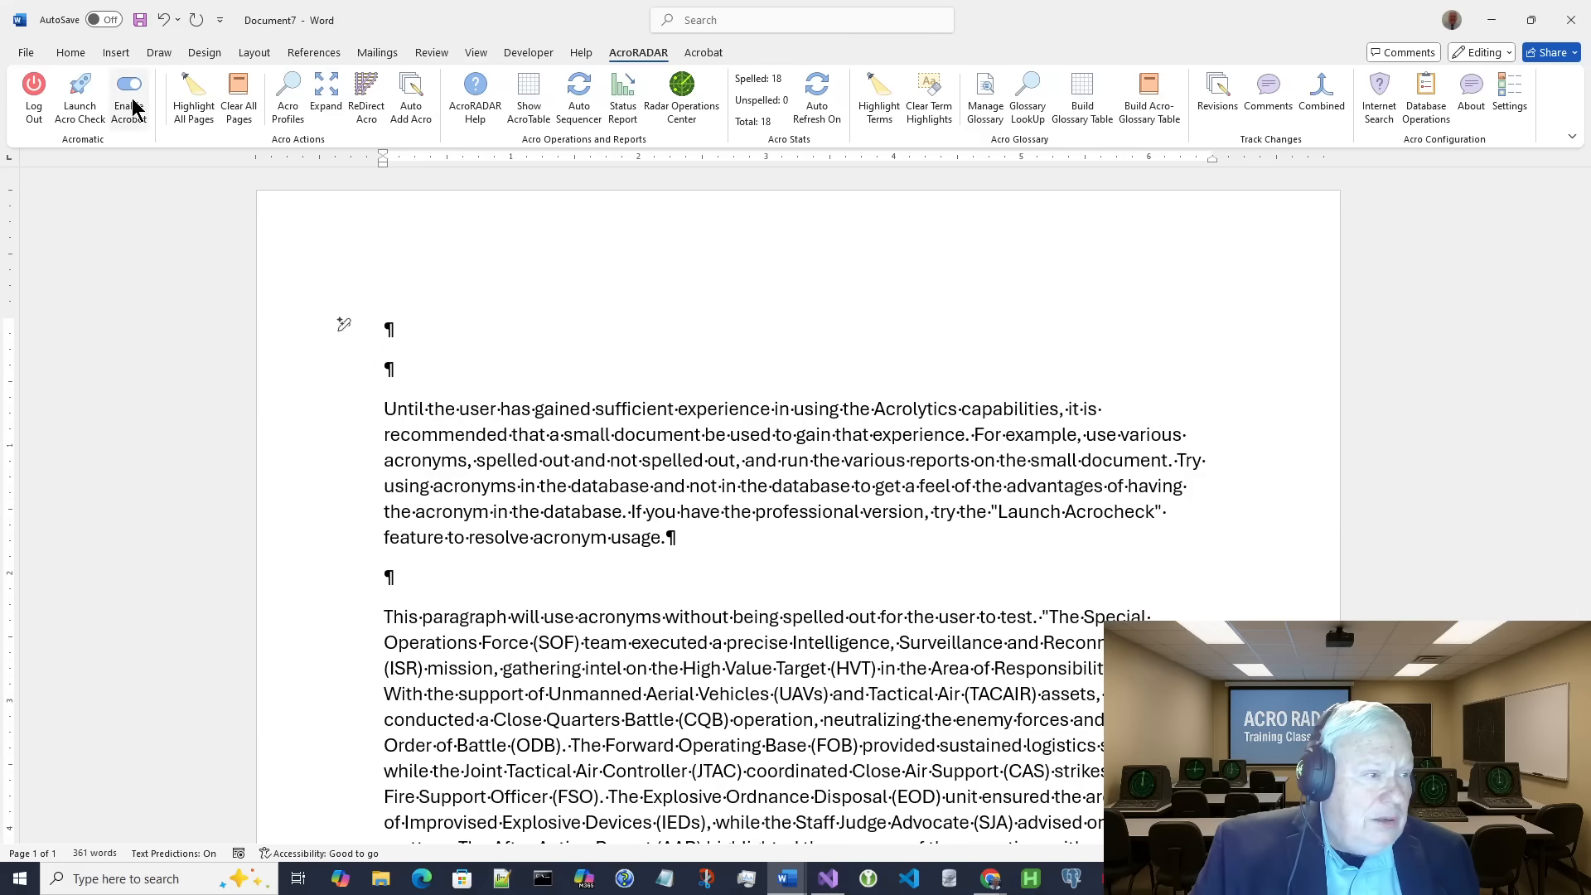
left_click(129, 83)
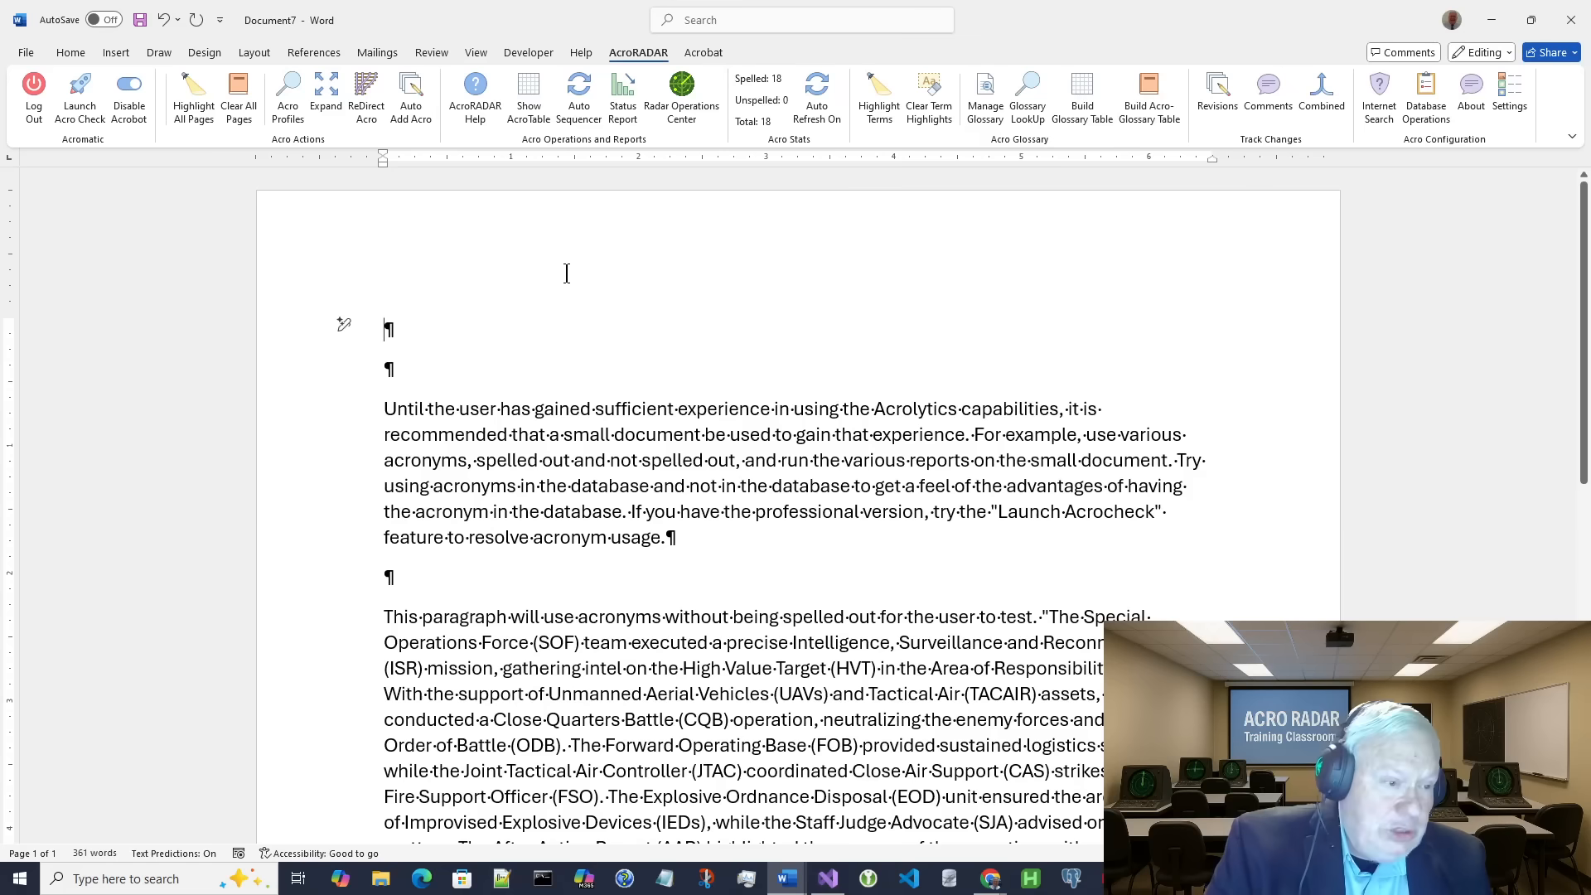
type("nO")
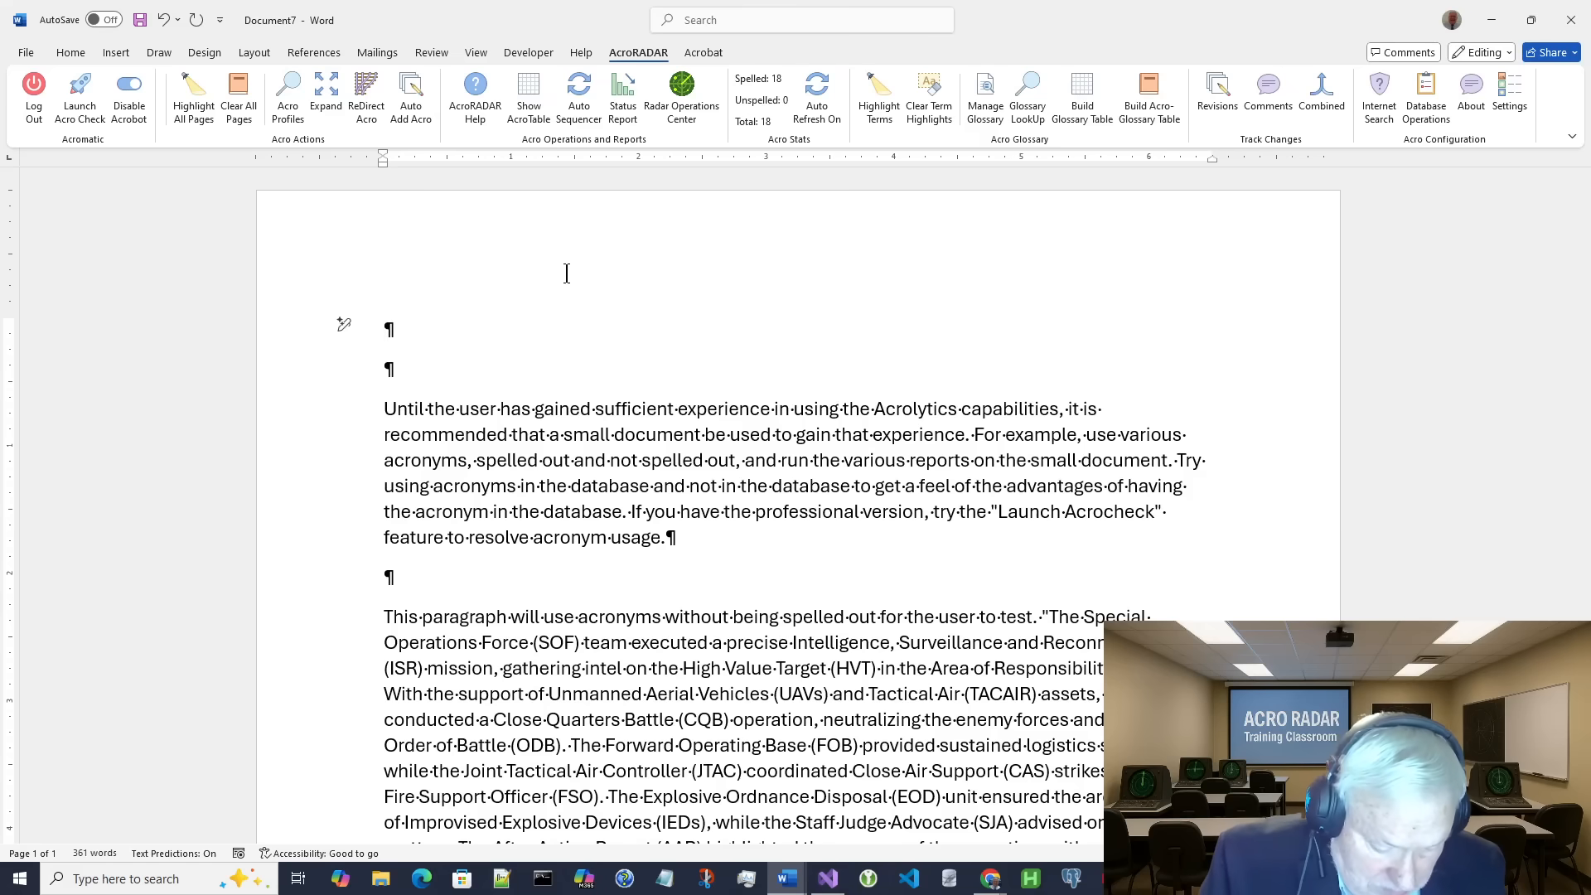
type("Now")
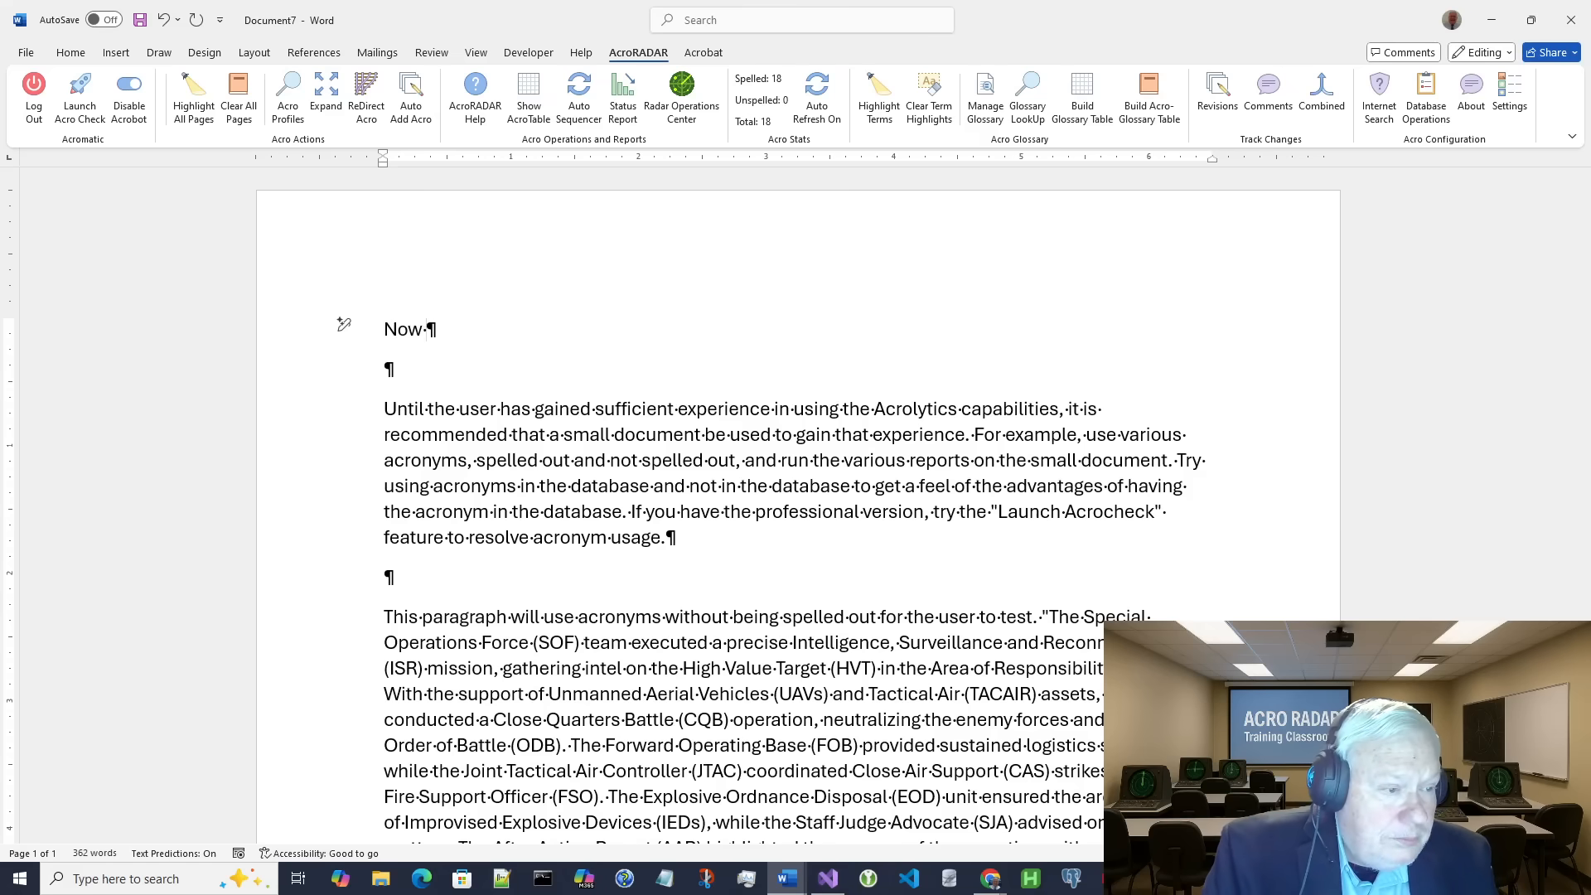
type("is the time to")
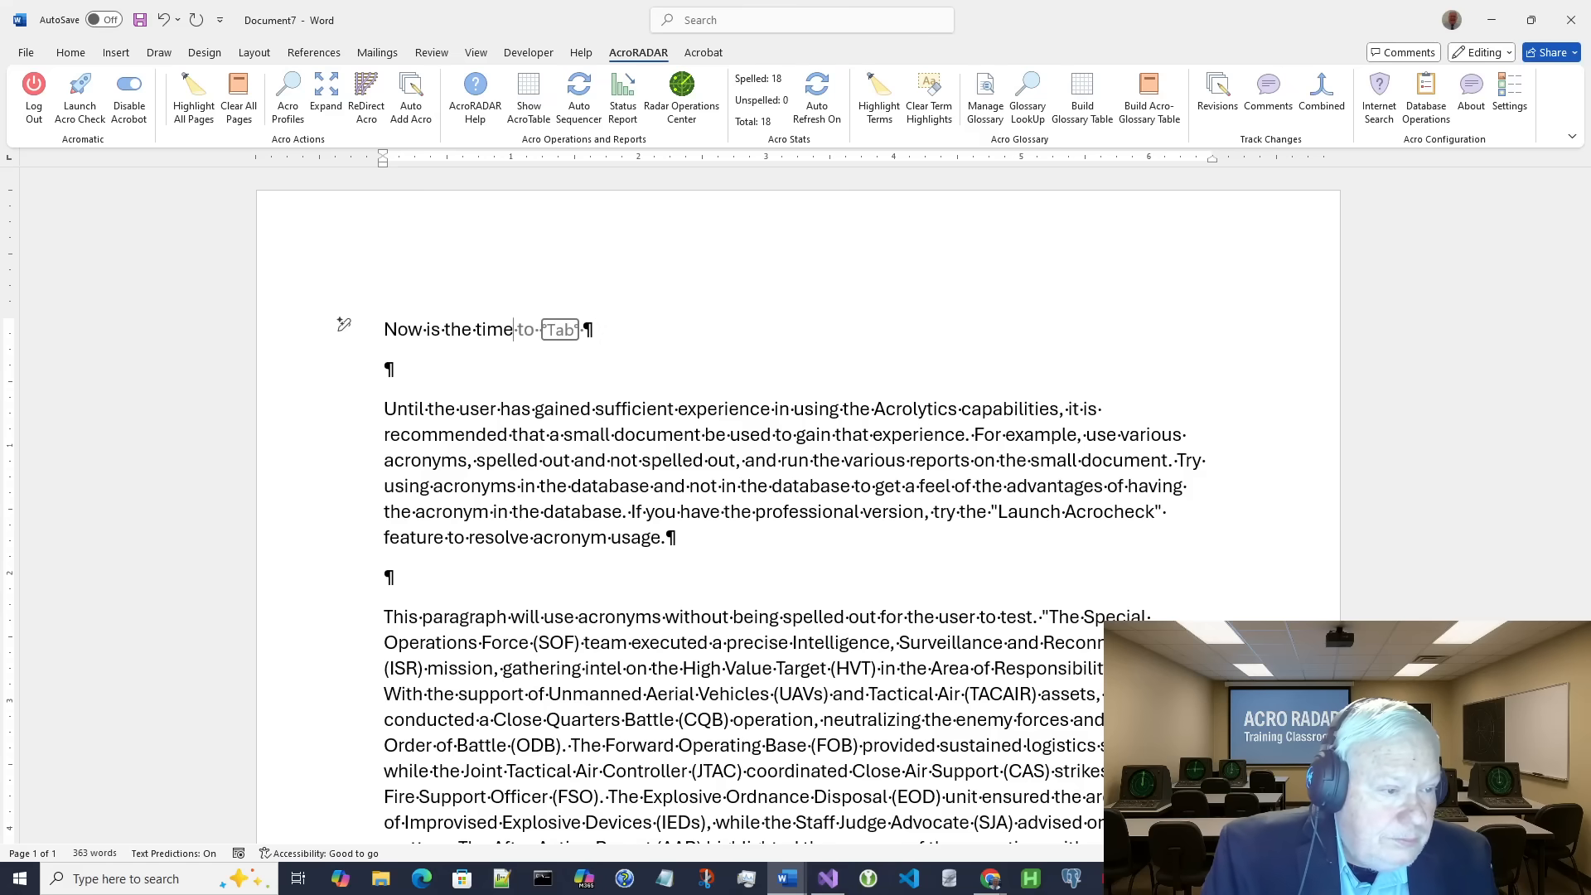
type("for NAT")
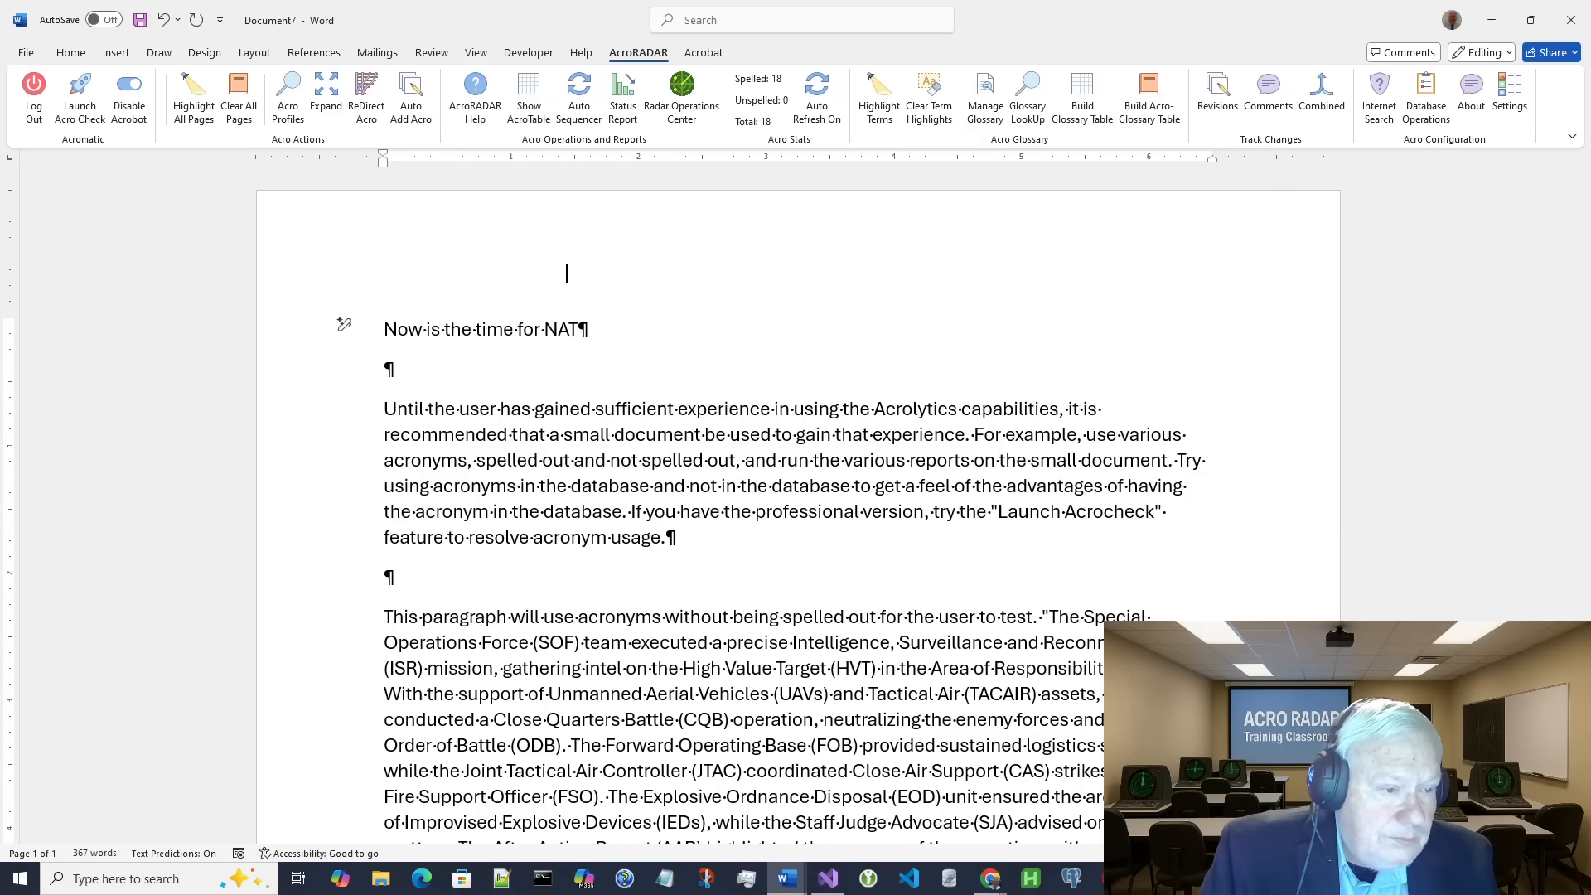
type("O,")
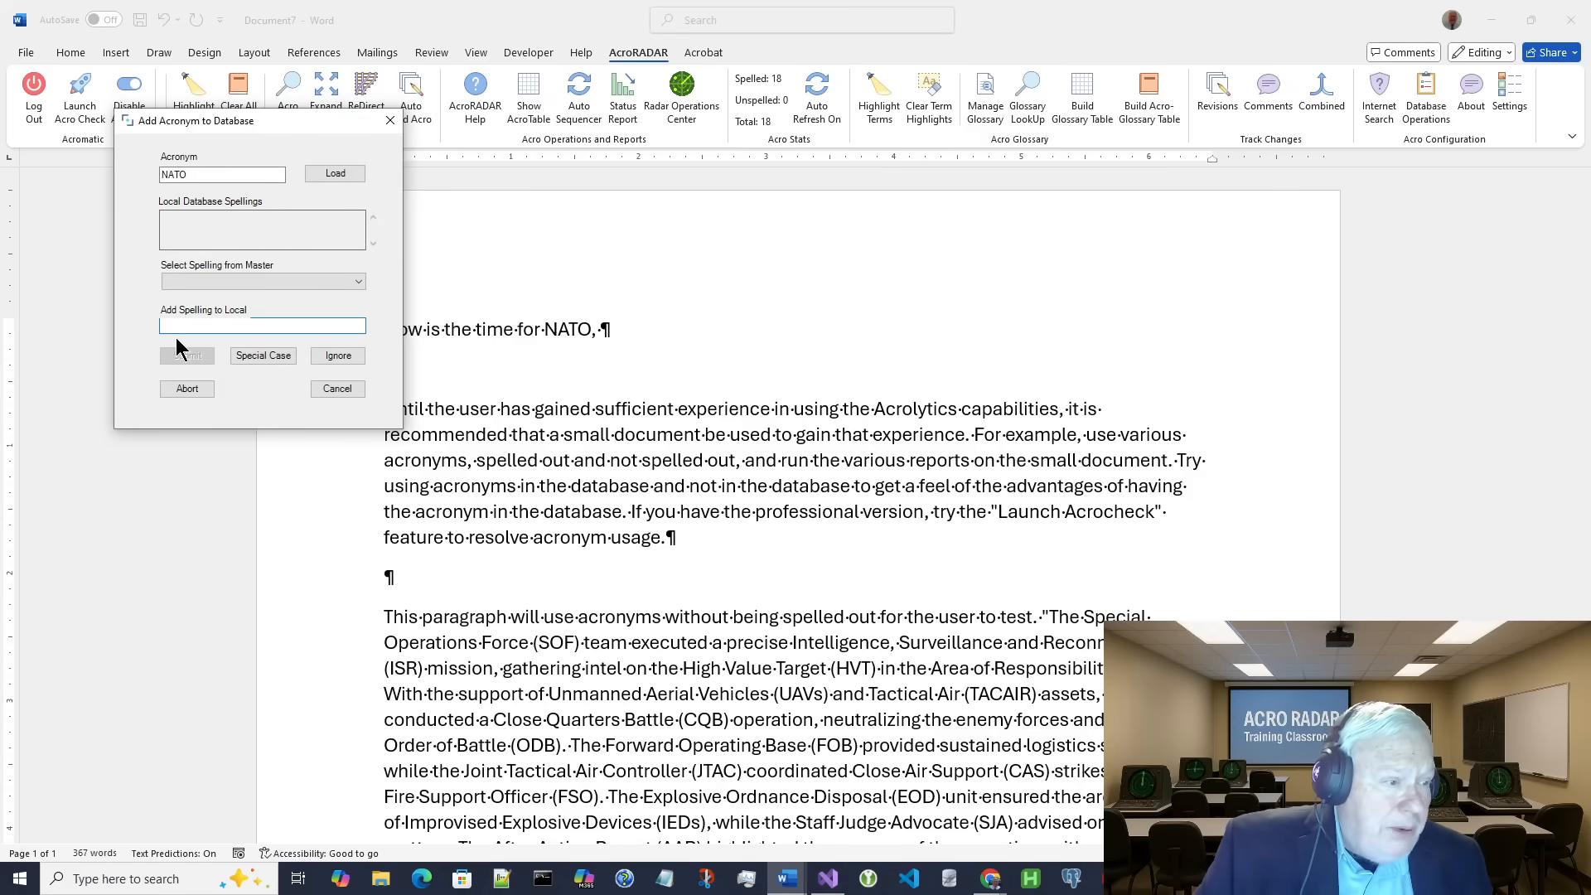
Step: Submit North Atlantic Treaty Organization as NATO's spelling in Add Acronym to Database
left_click(262, 325)
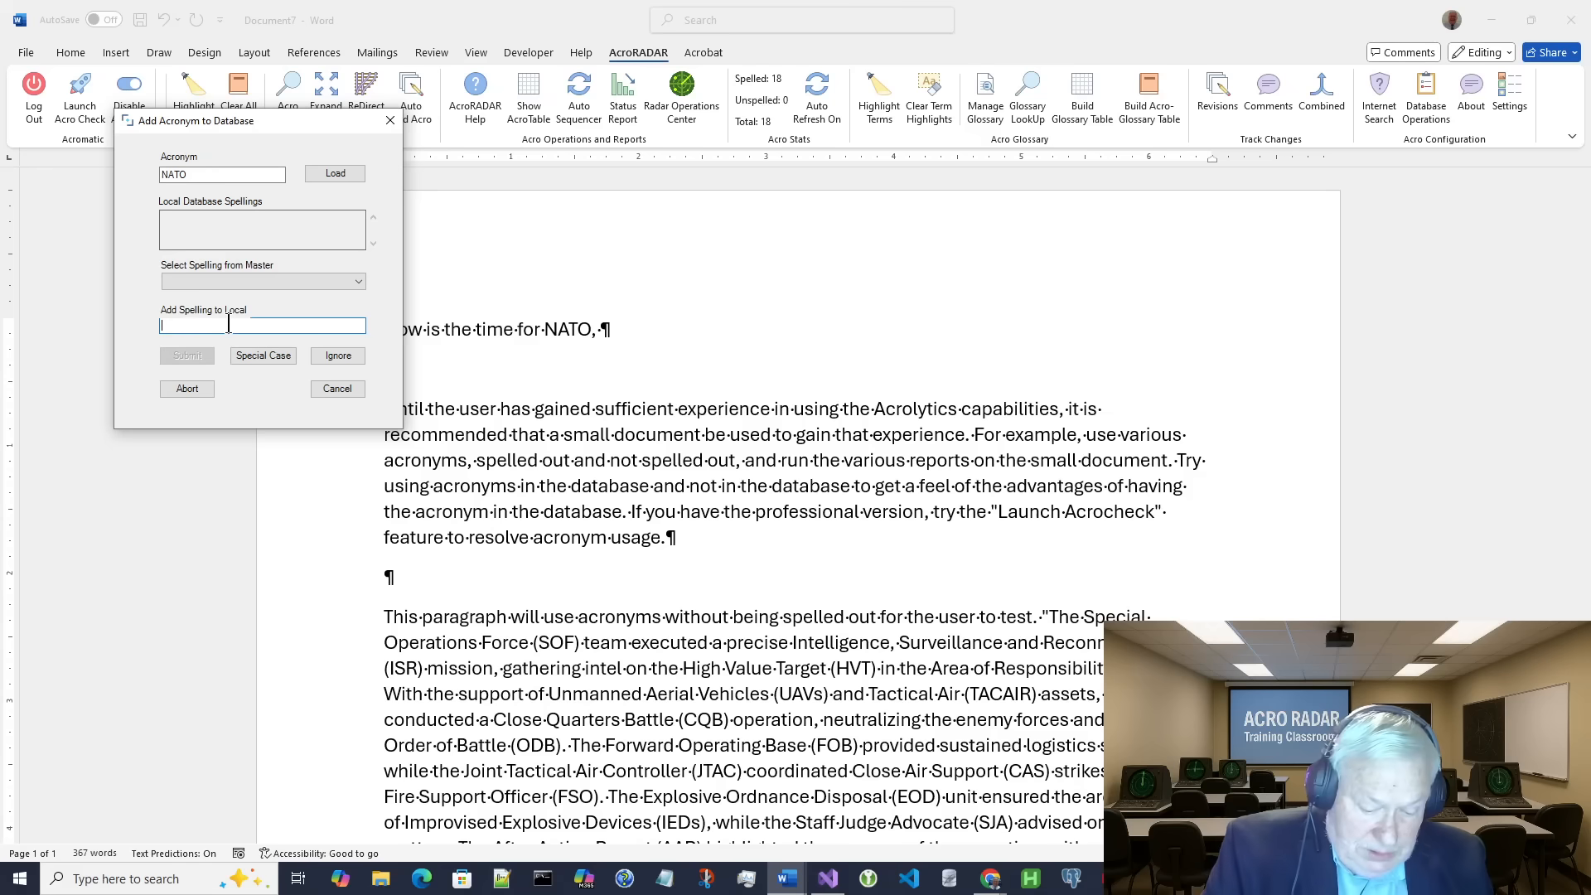
type("North Atlantic Treaty")
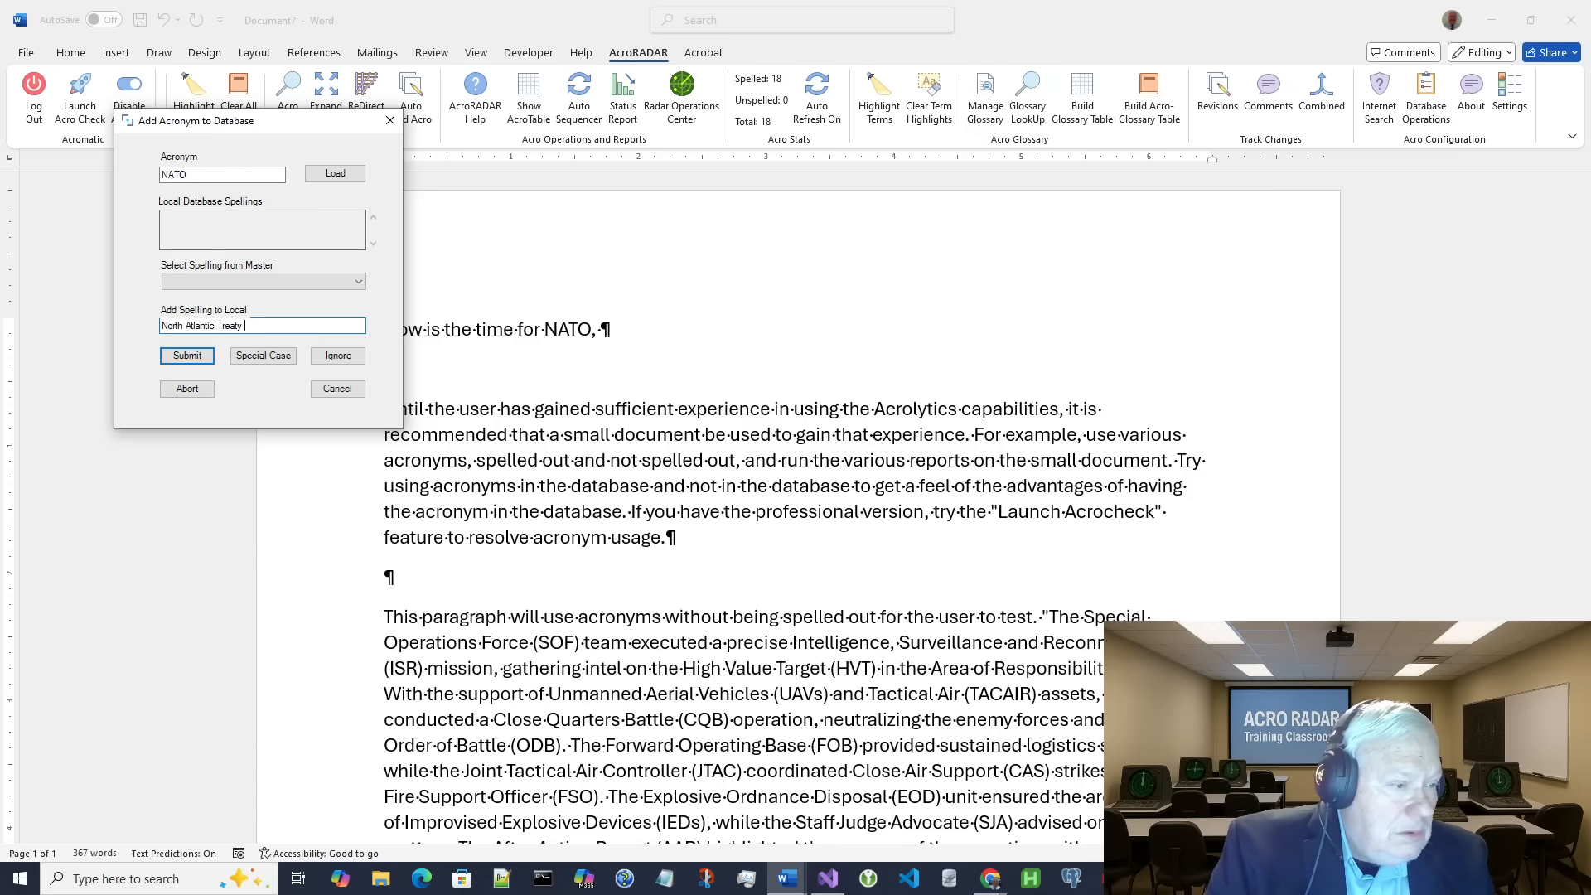
type("Organization")
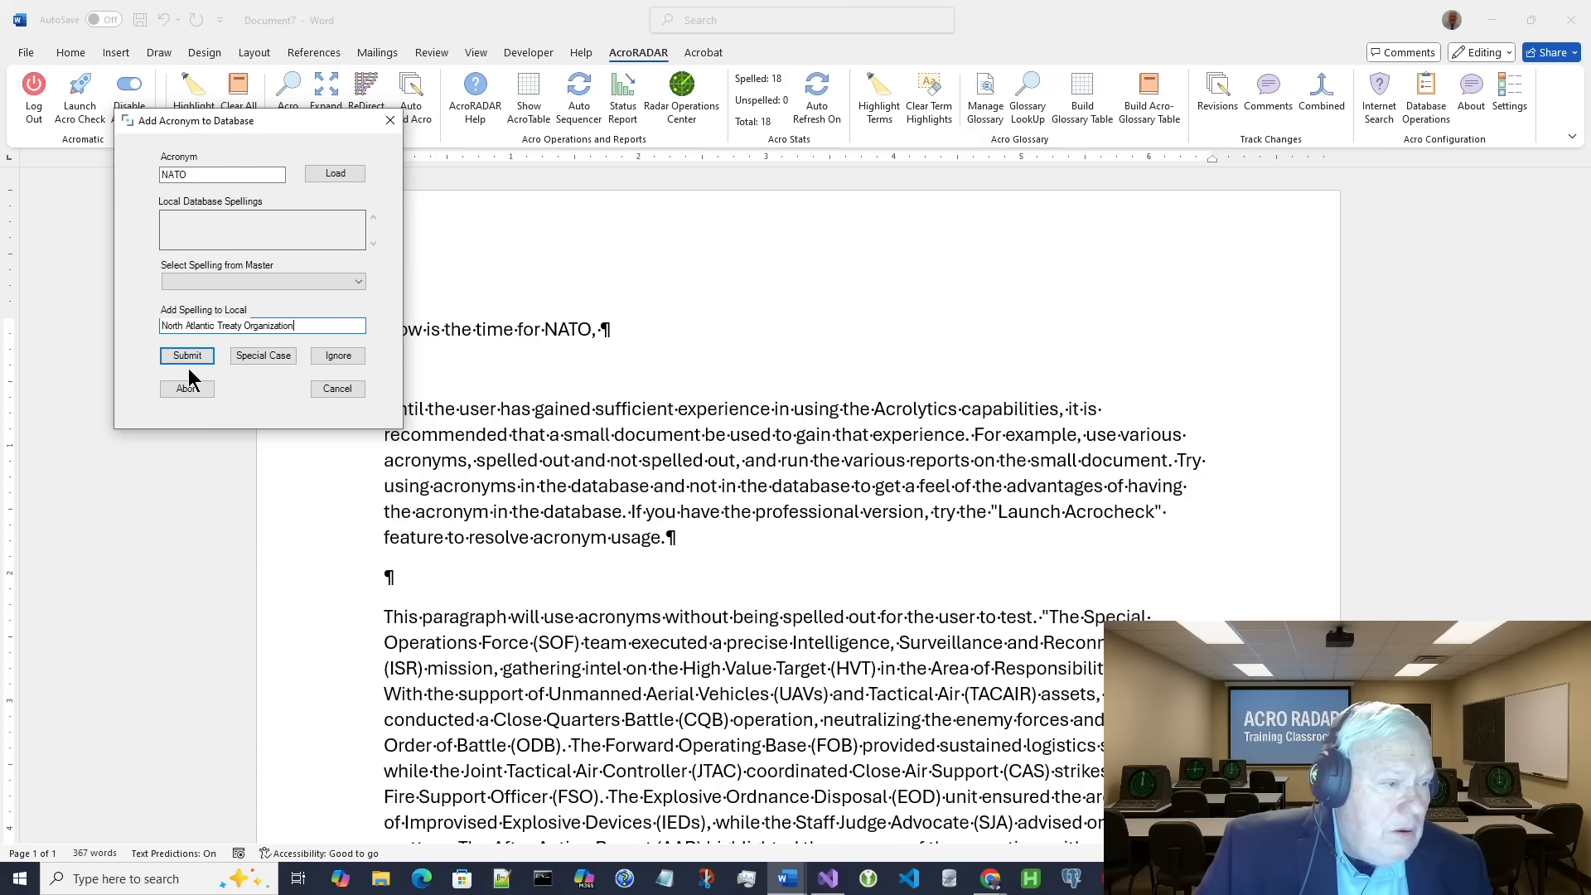
left_click(188, 355)
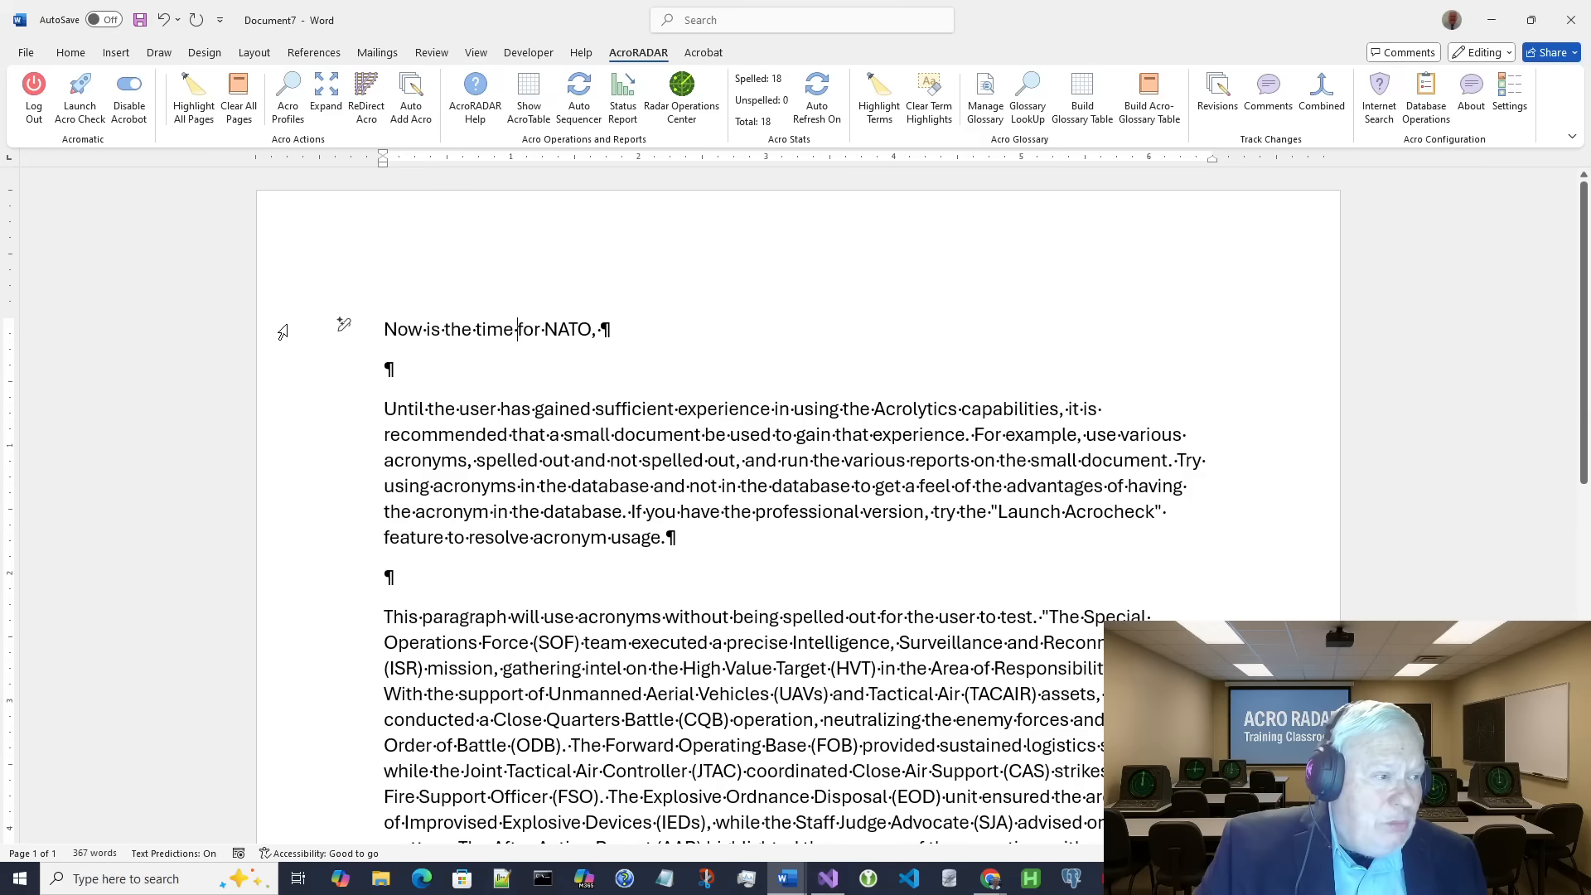
Step: Refresh Acro Profiles and review NATO's three flagged issues, then dismiss the message
left_click(129, 111)
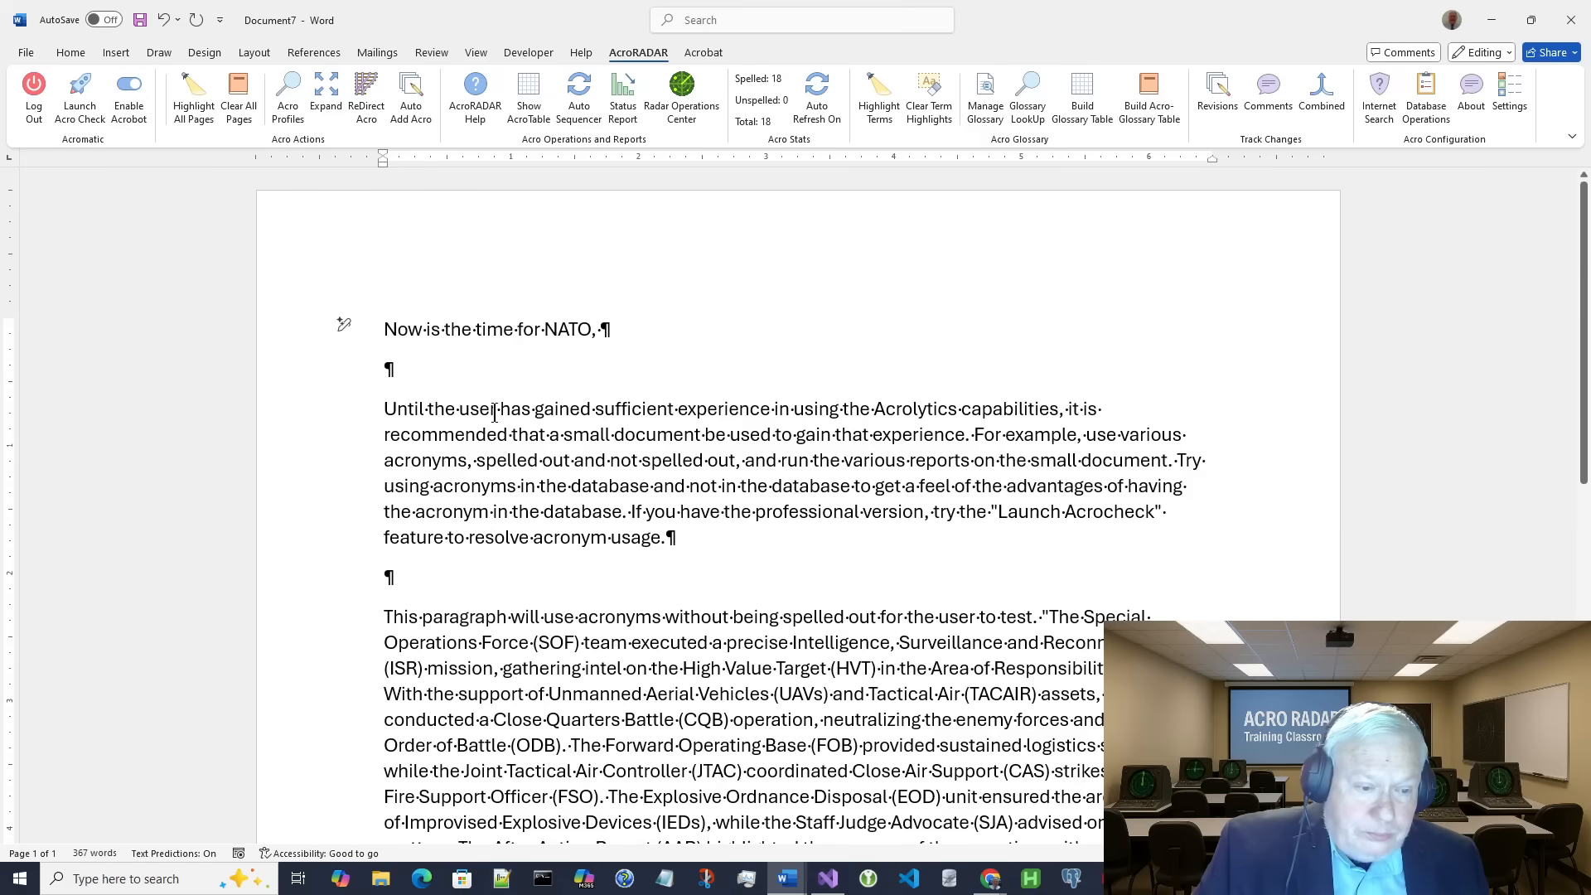
scroll("down", 3)
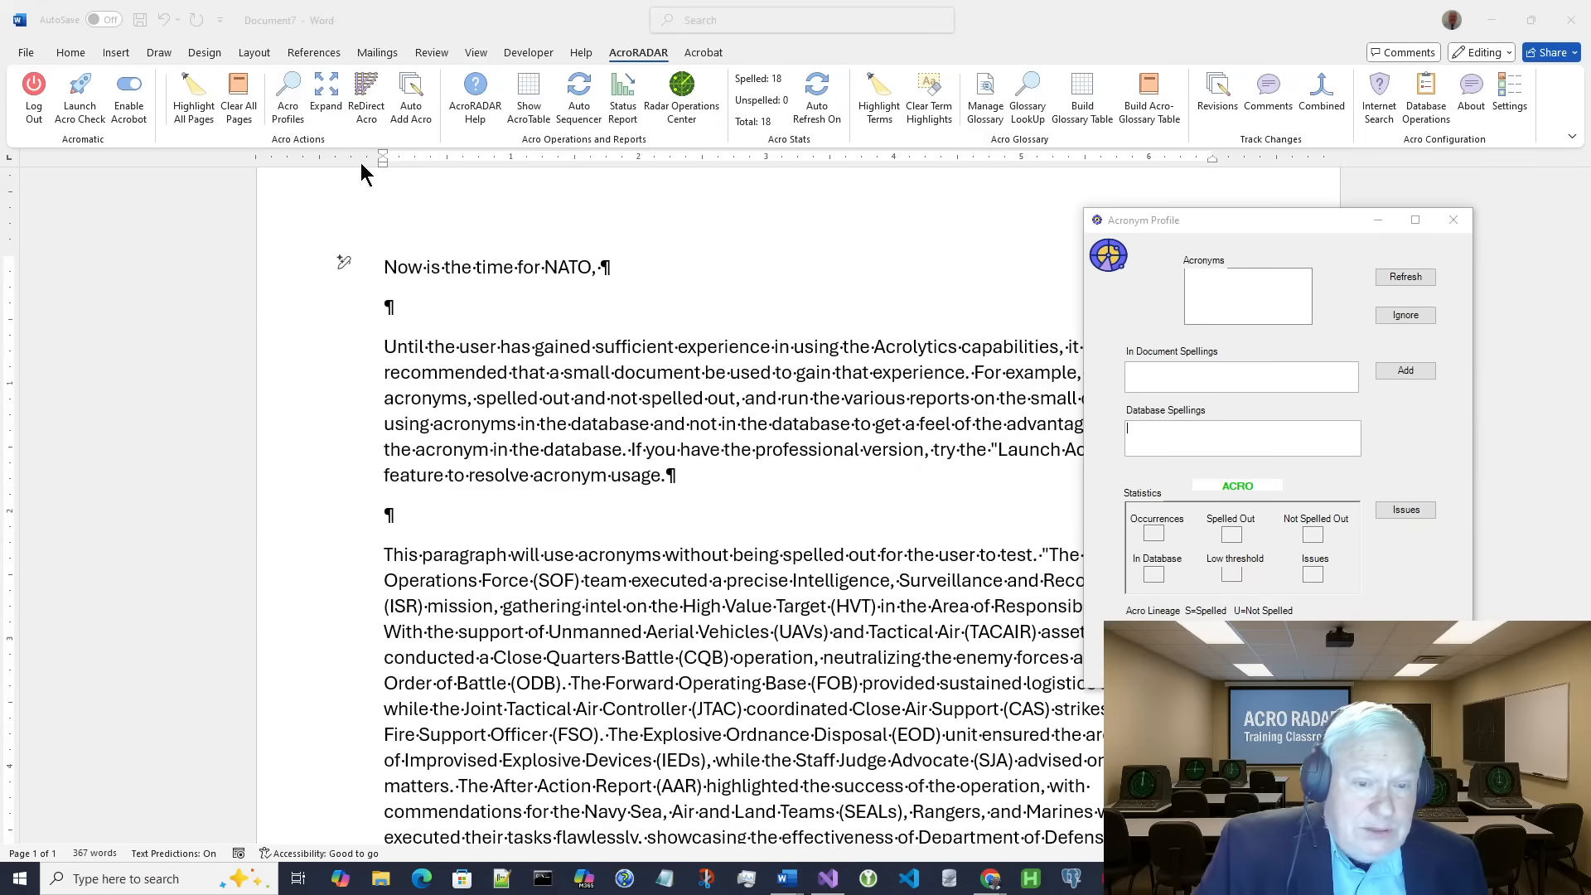
left_click(1406, 277)
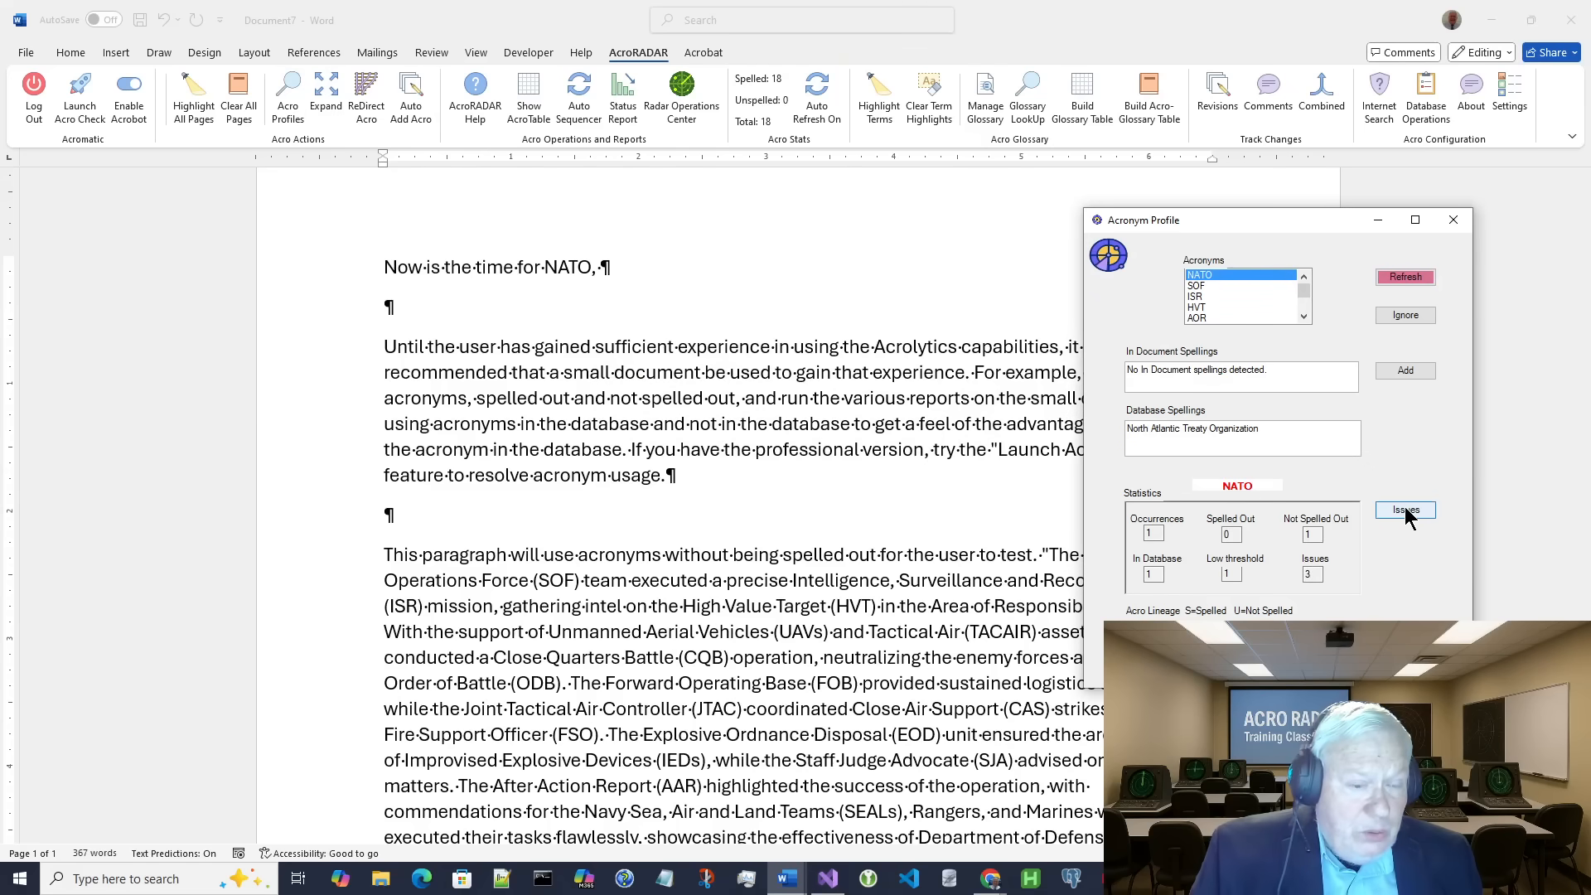
left_click(1404, 509)
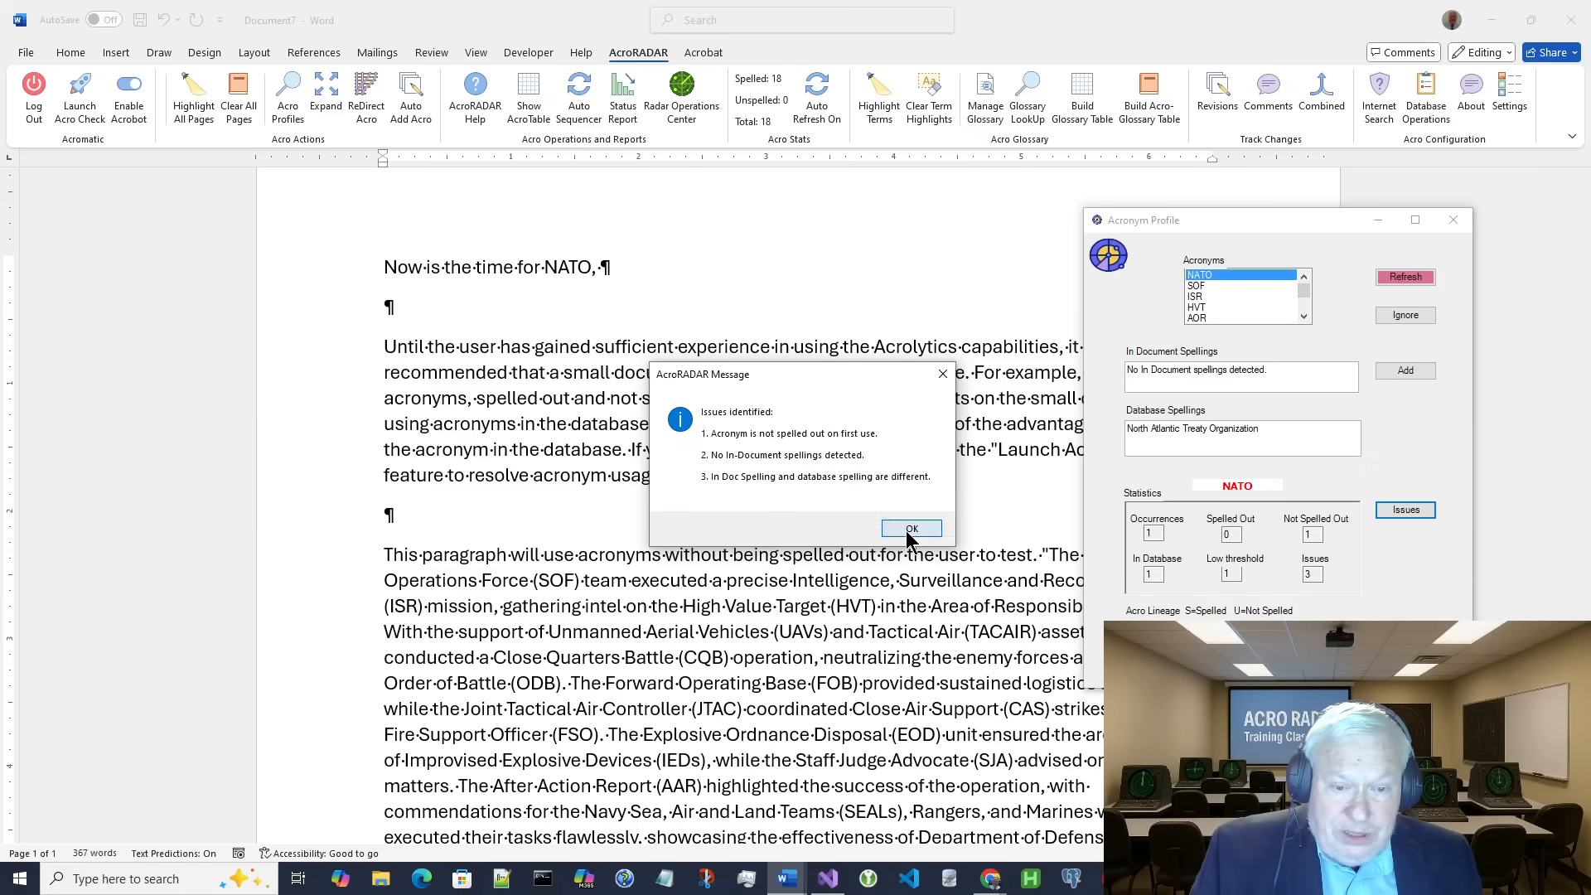
left_click(909, 529)
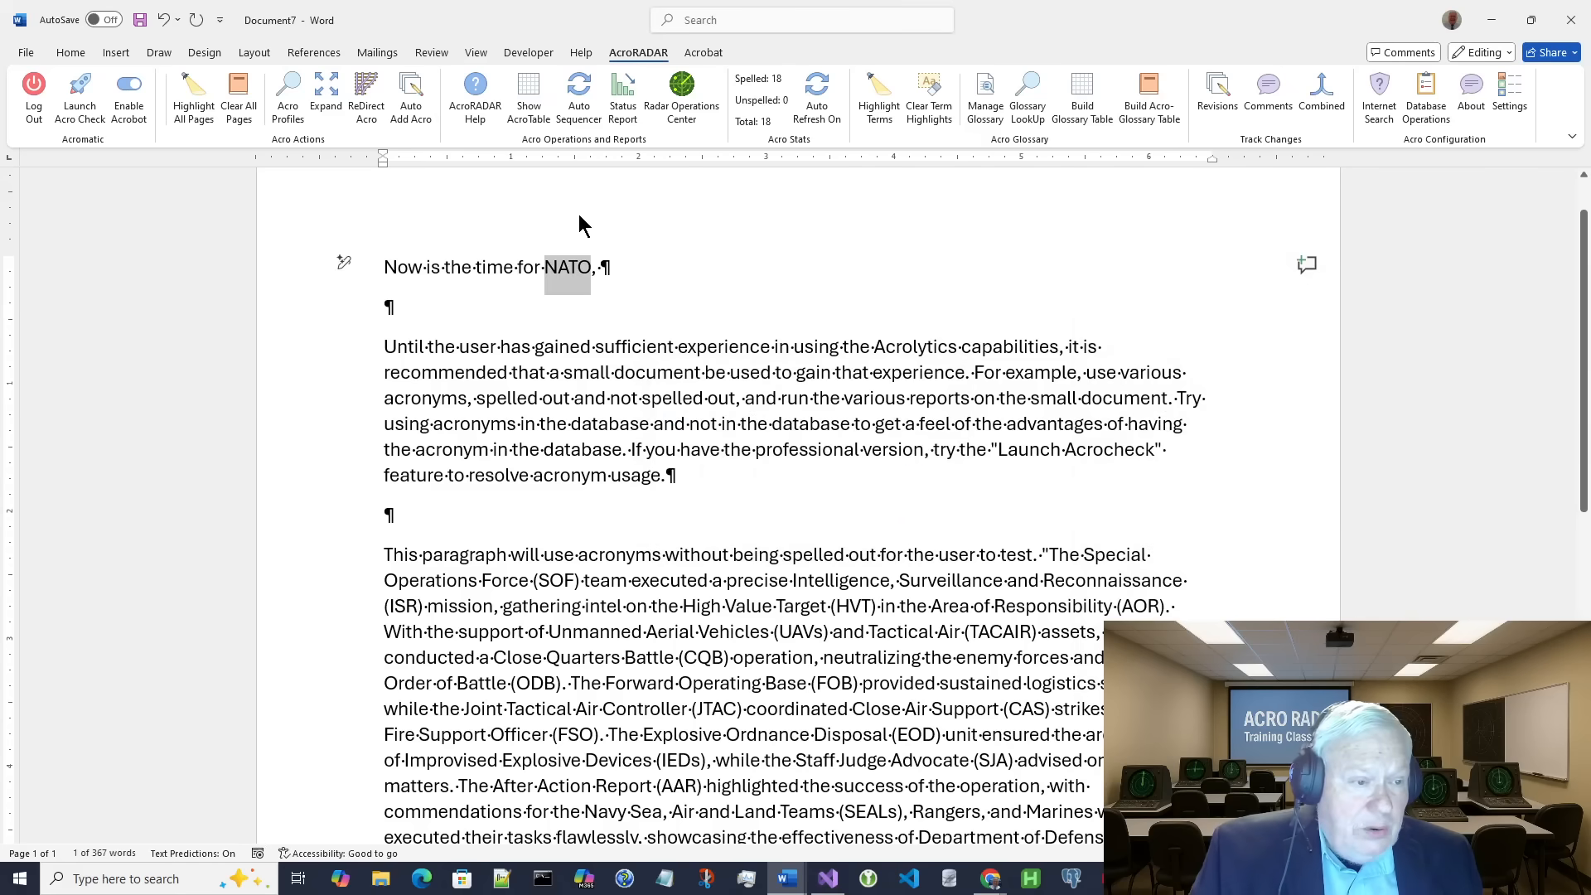
Step: Try Acronym Expand on NATO, acknowledge no spelling on file and close the add-acronym form
right_click(567, 274)
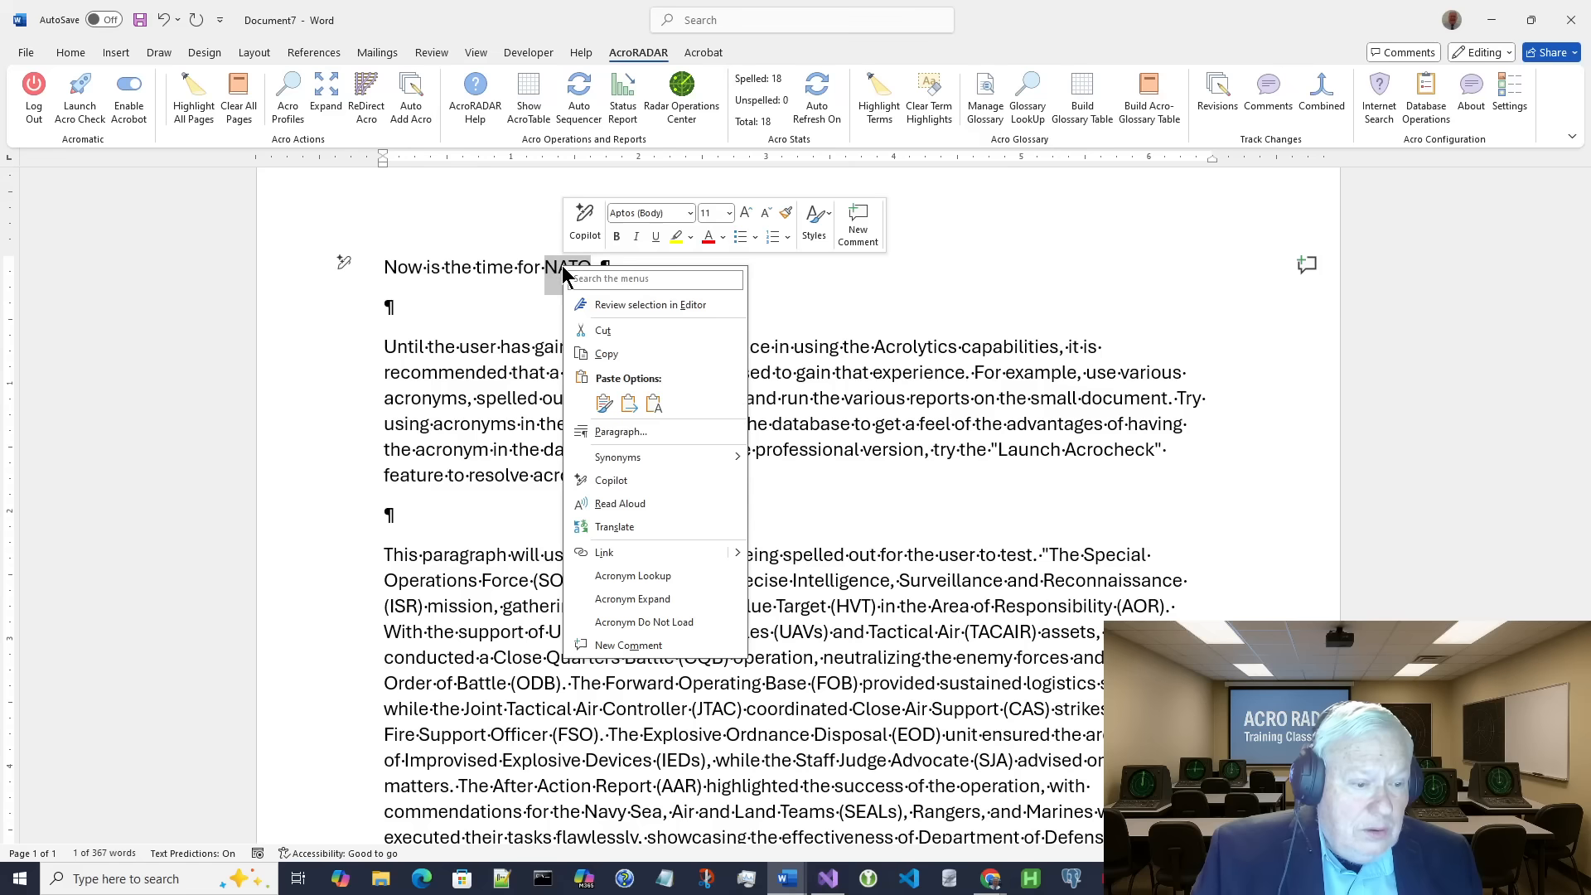
mouse_move(655, 607)
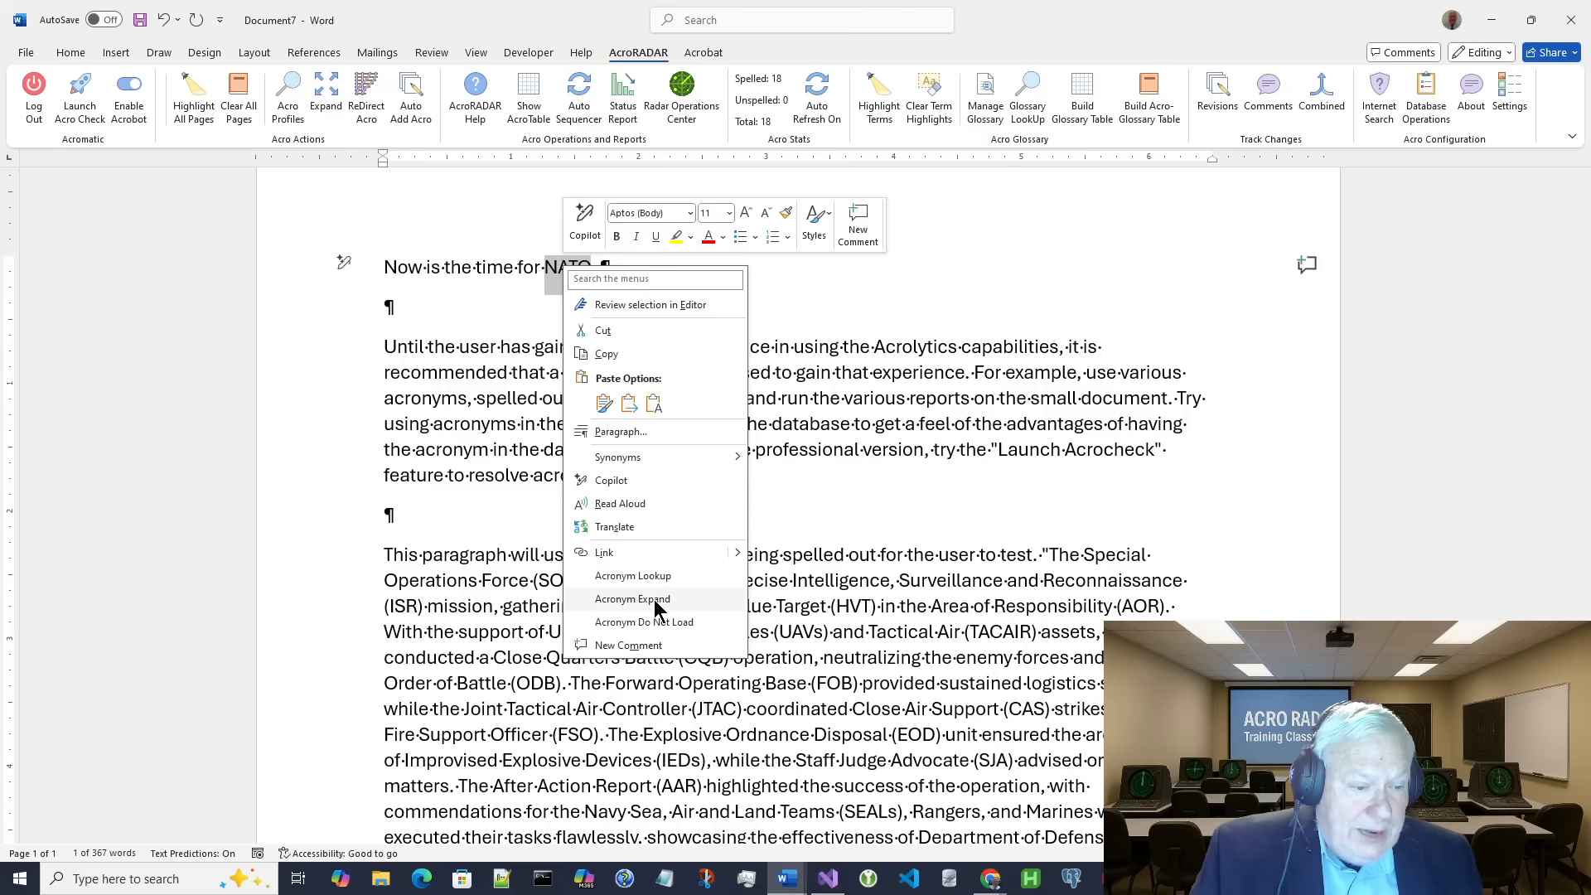
left_click(632, 575)
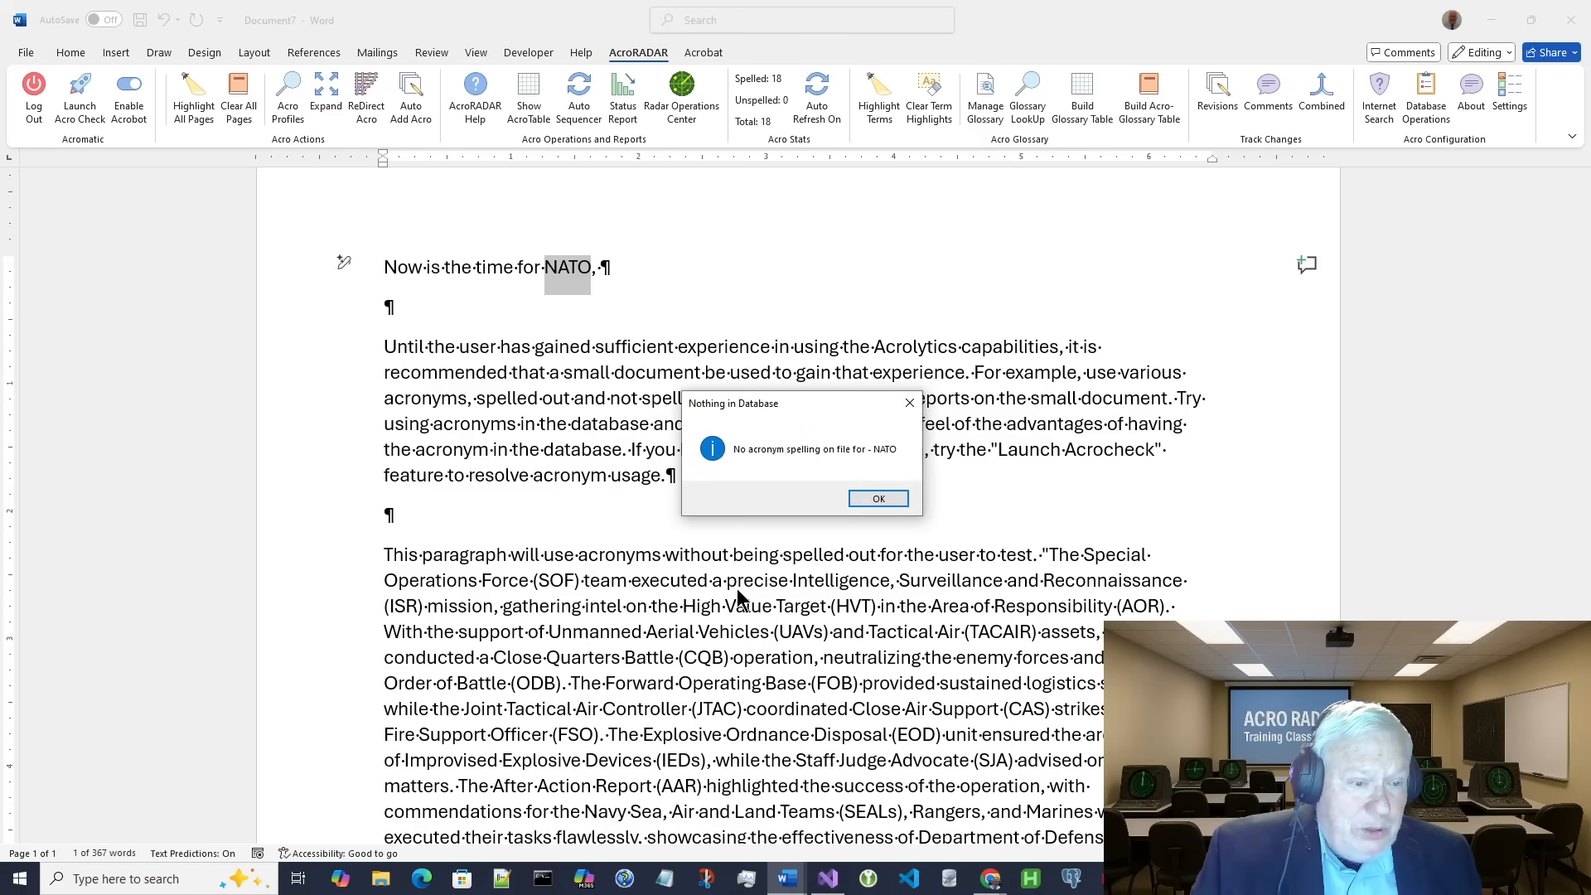
left_click(877, 499)
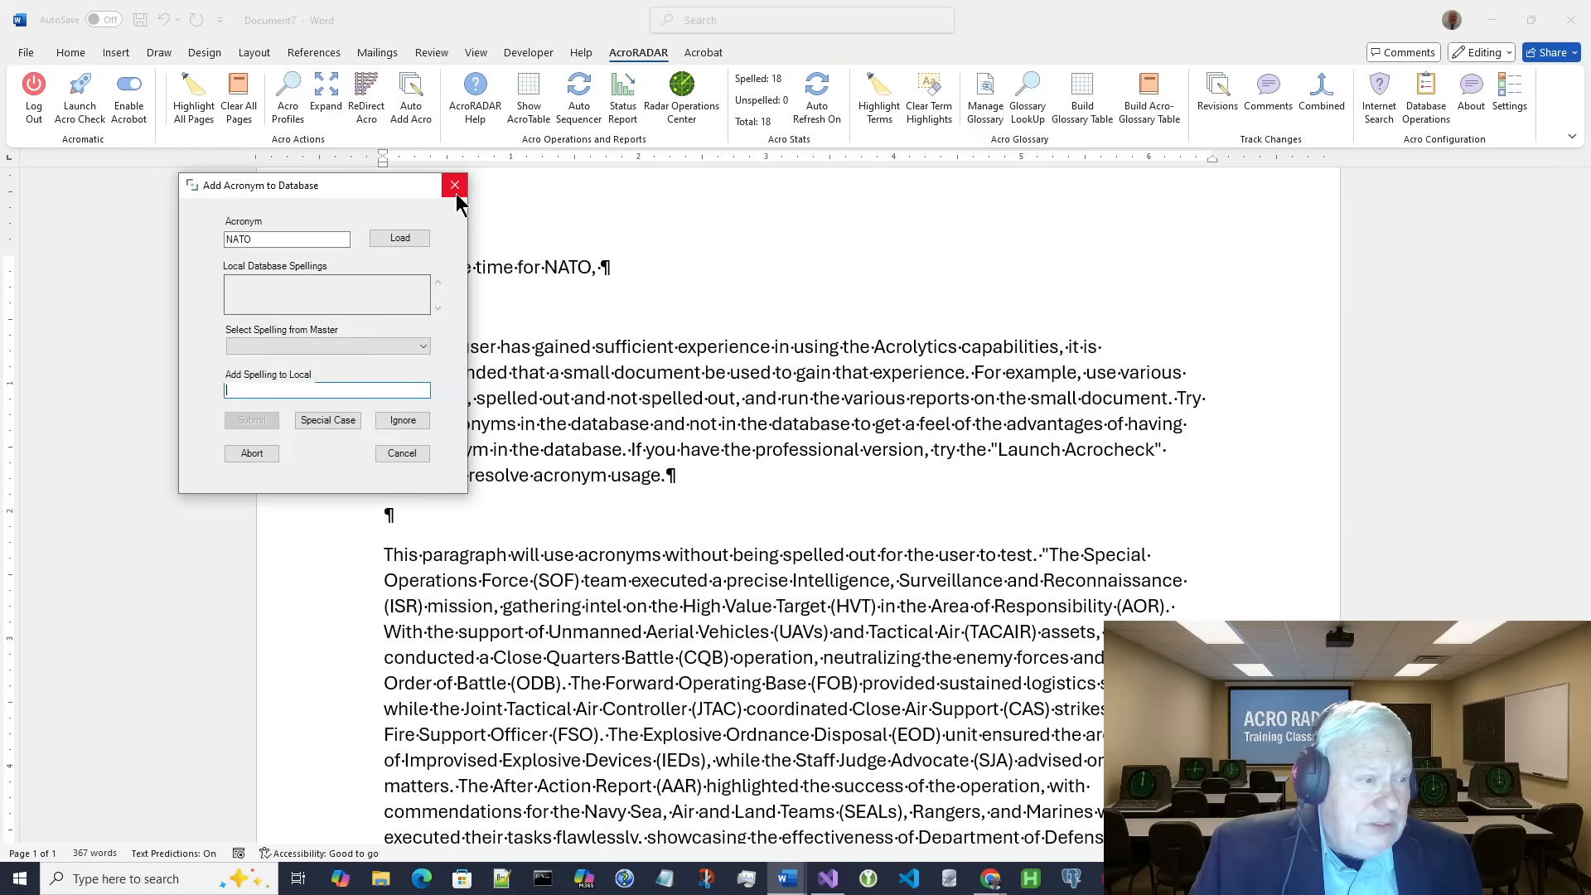
left_click(454, 185)
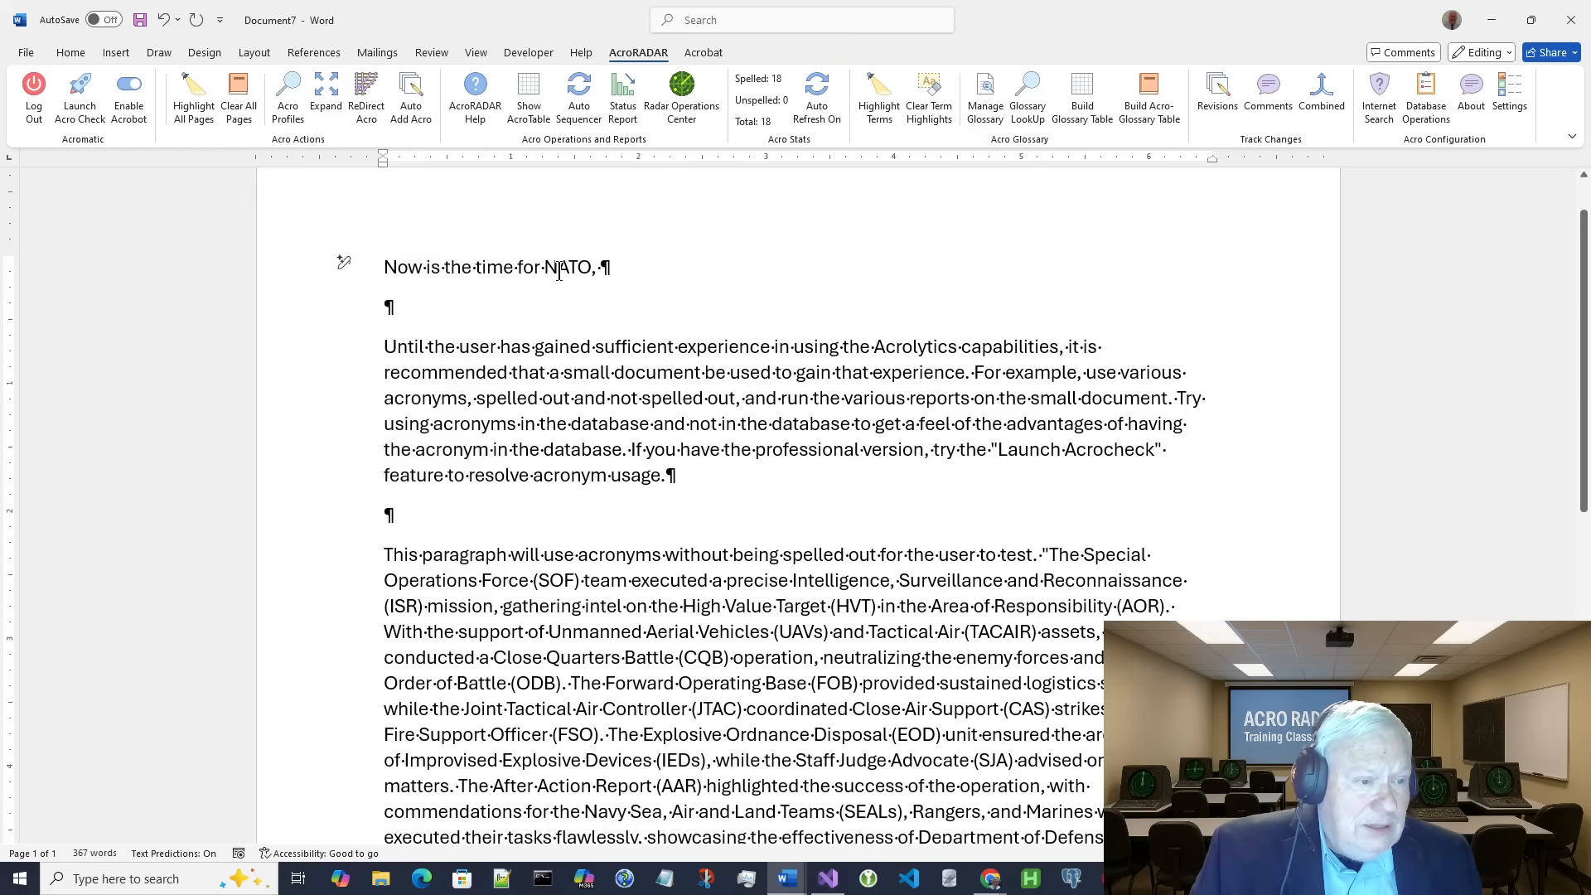
Step: Retry Acronym Expand on NATO and acknowledge the missing-spelling notice again
right_click(572, 266)
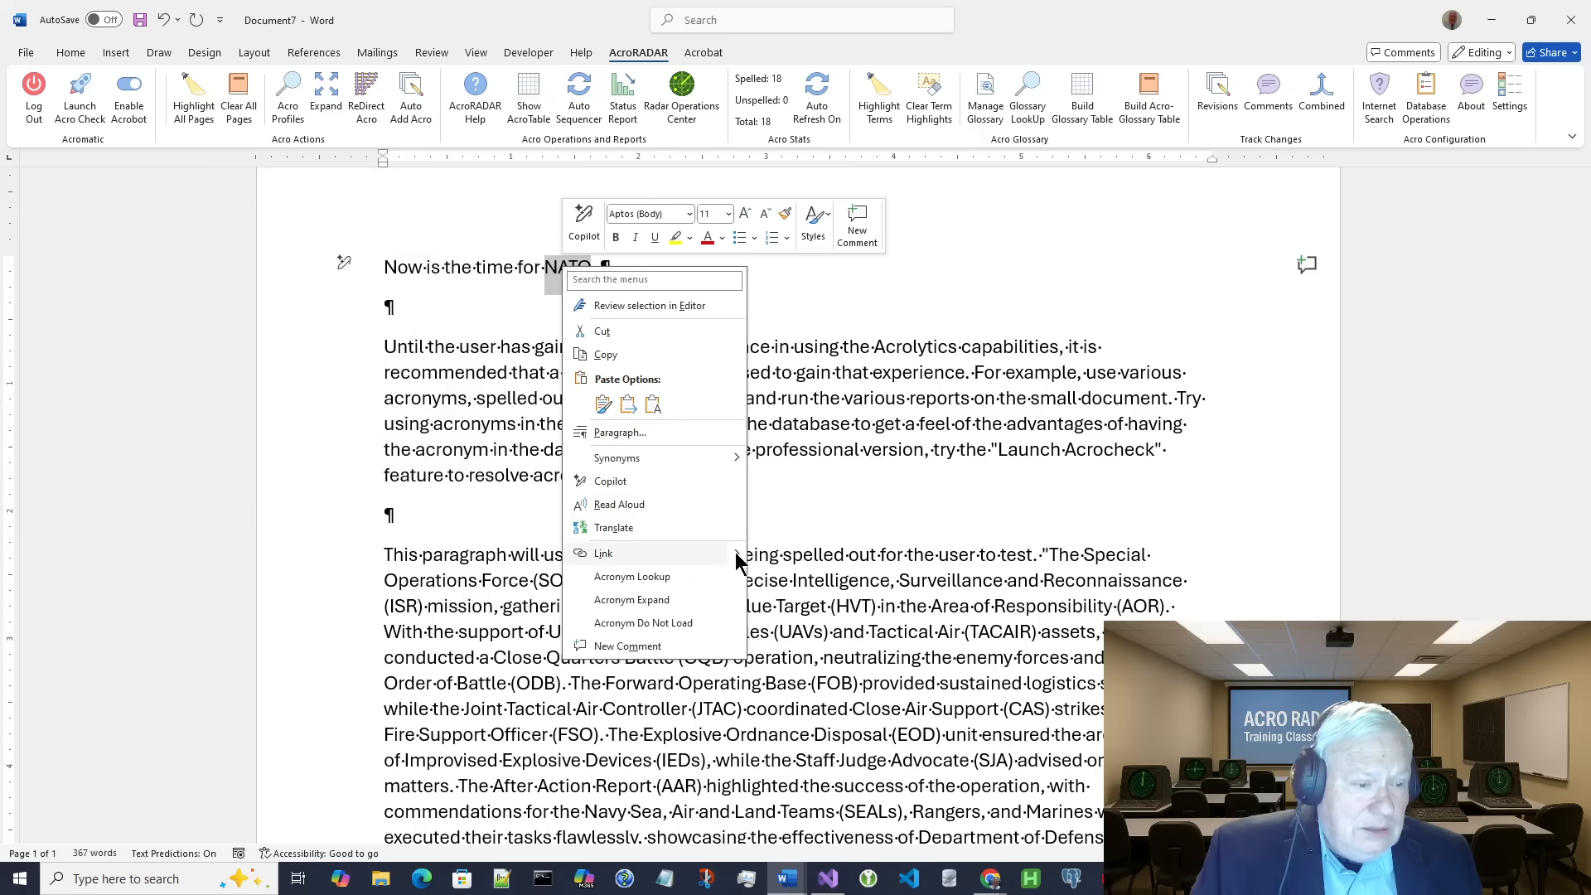
left_click(631, 577)
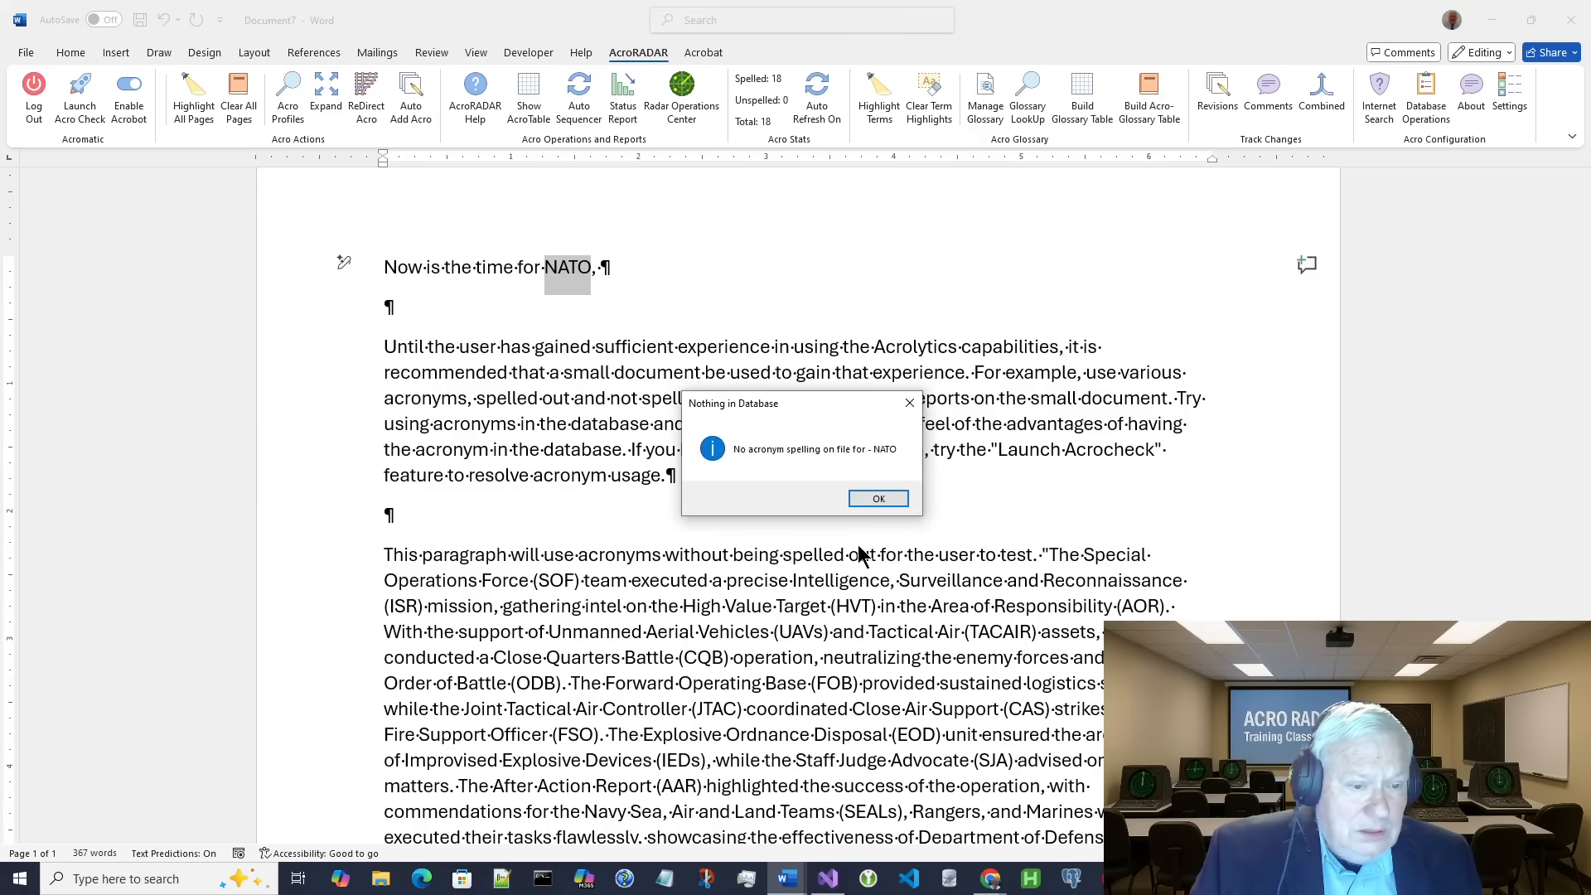
left_click(877, 499)
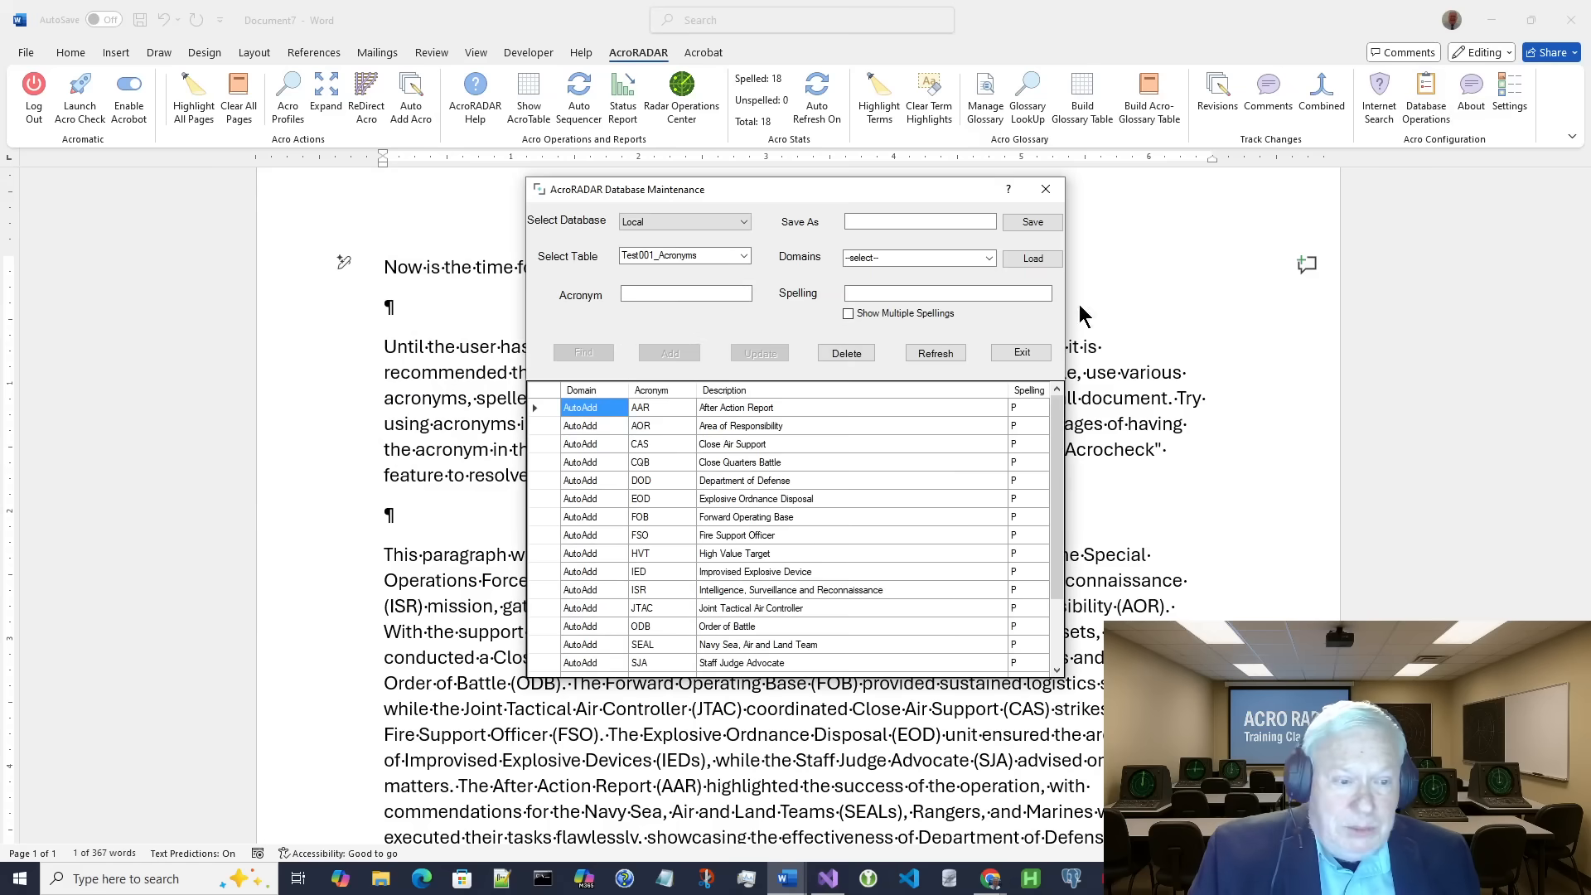
Step: Find nato in the database, confirming North Atlantic Treaty Organization, and close the window
left_click(685, 295)
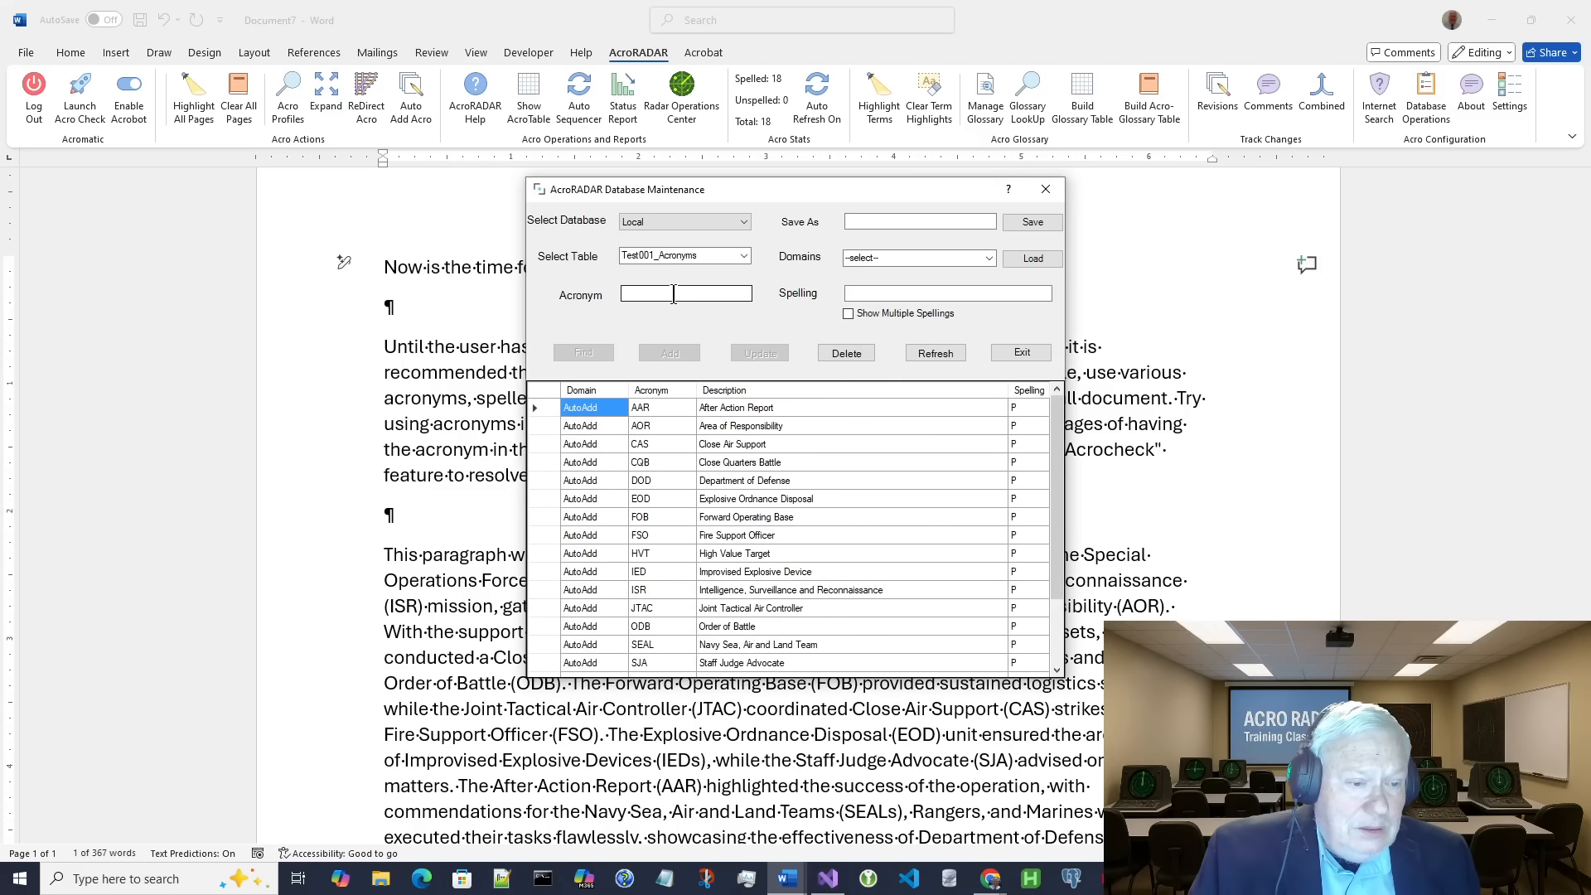
type("nal")
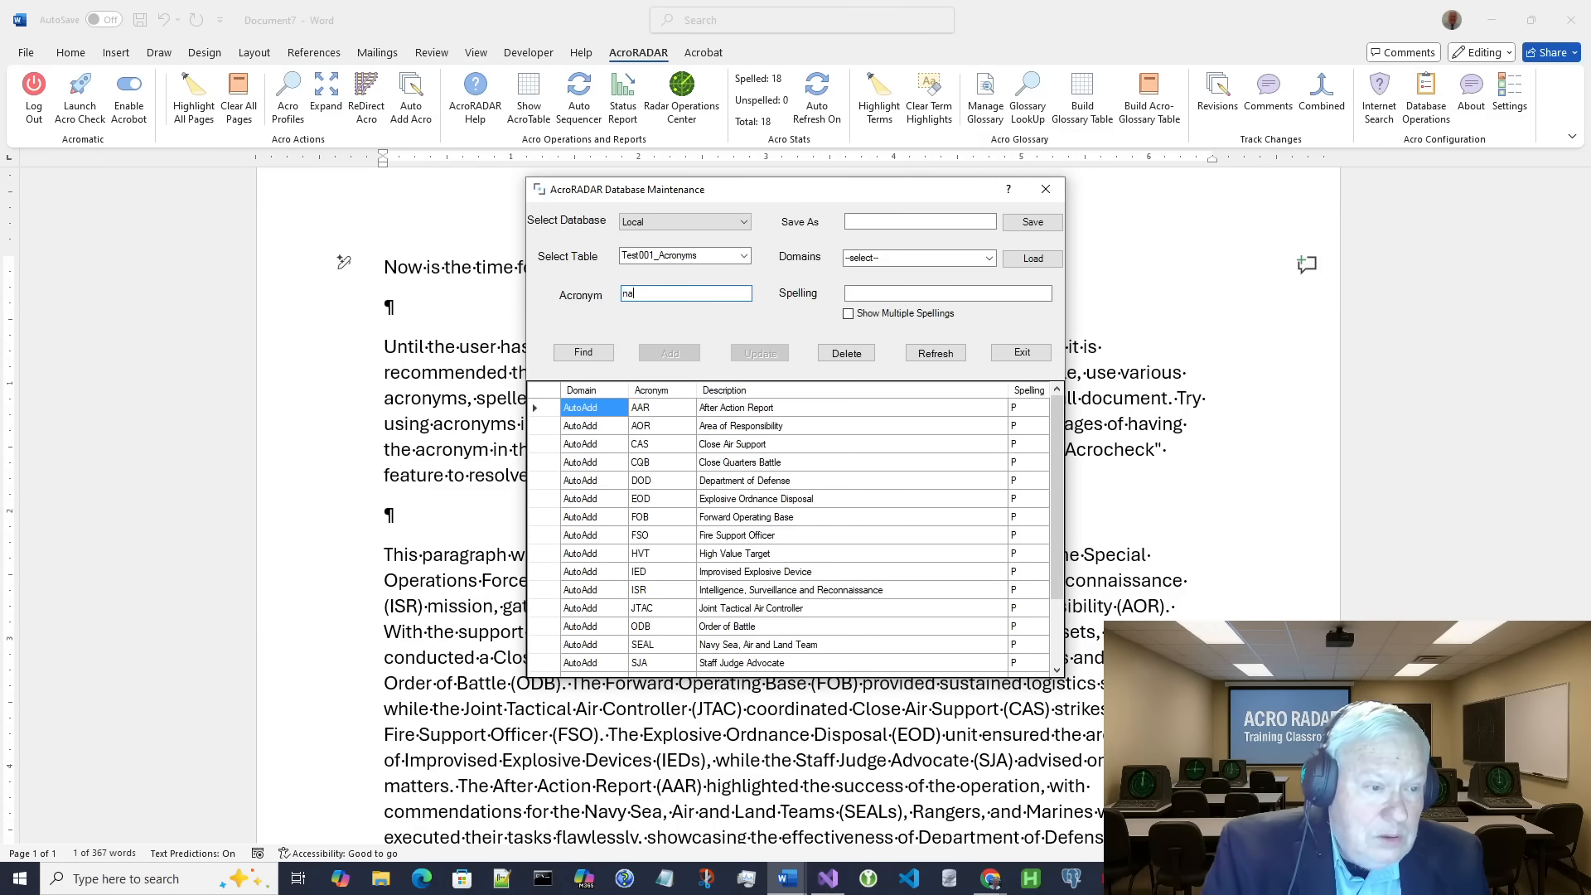
left_click(582, 351)
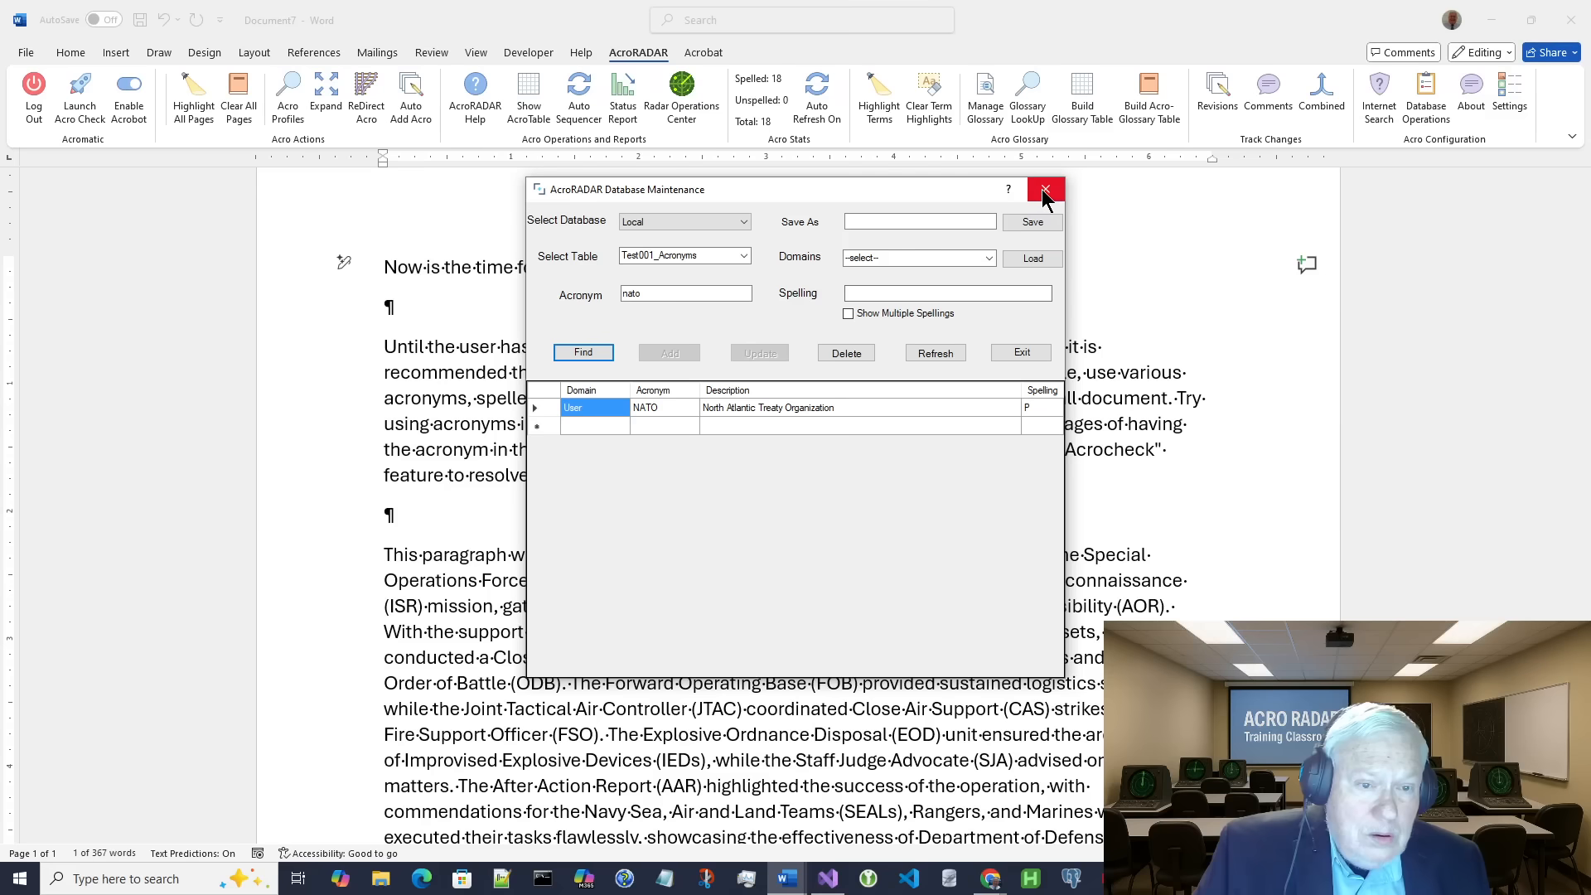
left_click(1046, 189)
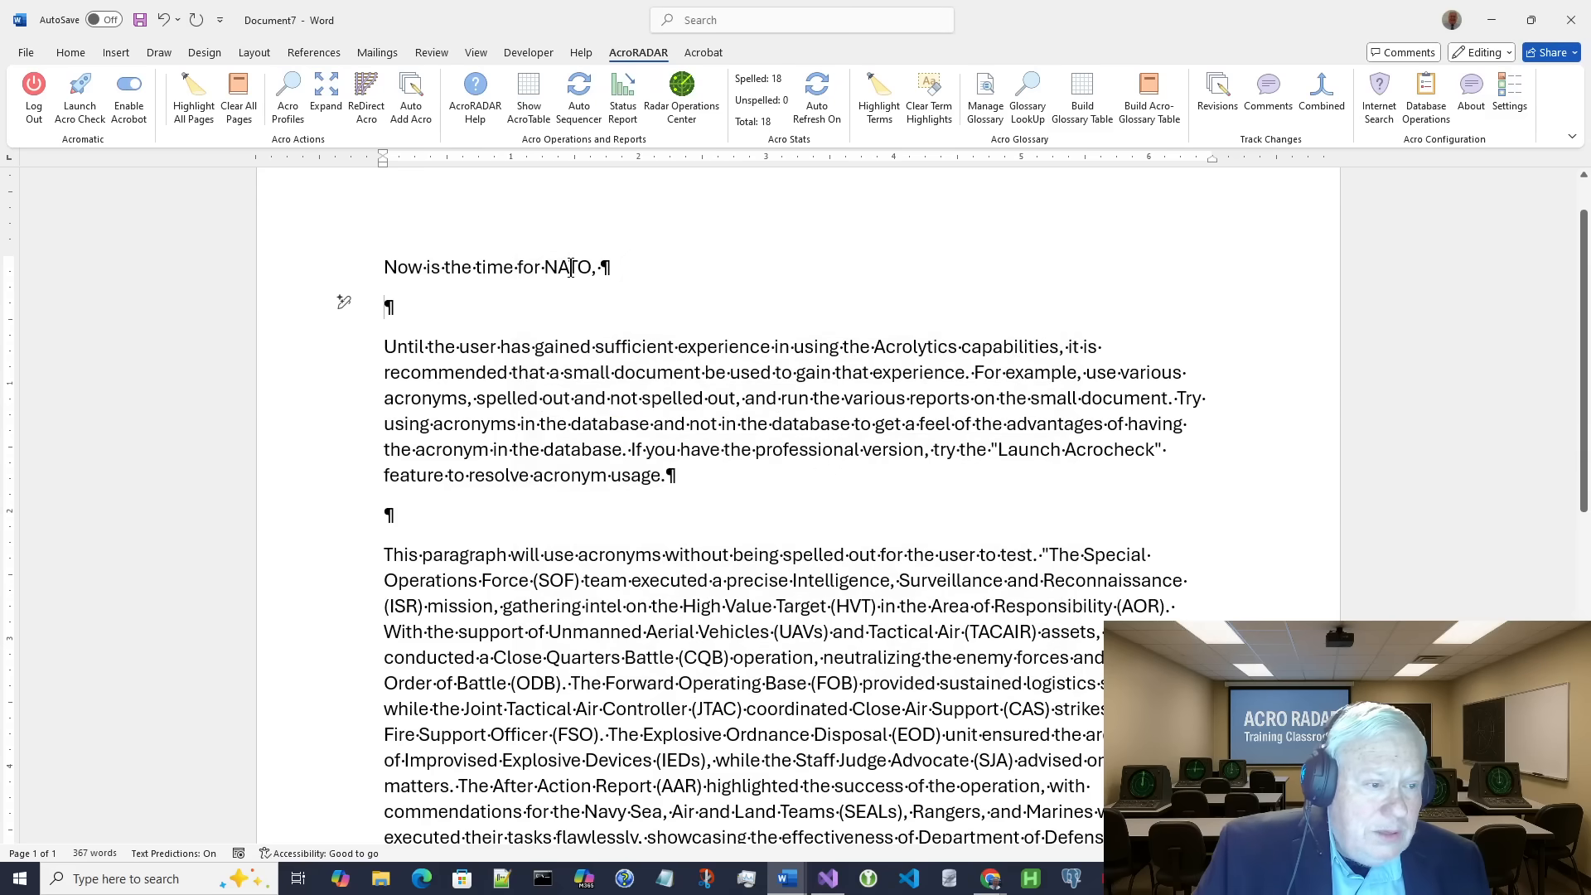
Step: Expand the selected NATO in the first sentence to North Atlantic Treaty Organization (NATO)
double_click(571, 267)
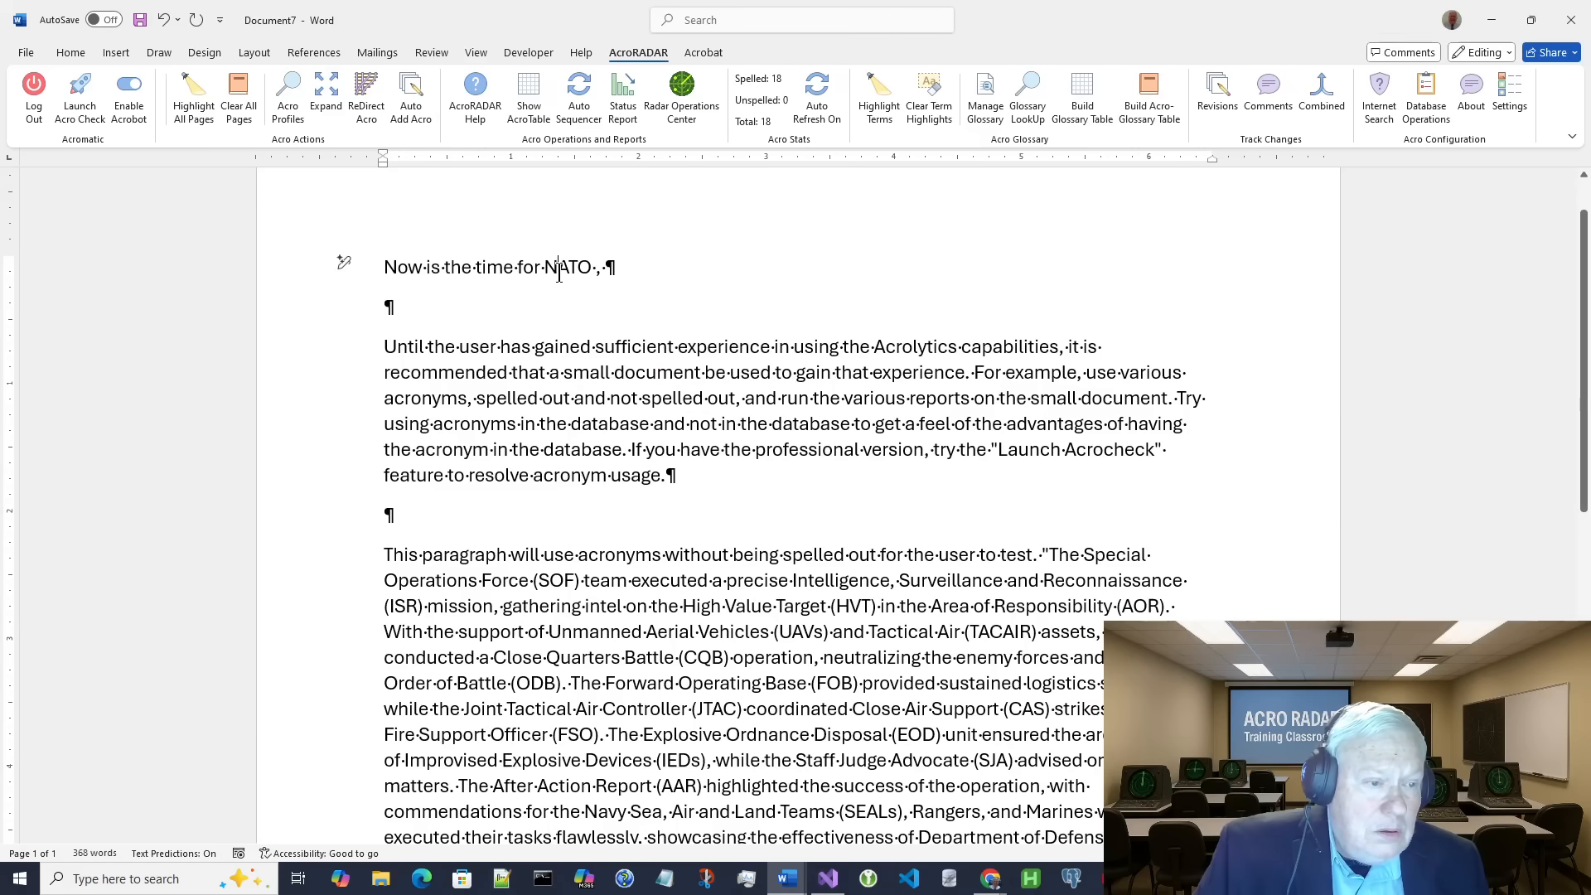
double_click(570, 267)
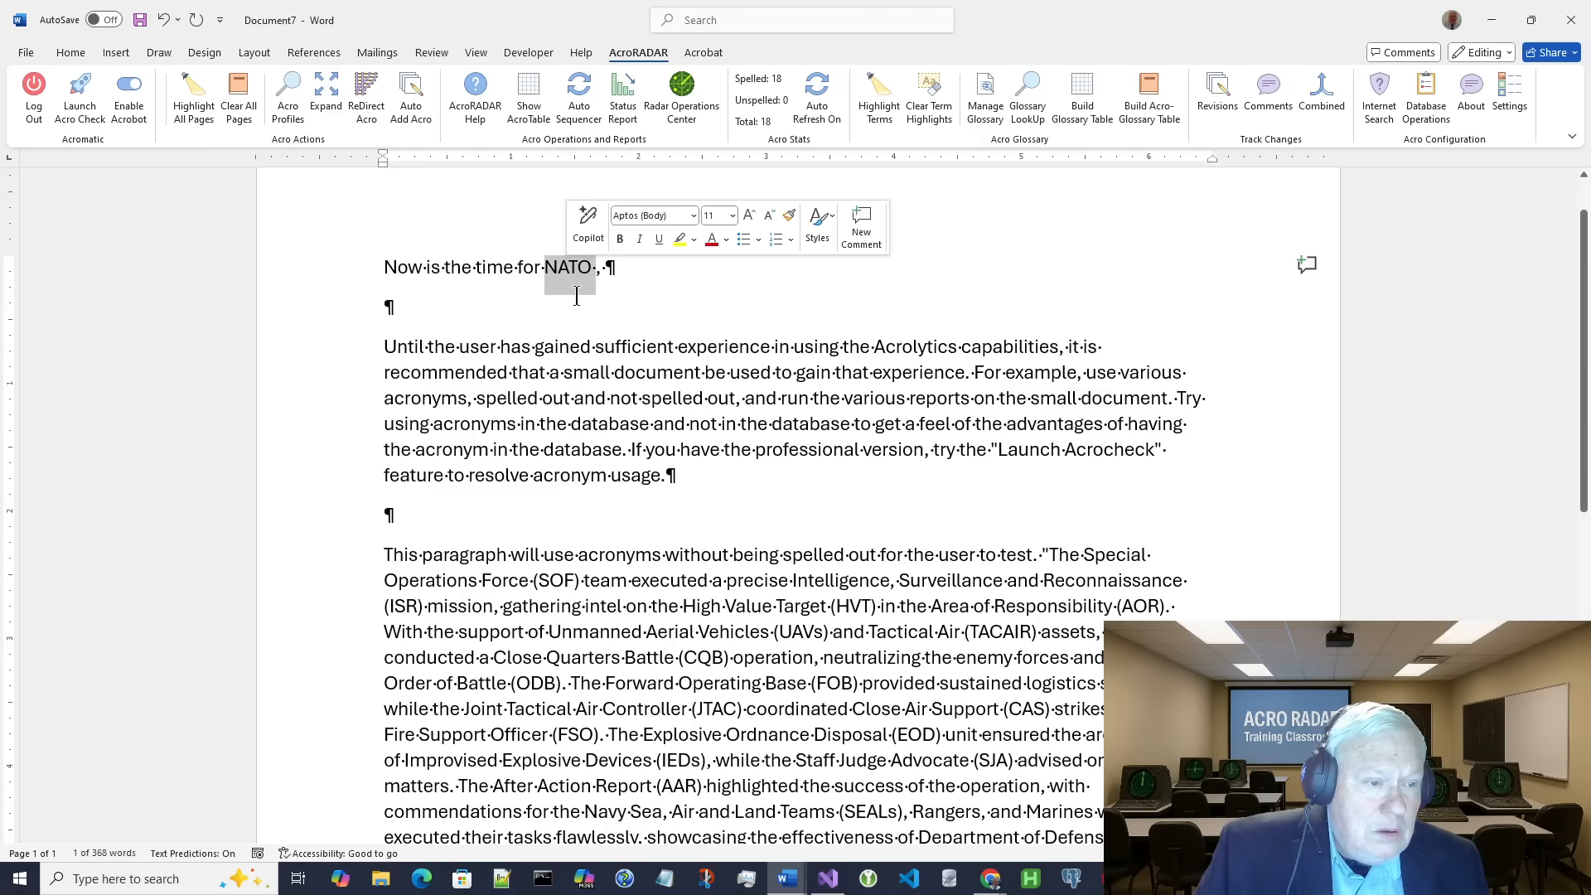
left_click(325, 96)
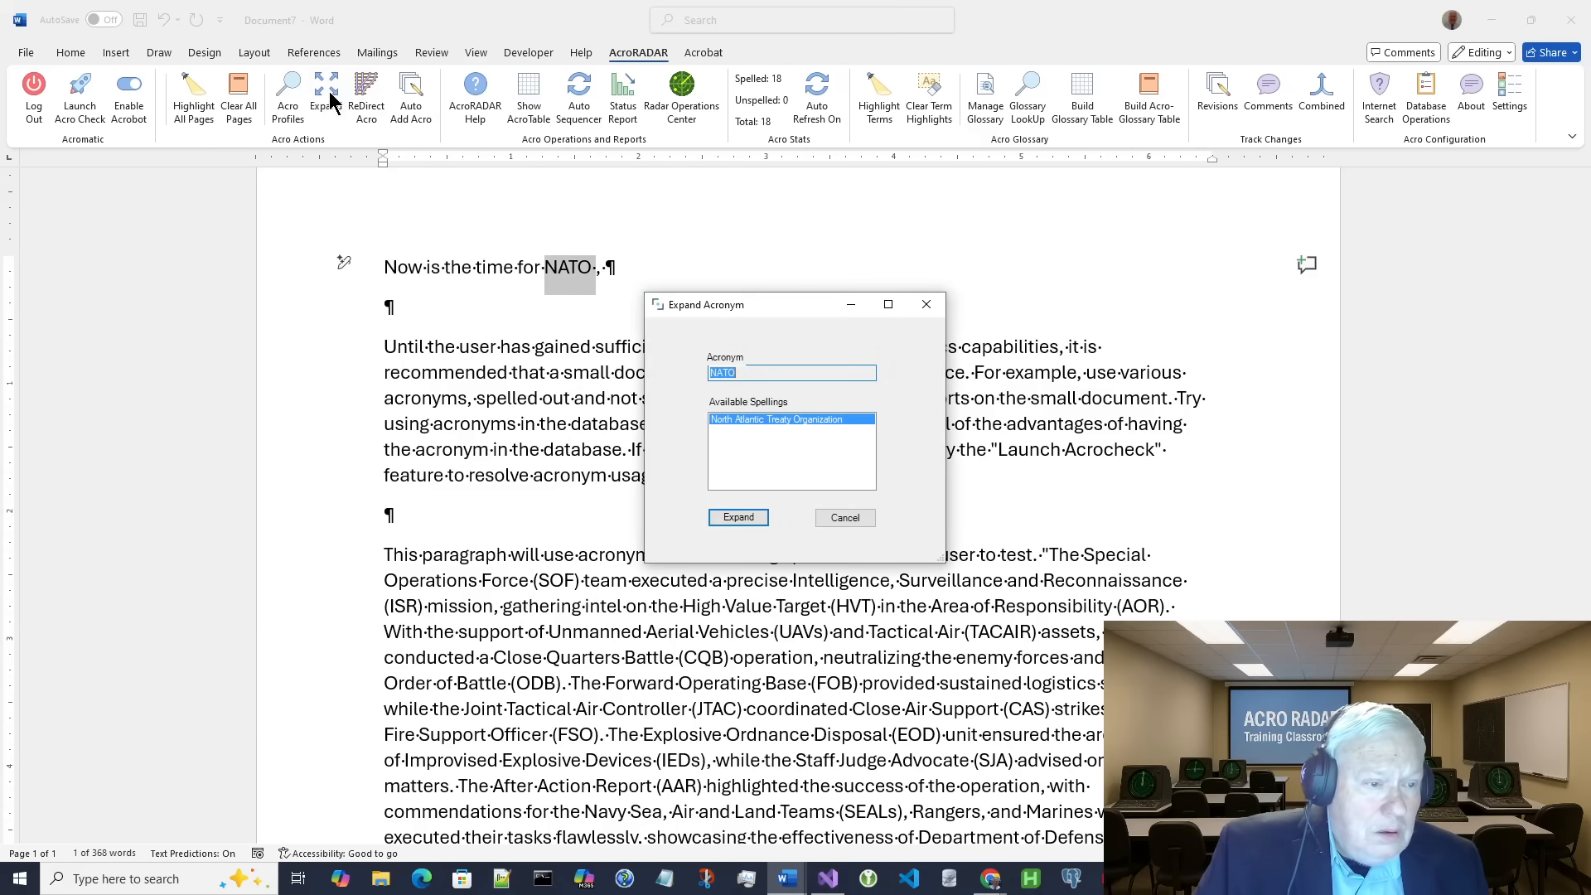
left_click(738, 517)
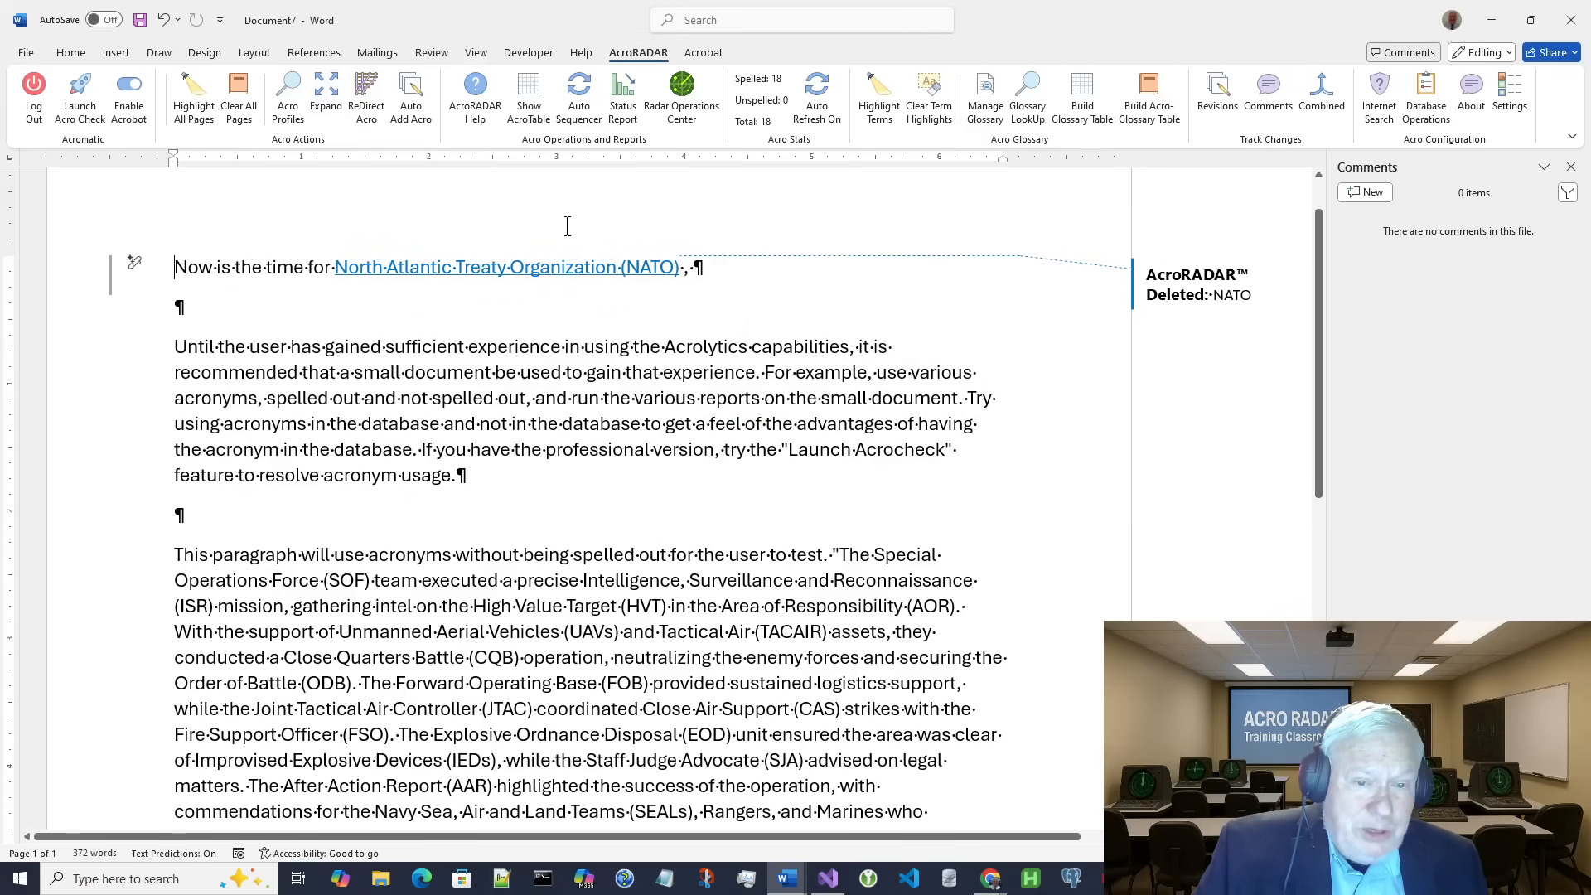
mouse_move(510, 323)
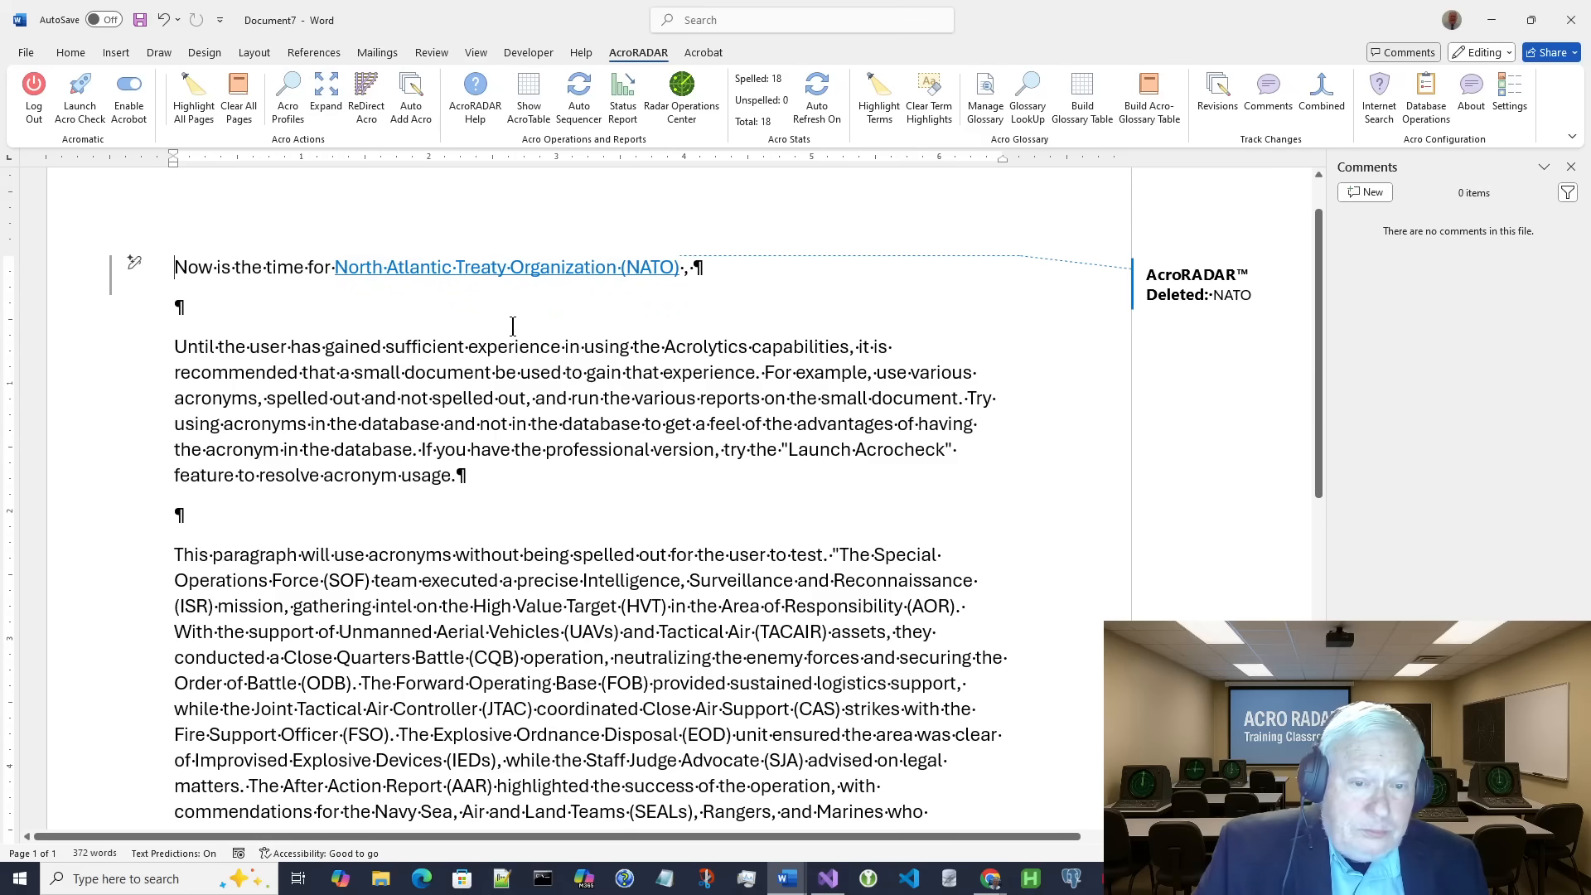
Step: Accept All Changes from the Review tab so the NATO expansion becomes plain text
left_click(431, 51)
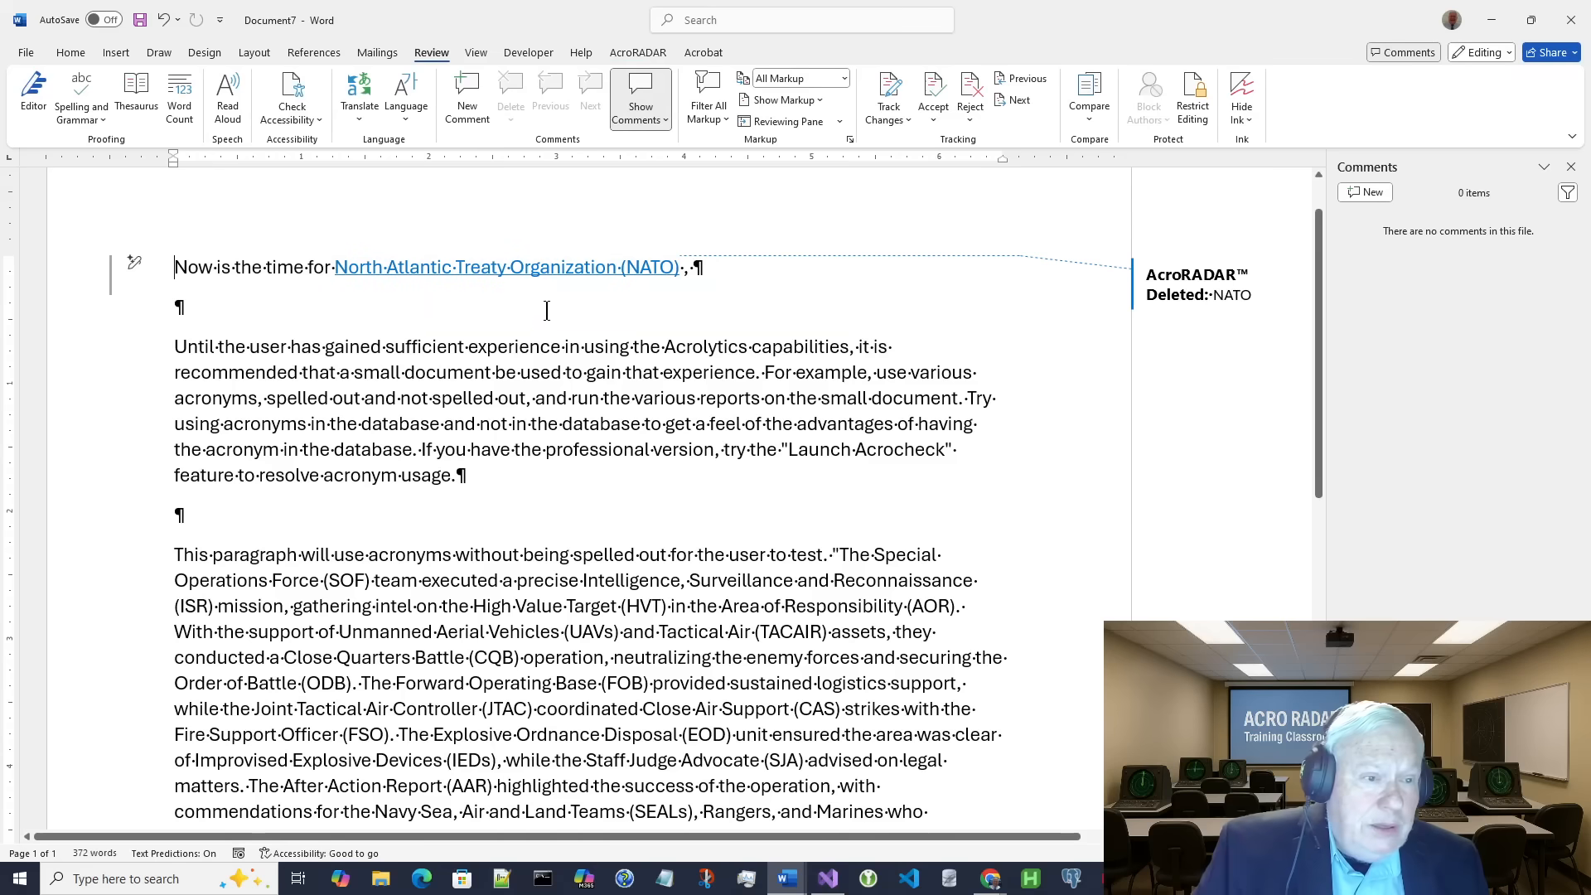
left_click(932, 120)
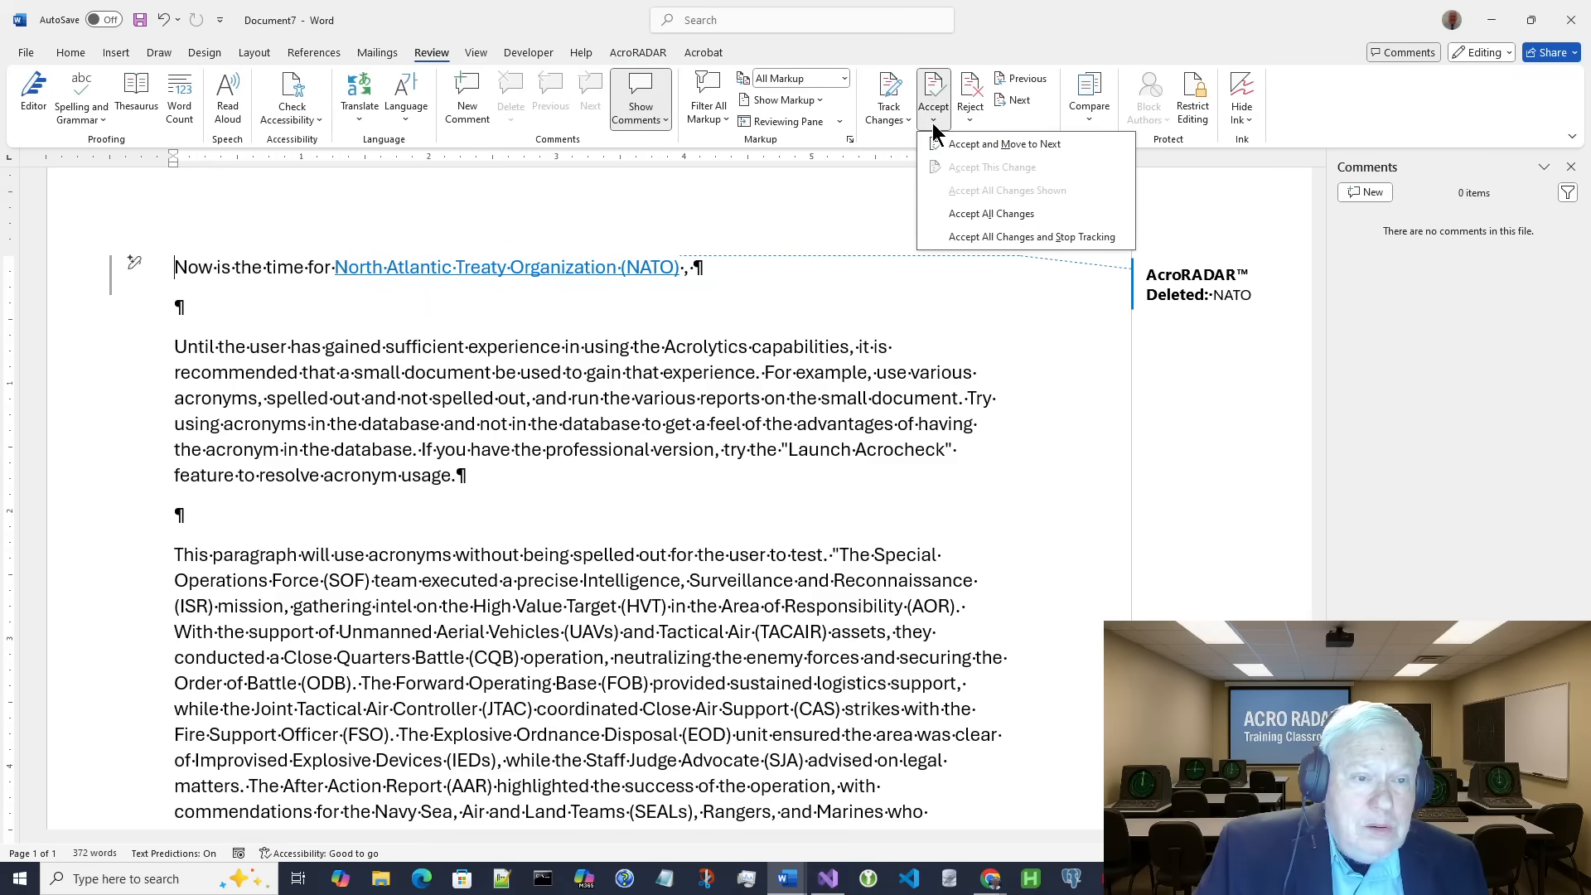
left_click(991, 166)
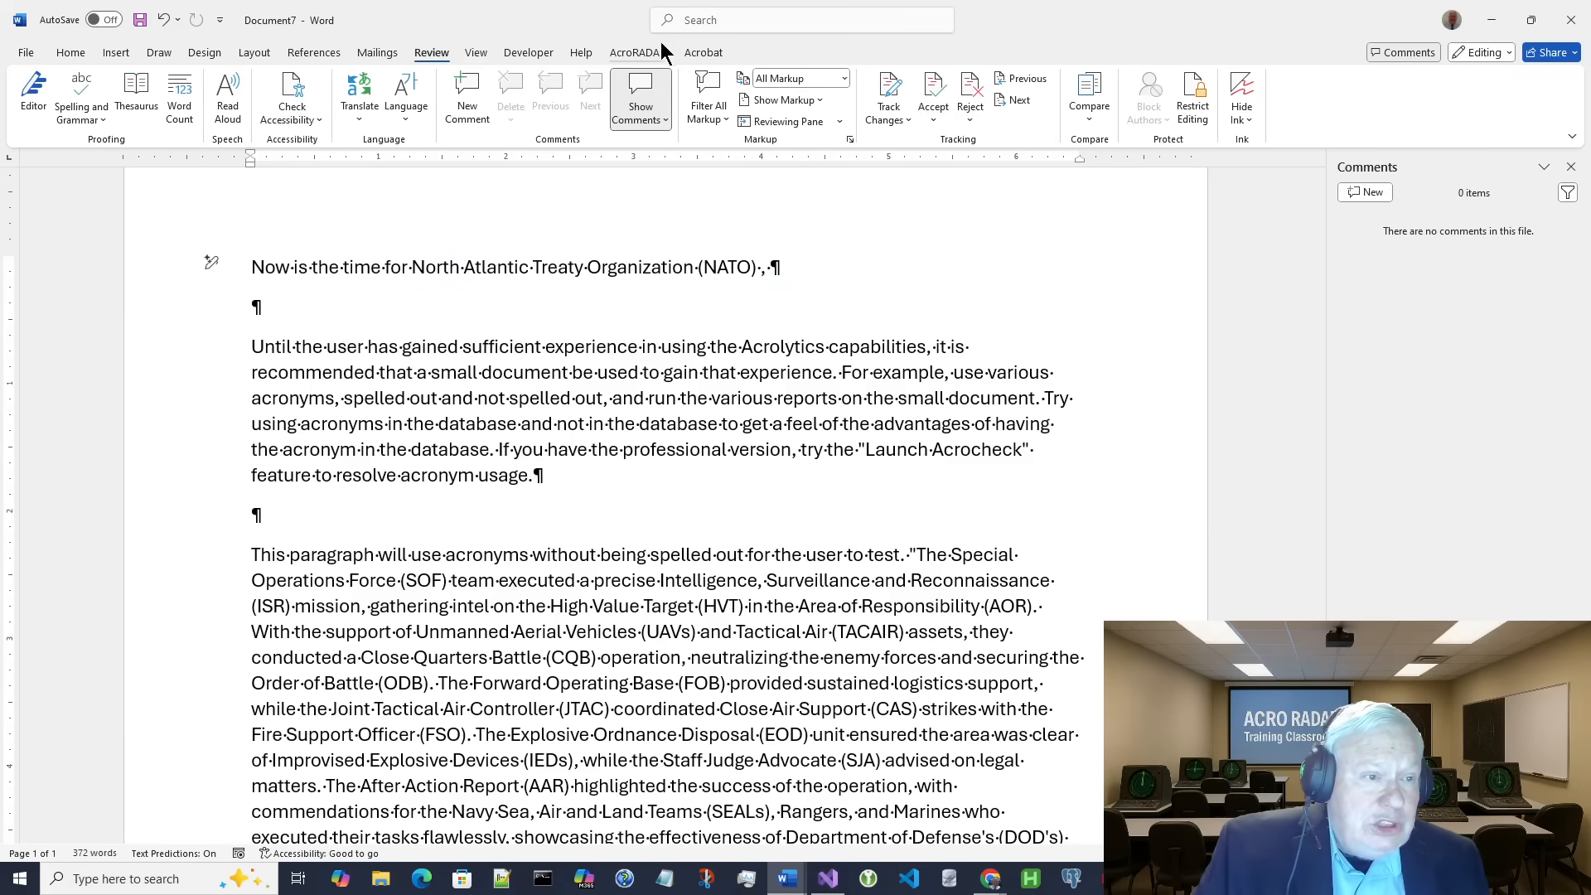
left_click(637, 51)
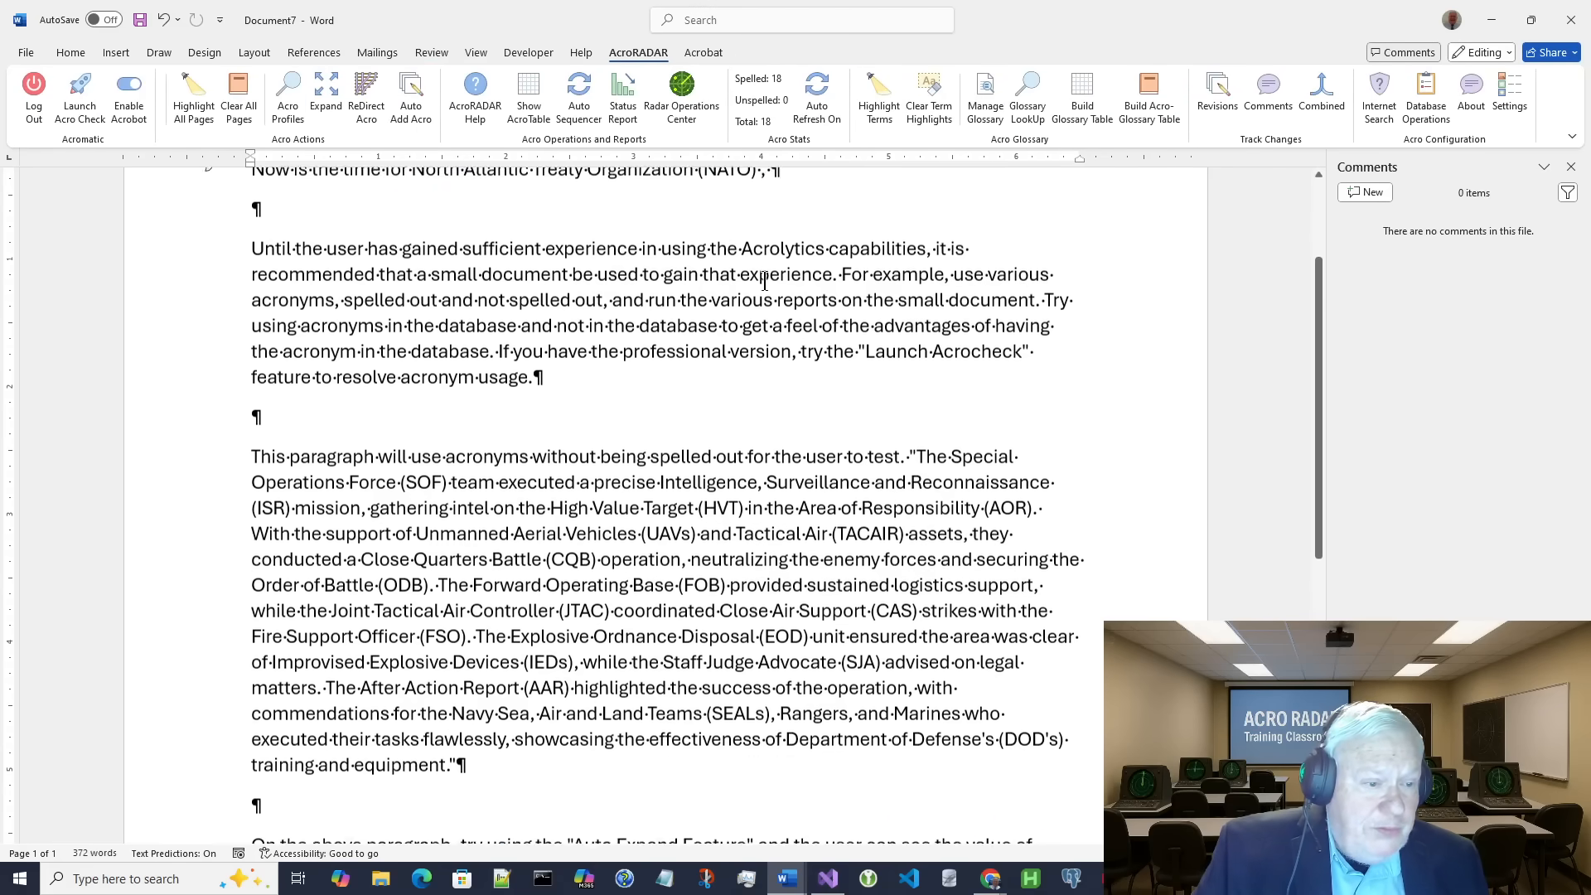
scroll("down", 3)
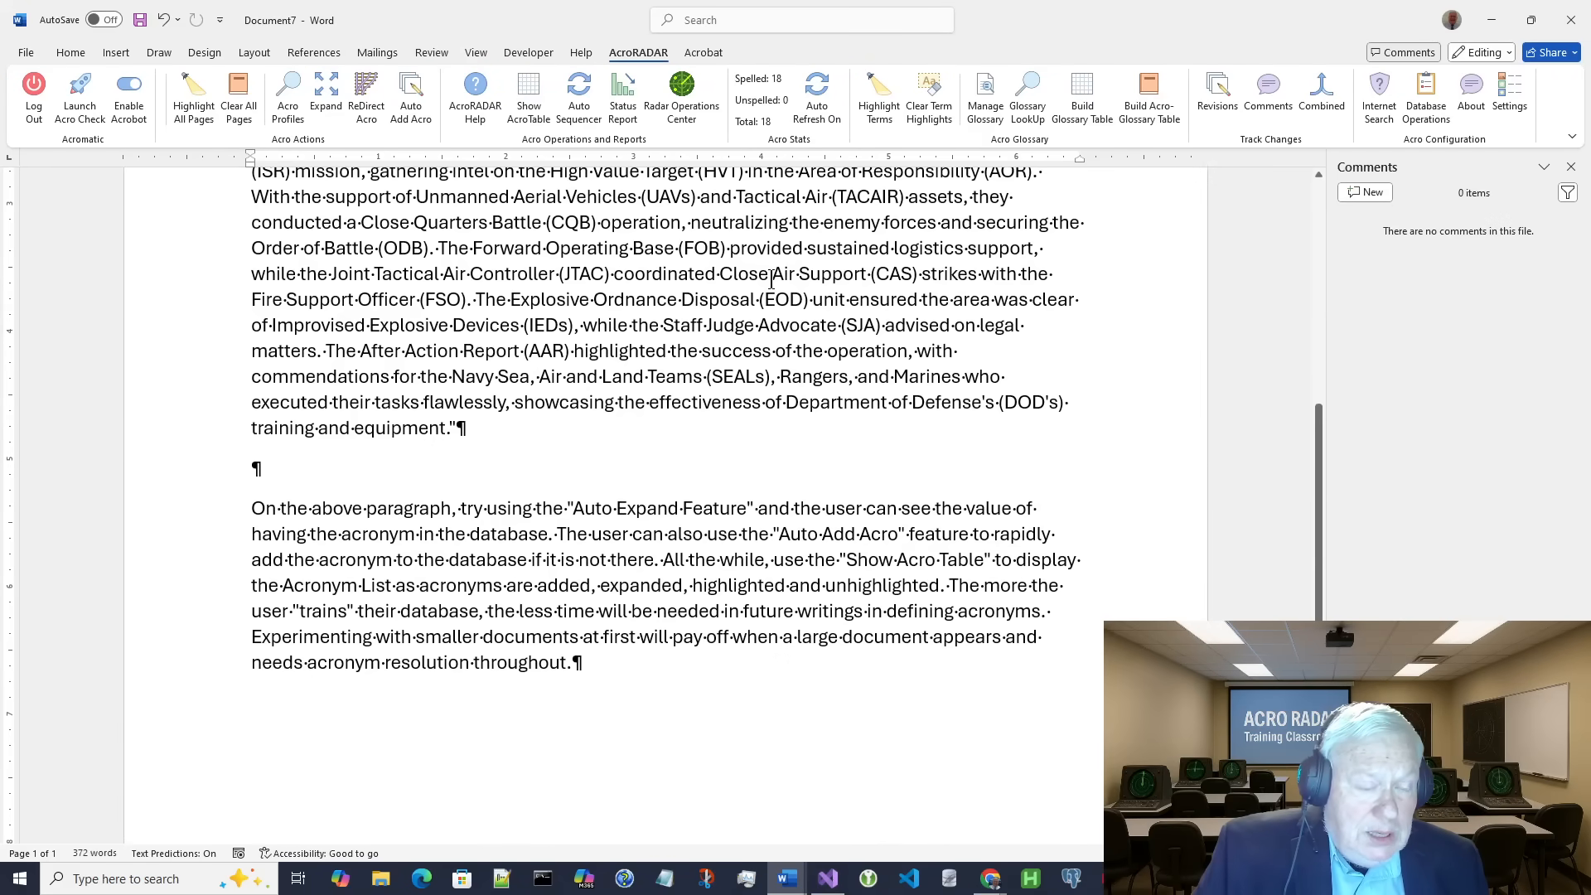
scroll("down", 3)
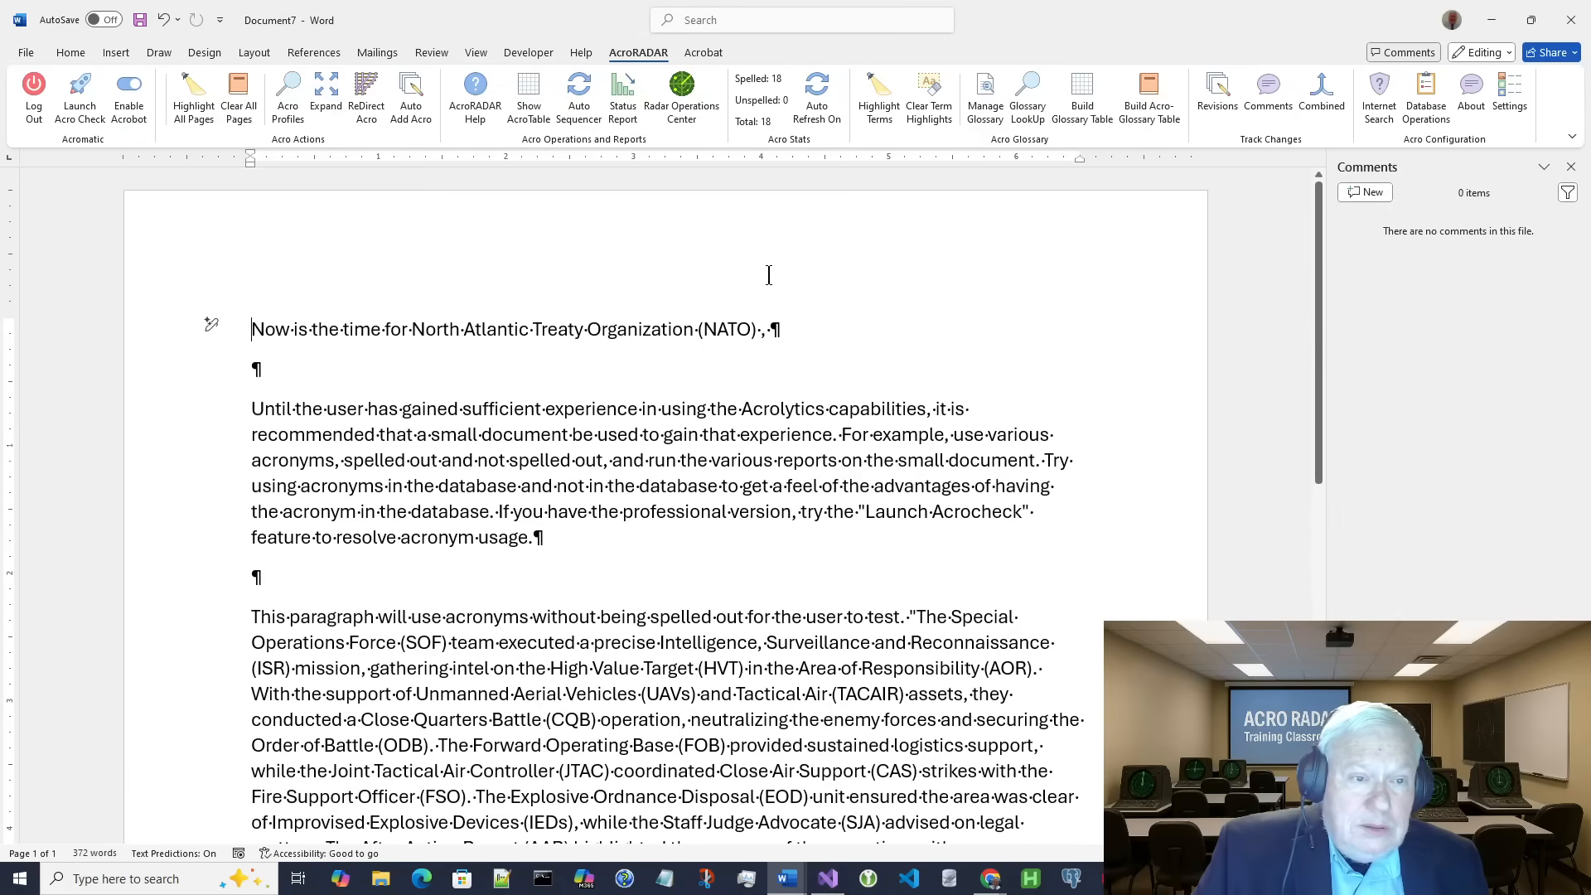
mouse_move(978, 302)
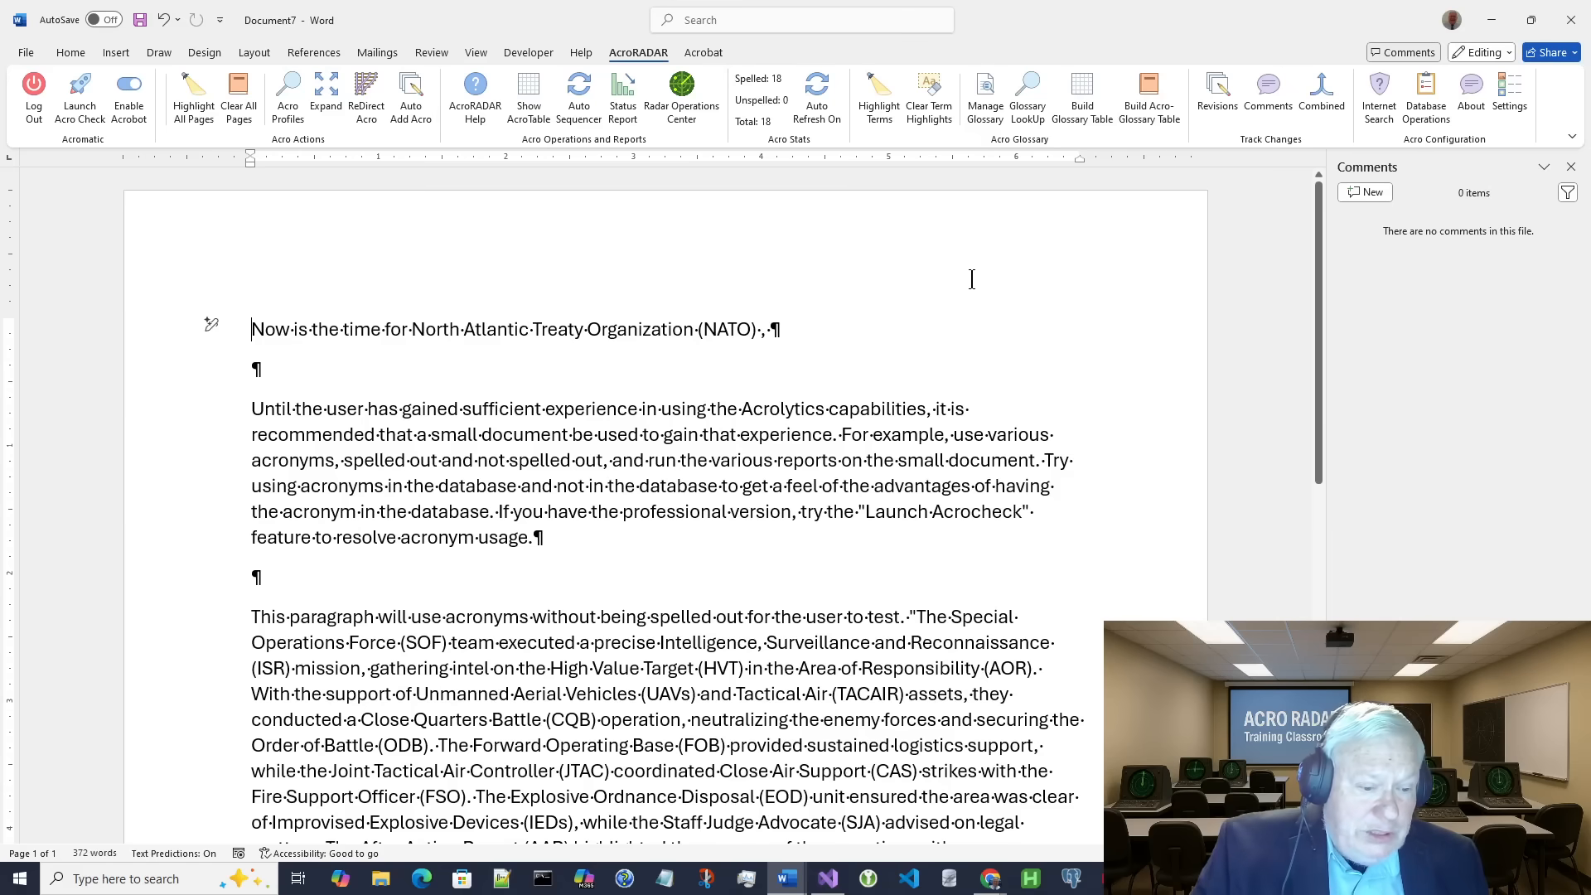
mouse_move(929, 96)
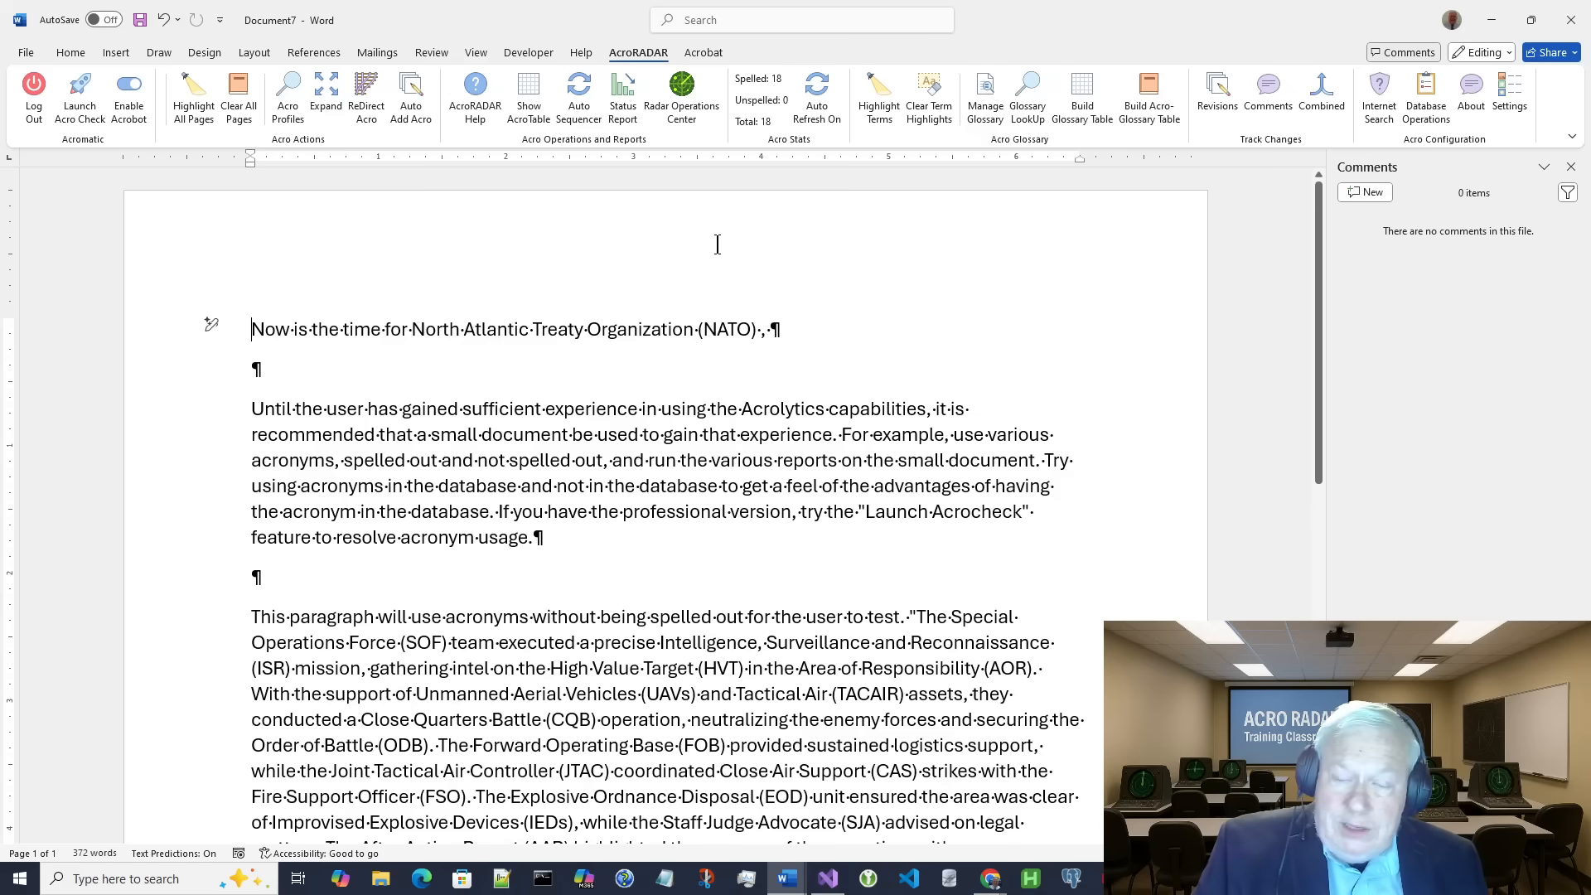
mouse_move(622, 239)
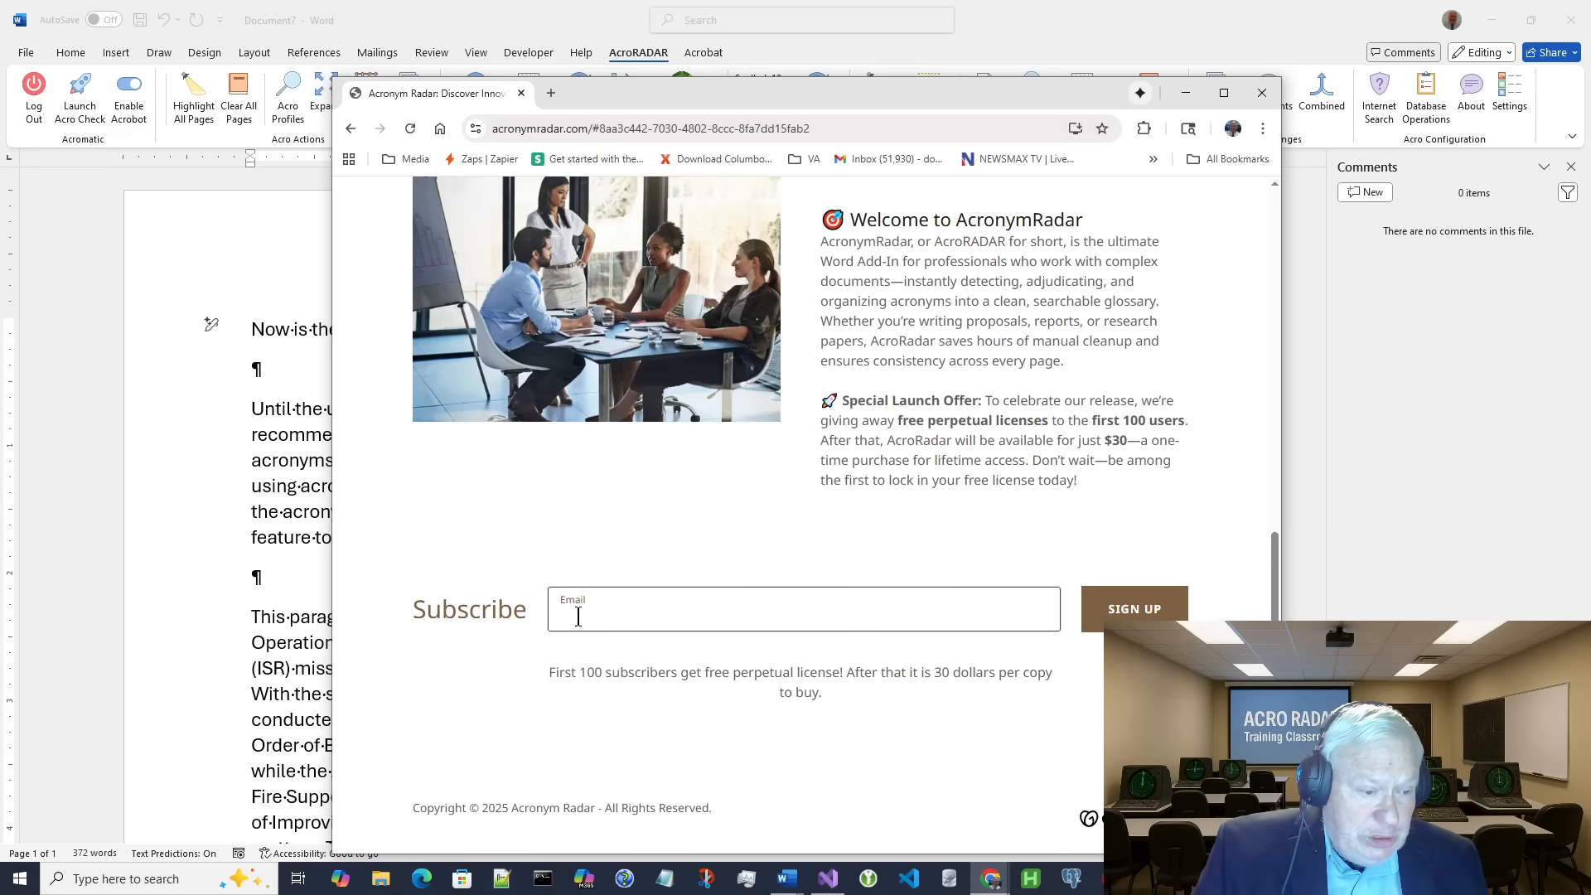
mouse_move(1099, 648)
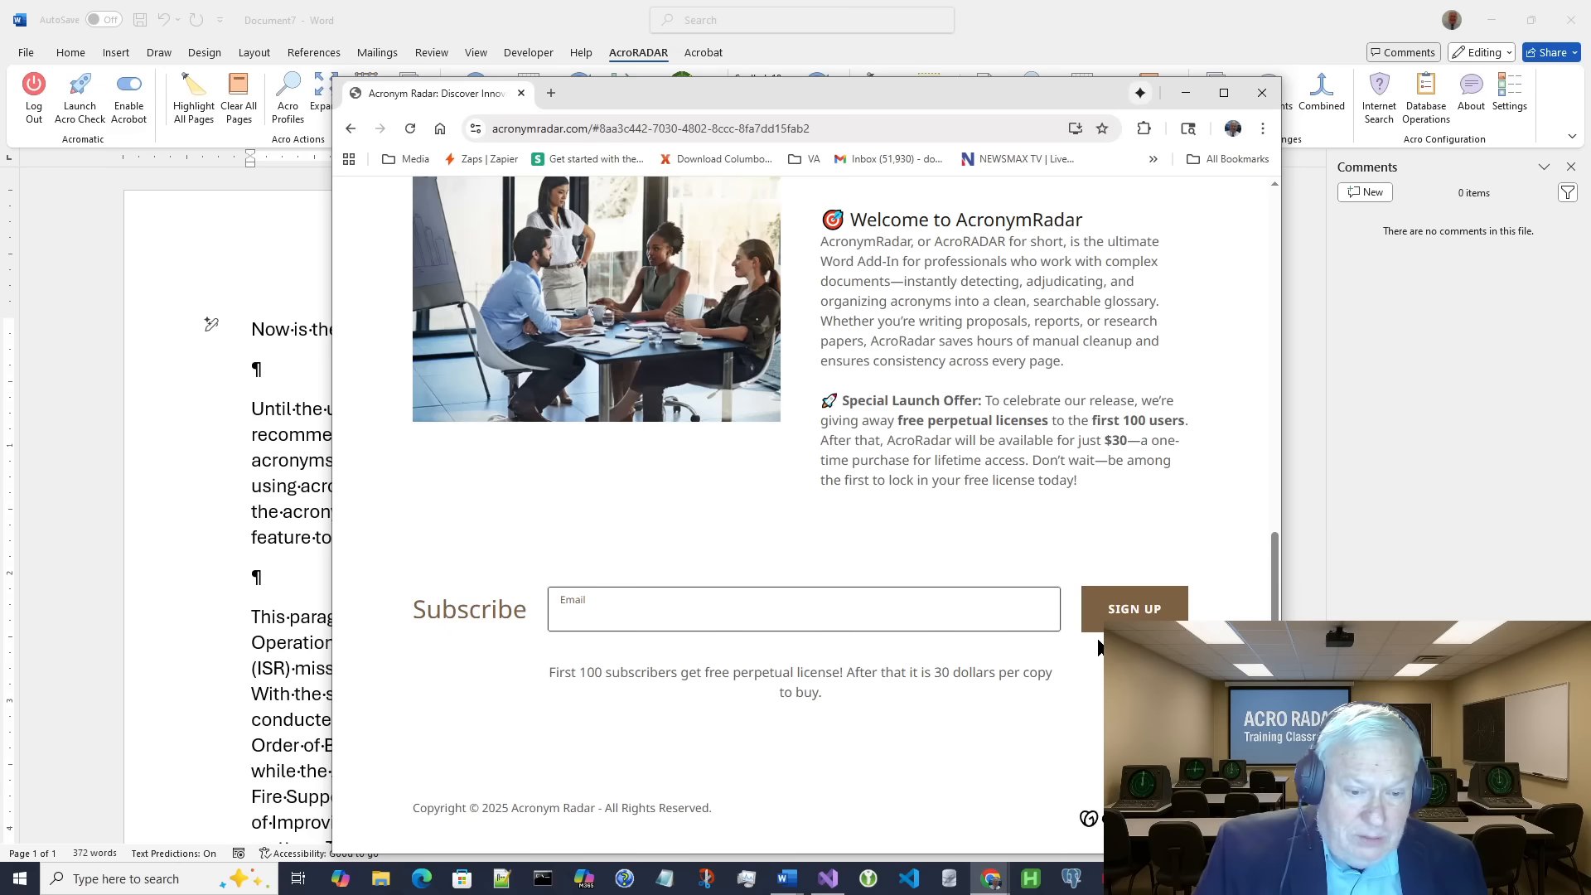
mouse_move(1333, 130)
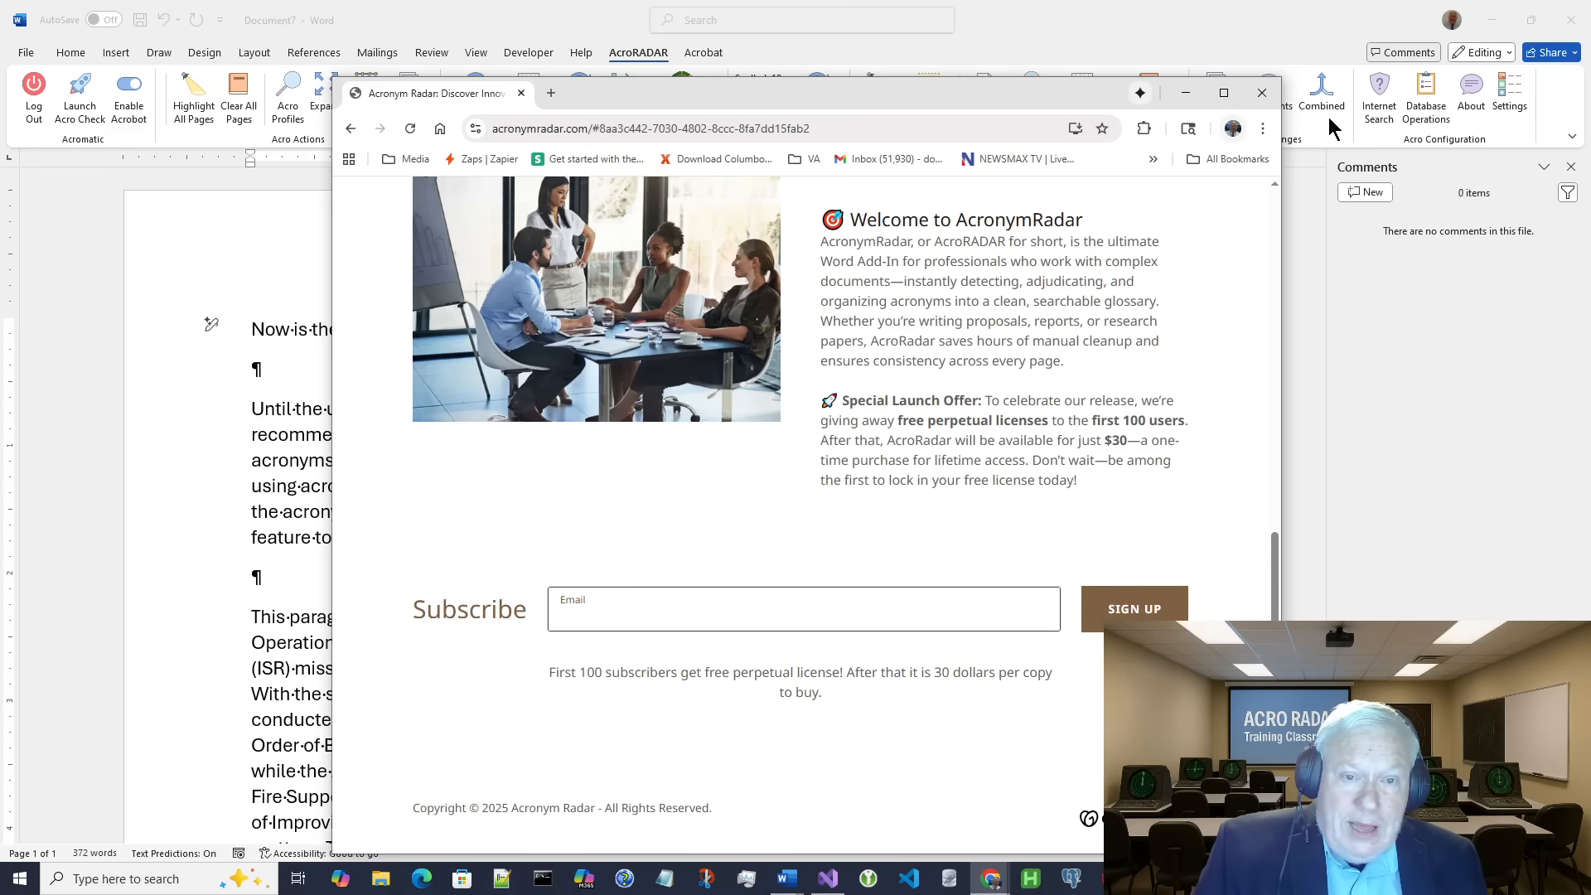
mouse_move(1262, 93)
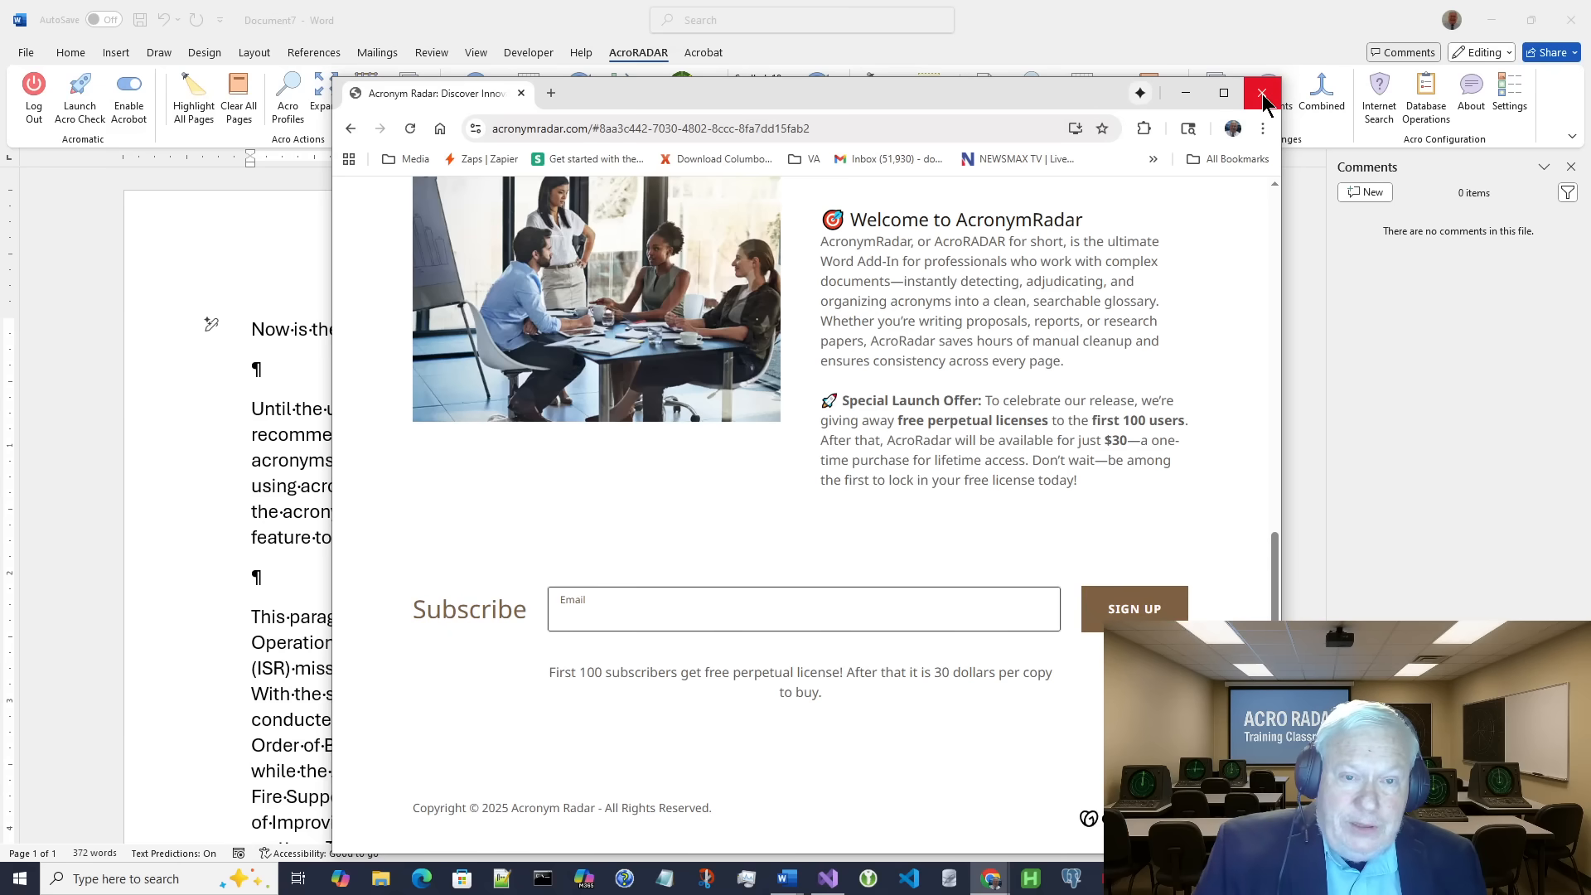
mouse_move(1263, 96)
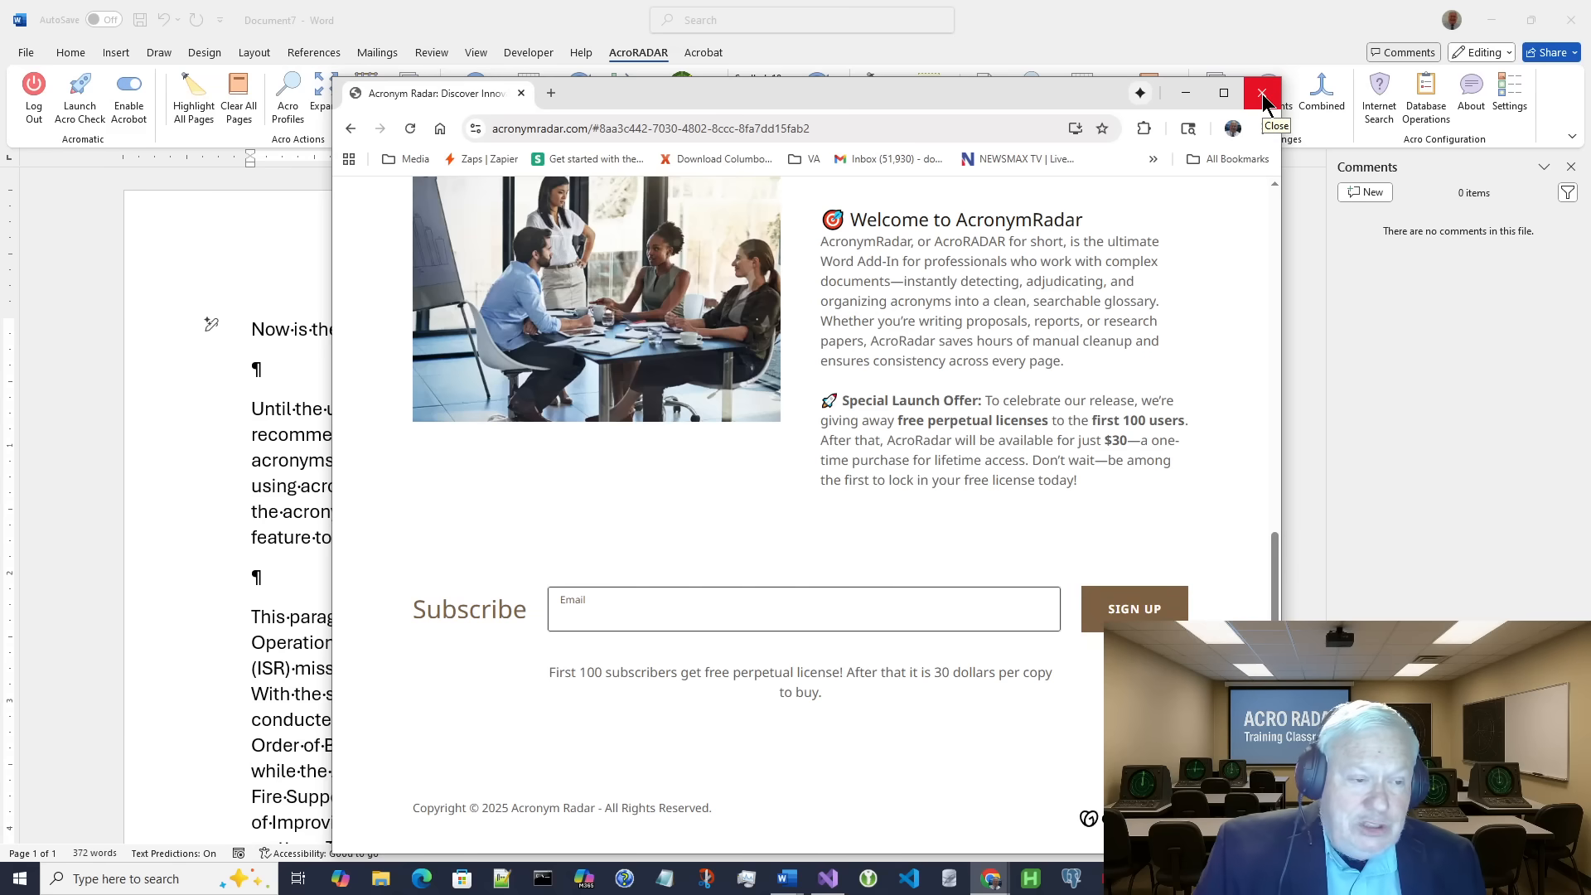
Step: Close the AcronymRadar browser window and return to the Word document
left_click(803, 608)
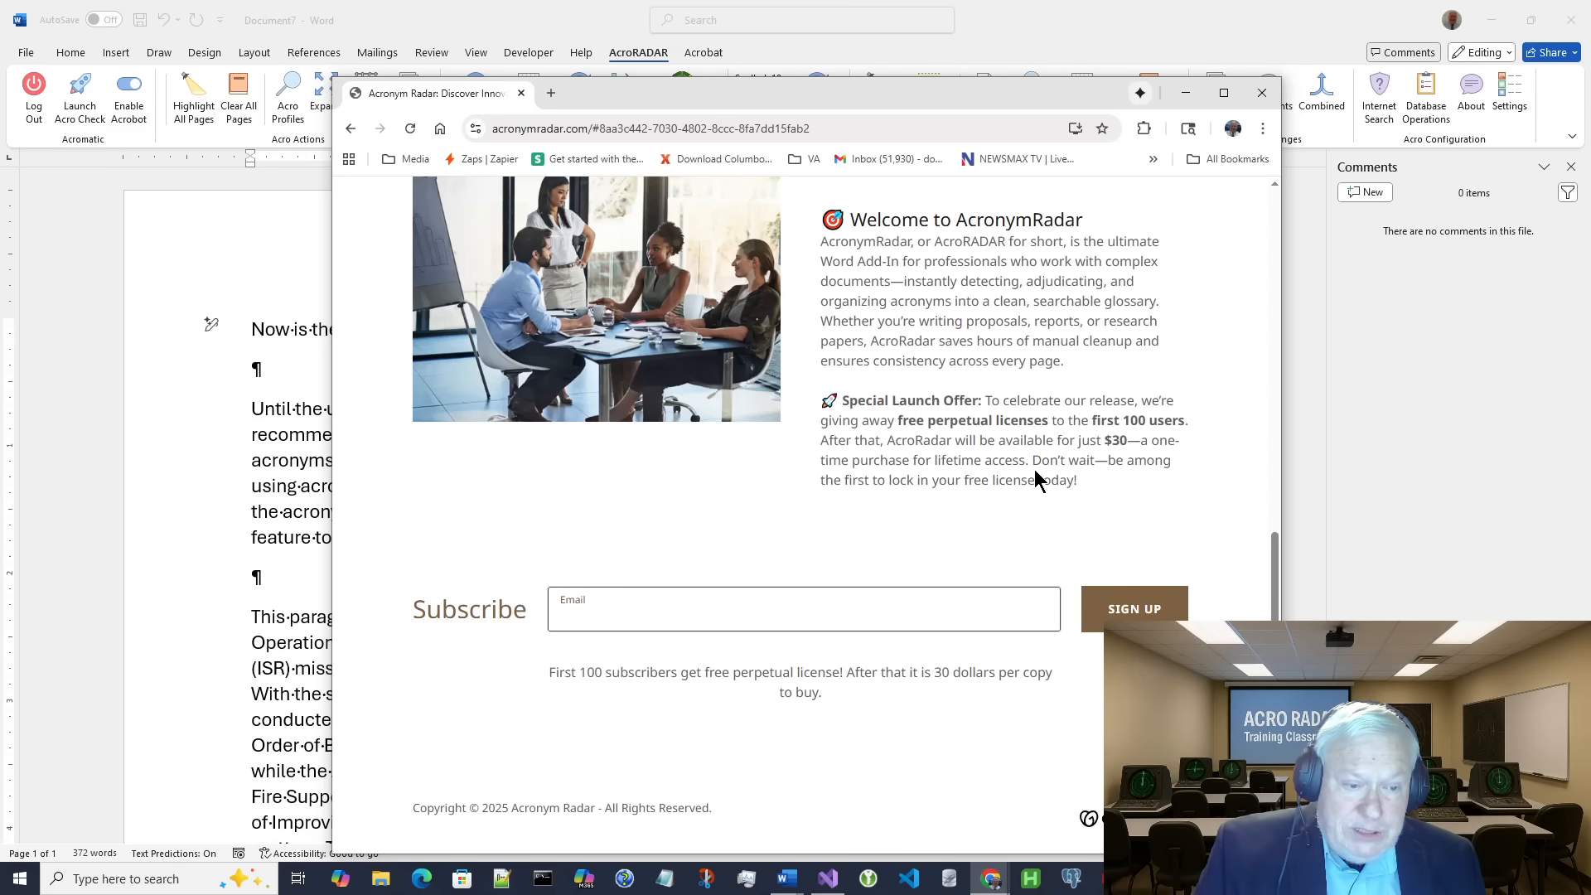
mouse_move(1016, 444)
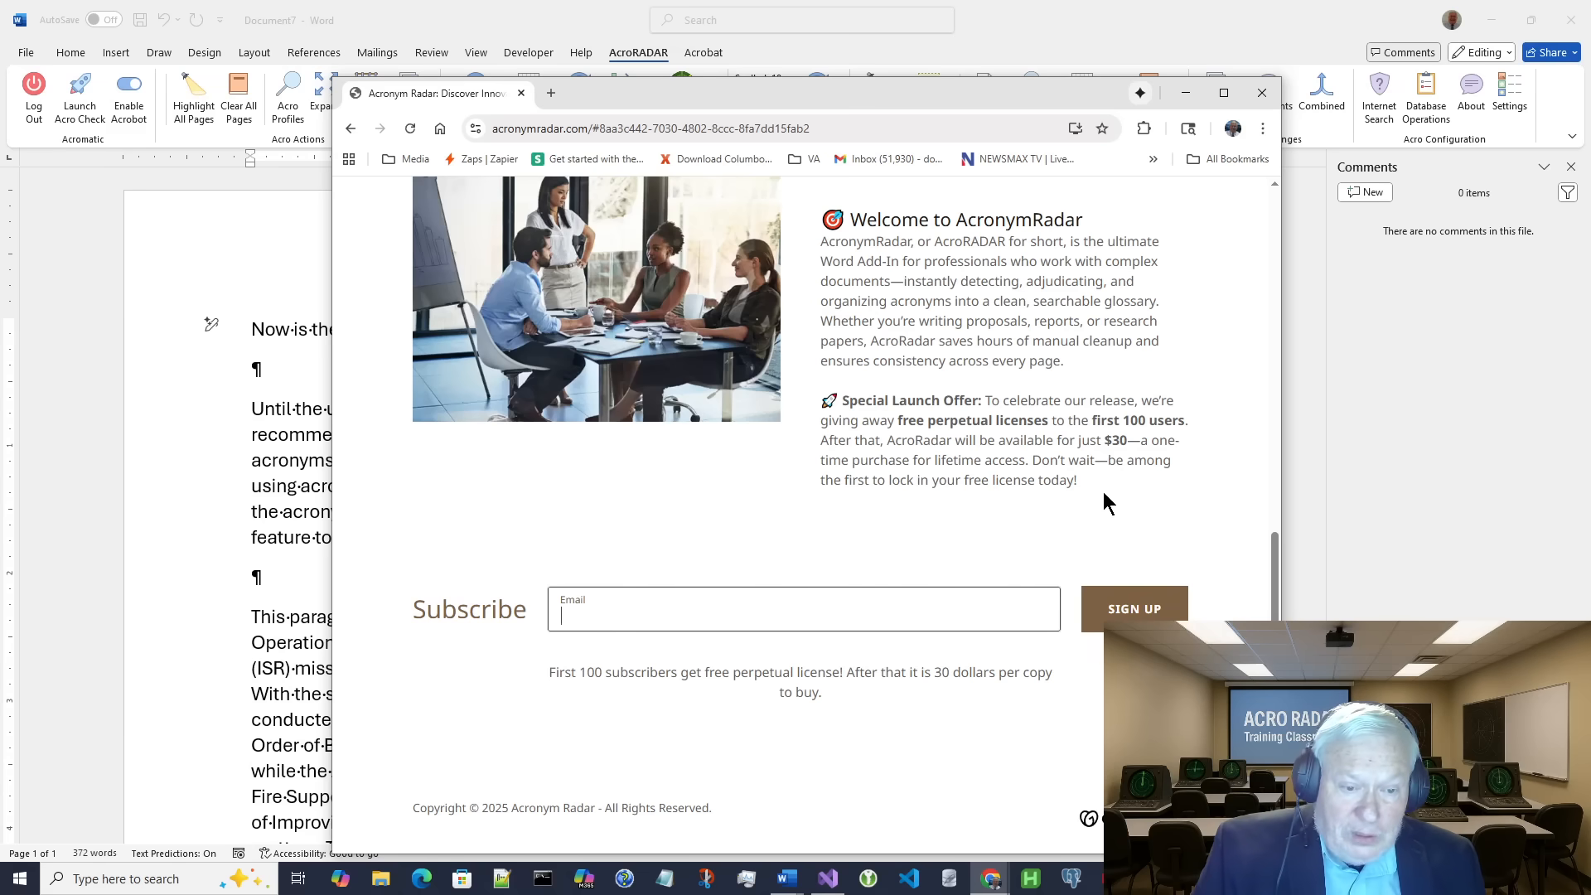
mouse_move(993, 511)
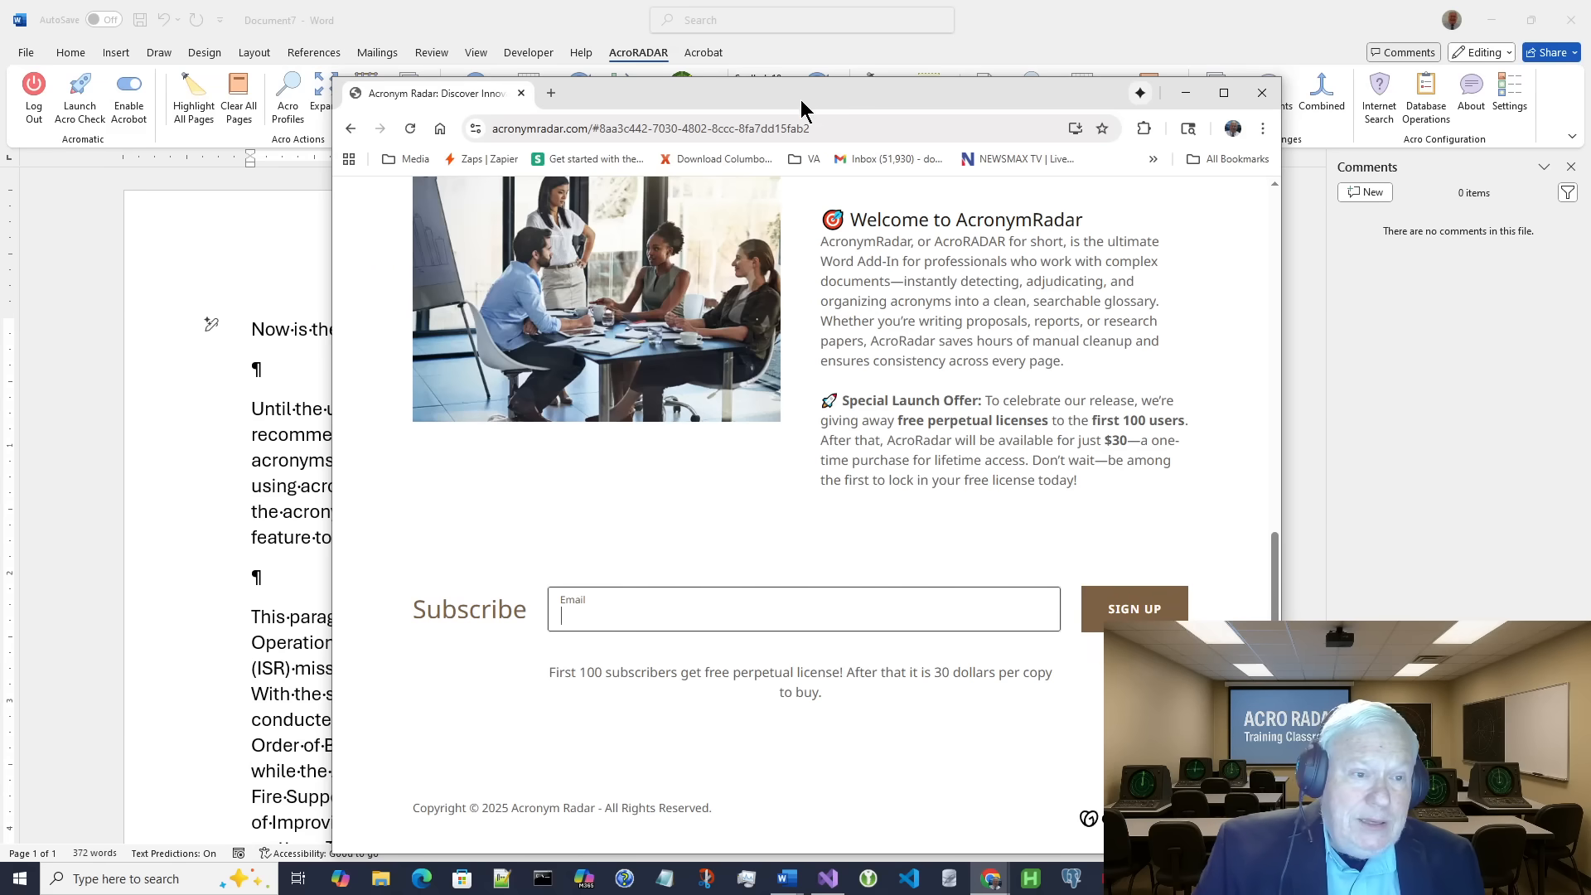
left_click(1262, 93)
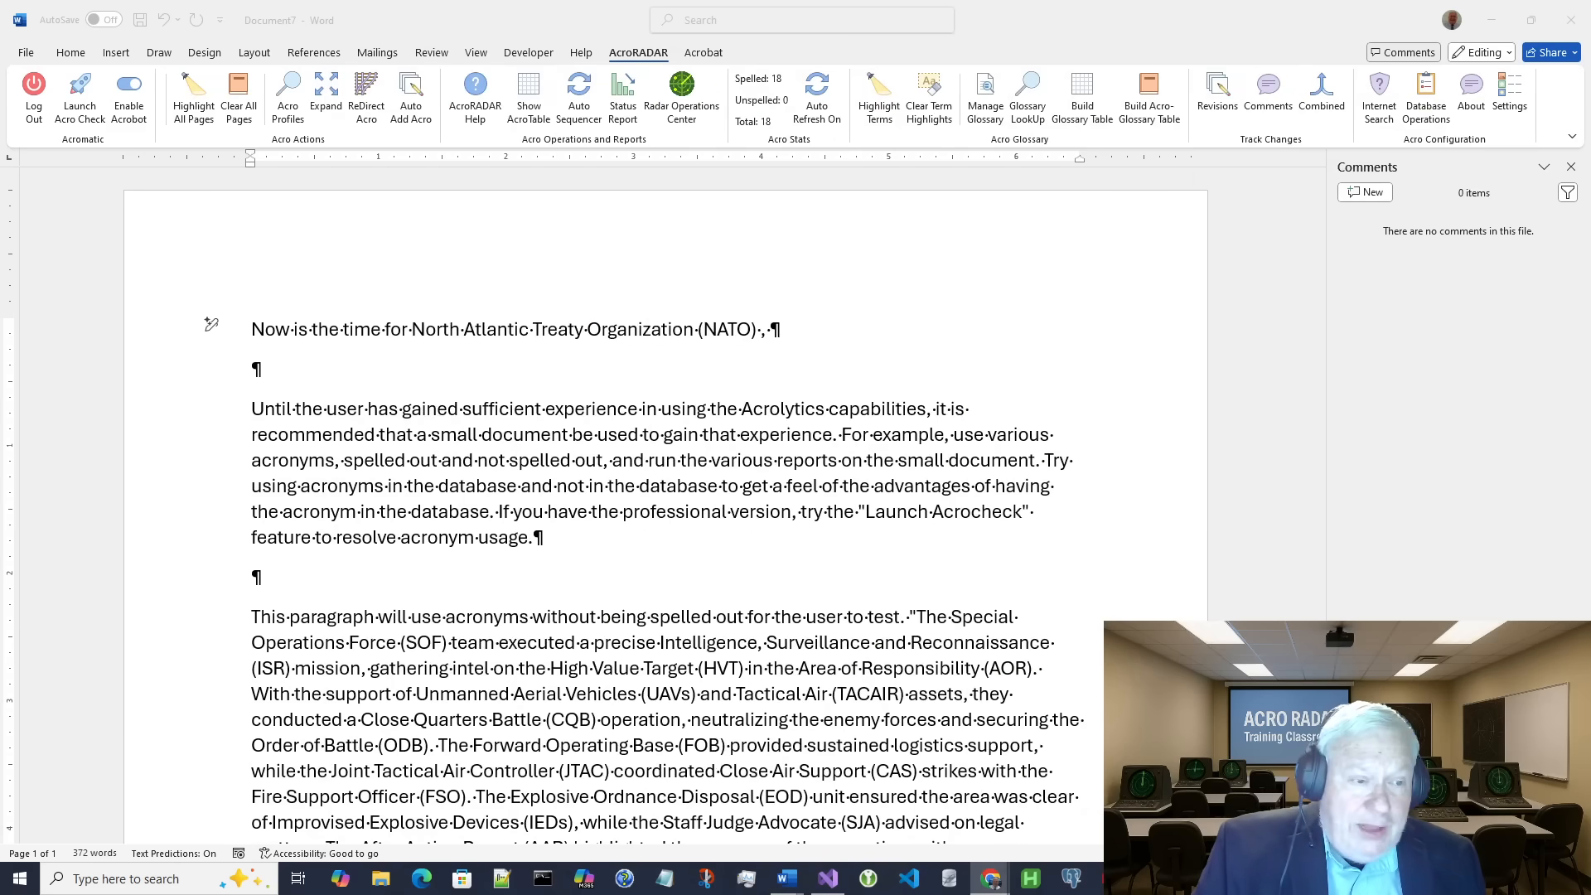
mouse_move(795, 394)
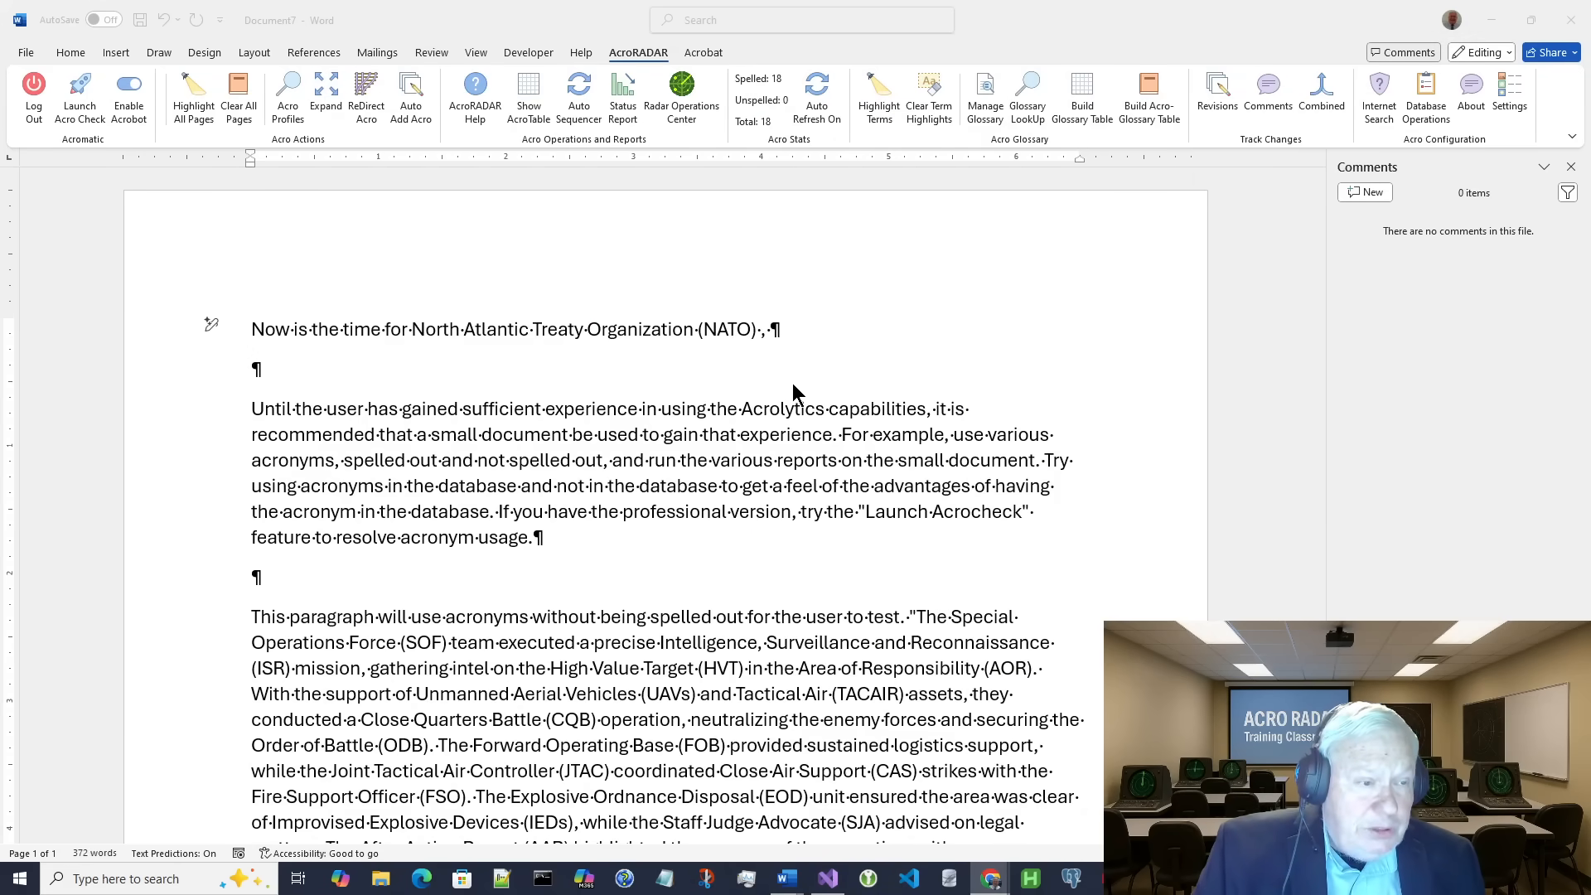